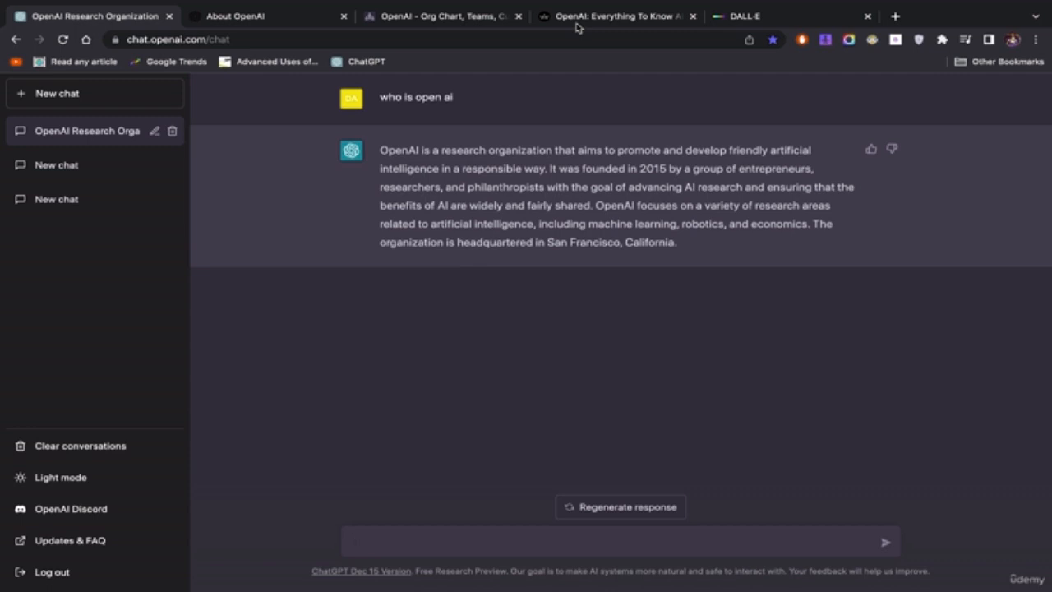
mouse_move(254, 49)
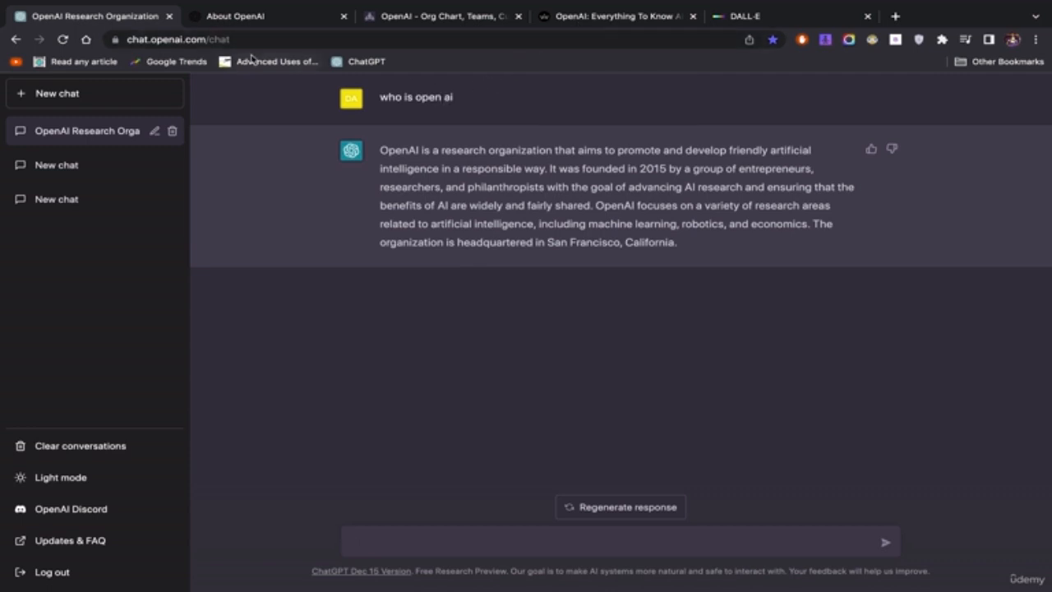
mouse_move(168, 39)
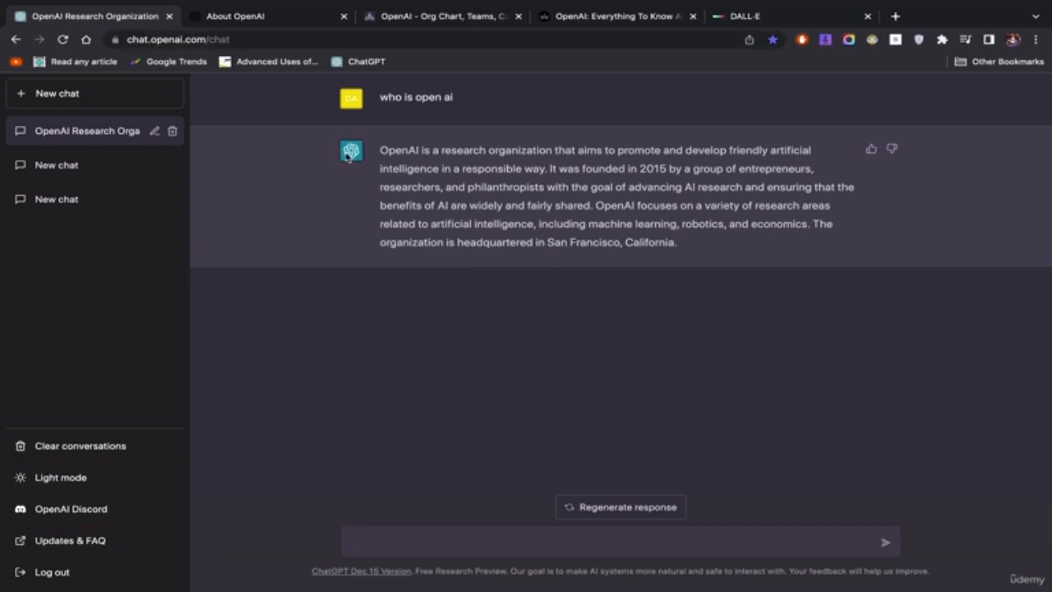
mouse_move(695, 292)
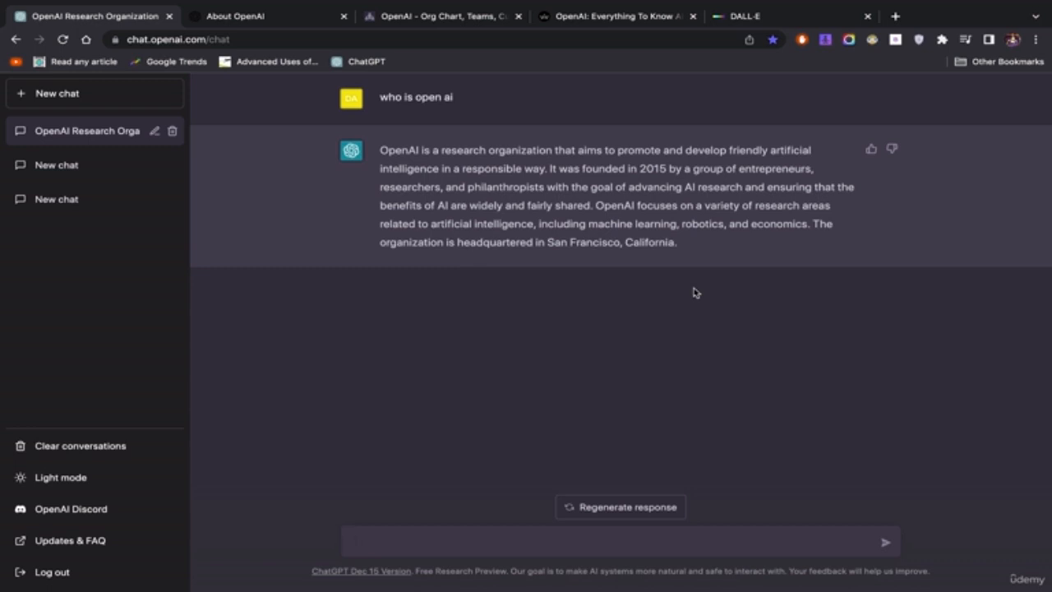
mouse_move(643, 156)
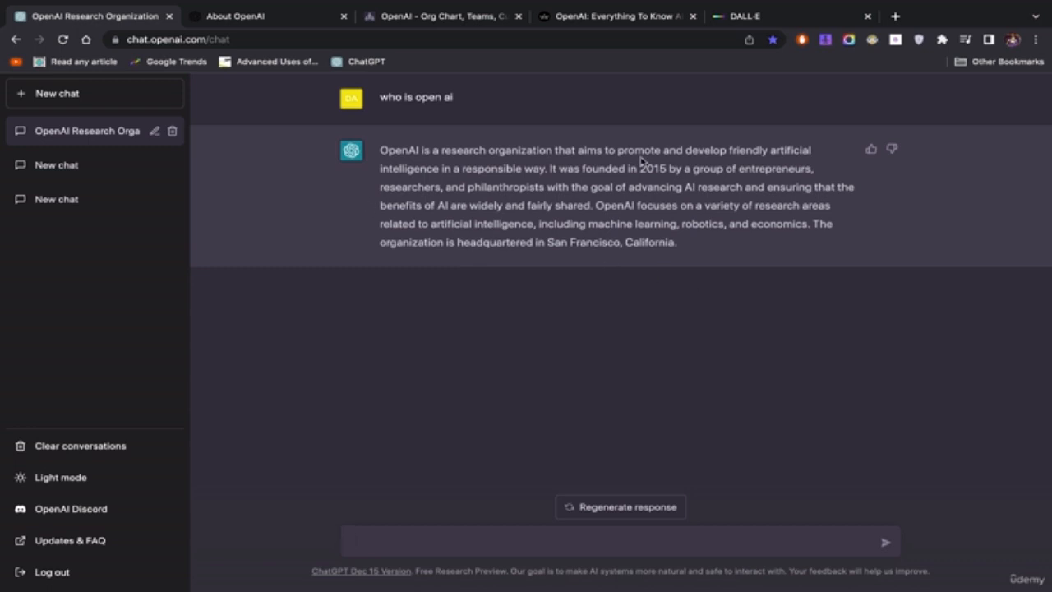
mouse_move(703, 166)
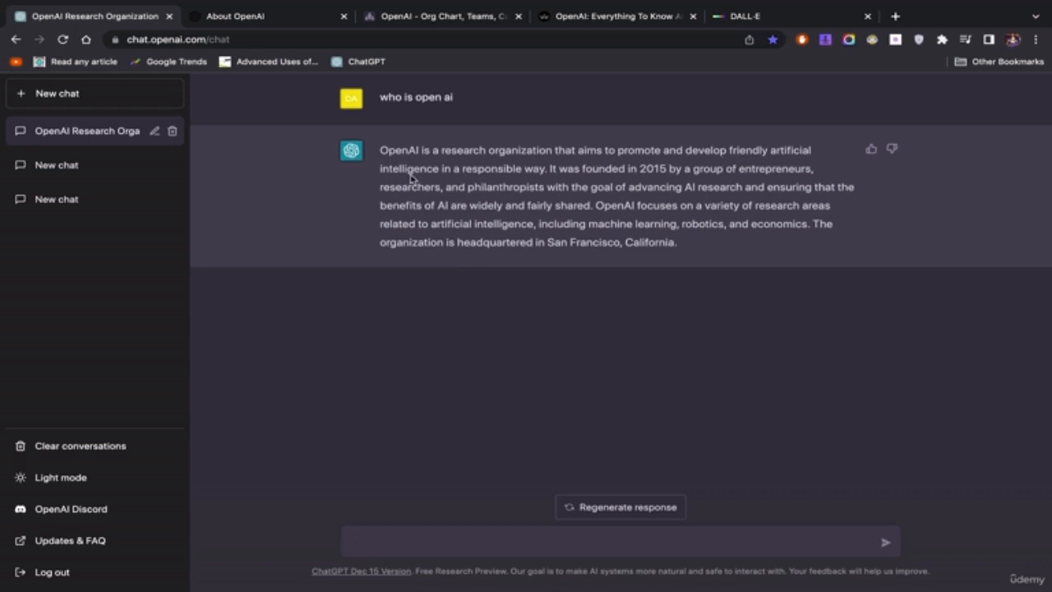
mouse_move(619, 185)
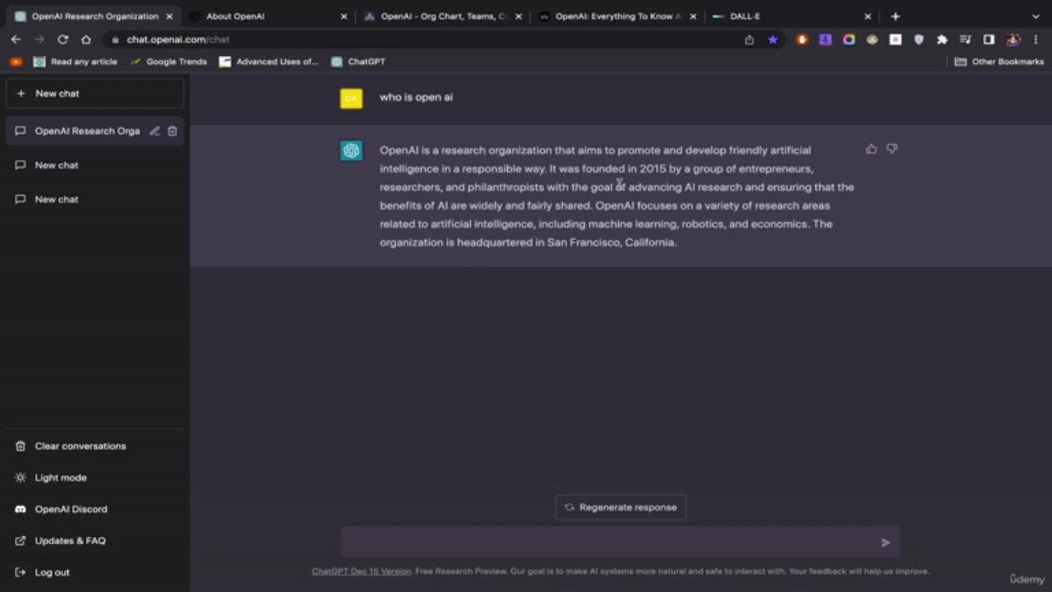
mouse_move(409, 190)
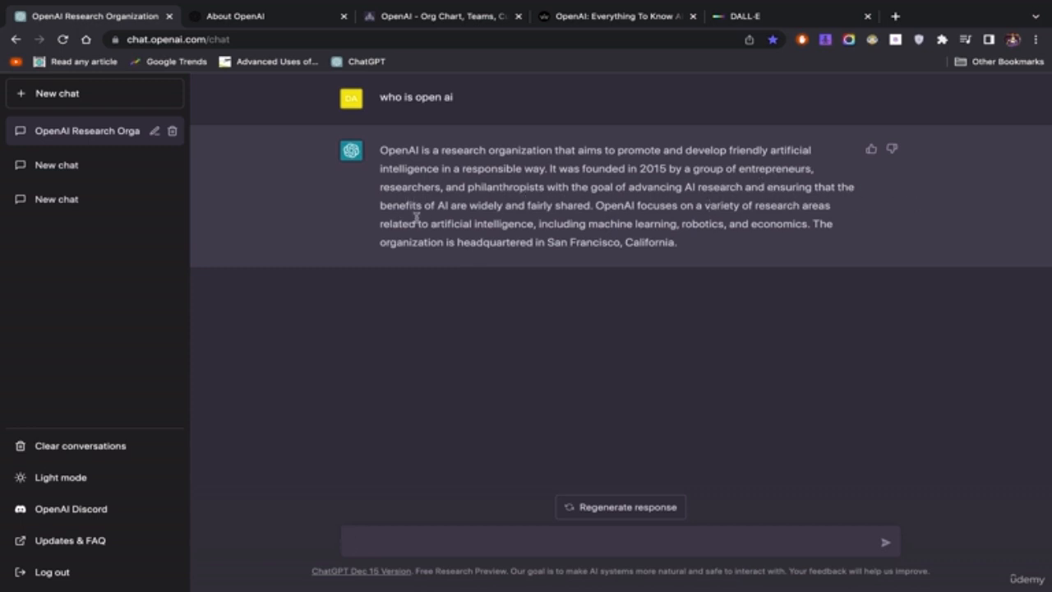
mouse_move(560, 220)
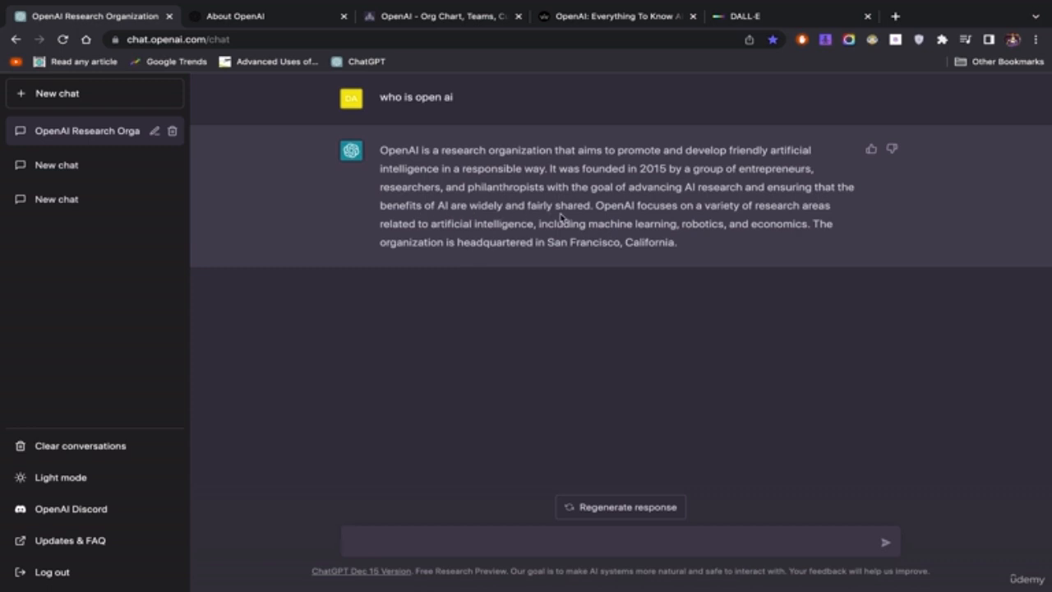
mouse_move(758, 206)
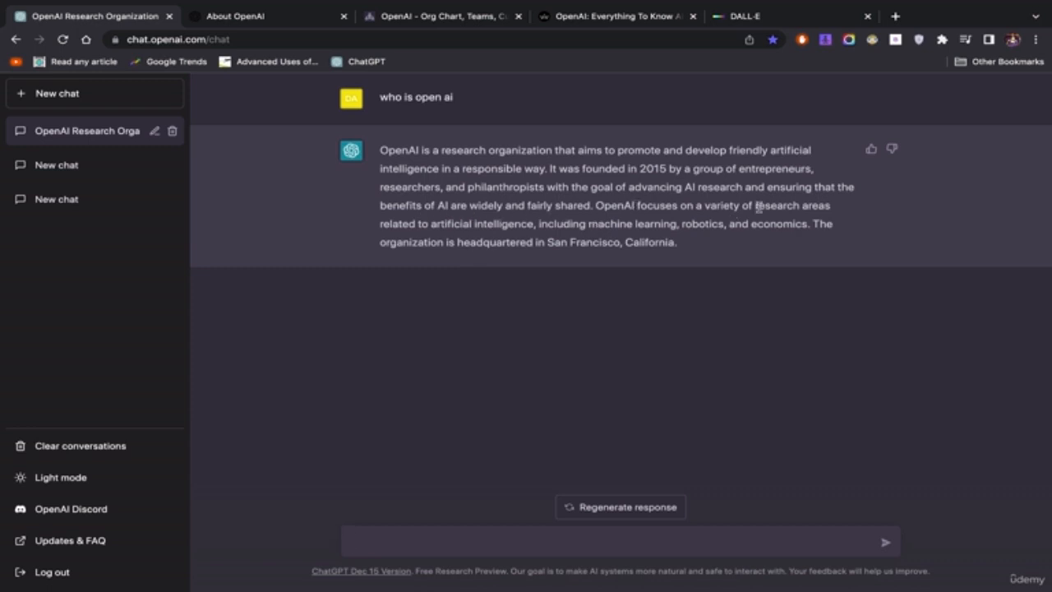
mouse_move(282, 255)
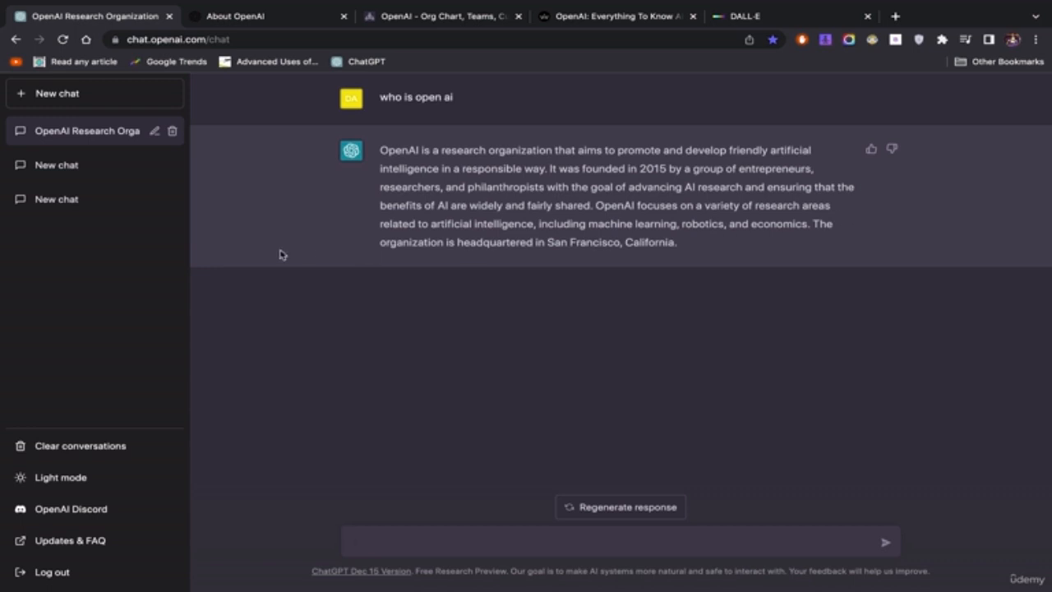
mouse_move(526, 225)
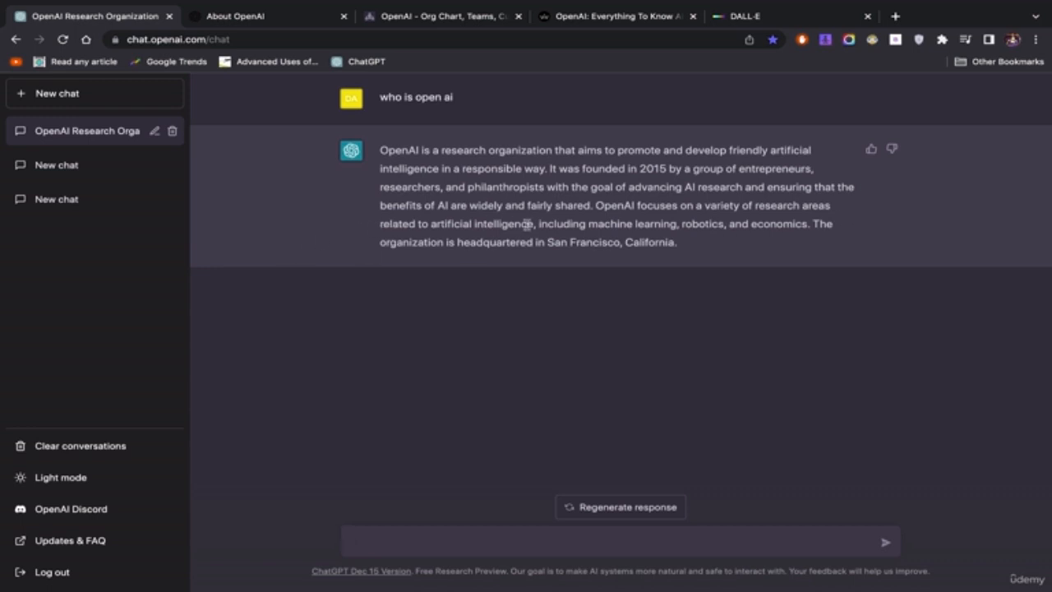
mouse_move(686, 239)
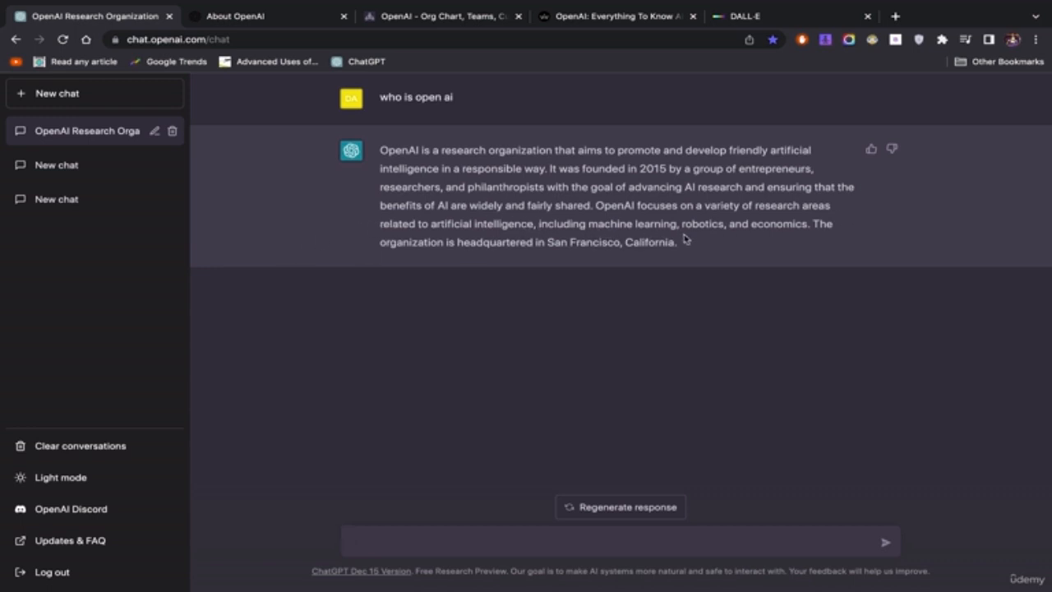
mouse_move(510, 263)
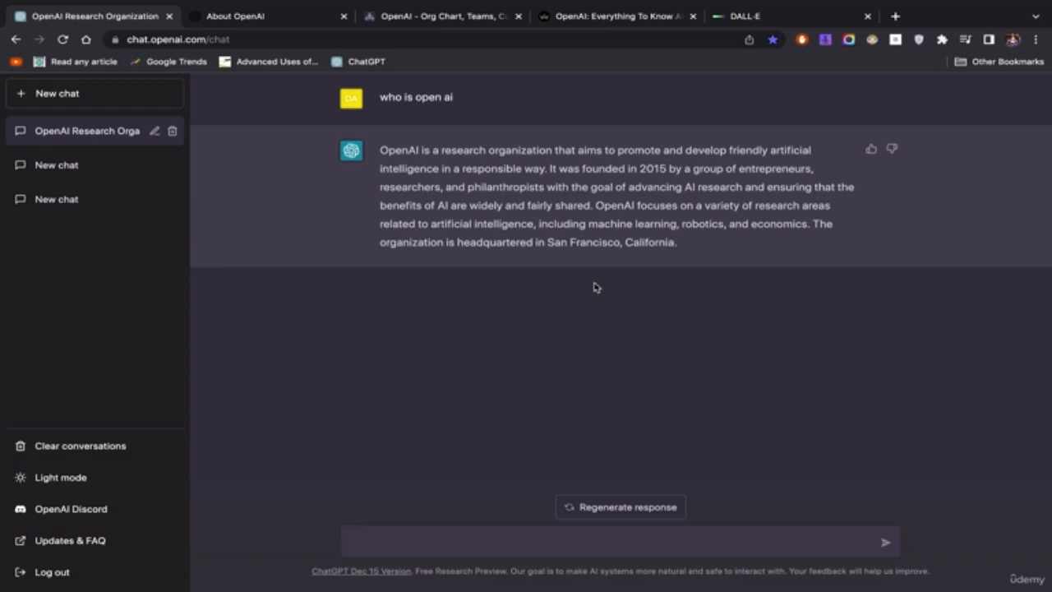
mouse_move(397, 144)
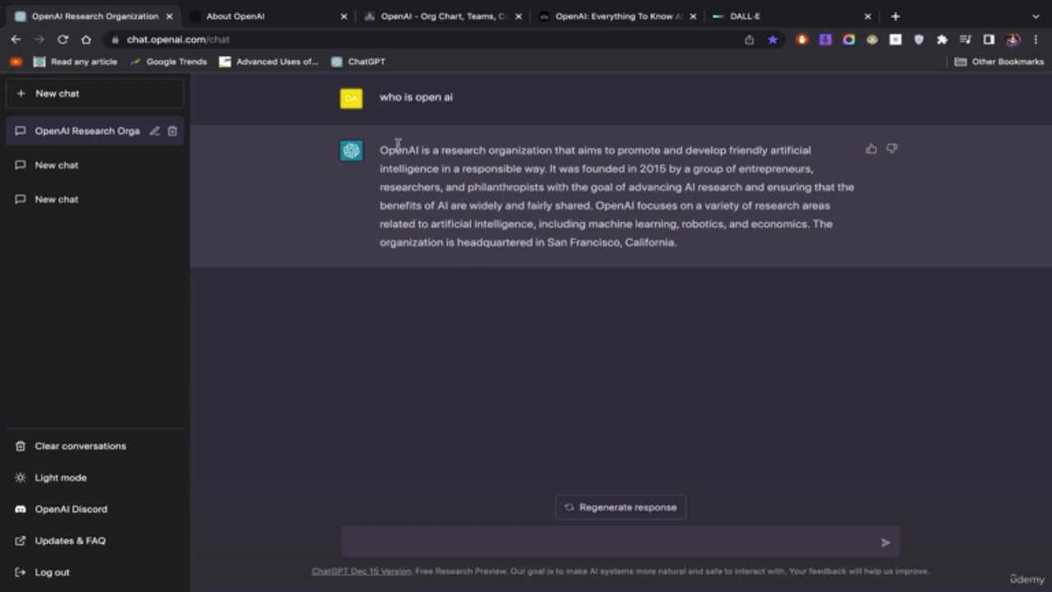
Switch to the OpenAI org chart tab and scroll through the page
left_click(246, 18)
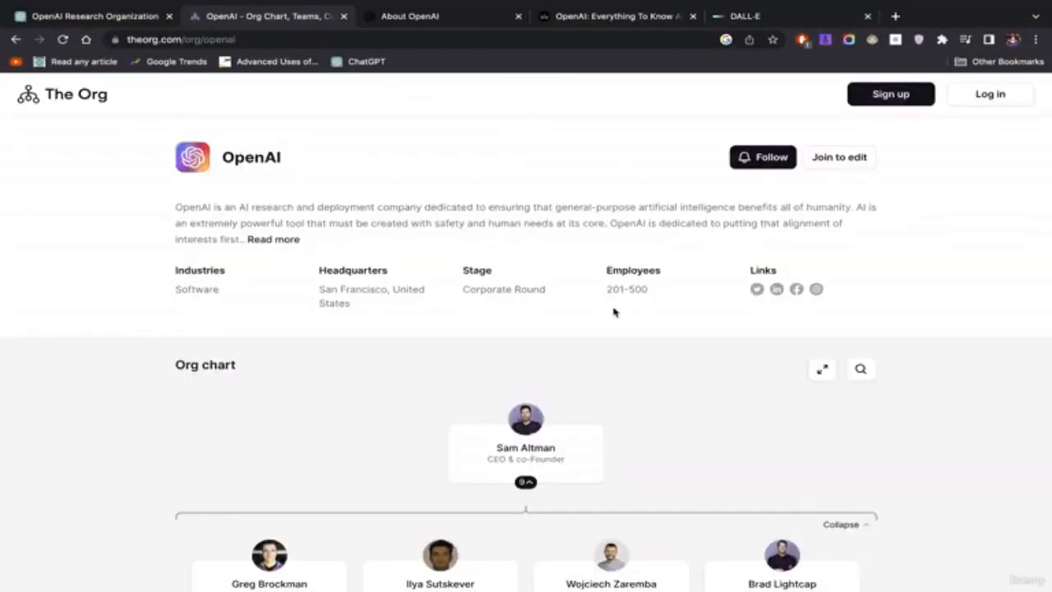
scroll("down", 3)
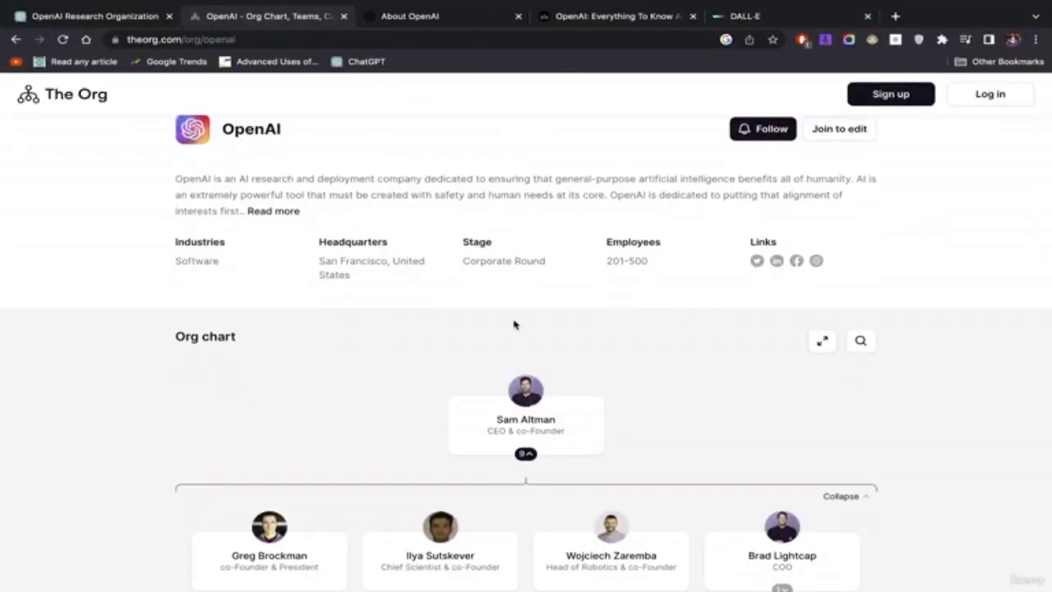
mouse_move(608, 419)
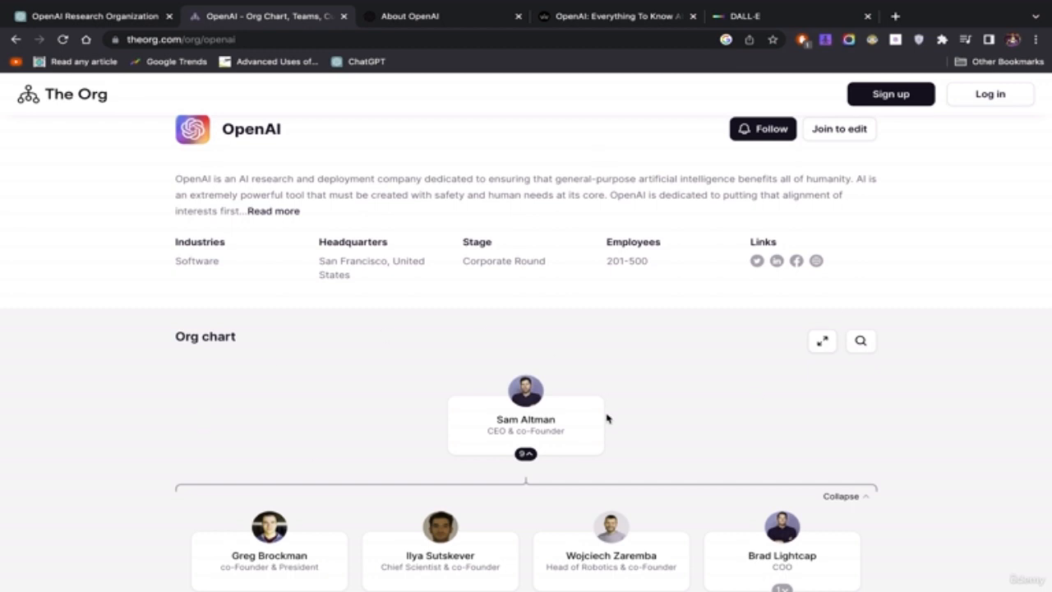
scroll("down", 3)
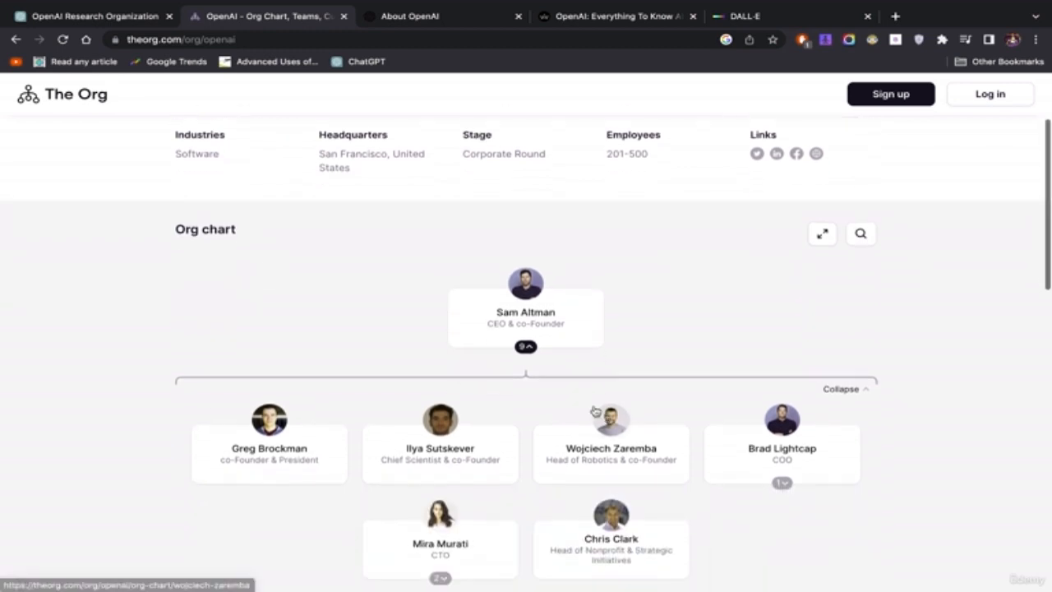
scroll("down", 3)
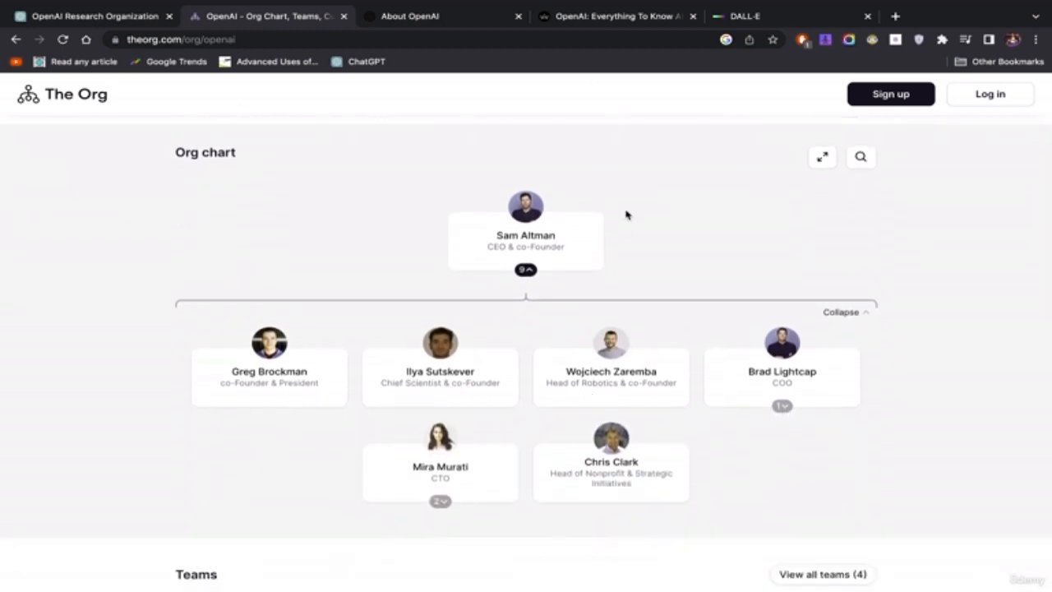
mouse_move(582, 216)
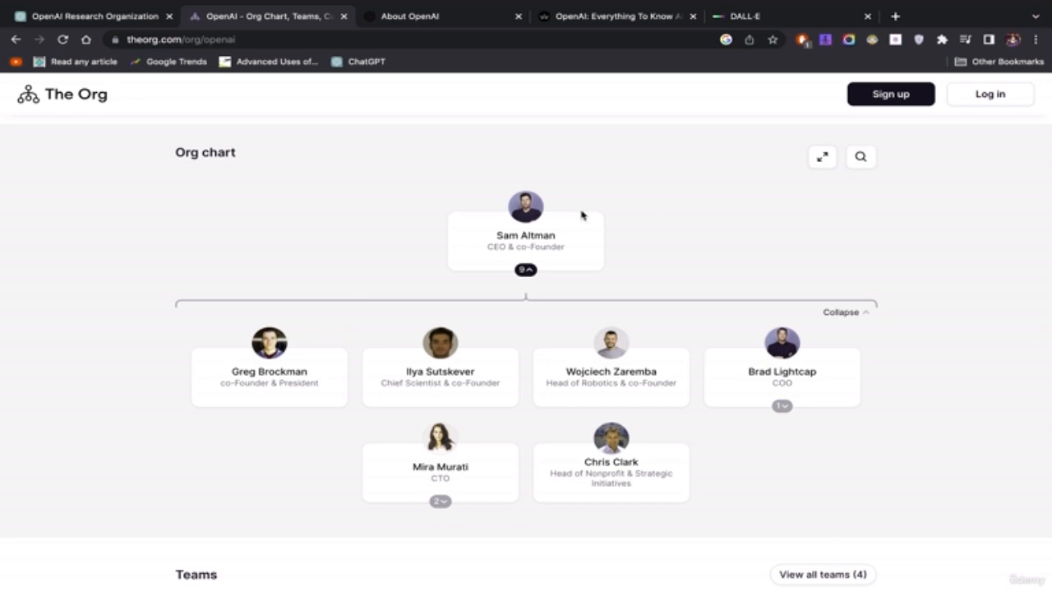
mouse_move(888, 330)
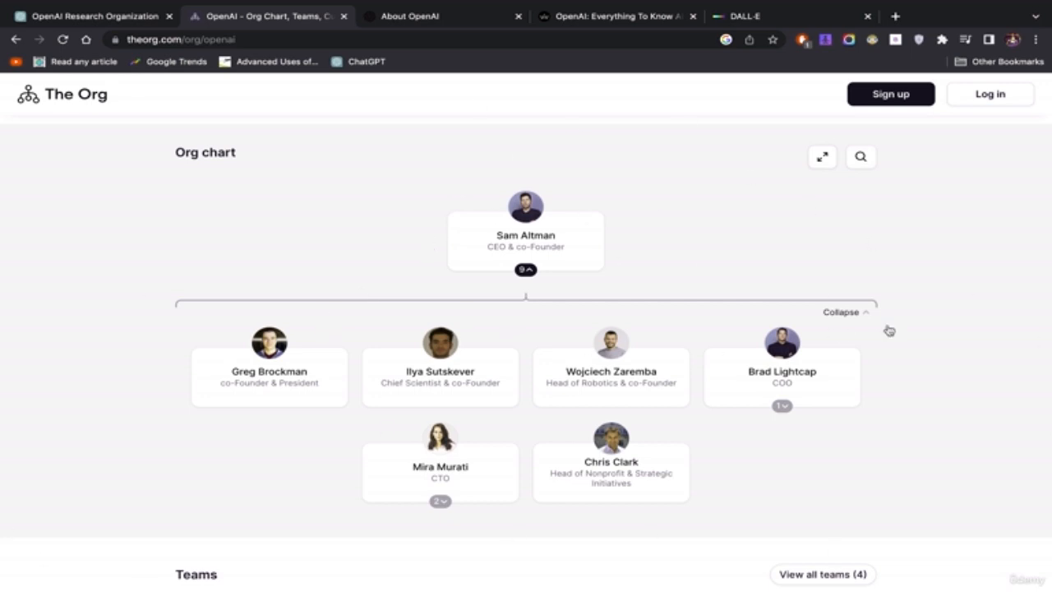
mouse_move(842, 505)
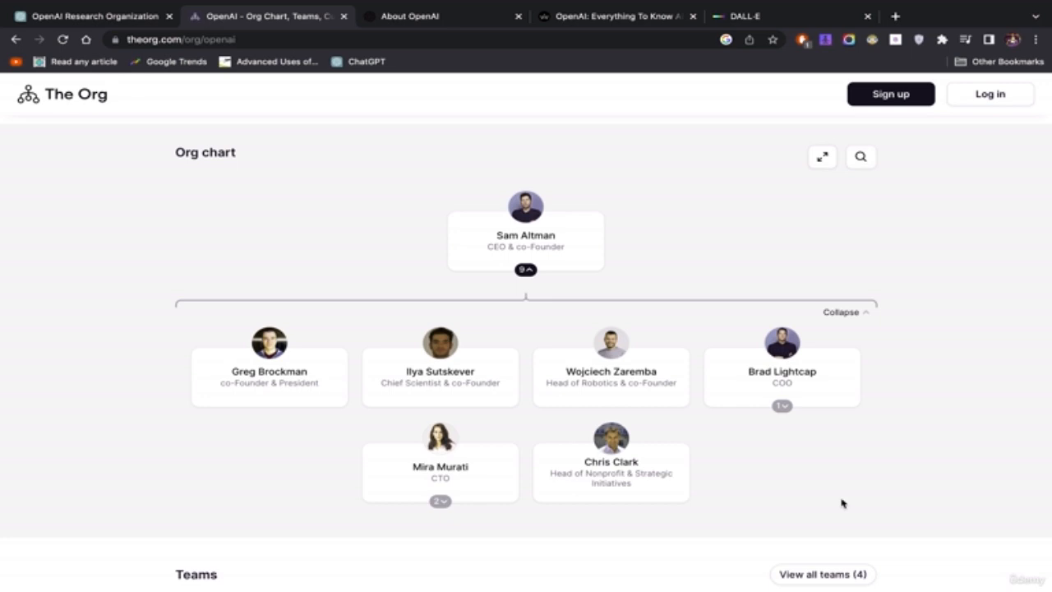
mouse_move(517, 179)
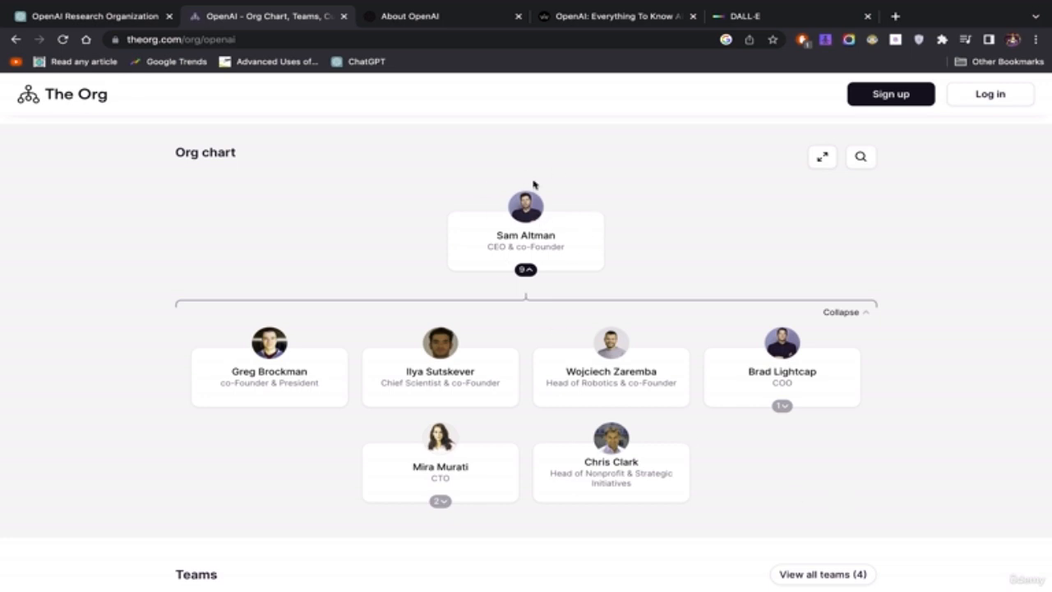
mouse_move(614, 274)
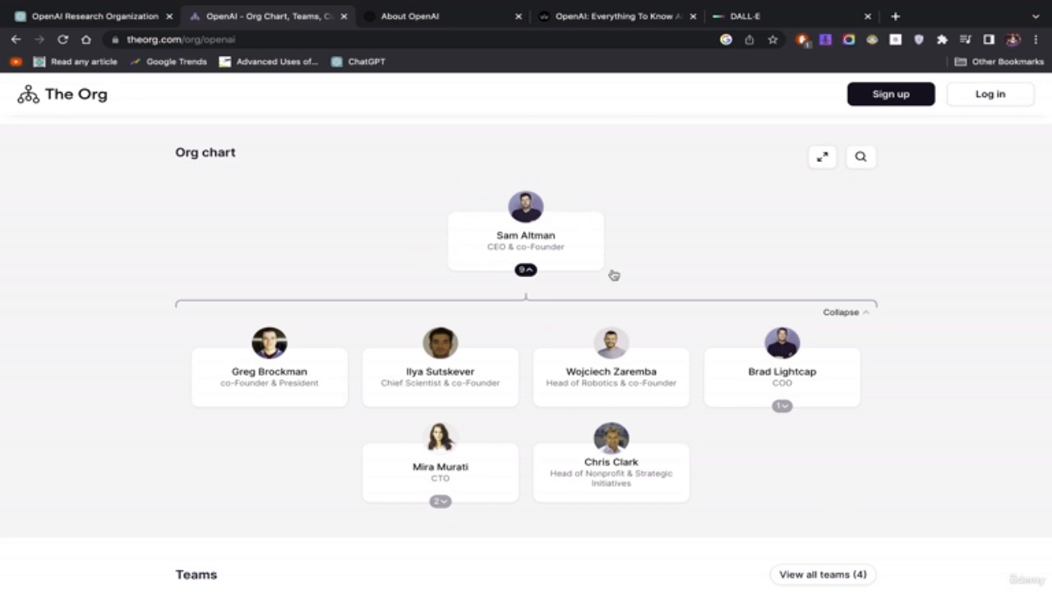
mouse_move(482, 269)
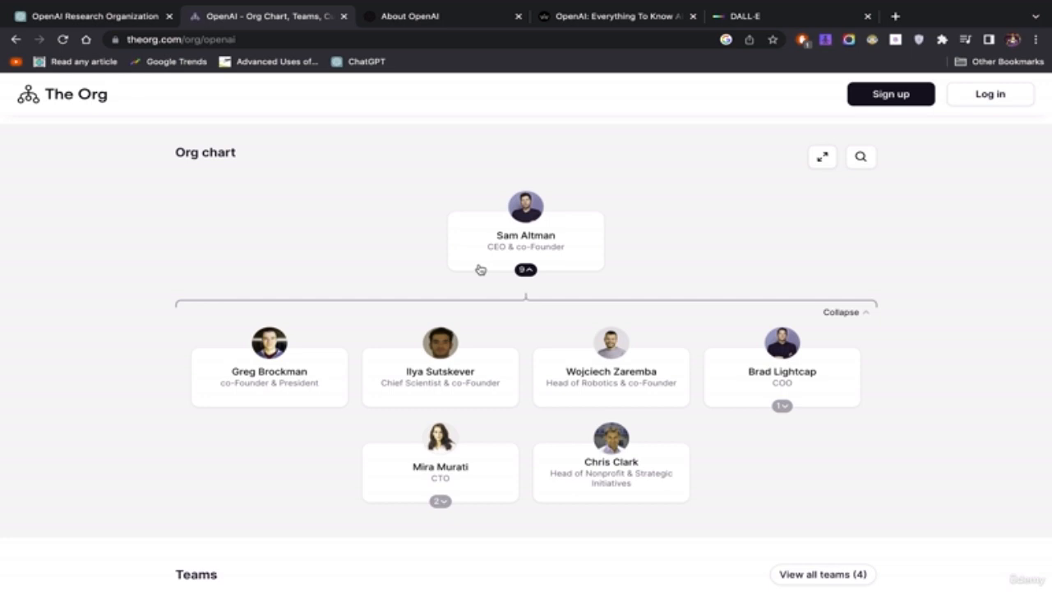
mouse_move(557, 228)
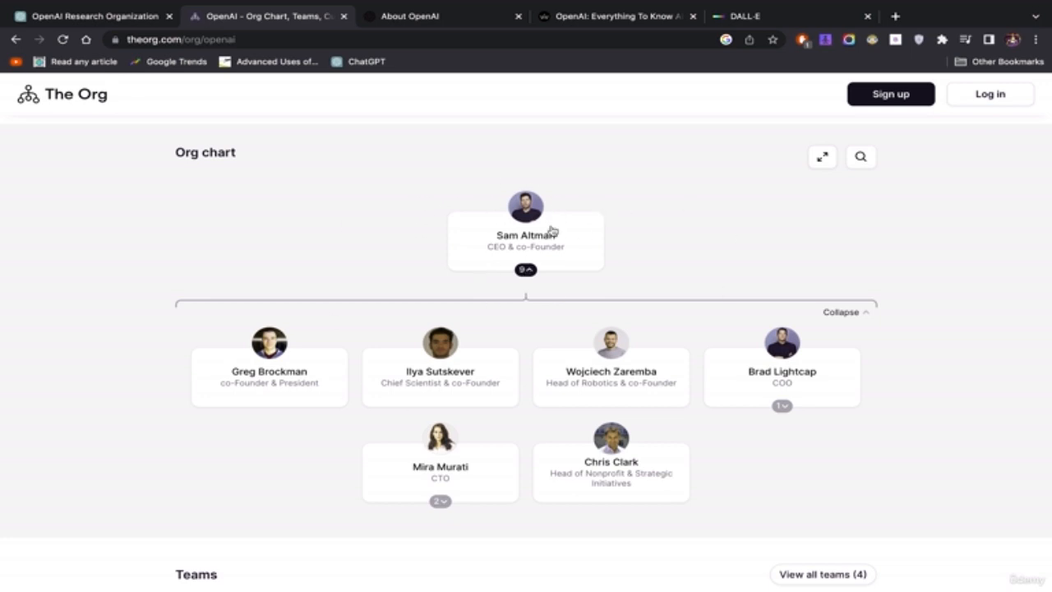
mouse_move(565, 249)
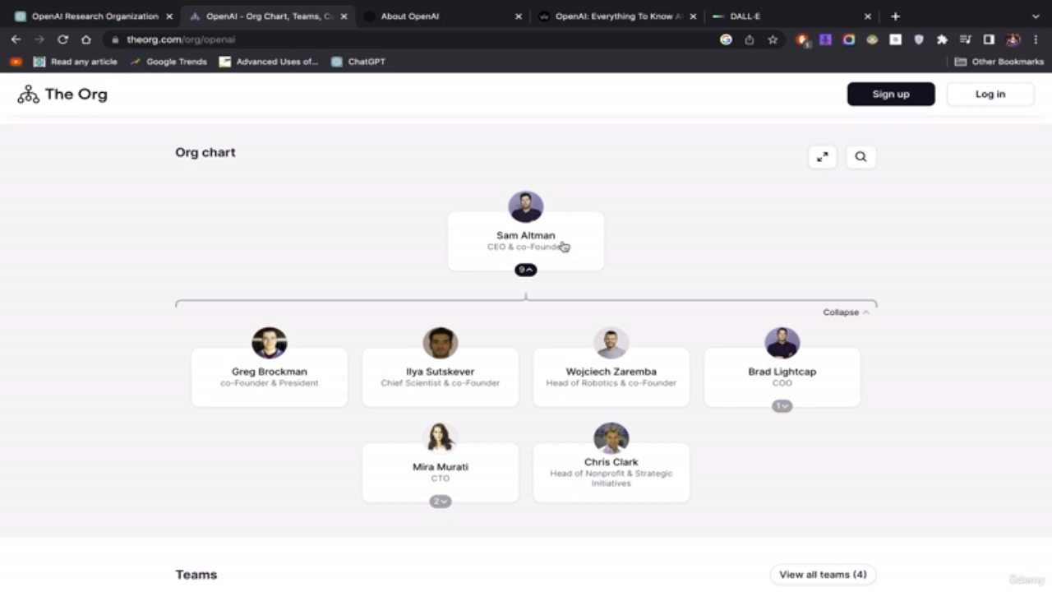
mouse_move(716, 276)
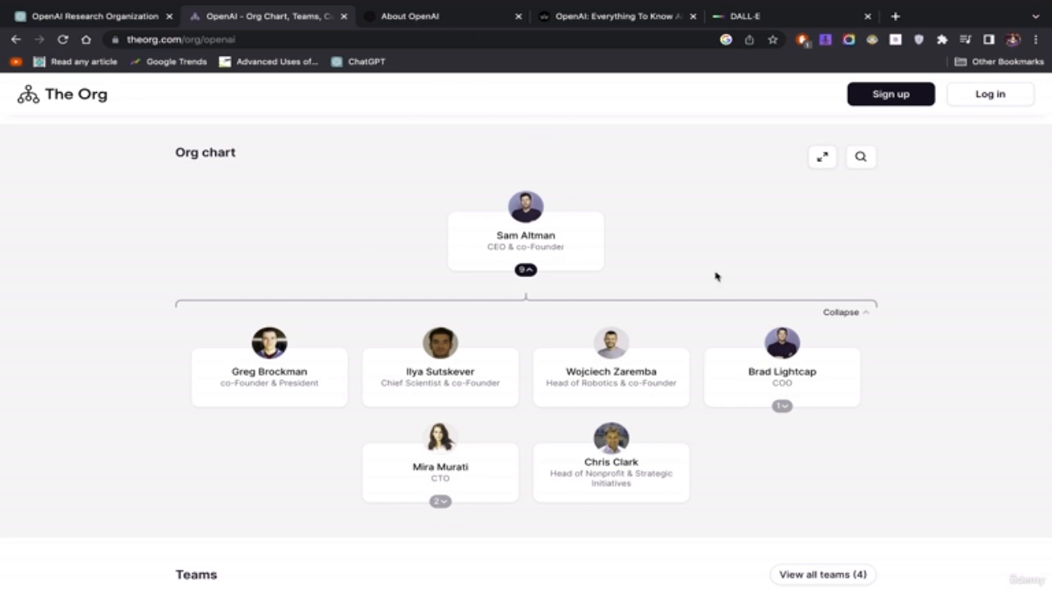
mouse_move(640, 234)
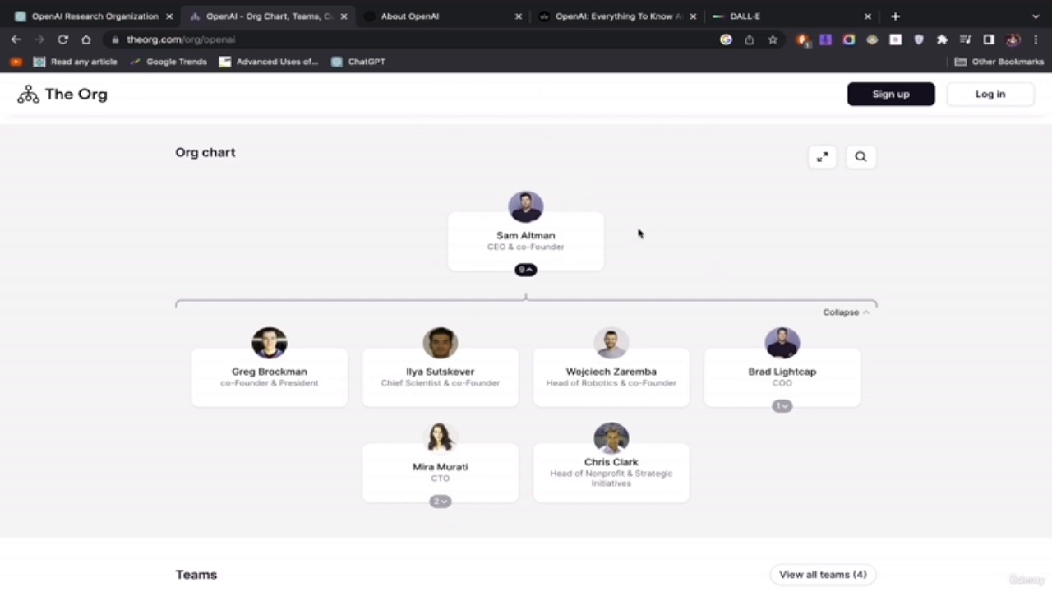
mouse_move(623, 155)
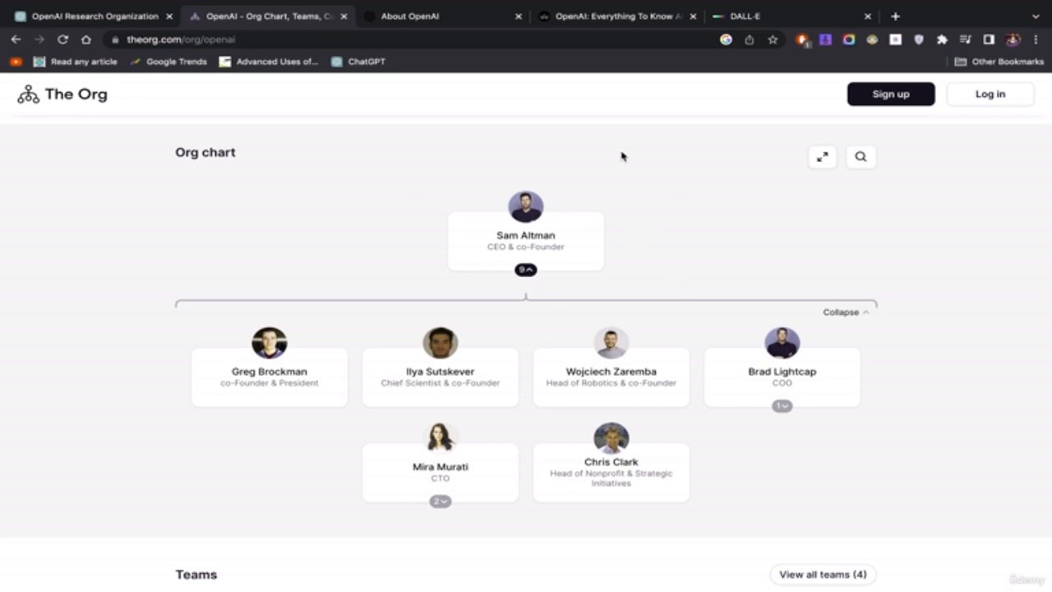
mouse_move(322, 298)
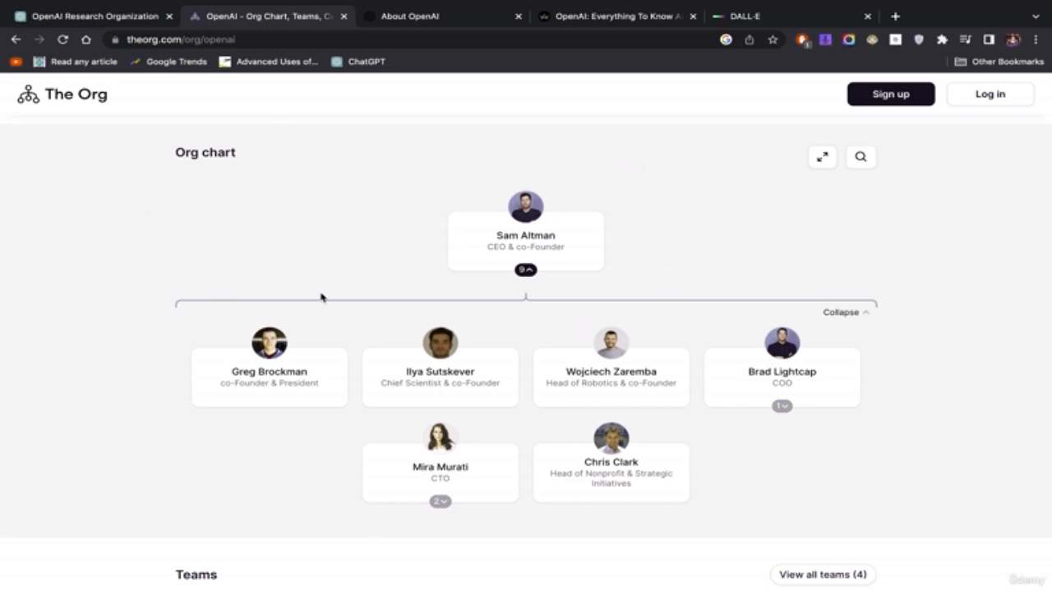
mouse_move(740, 196)
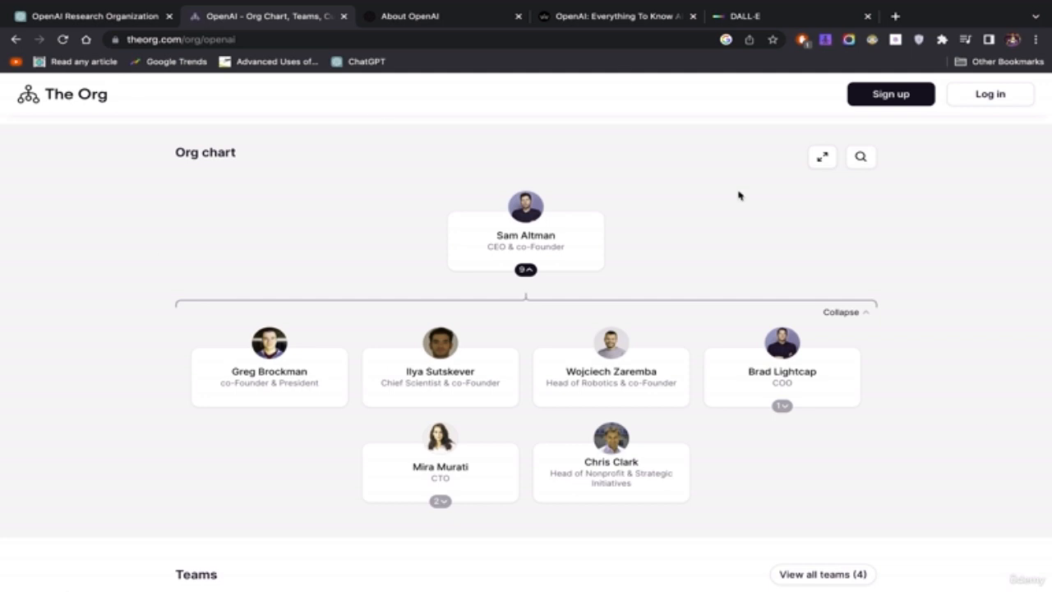
mouse_move(717, 474)
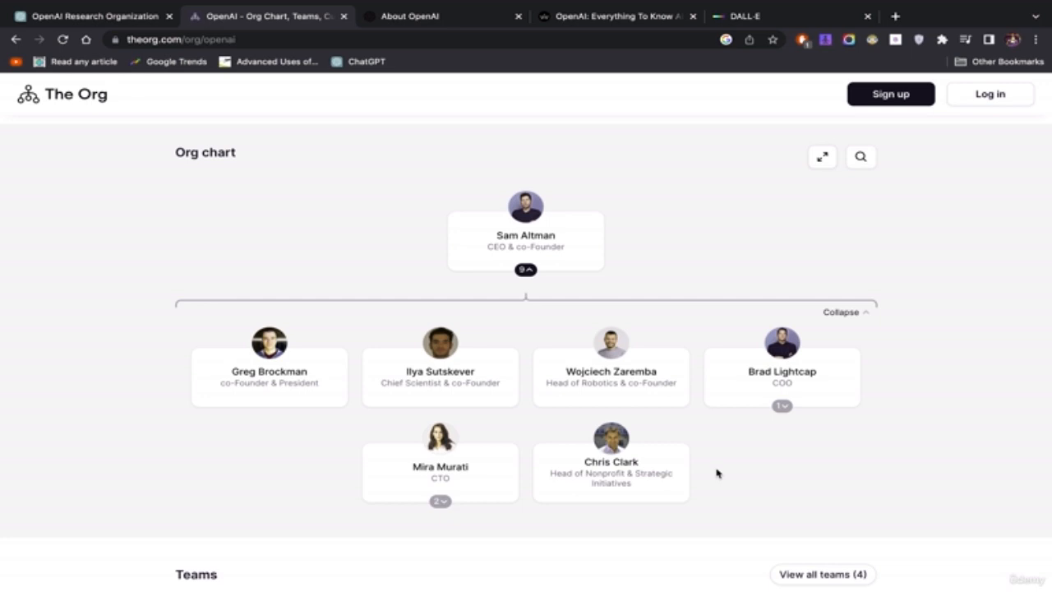
mouse_move(753, 120)
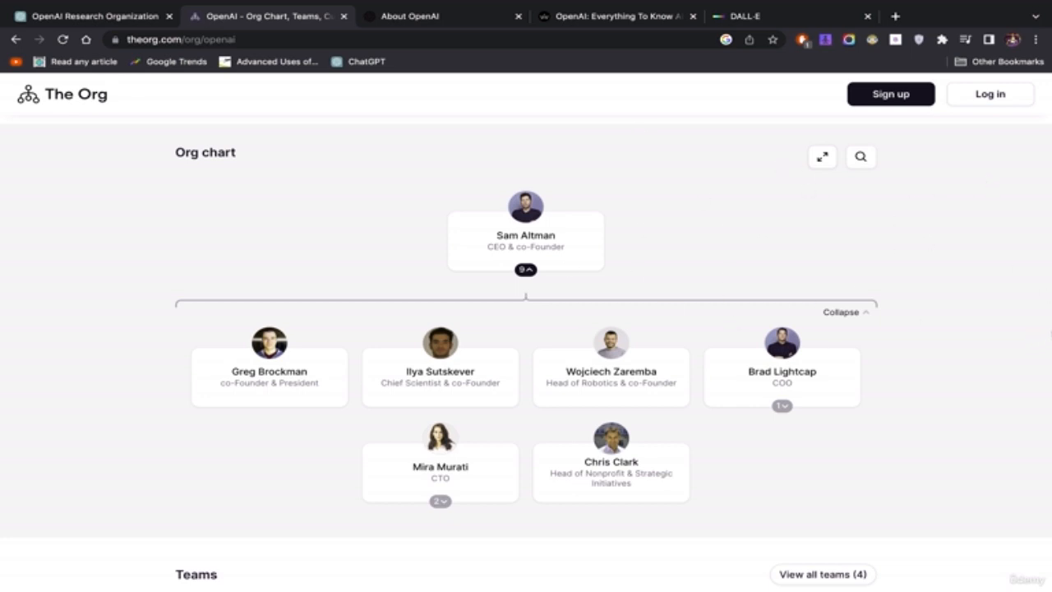
mouse_move(824, 388)
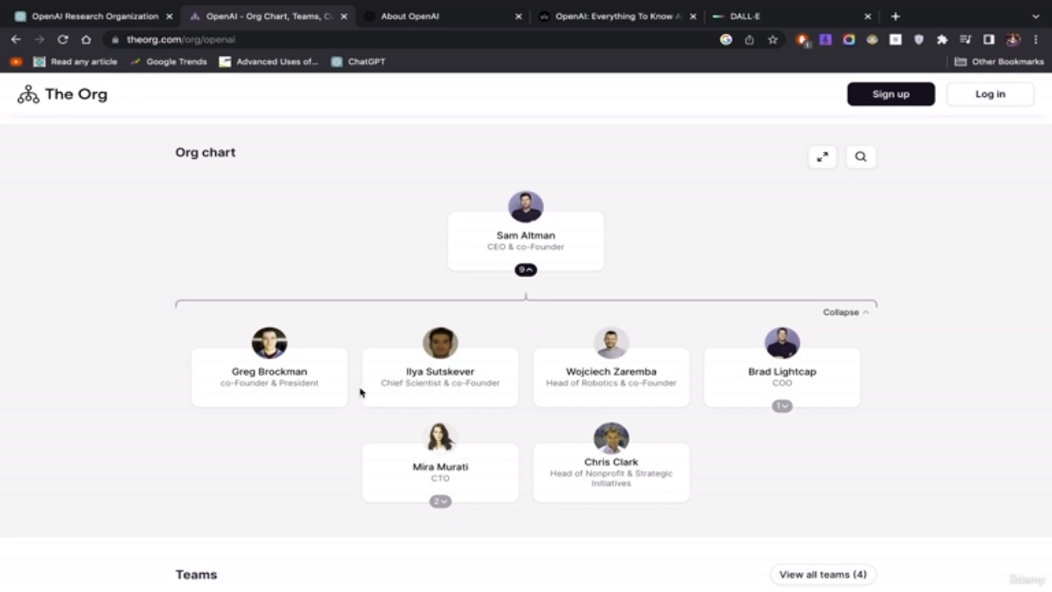
mouse_move(1000, 470)
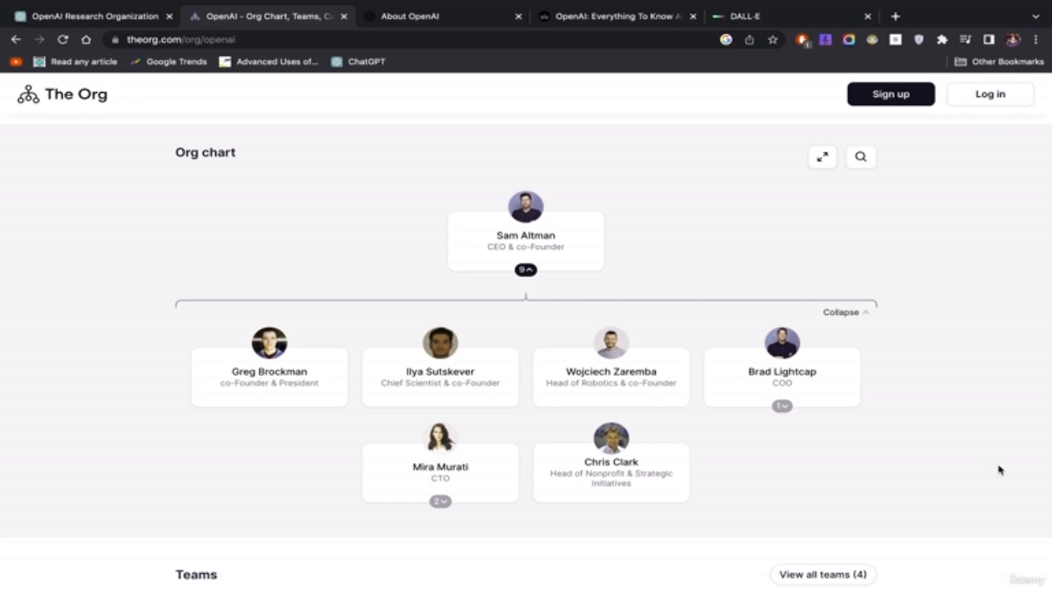
mouse_move(741, 440)
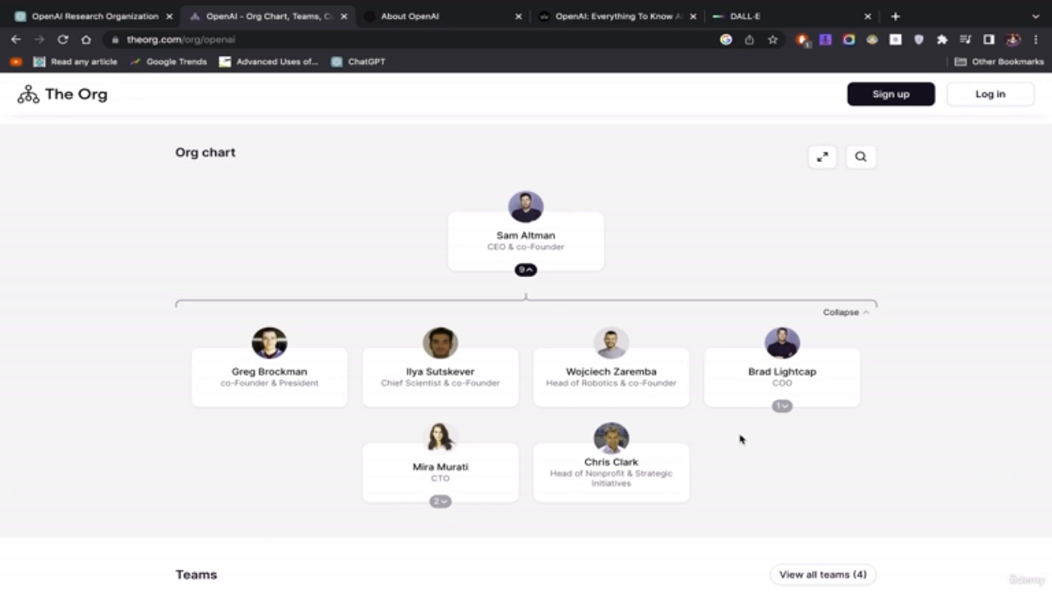
scroll("down", 3)
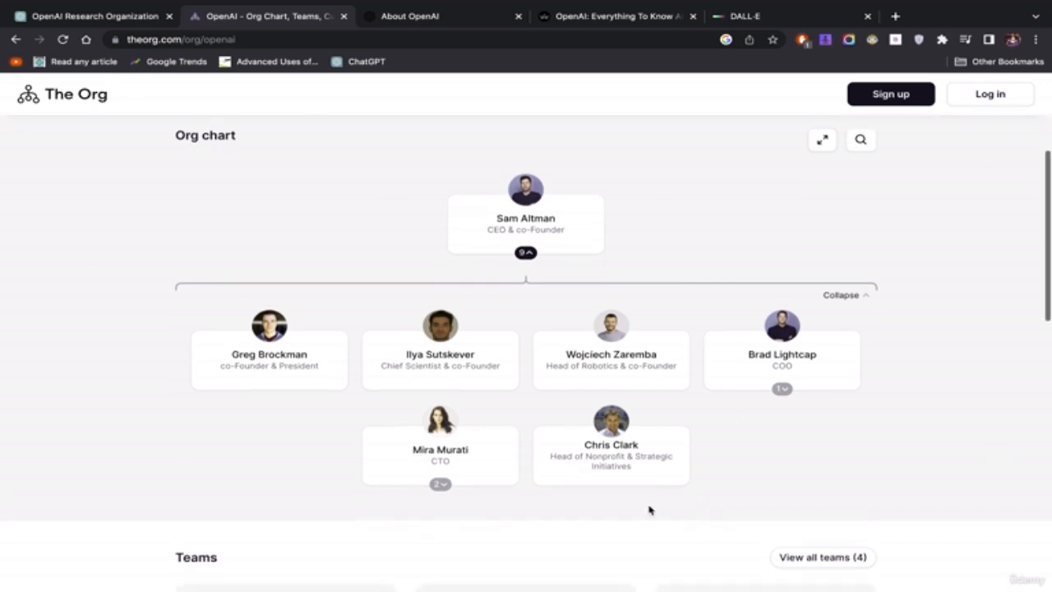
mouse_move(899, 379)
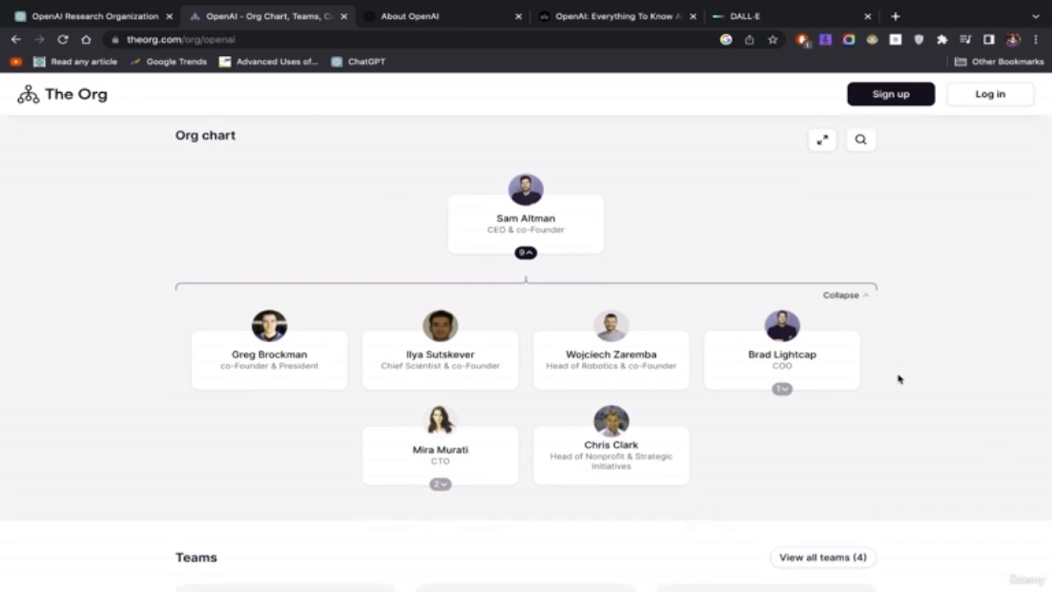
mouse_move(820, 350)
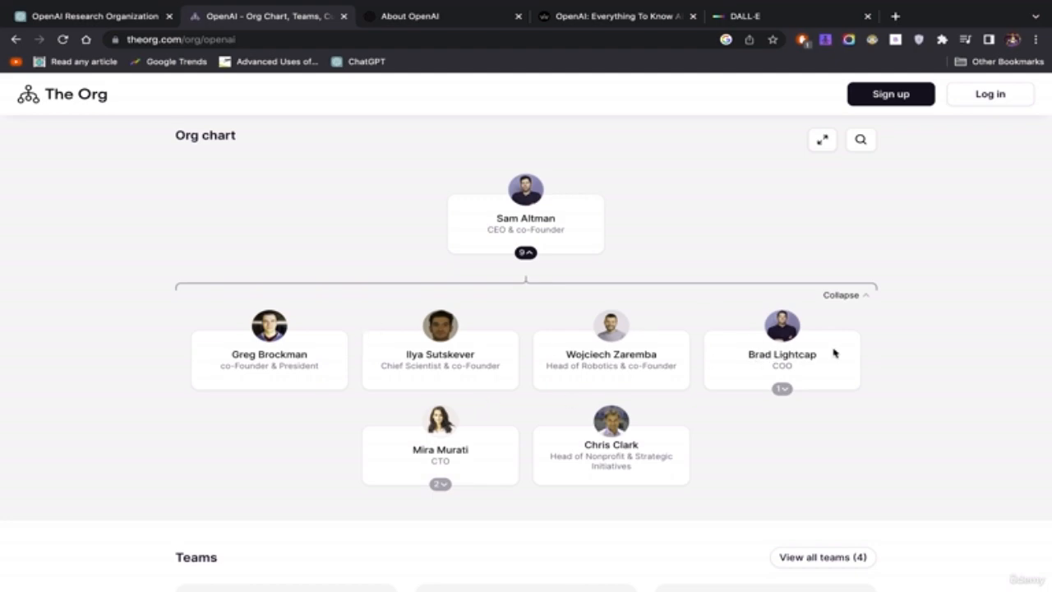
scroll("down", 3)
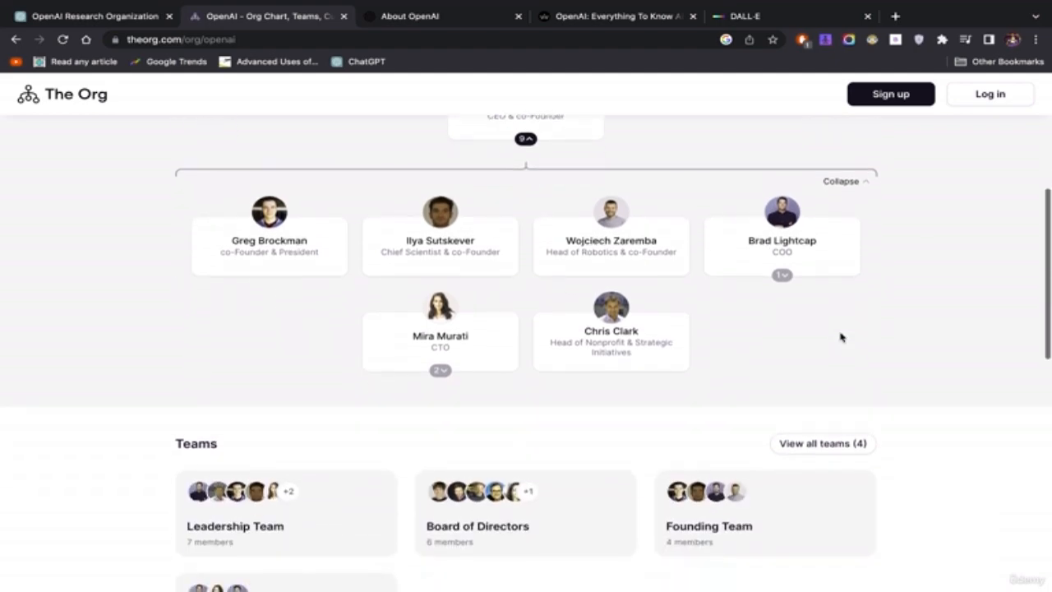
scroll("up", 3)
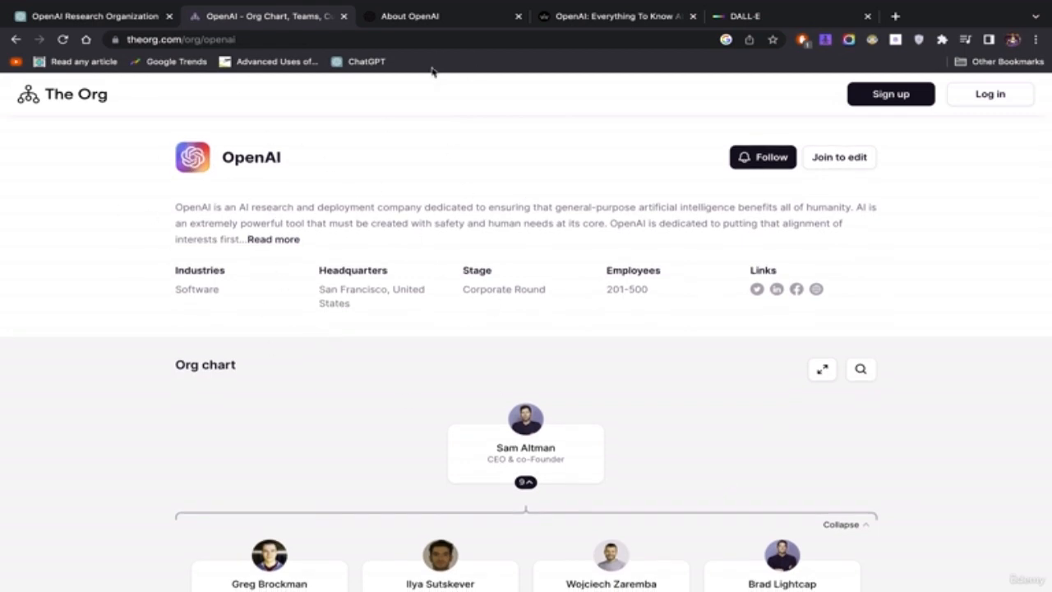
Bring up the About OpenAI tab and select part of its mission statement
left_click(420, 16)
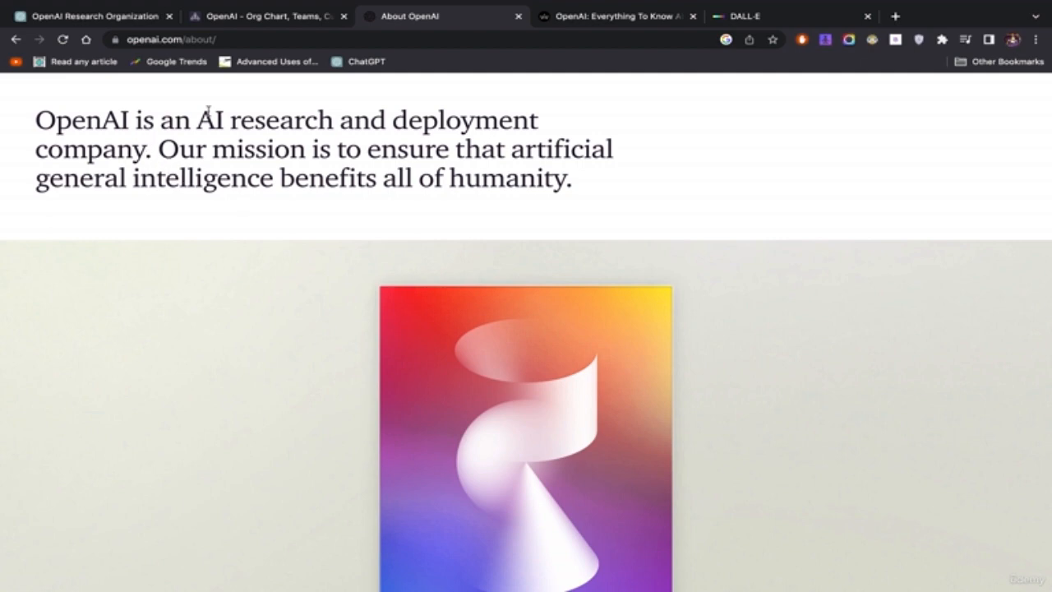
mouse_move(442, 131)
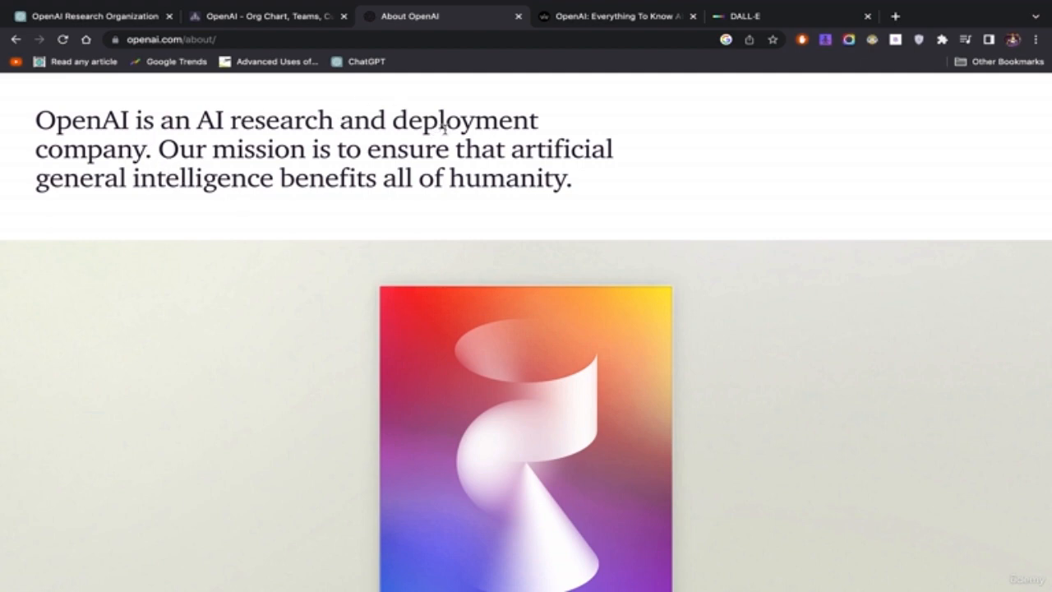
mouse_move(182, 148)
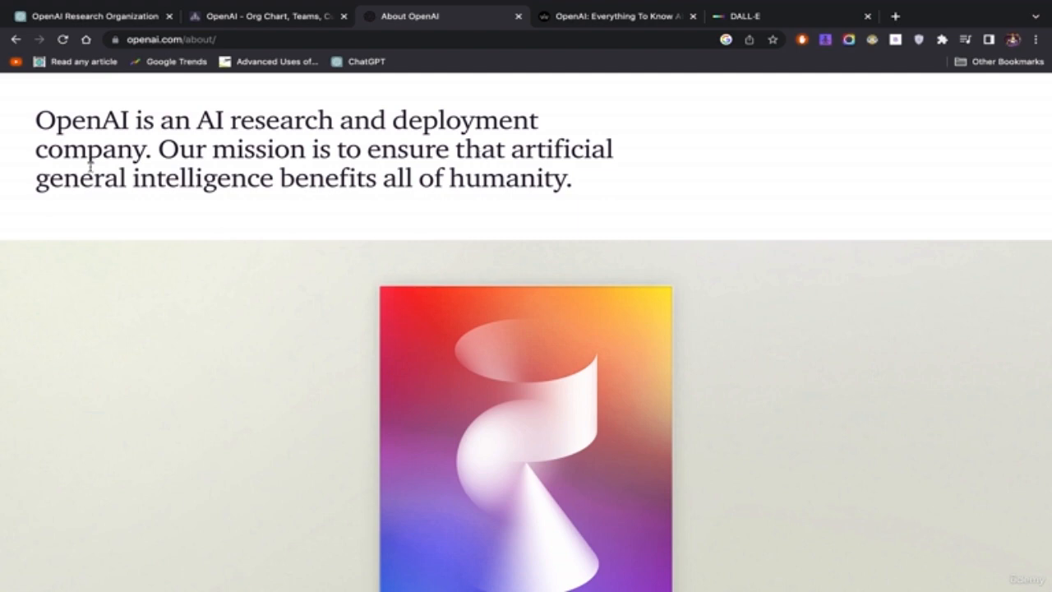
mouse_move(416, 203)
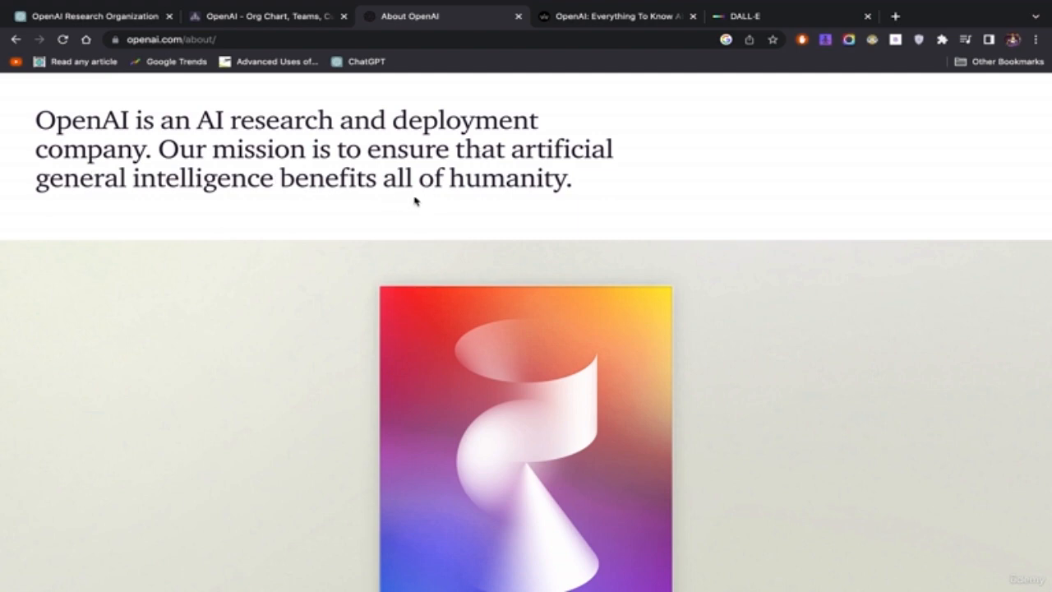
mouse_move(676, 260)
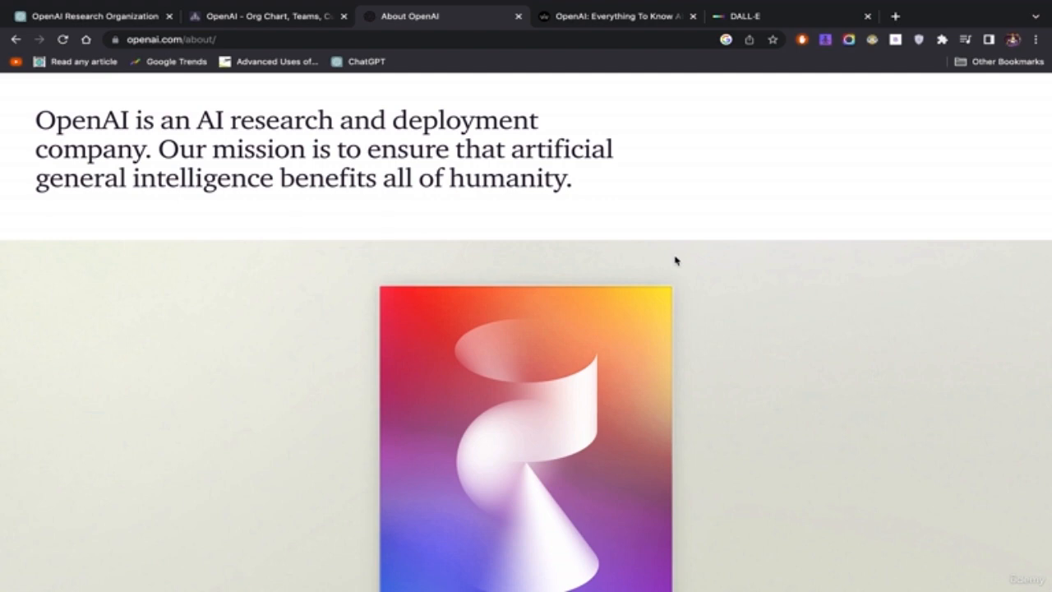
mouse_move(394, 165)
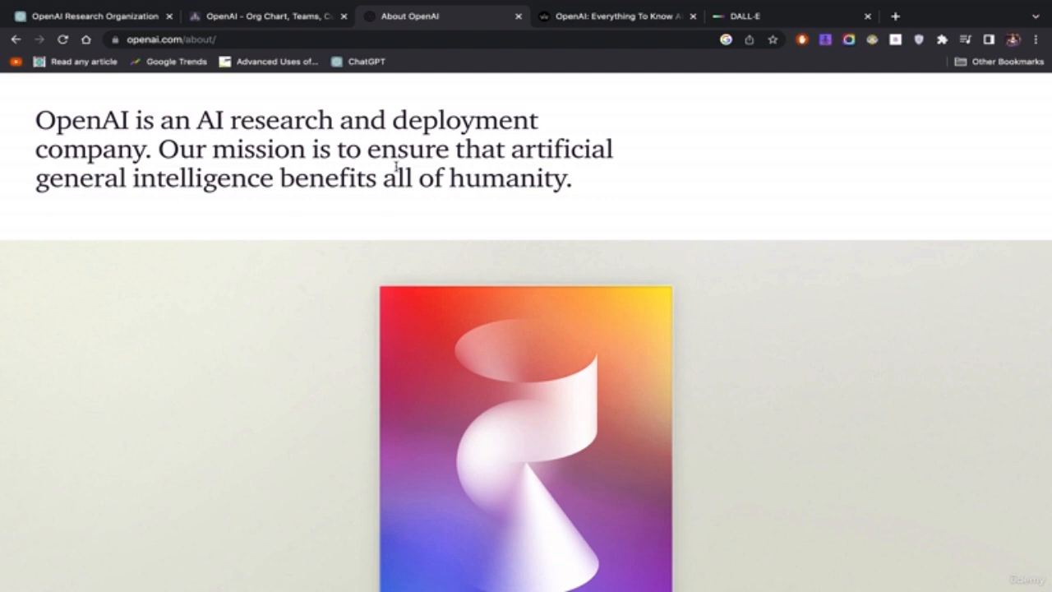
double_click(386, 177)
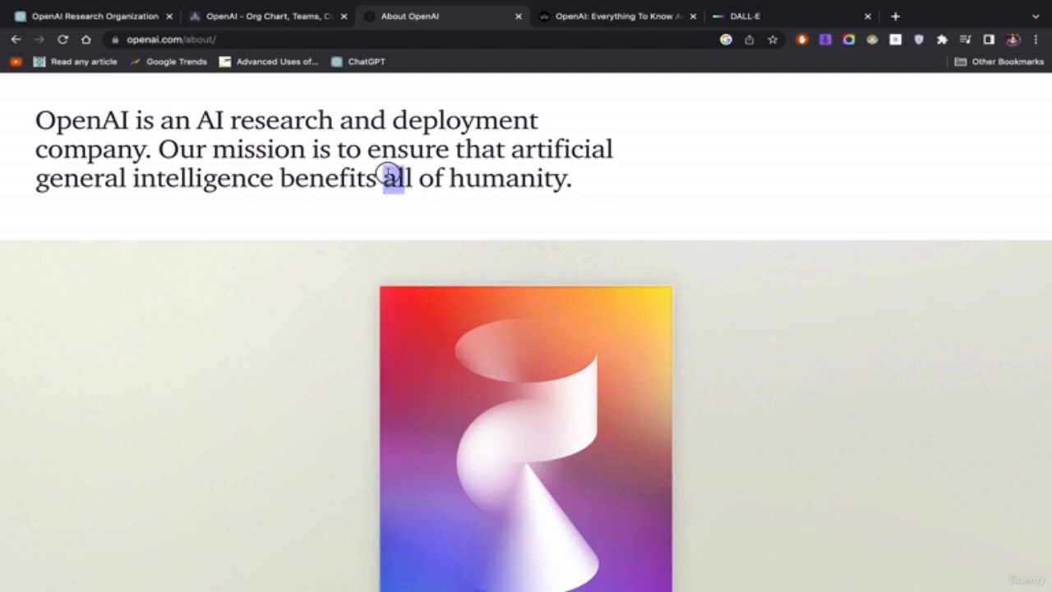
left_click_drag(383, 179, 572, 178)
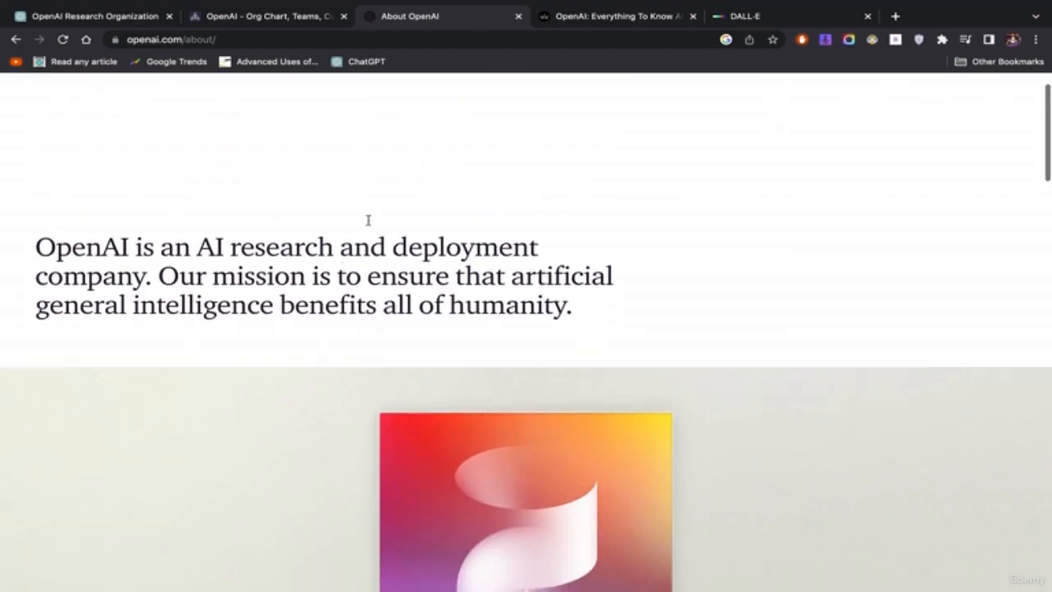
Highlight the full mission sentence, then scroll to the AGI explanation and Highlights list
left_click_drag(36, 247, 508, 305)
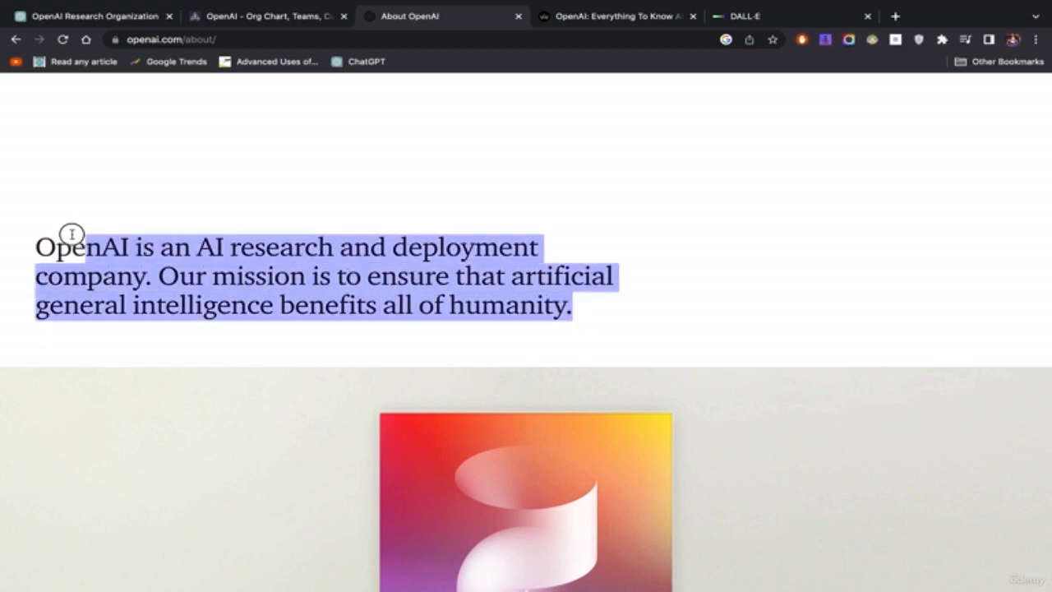
scroll("down", 3)
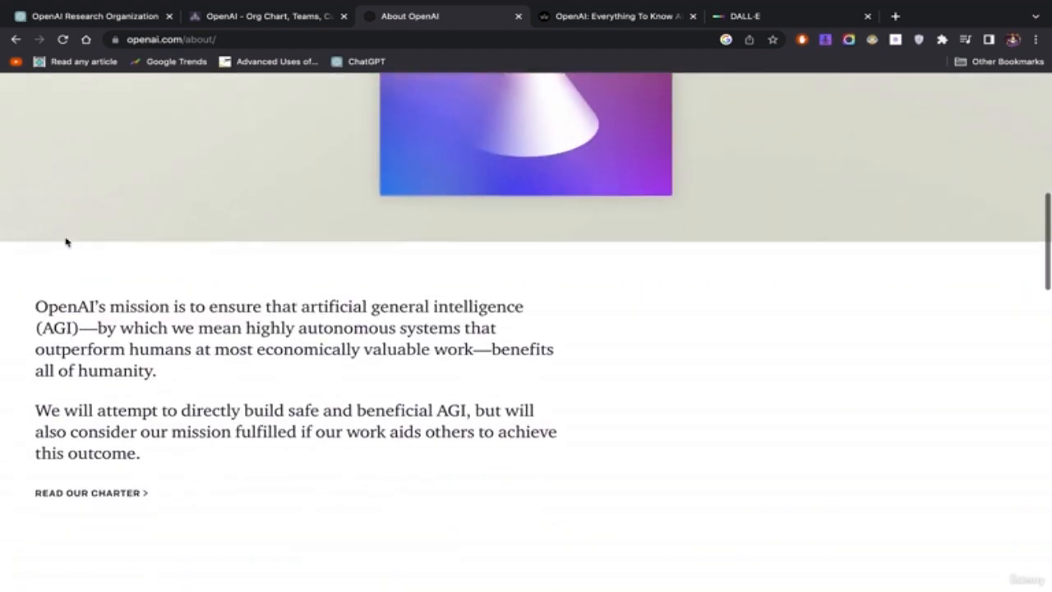
scroll("down", 3)
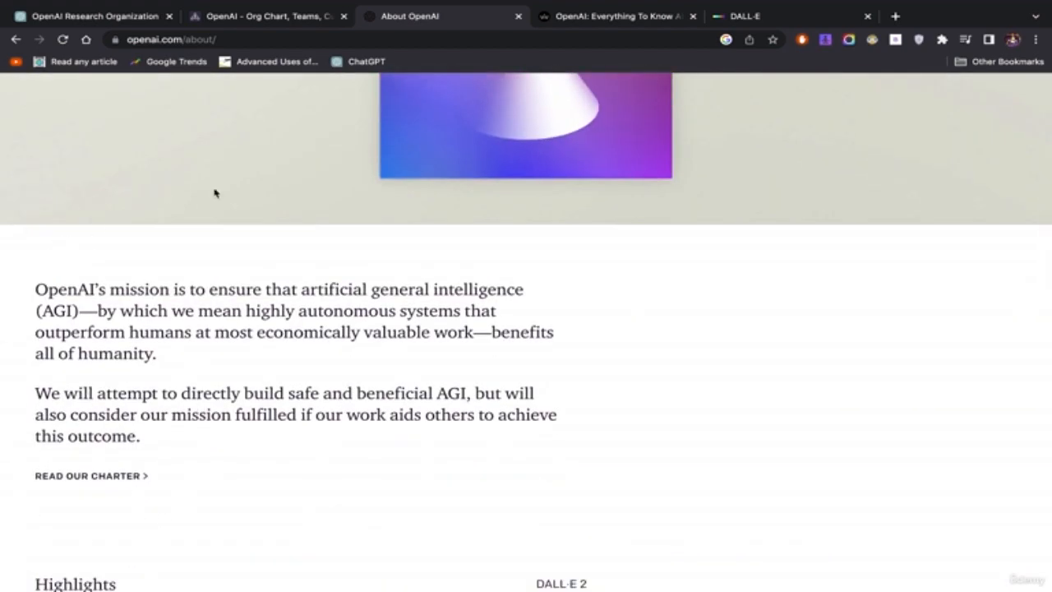
mouse_move(816, 306)
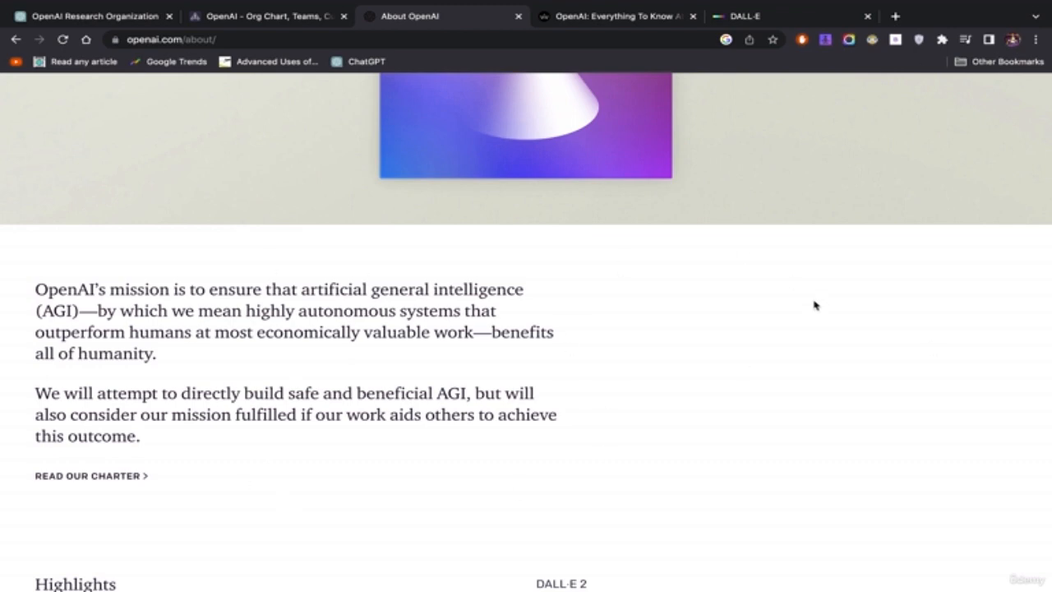
scroll("down", 3)
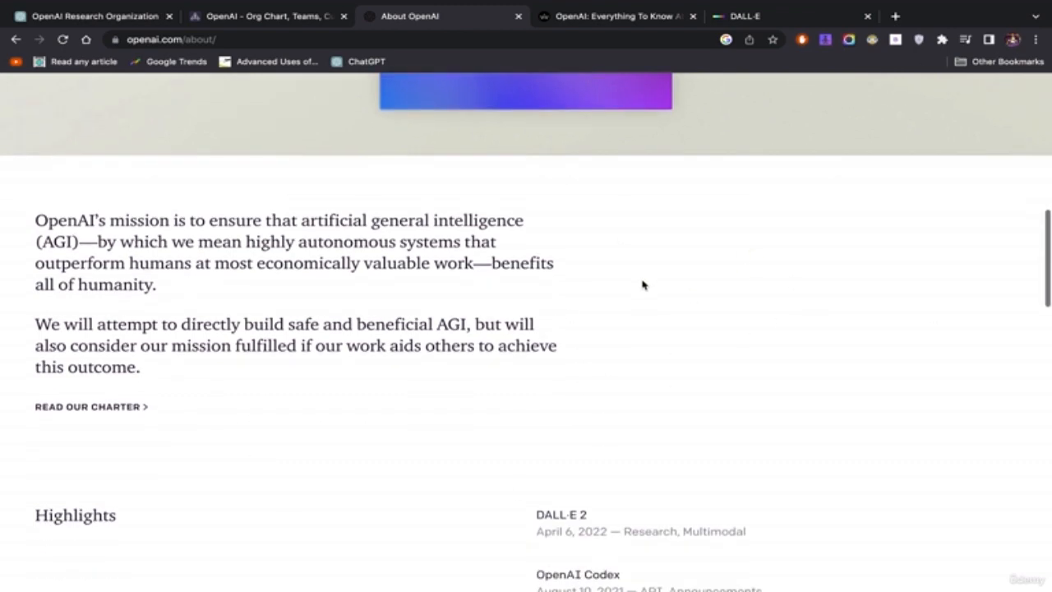
scroll("down", 3)
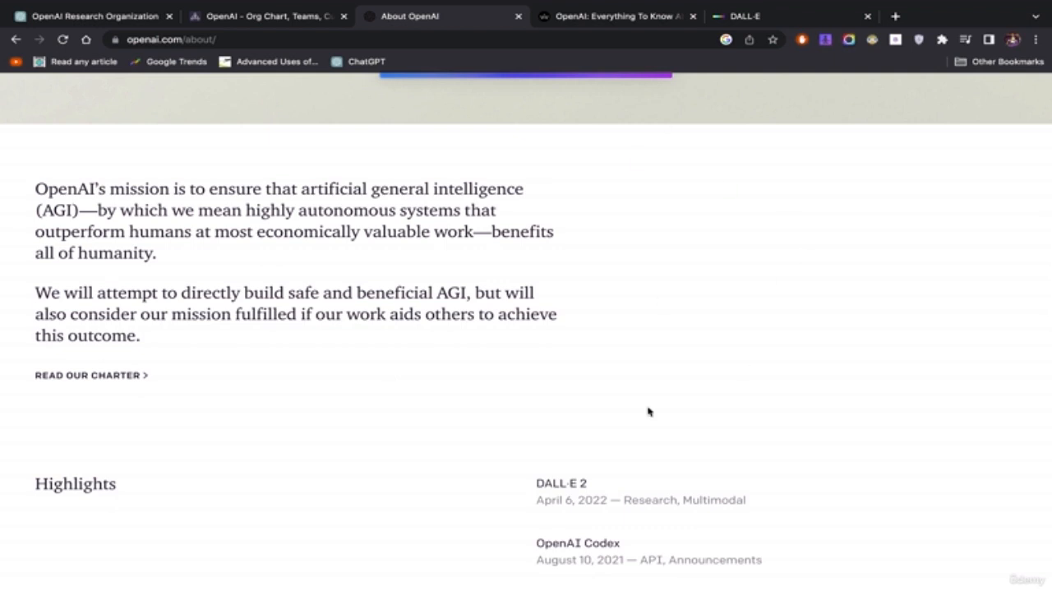
mouse_move(512, 554)
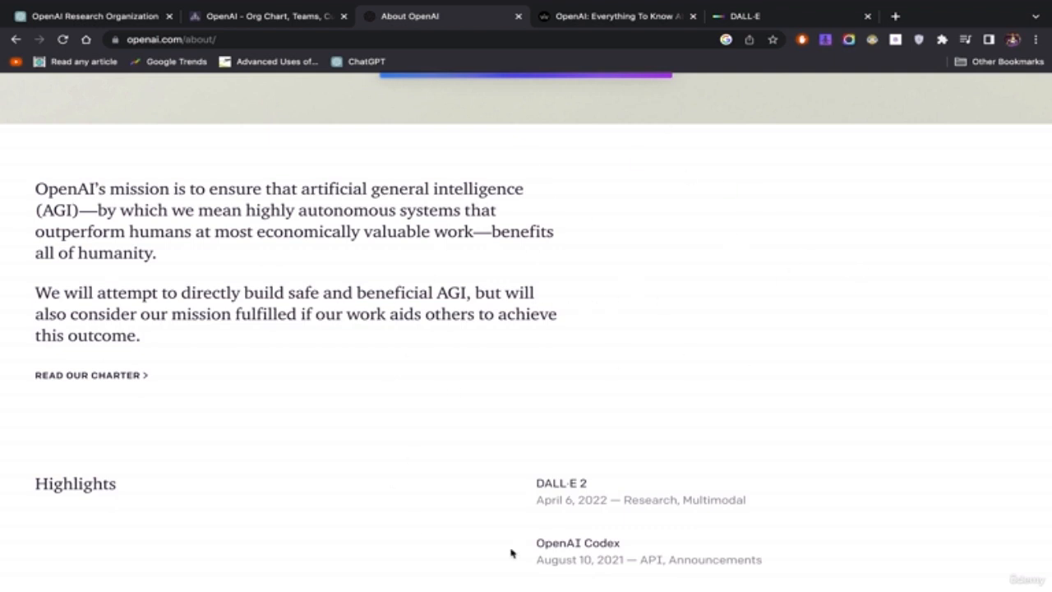
mouse_move(610, 333)
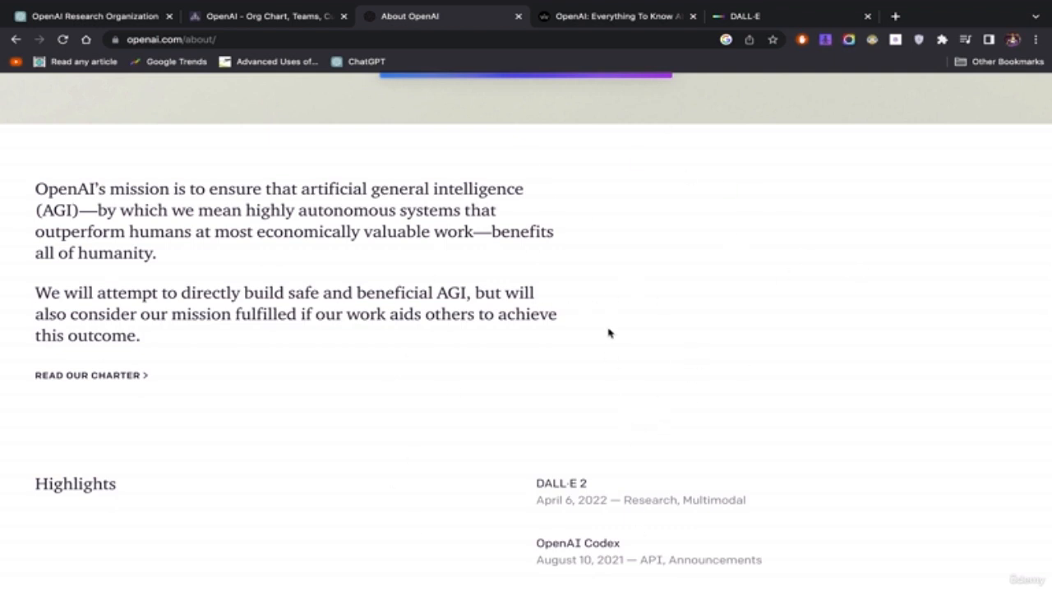
left_click(263, 16)
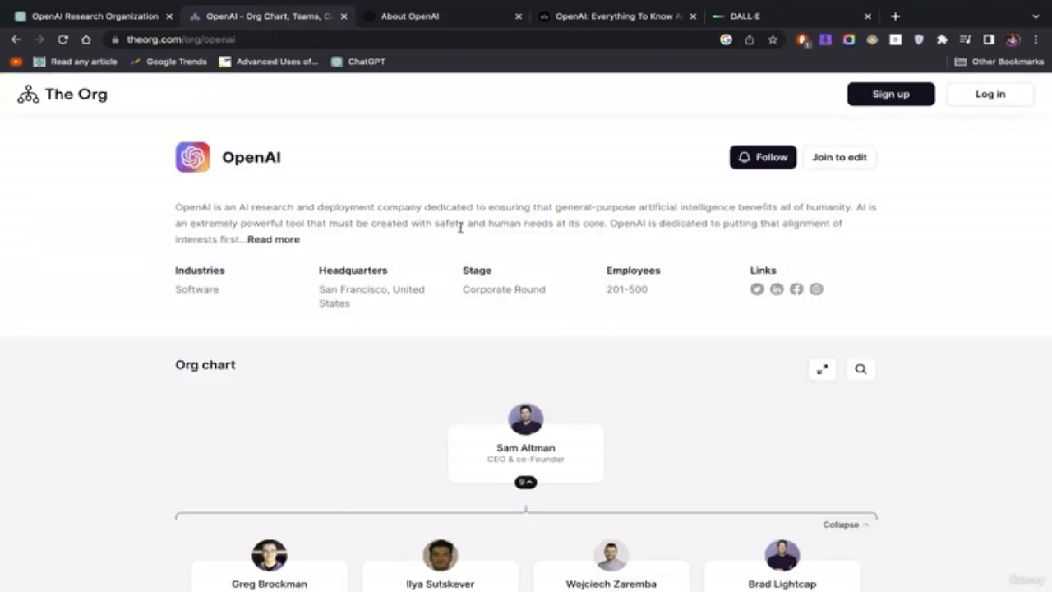
scroll("down", 3)
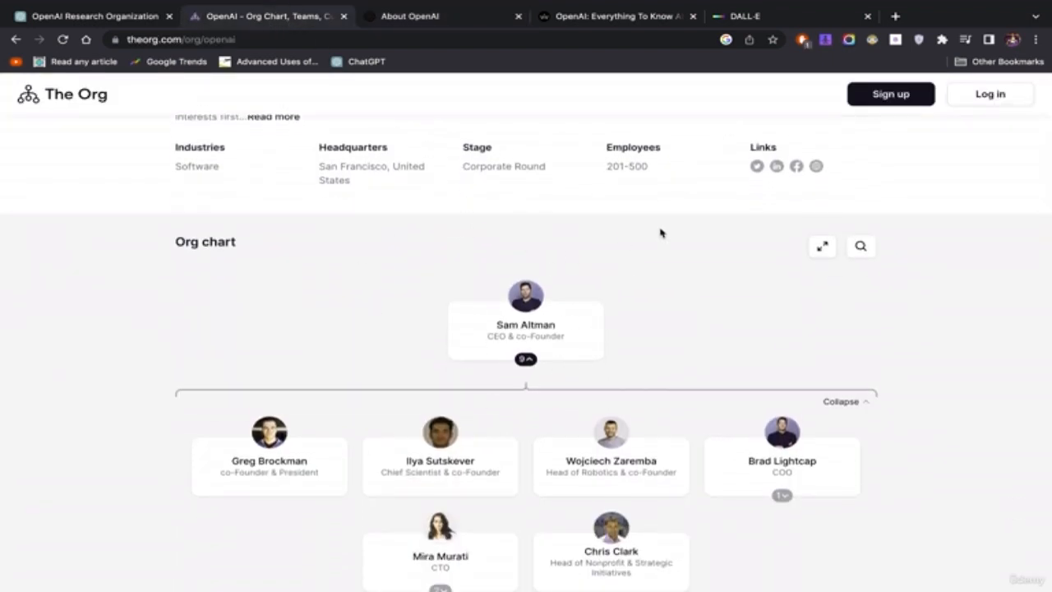
mouse_move(526, 270)
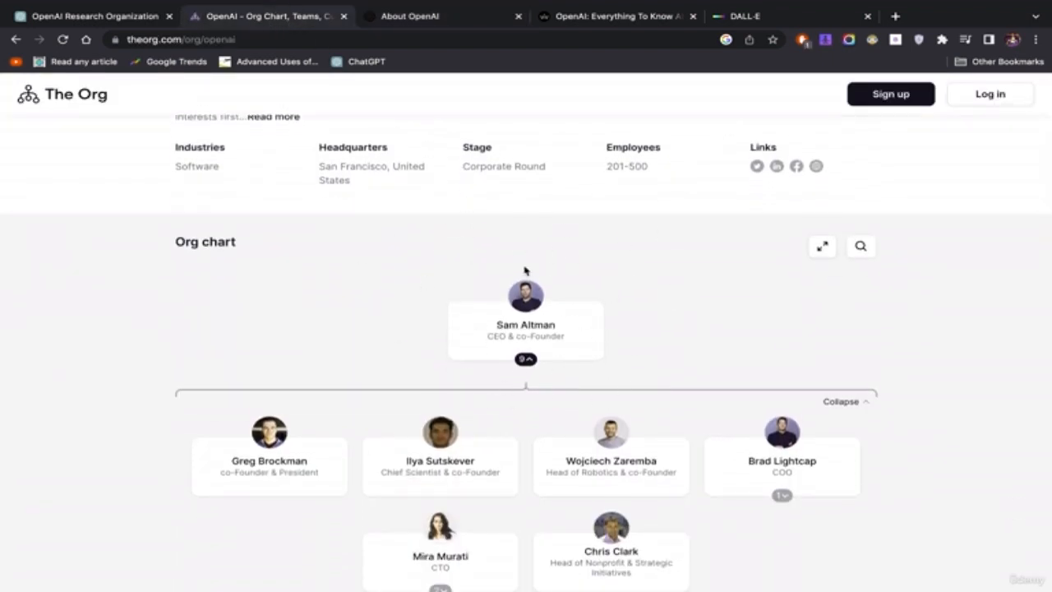
mouse_move(648, 272)
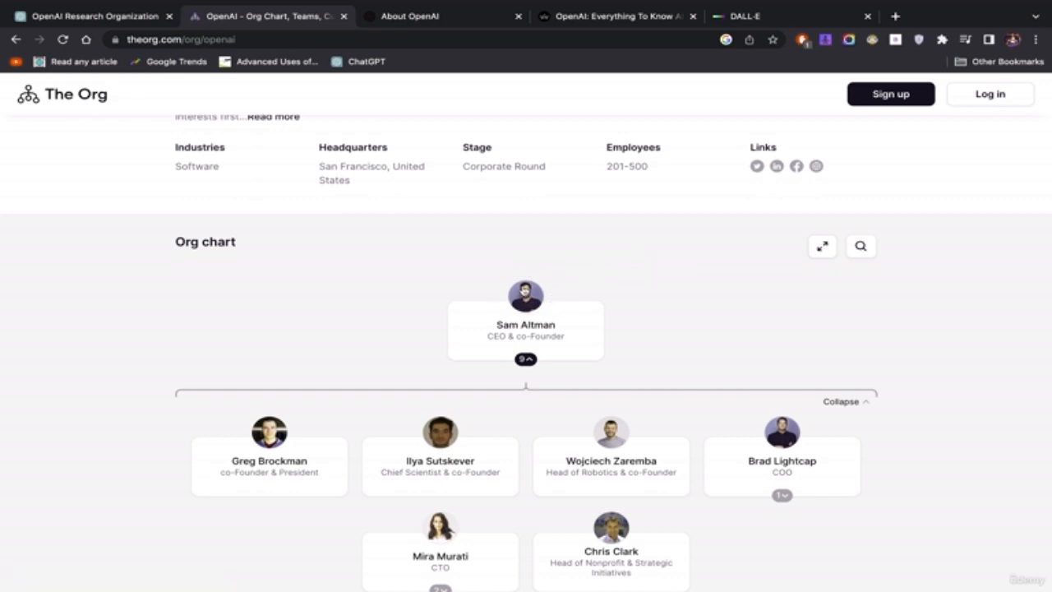
mouse_move(561, 241)
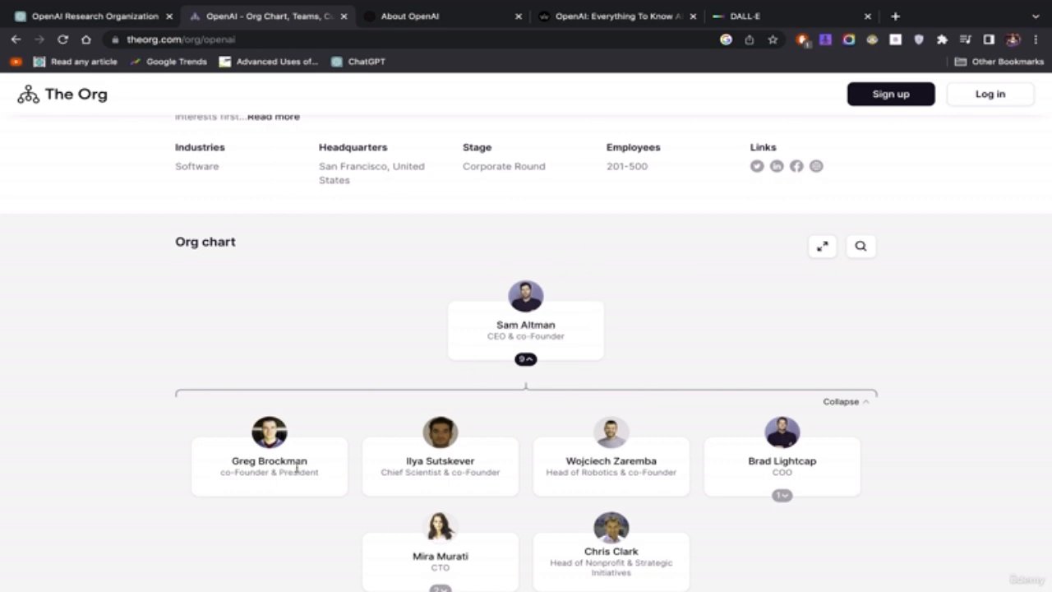
mouse_move(549, 309)
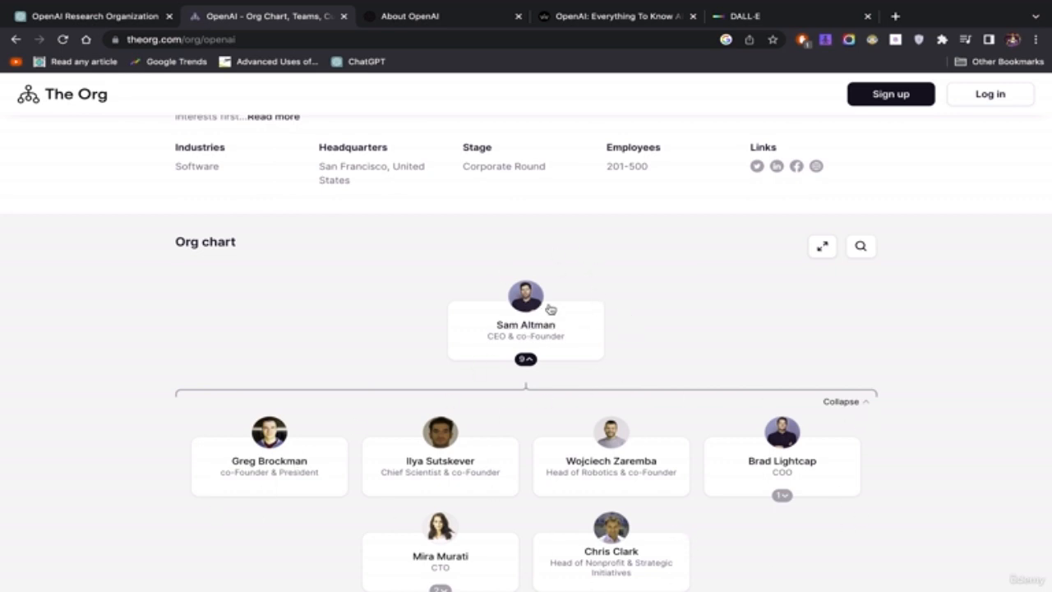
mouse_move(550, 290)
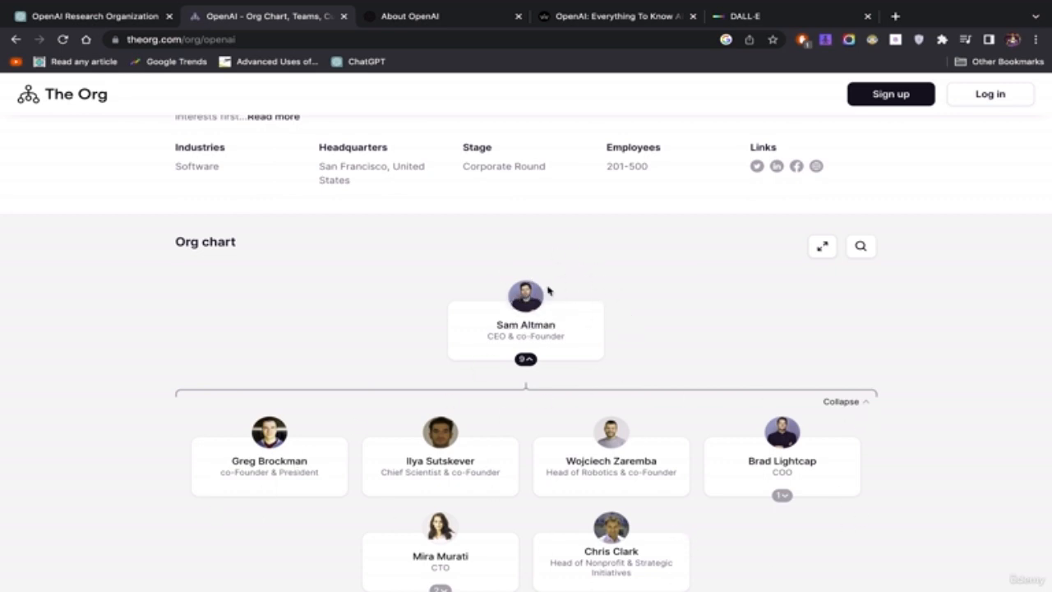
mouse_move(638, 256)
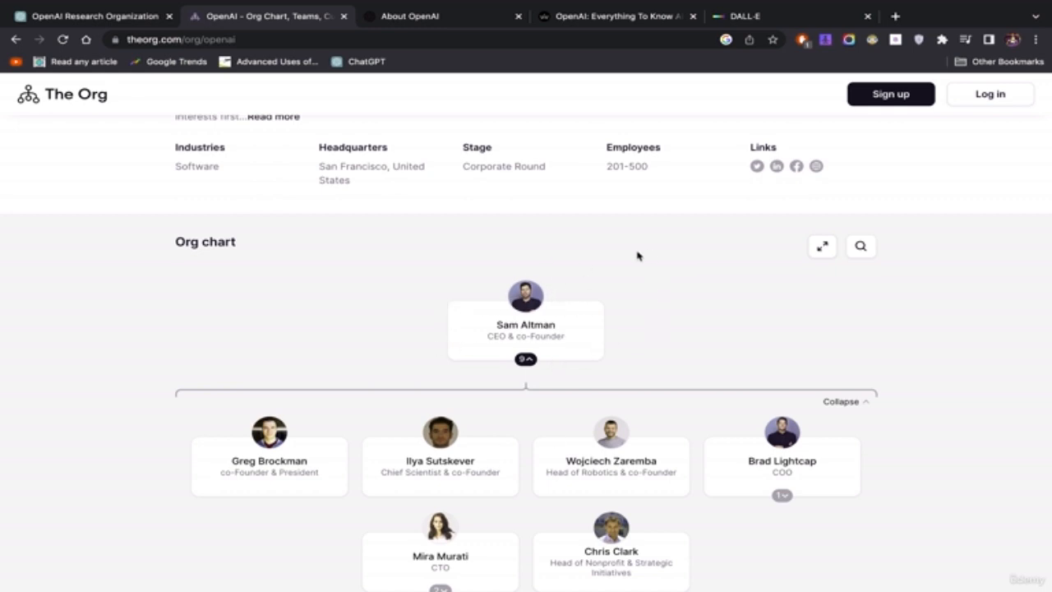
mouse_move(546, 551)
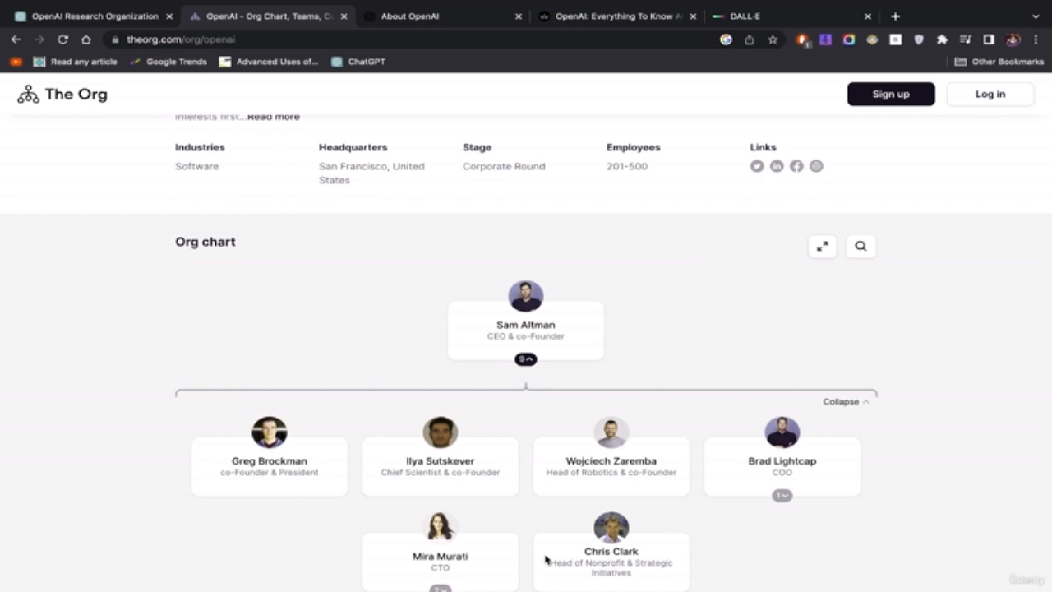
mouse_move(426, 6)
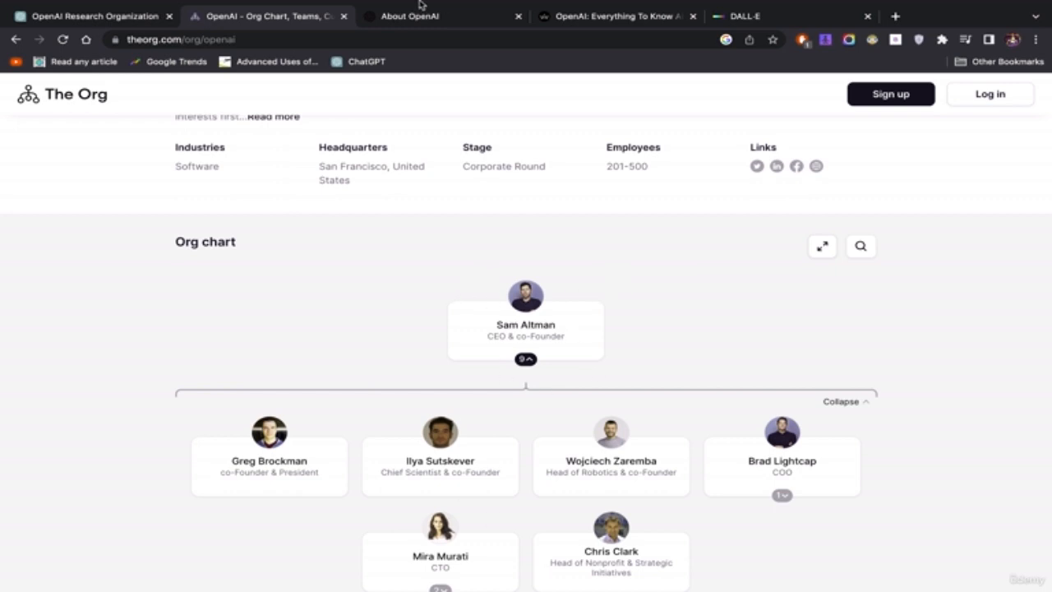
On the About OpenAI tab, select the AGI definition and scroll toward Highlights
left_click(418, 16)
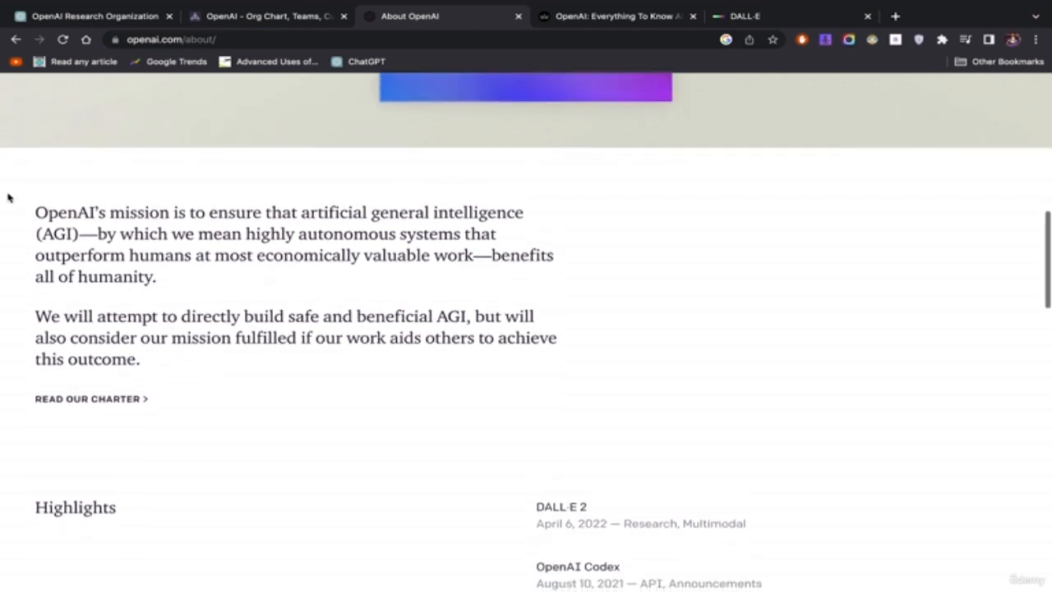
left_click_drag(121, 234, 200, 254)
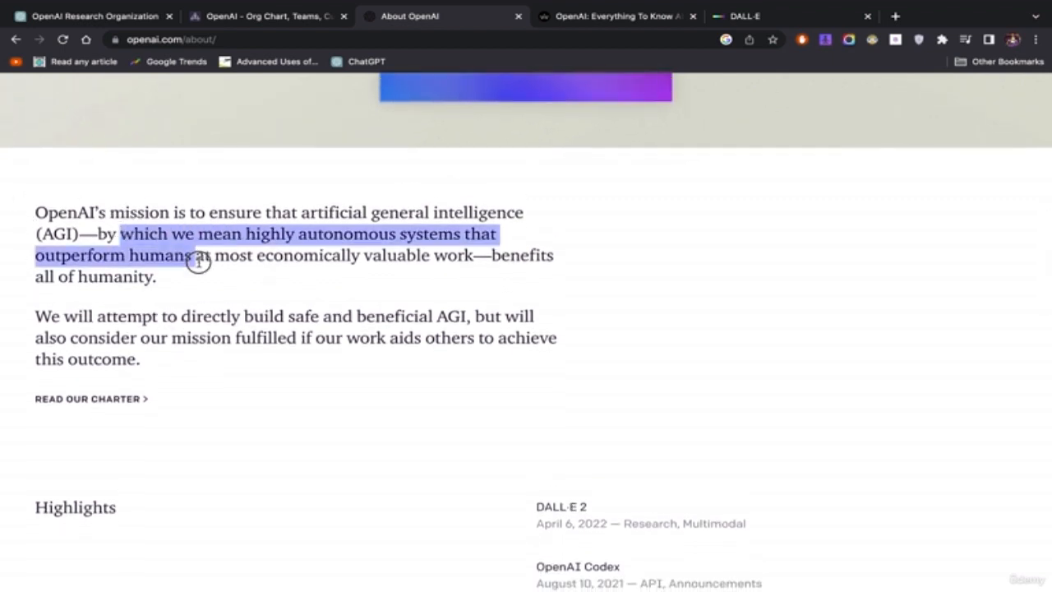
scroll("down", 3)
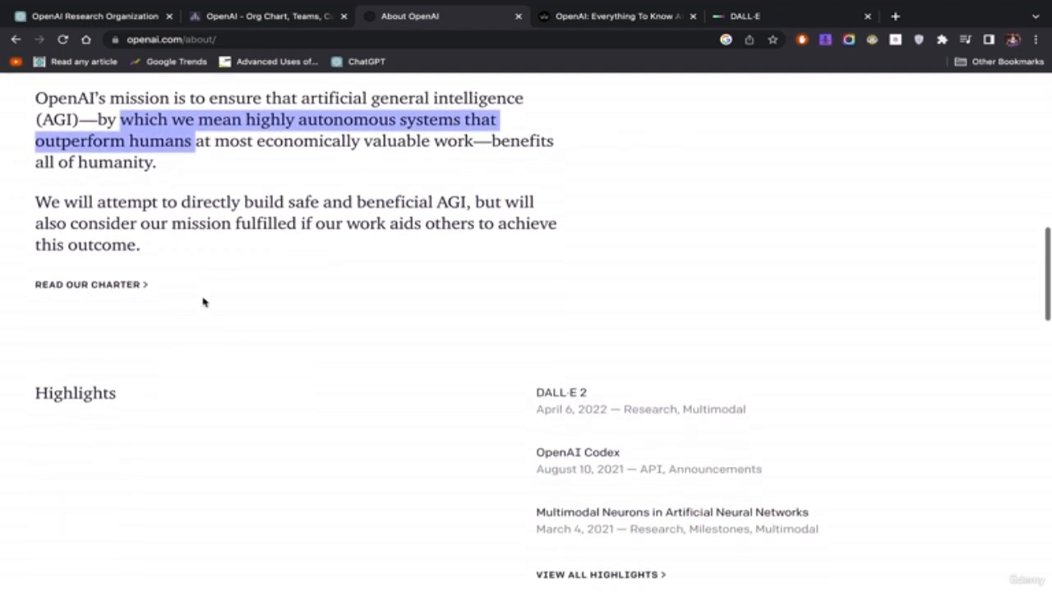
scroll("down", 3)
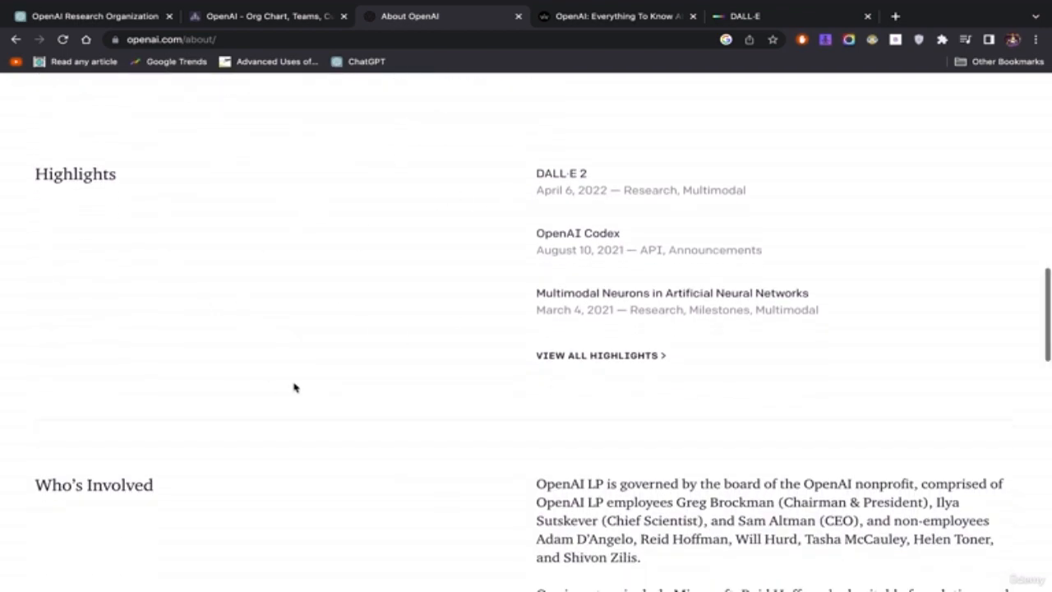
scroll("down", 3)
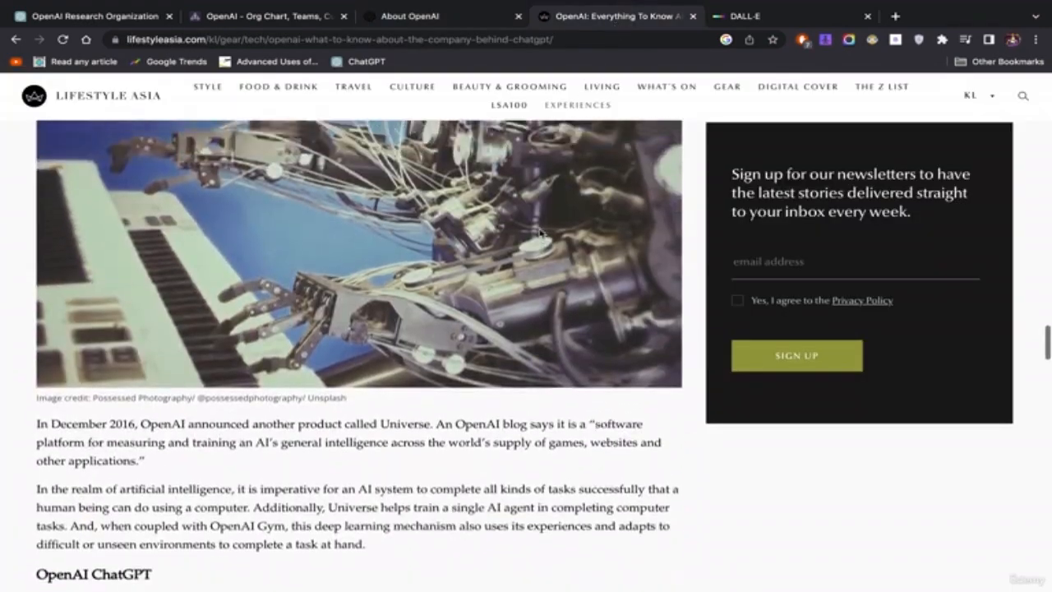
Scroll the Lifestyle Asia article to its intro on ChatGPT's November 2022 launch
scroll("up", 3)
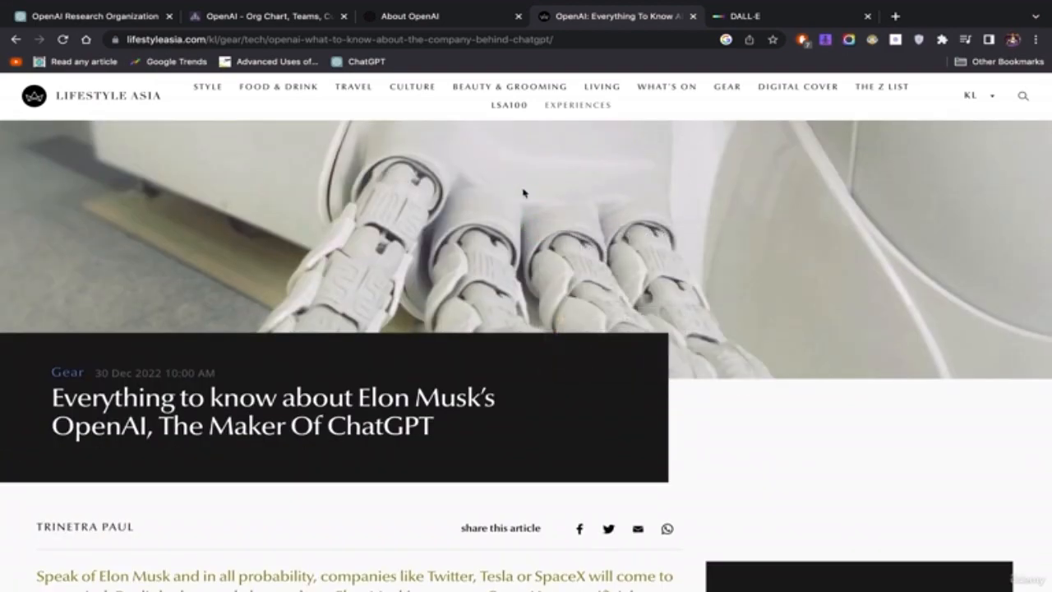
scroll("down", 3)
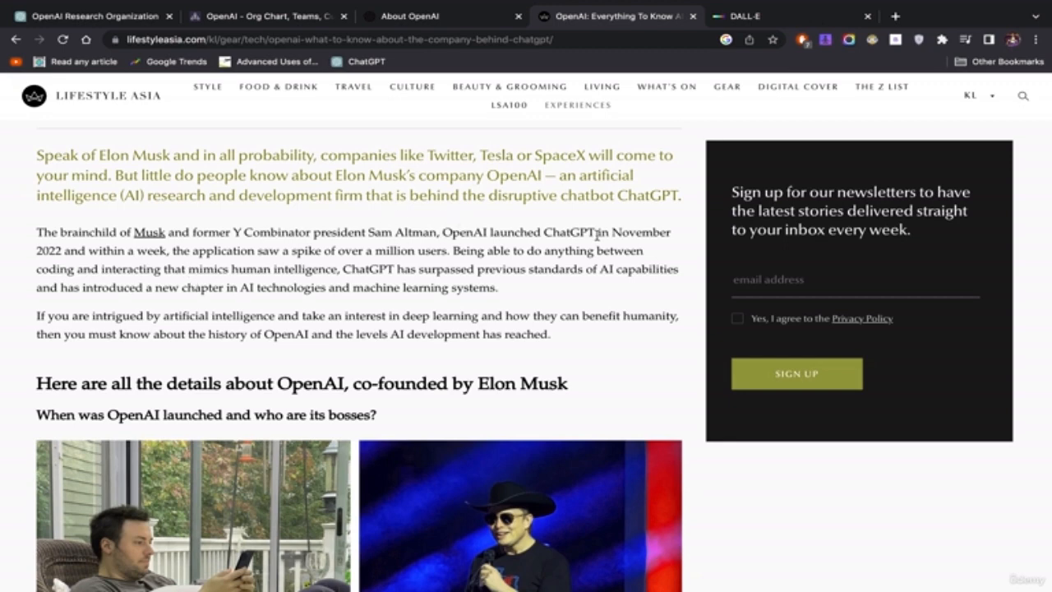
mouse_move(457, 232)
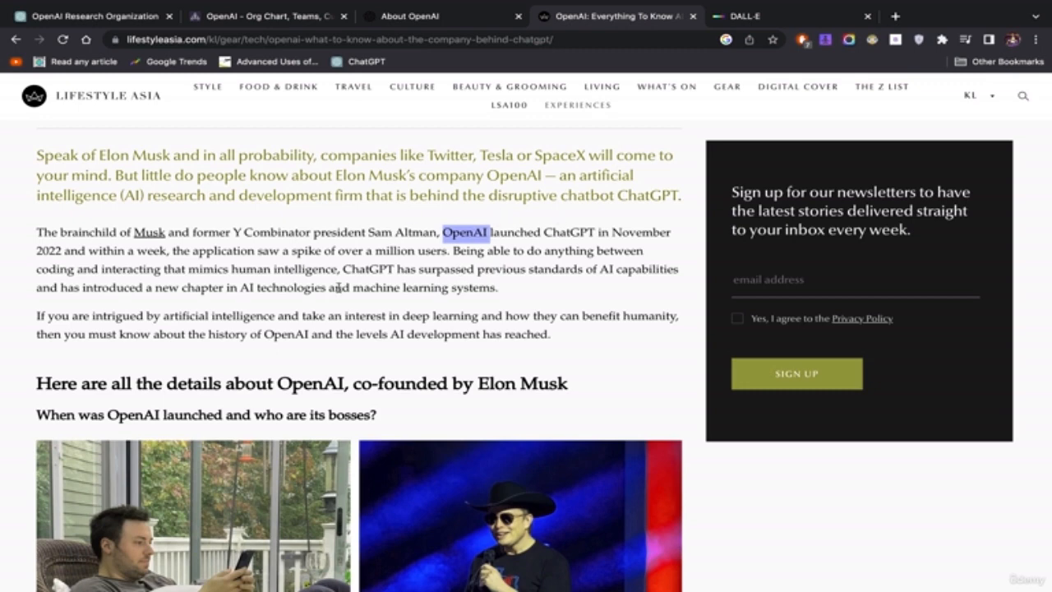
mouse_move(485, 242)
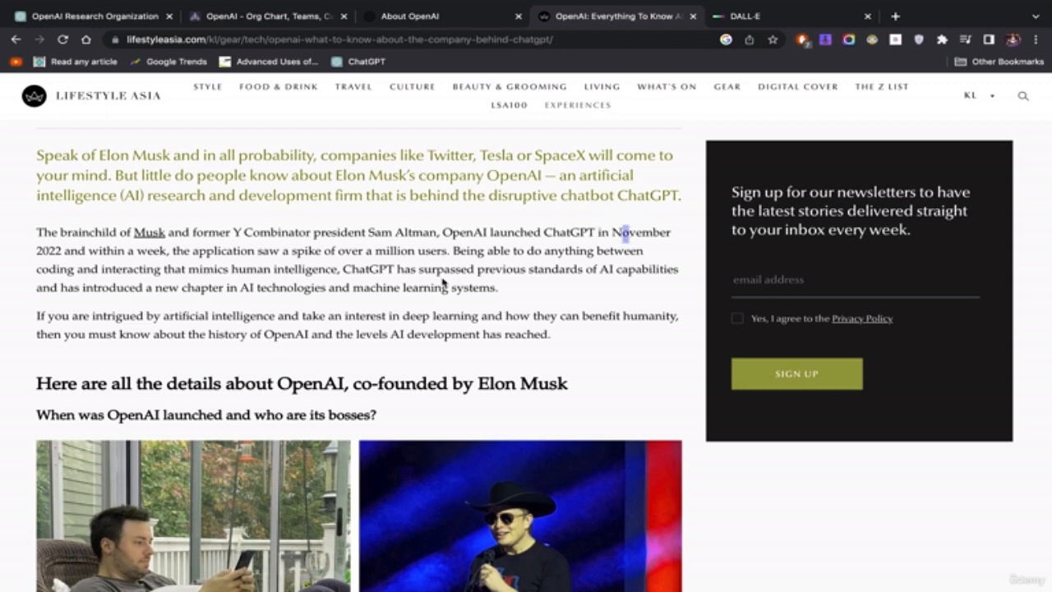
Scroll to Elon Musk's embedded tweet and select 'OpenAI should be more open imo'
scroll("down", 3)
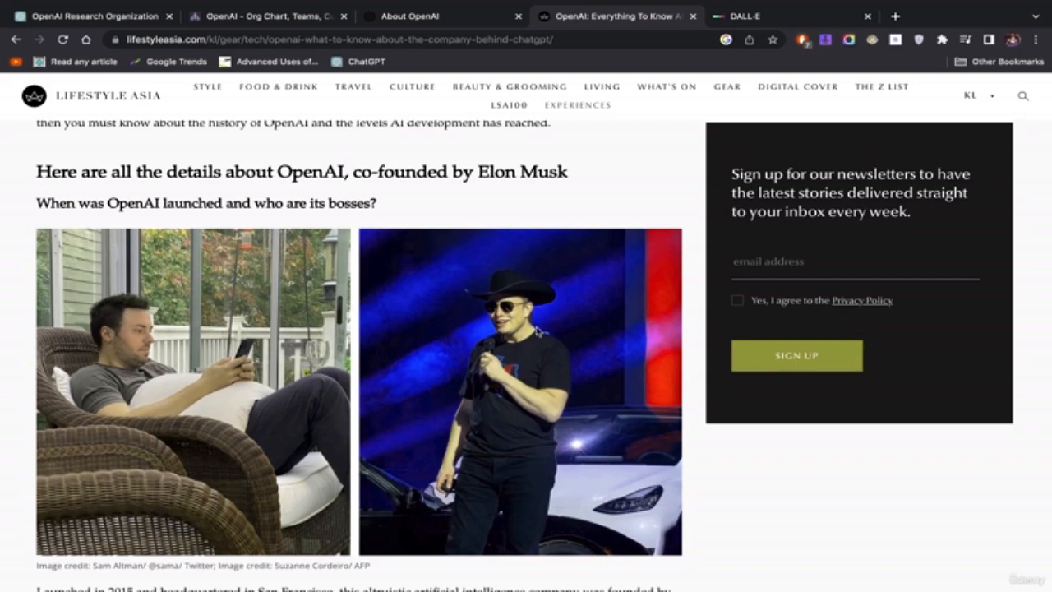
scroll("down", 3)
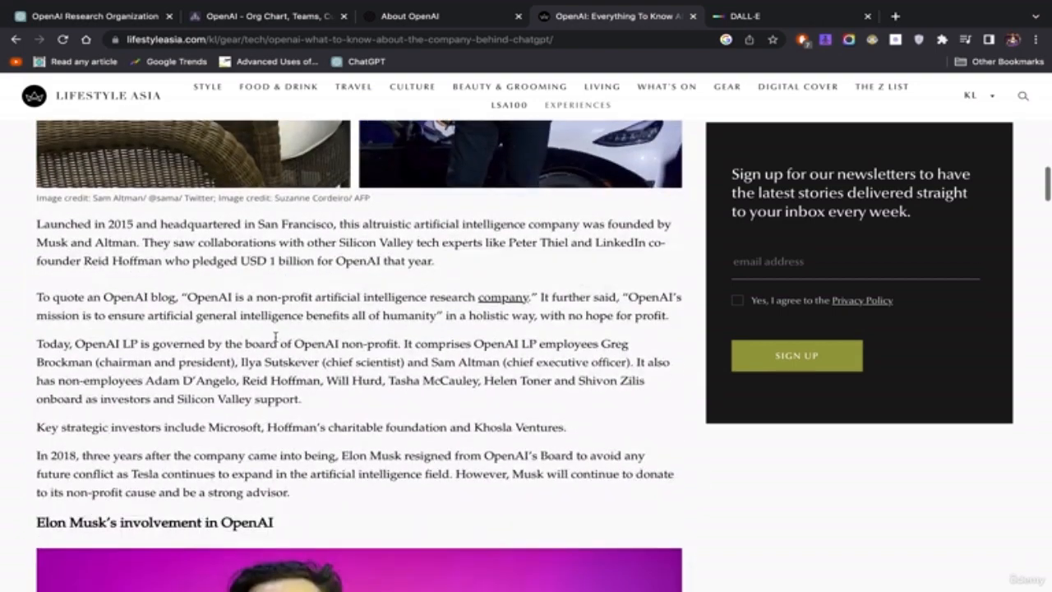
scroll("down", 3)
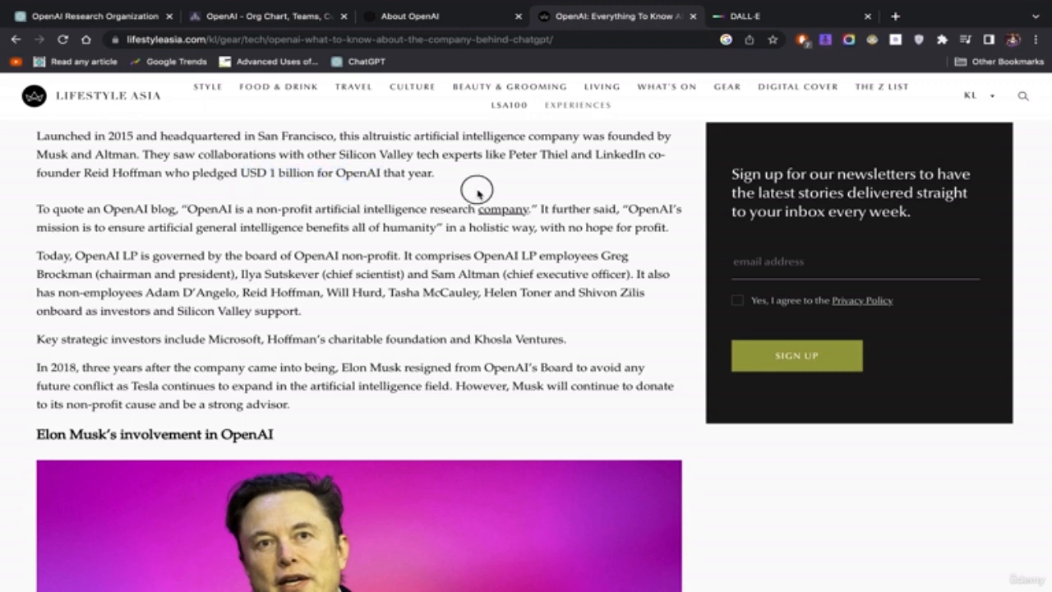
scroll("down", 3)
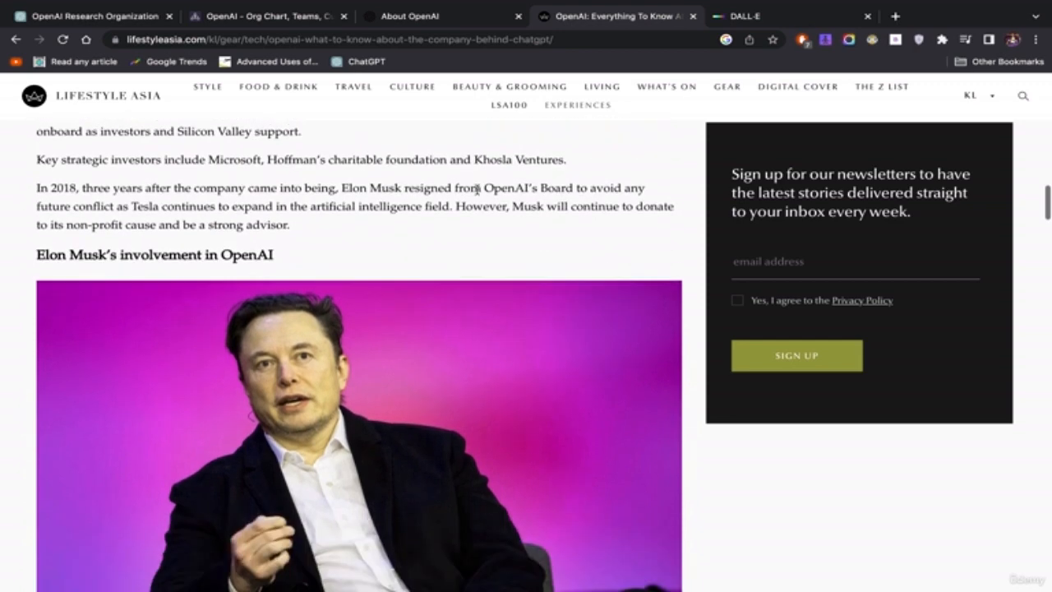
scroll("down", 3)
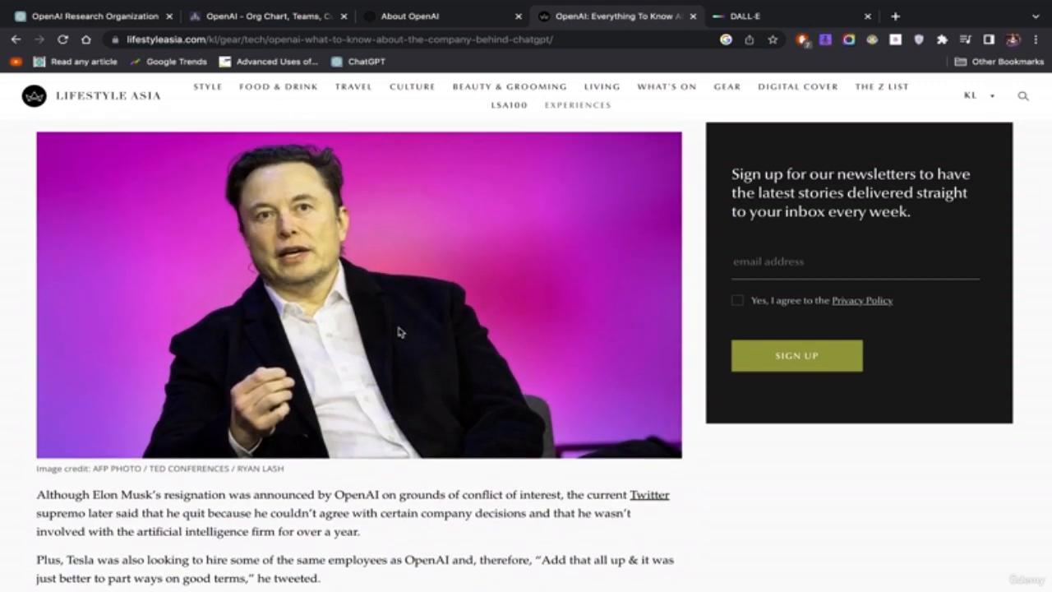
scroll("down", 3)
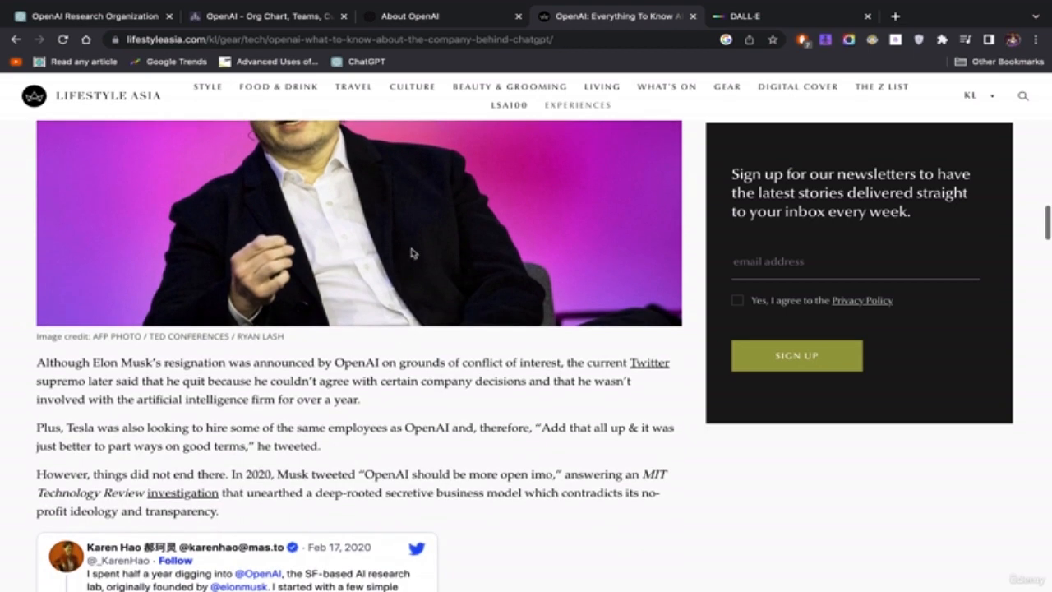
scroll("down", 3)
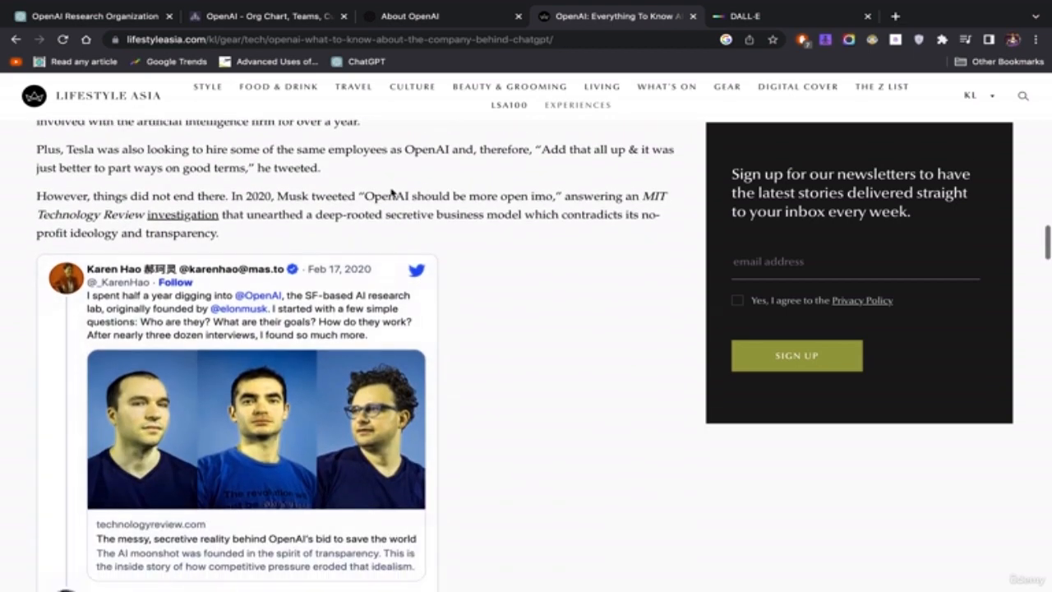
left_click_drag(365, 196, 500, 196)
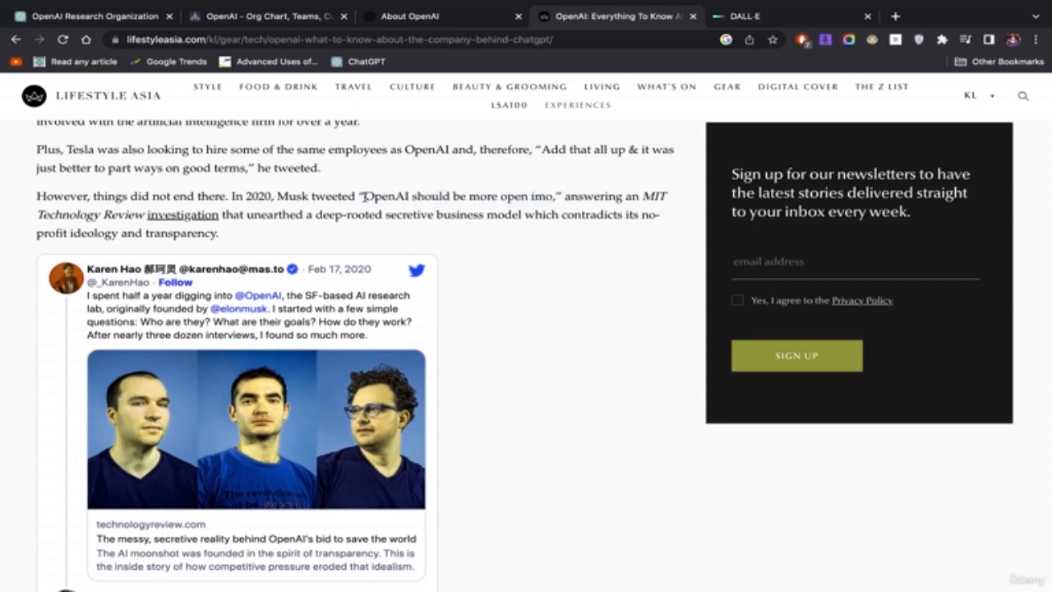
left_click_drag(364, 195, 555, 195)
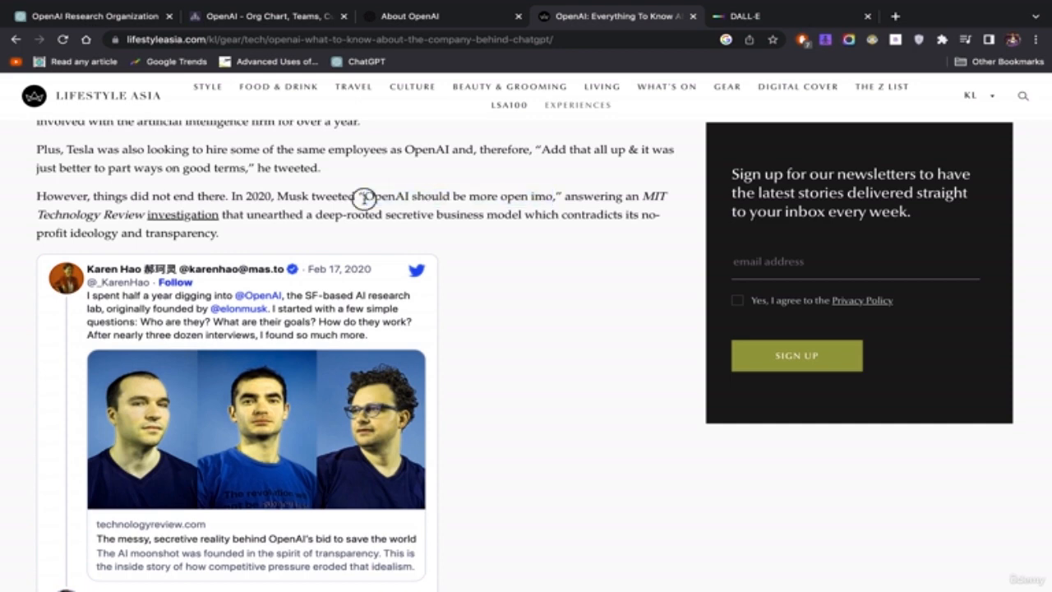
left_click_drag(366, 197, 557, 196)
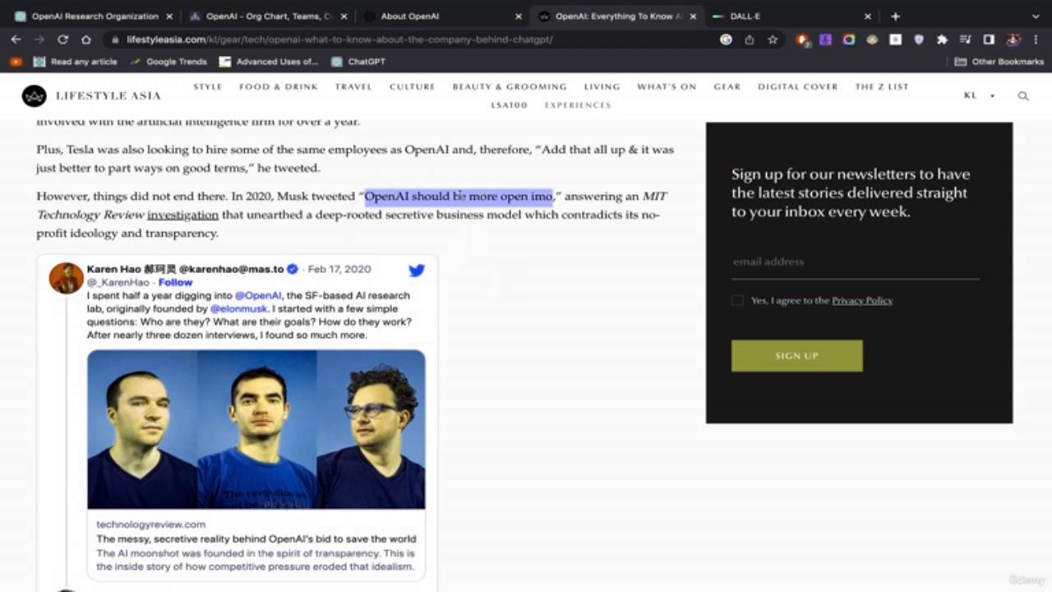
Scroll a little further and highlight the end of the tweet's text
scroll("down", 3)
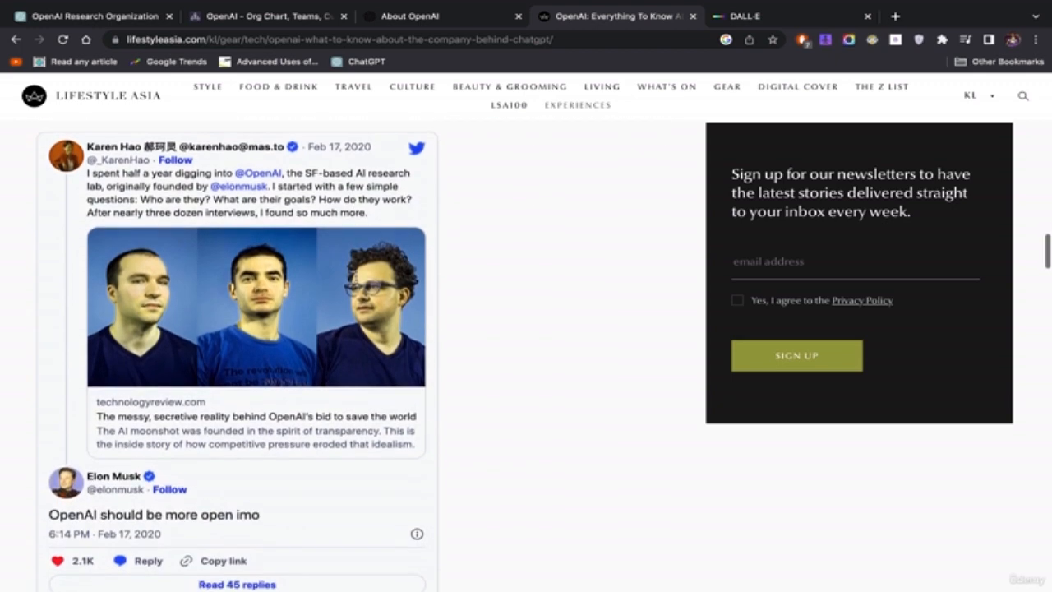
scroll("down", 3)
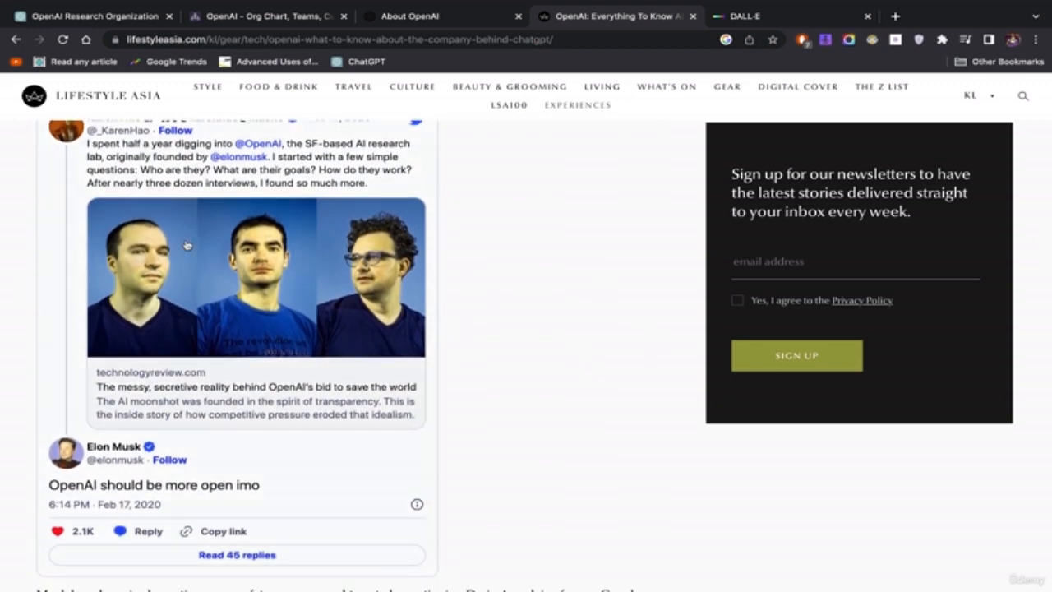
mouse_move(164, 243)
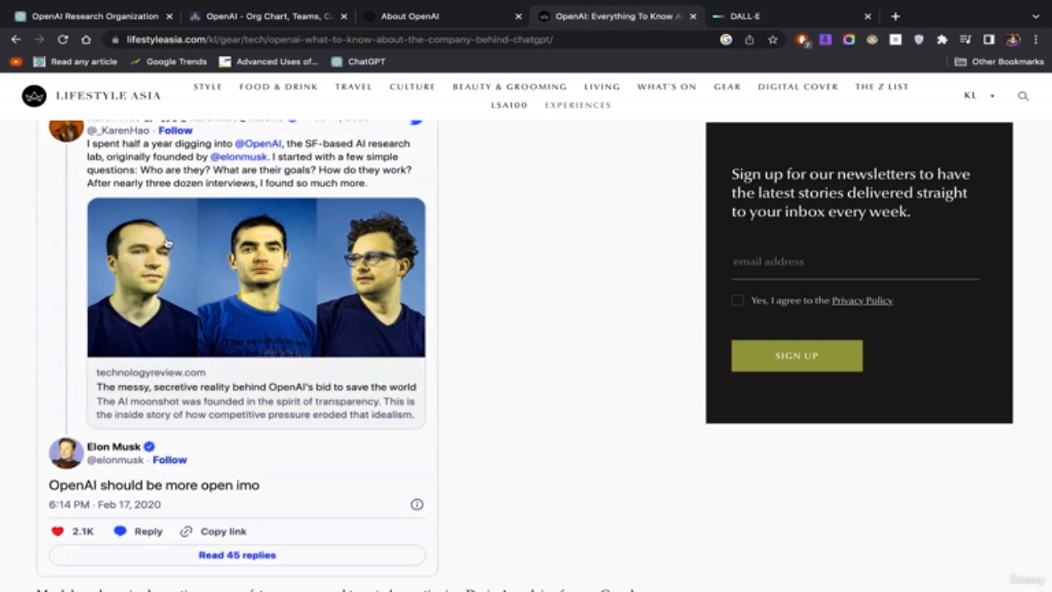
mouse_move(178, 402)
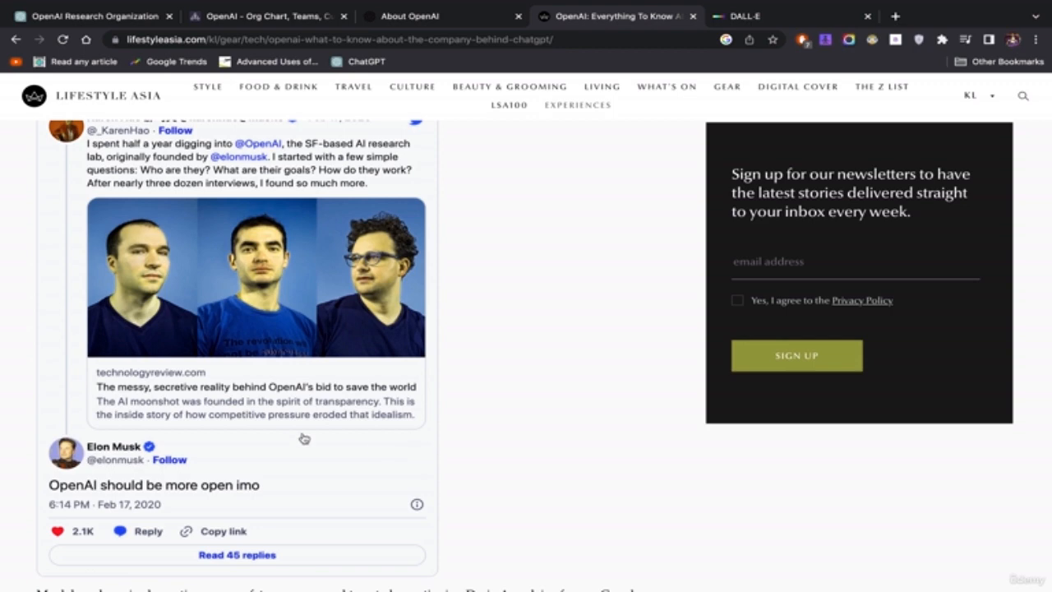
mouse_move(564, 355)
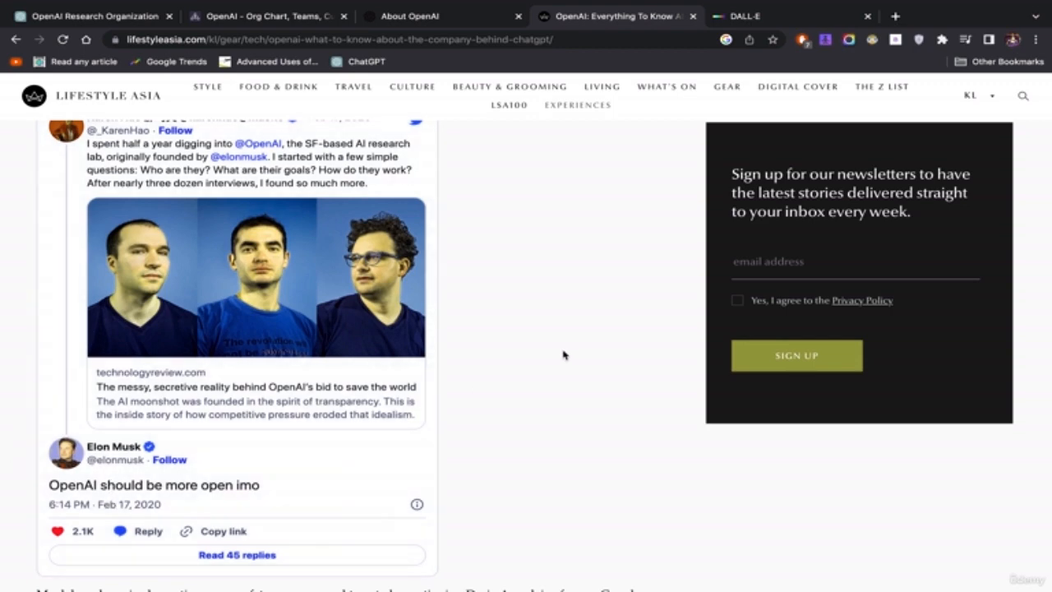
mouse_move(170, 438)
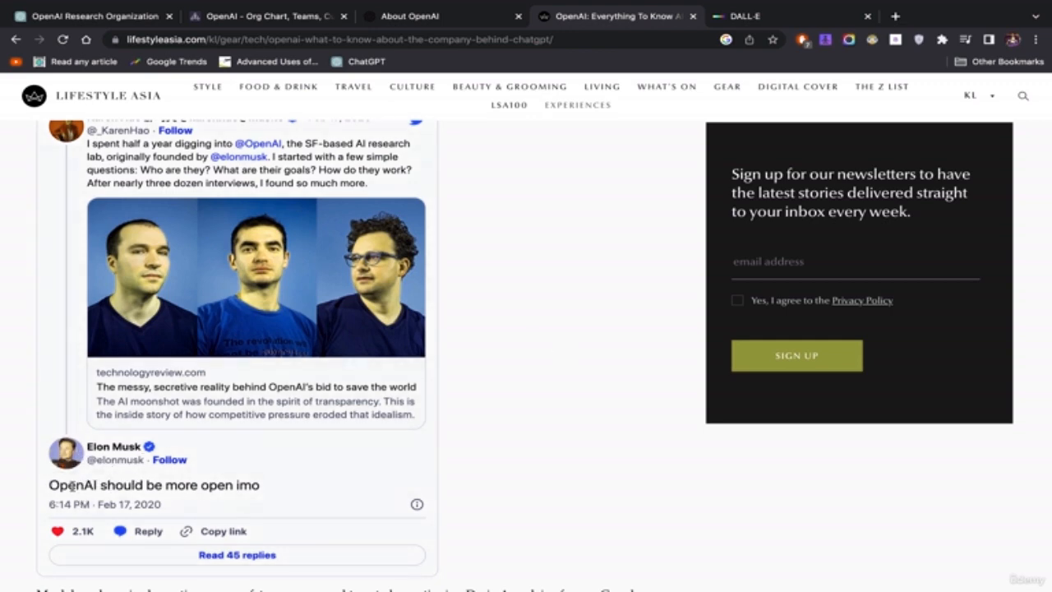
mouse_move(173, 471)
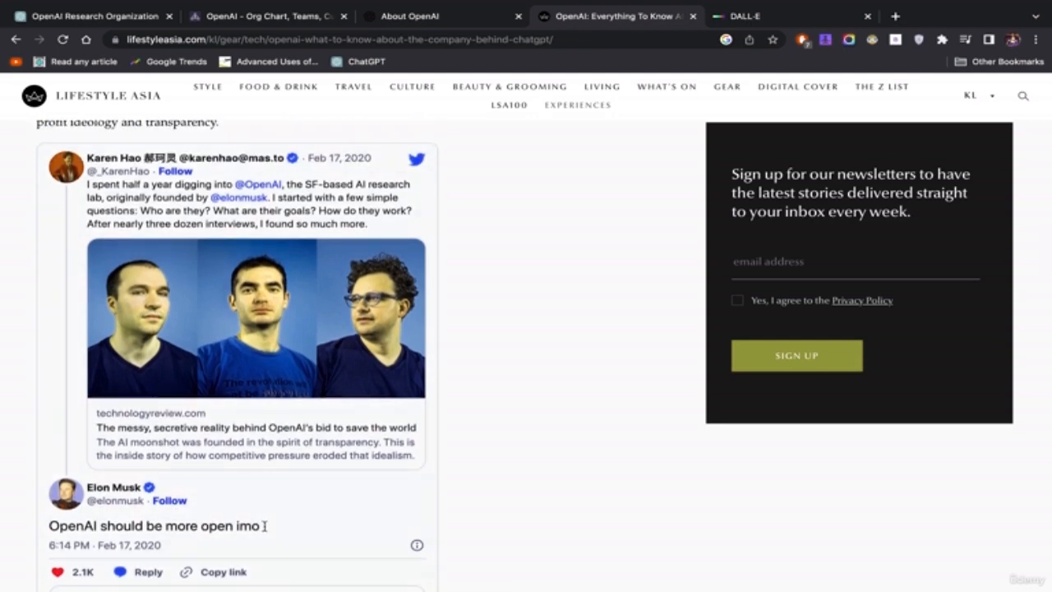
left_click_drag(152, 525, 262, 525)
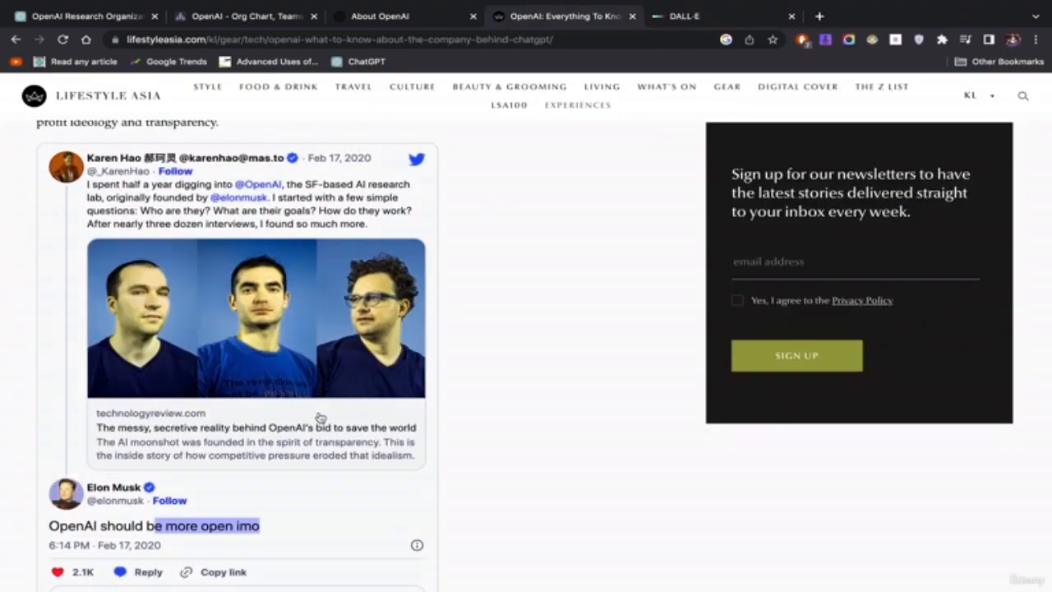
scroll("down", 3)
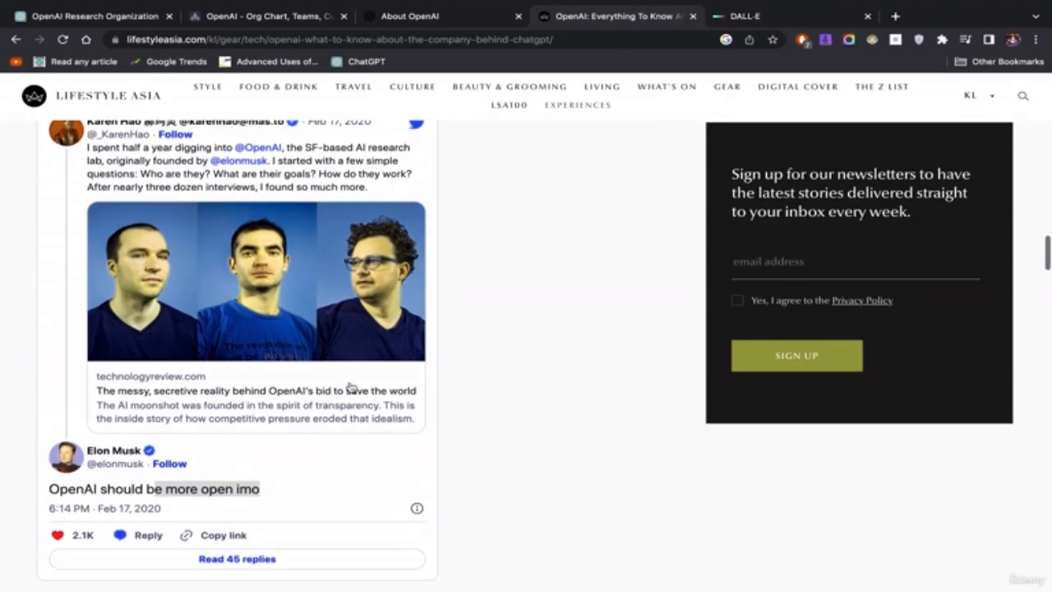
Scroll past the tweet to the OpenAI Gym section on reinforcement learning
scroll("down", 3)
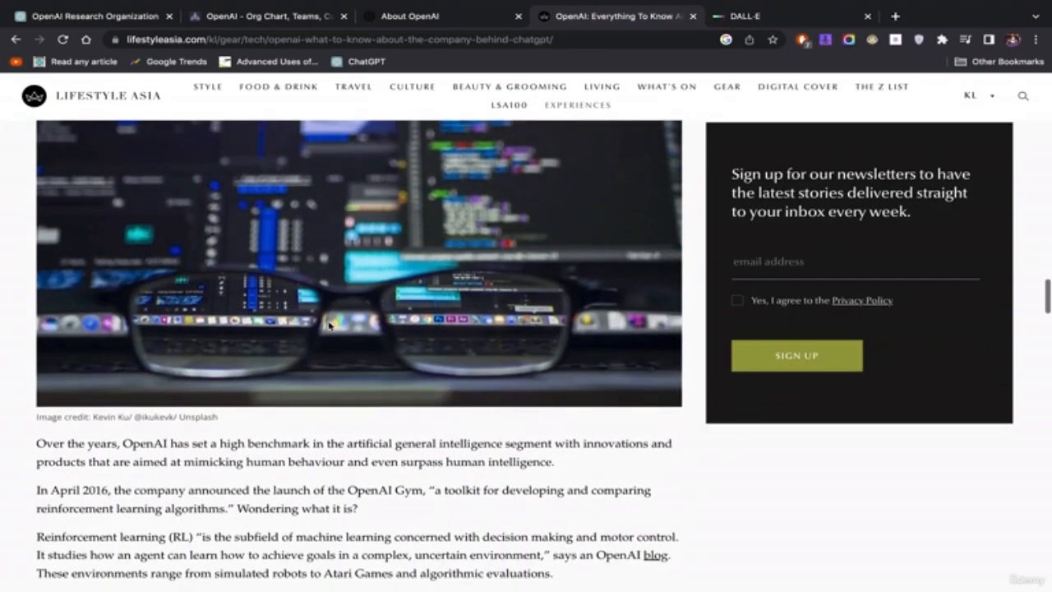
scroll("down", 3)
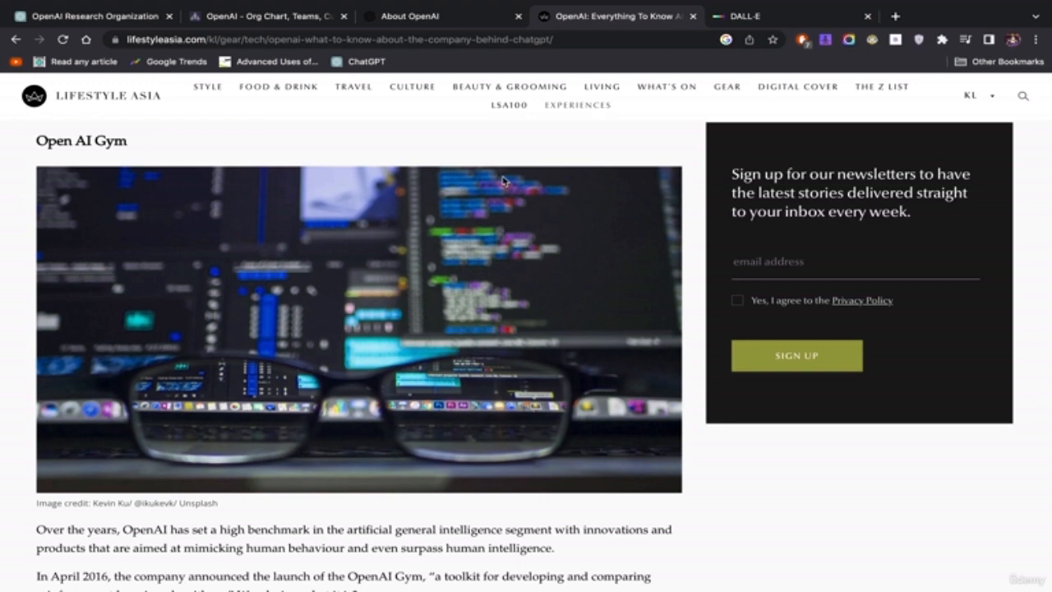
scroll("down", 3)
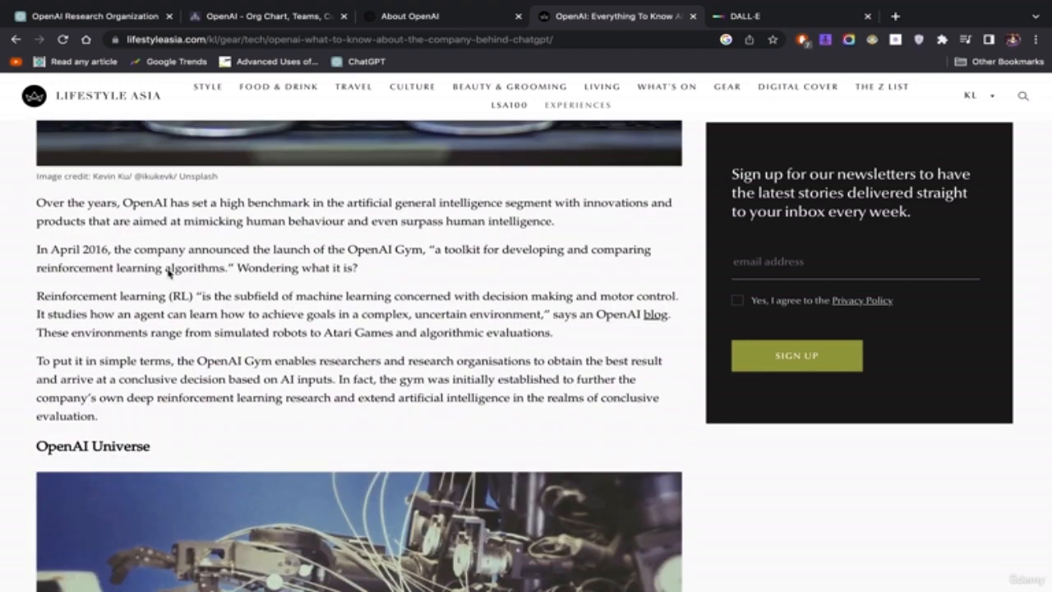
mouse_move(376, 347)
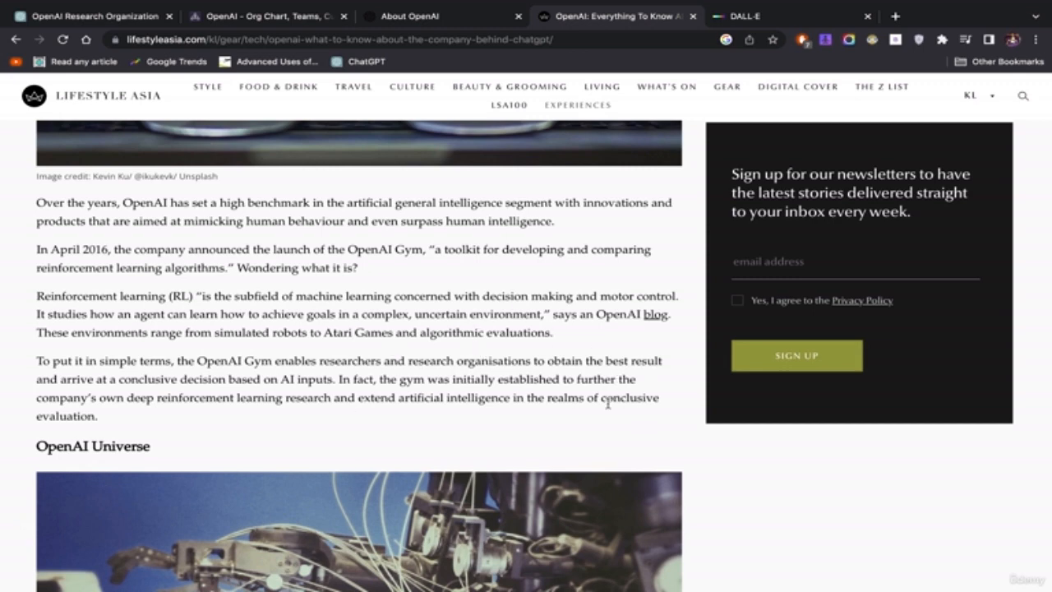
mouse_move(319, 355)
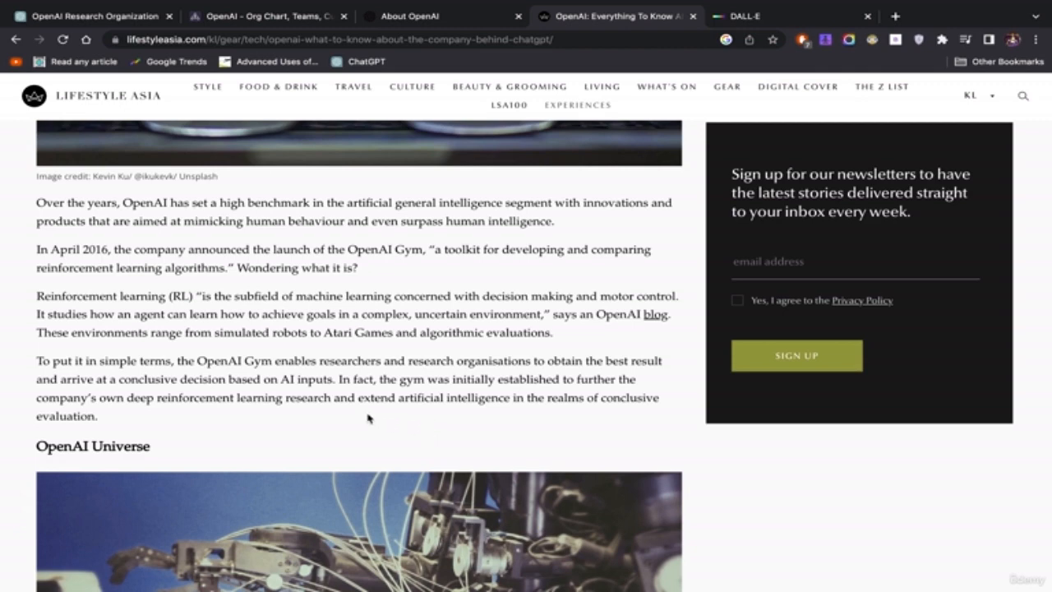
left_click_drag(37, 296, 250, 295)
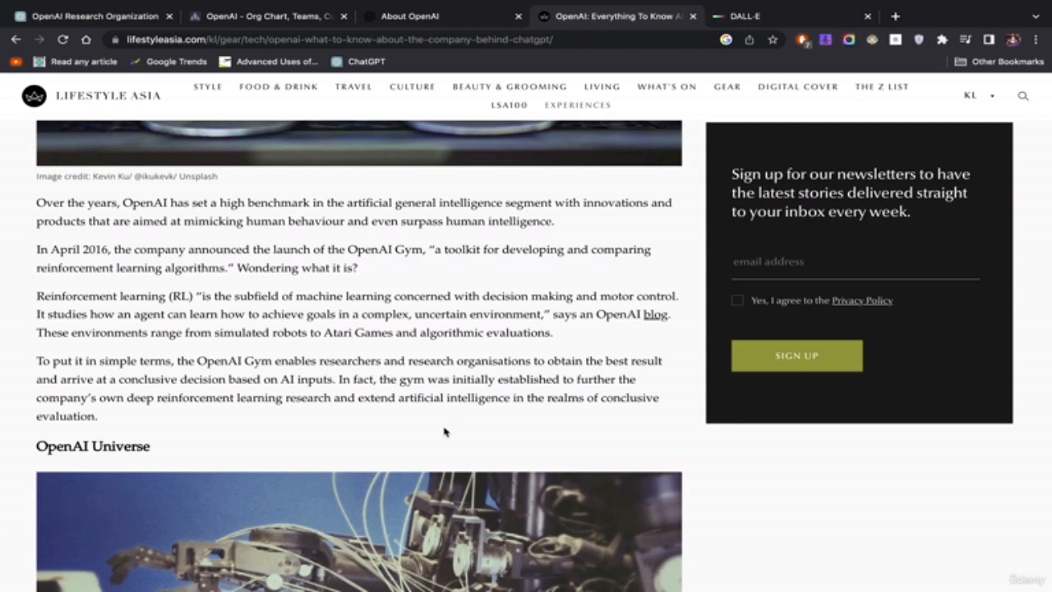
mouse_move(6, 173)
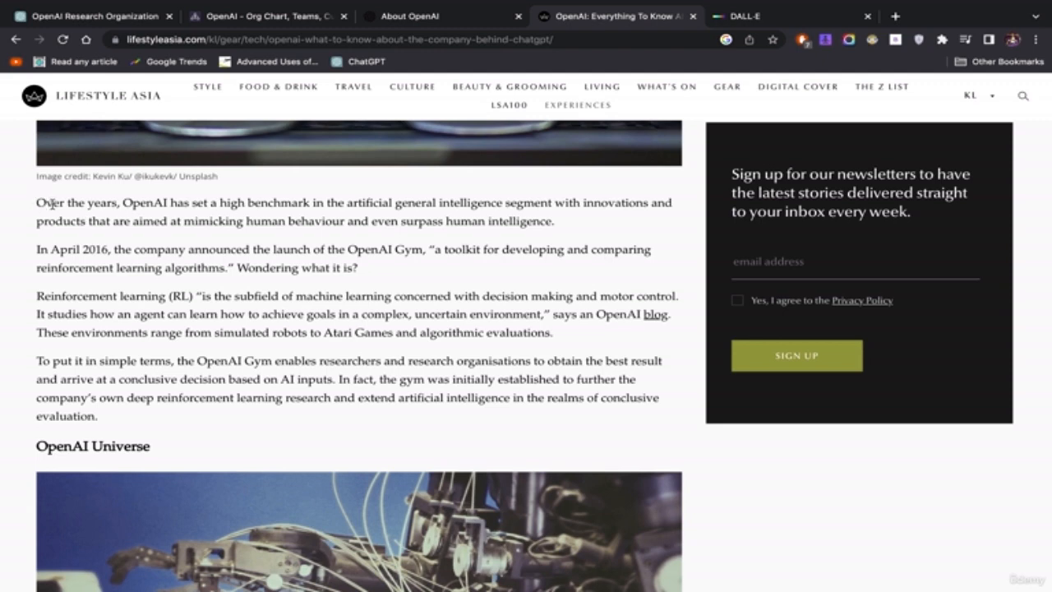
scroll("down", 3)
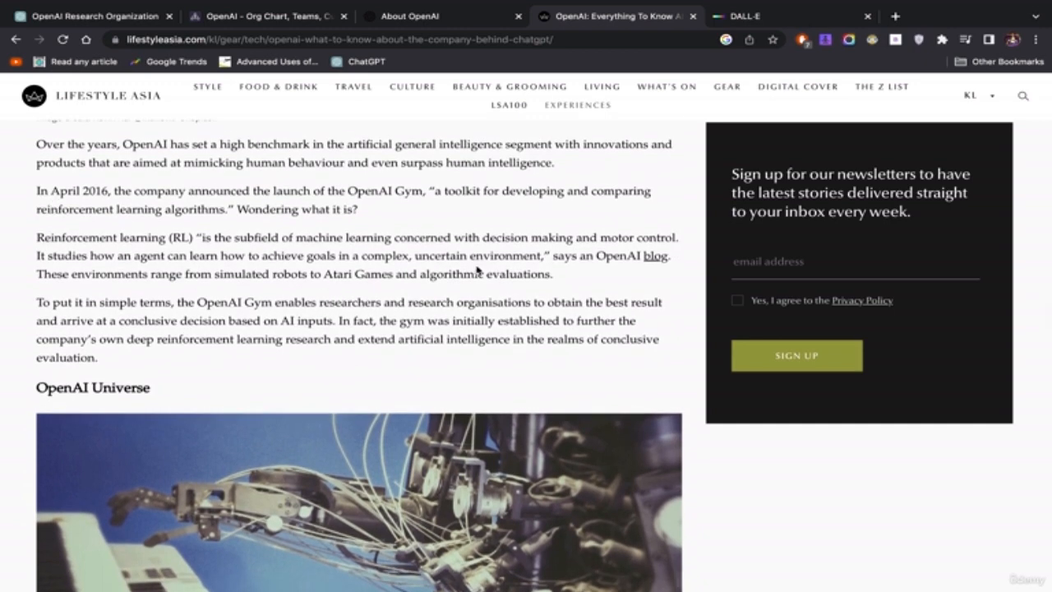
mouse_move(401, 246)
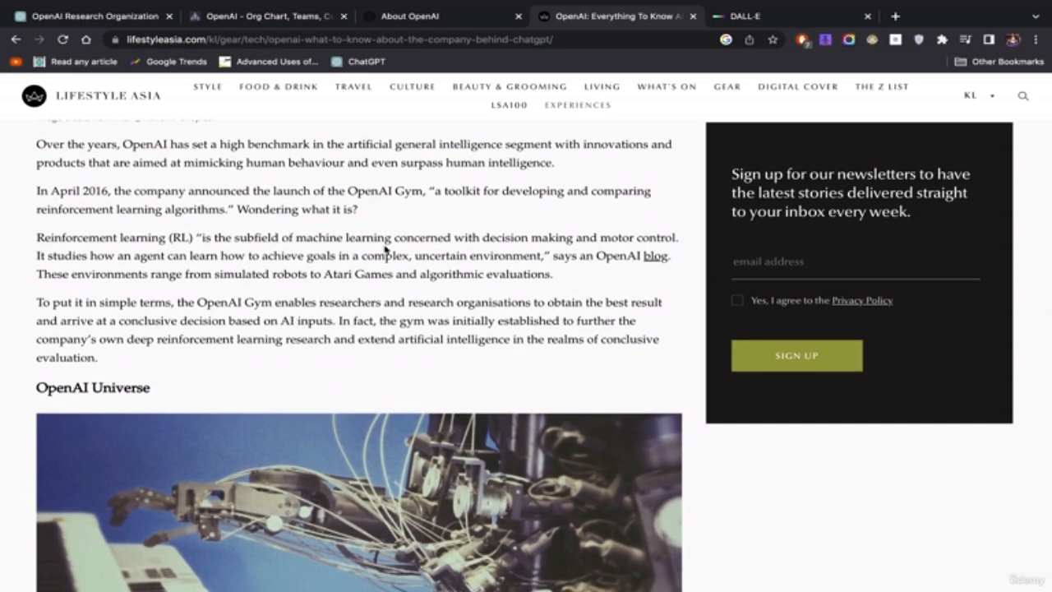
mouse_move(317, 237)
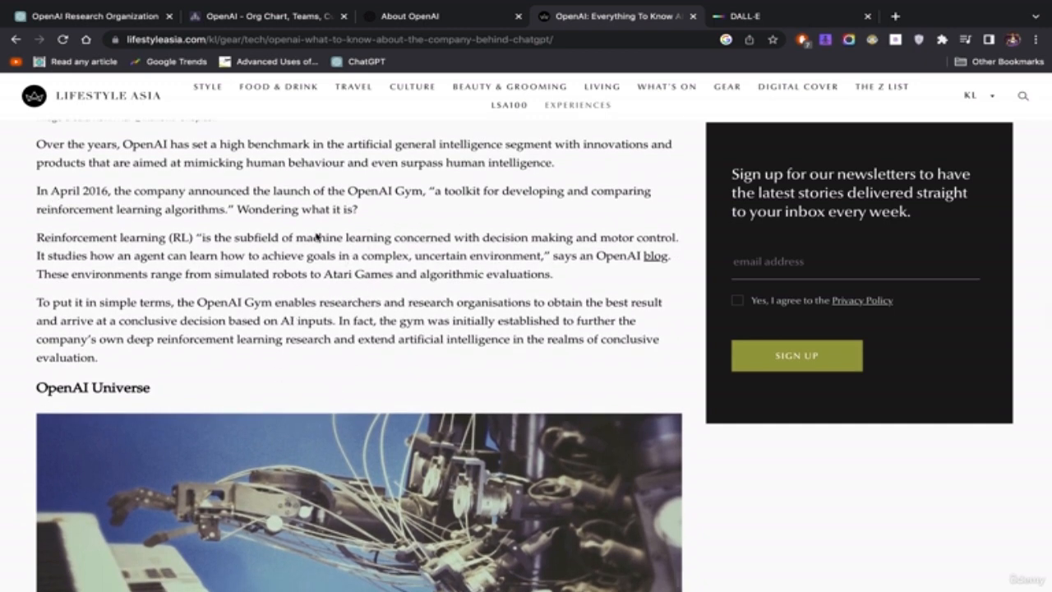
Scroll through the Universe and ChatGPT sections to the GPT-3 paragraph
scroll("down", 3)
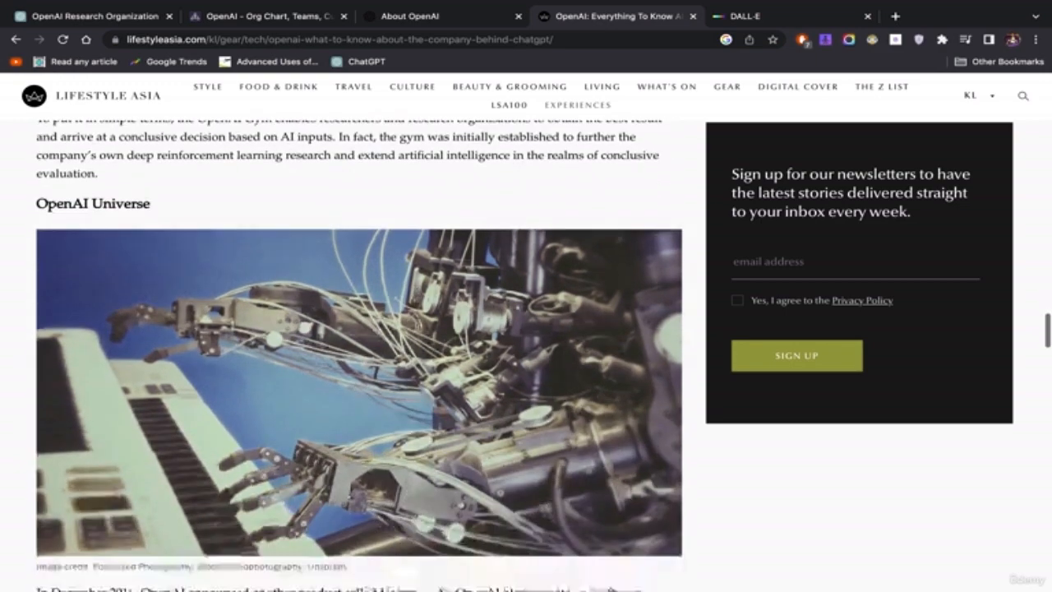
scroll("down", 3)
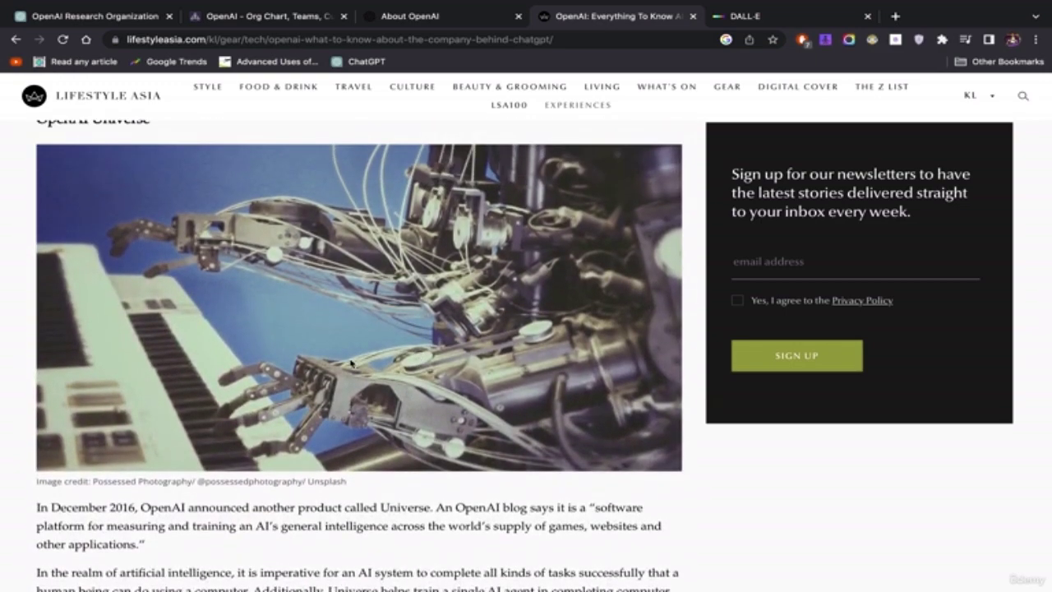
scroll("down", 3)
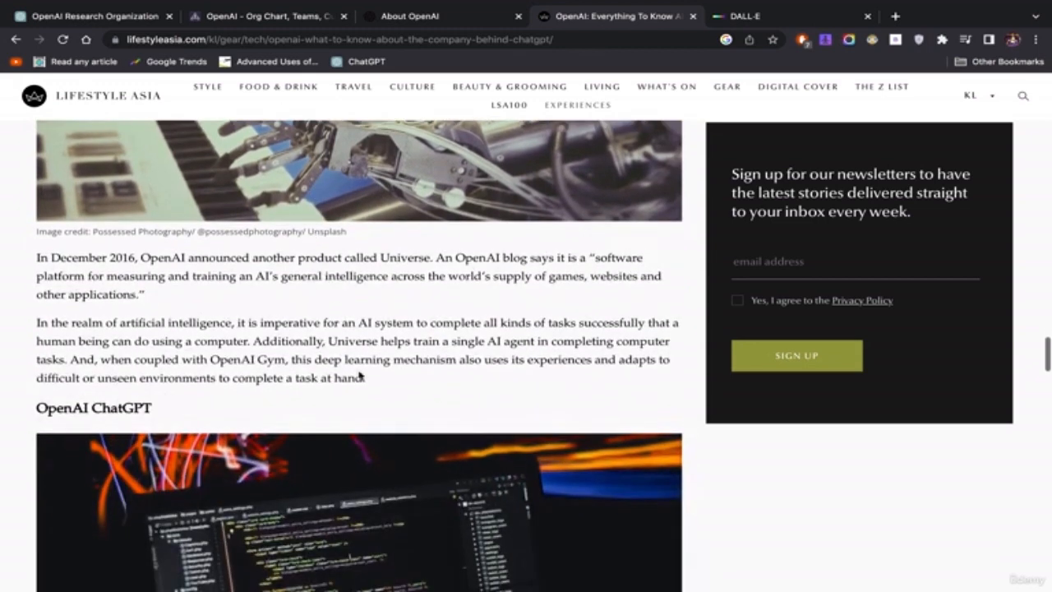
scroll("down", 3)
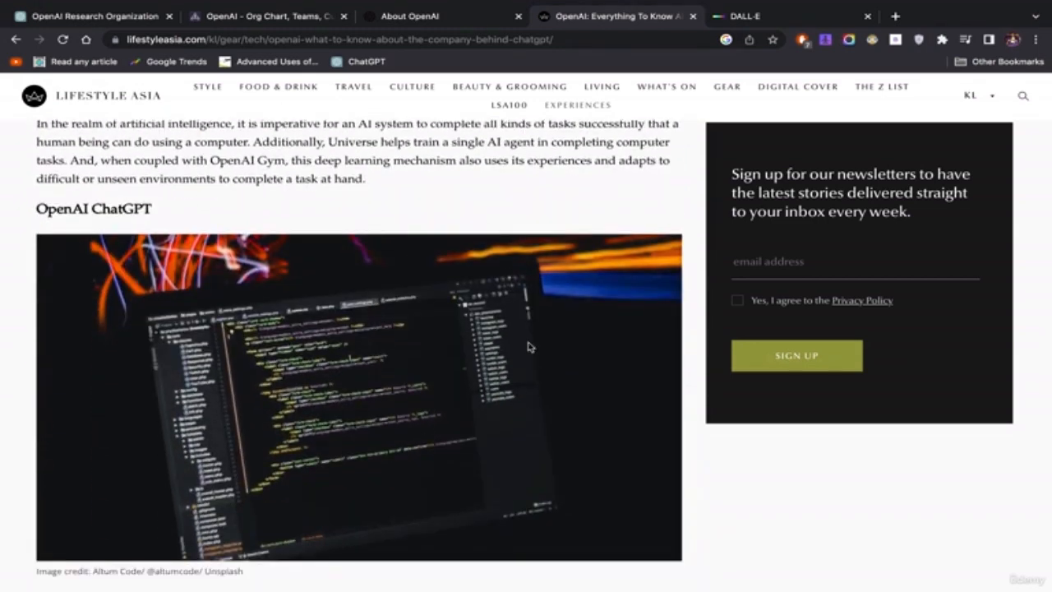
mouse_move(97, 247)
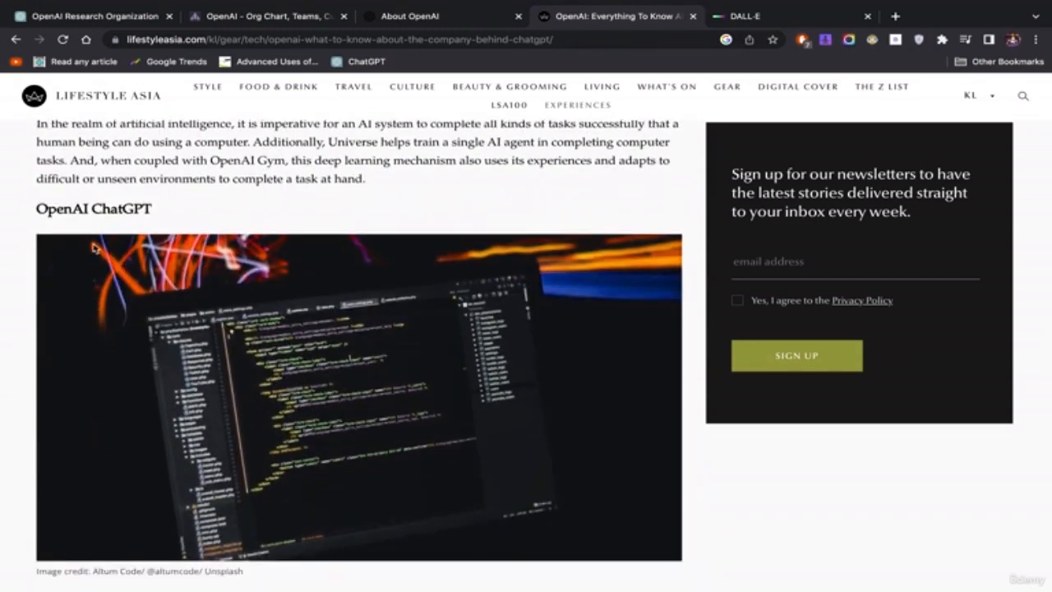
scroll("down", 3)
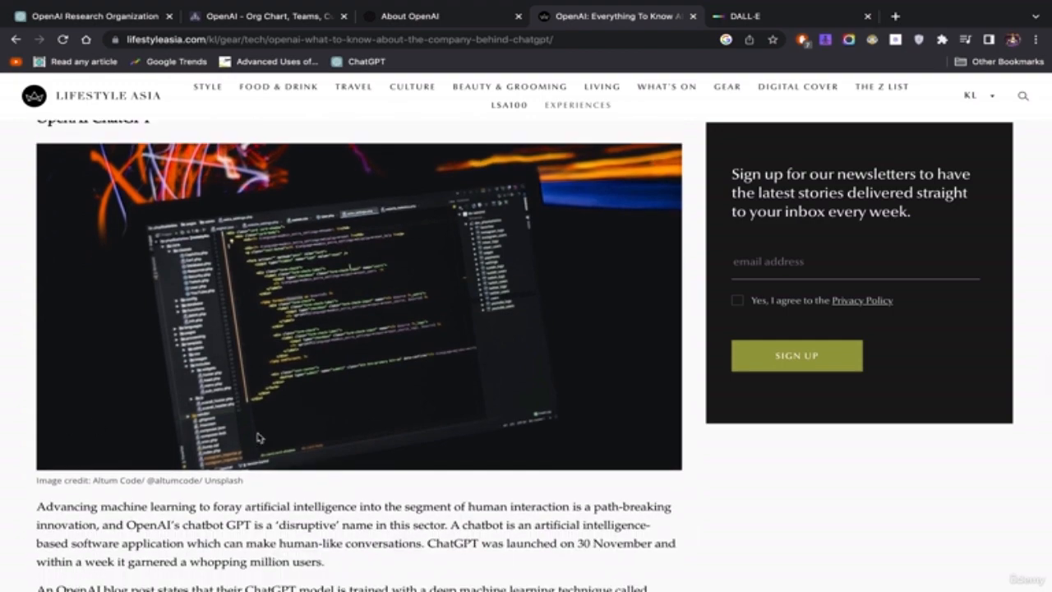
scroll("down", 3)
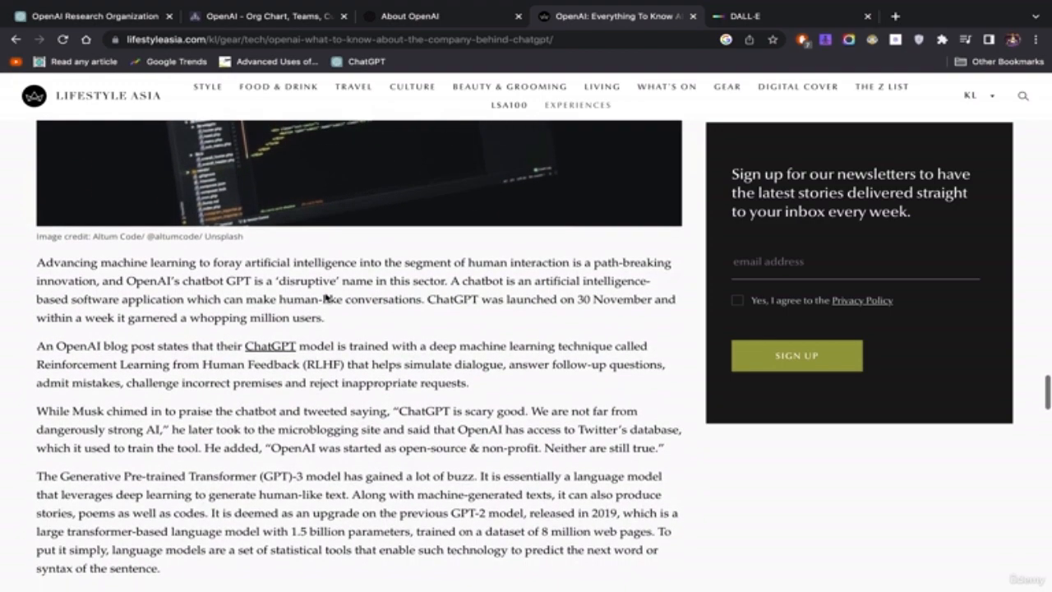
scroll("down", 3)
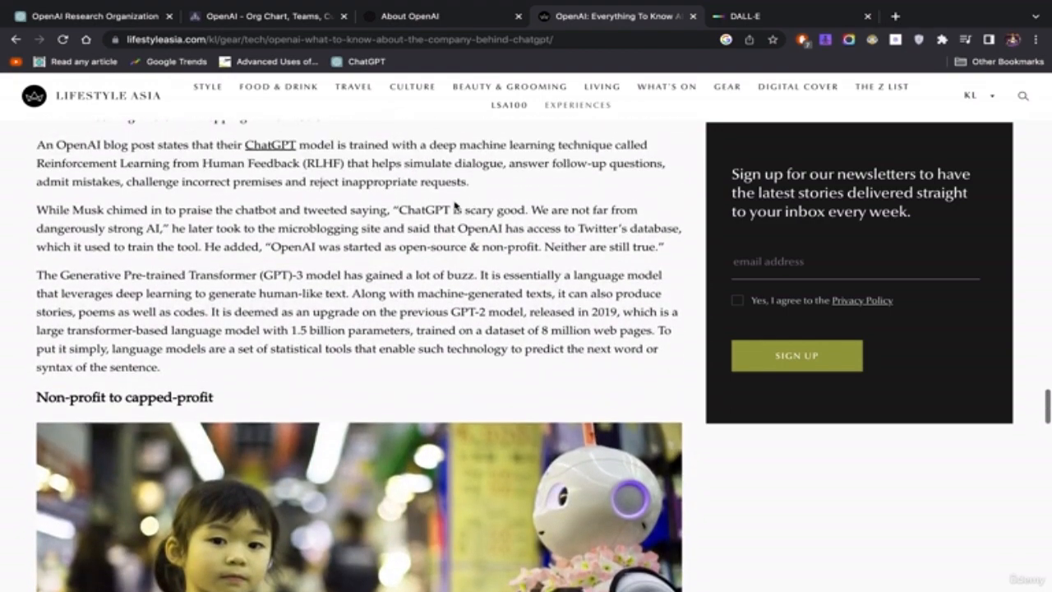
scroll("down", 3)
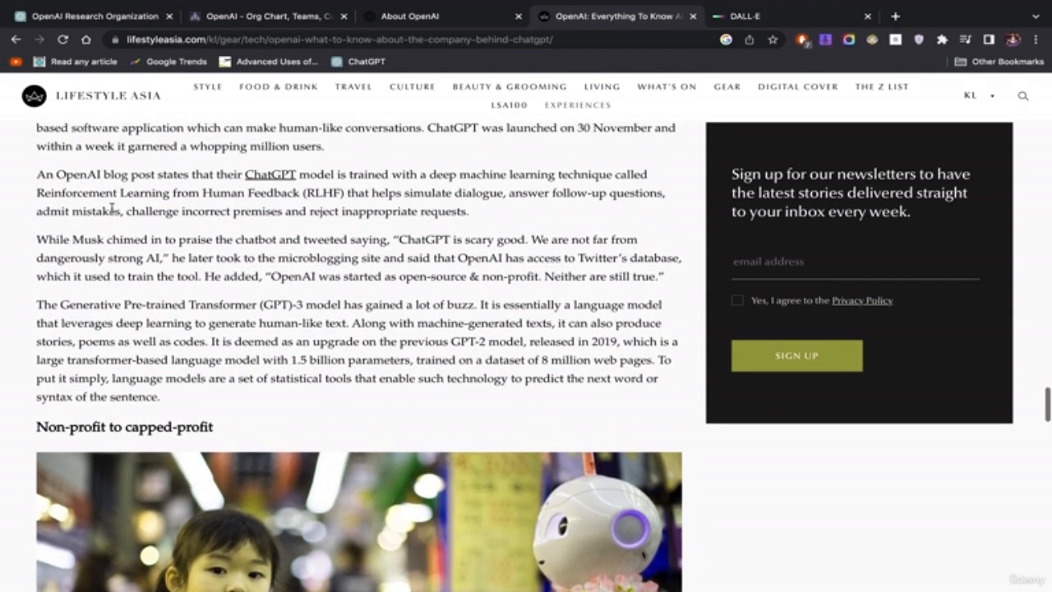
mouse_move(127, 239)
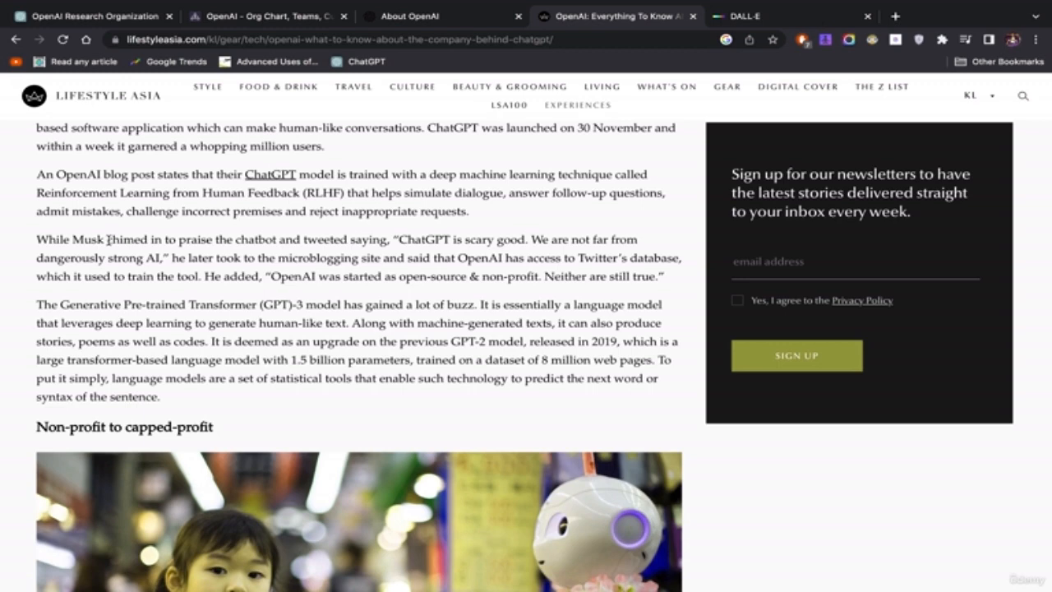
mouse_move(102, 242)
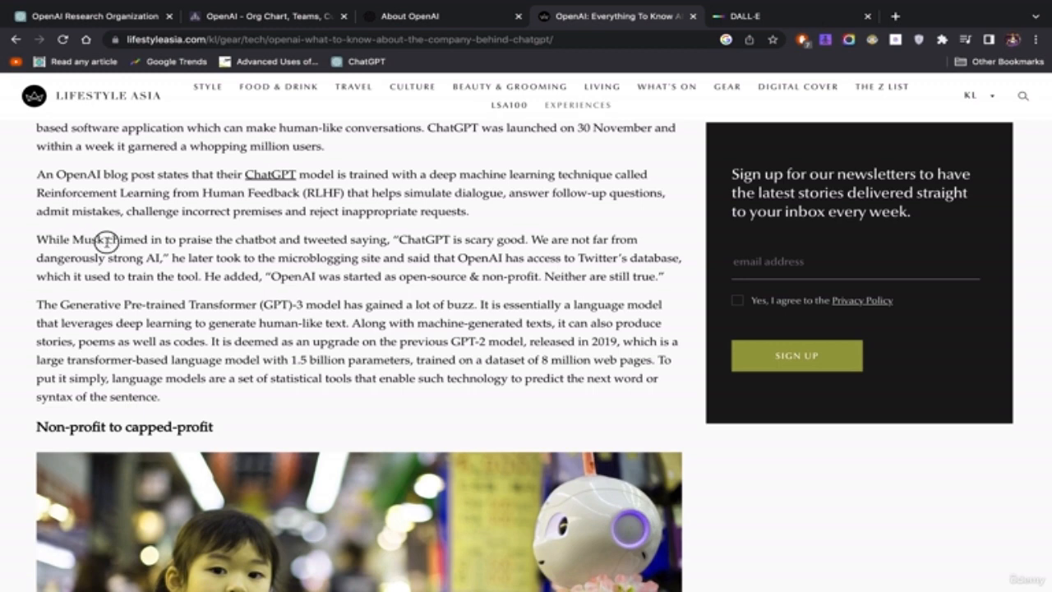
left_click_drag(398, 240, 497, 240)
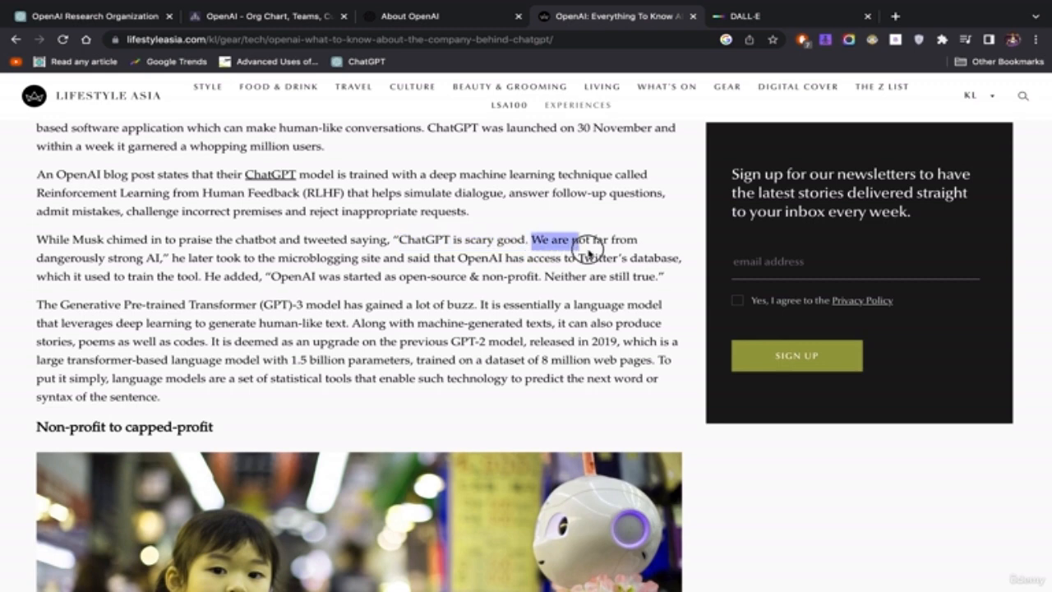
left_click_drag(586, 240, 160, 257)
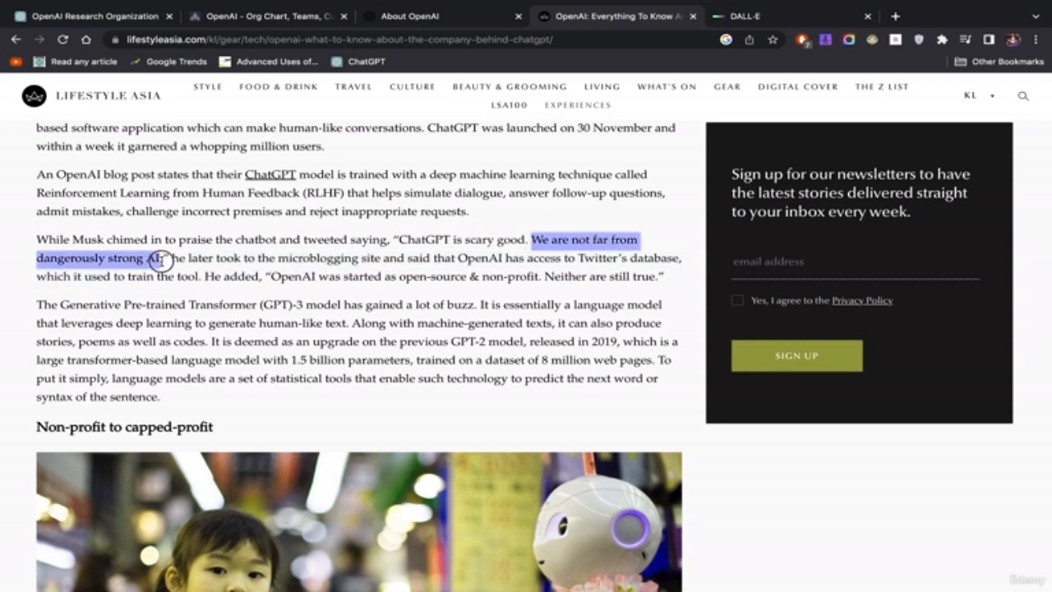
mouse_move(254, 296)
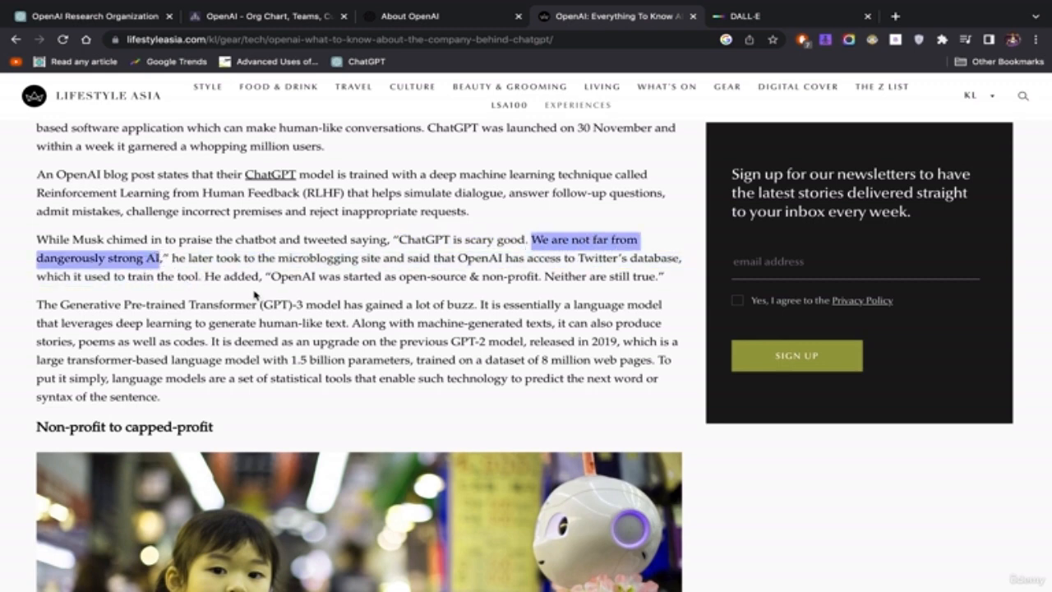
left_click(488, 283)
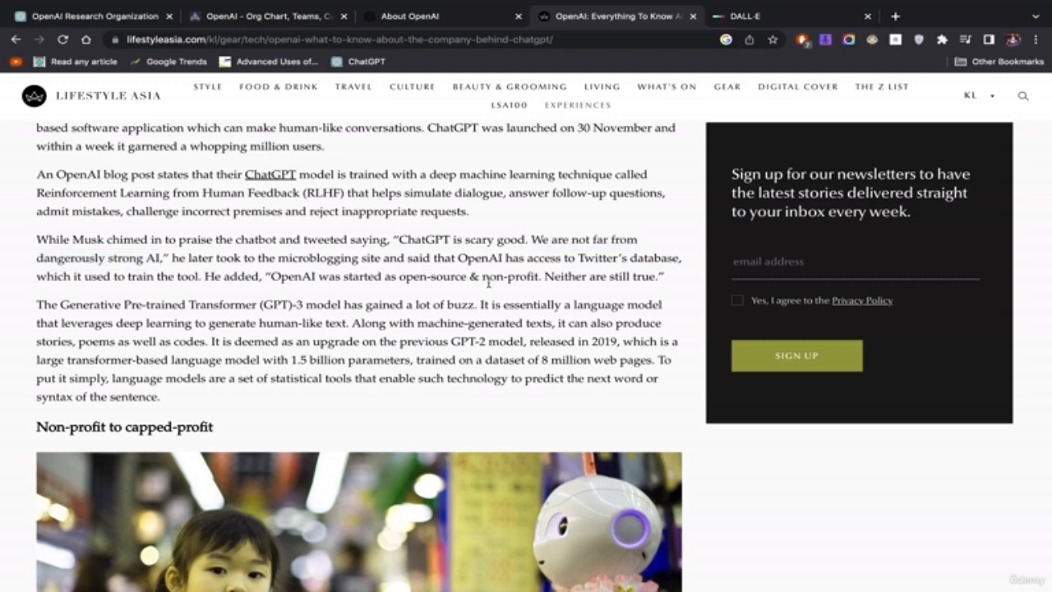
mouse_move(380, 290)
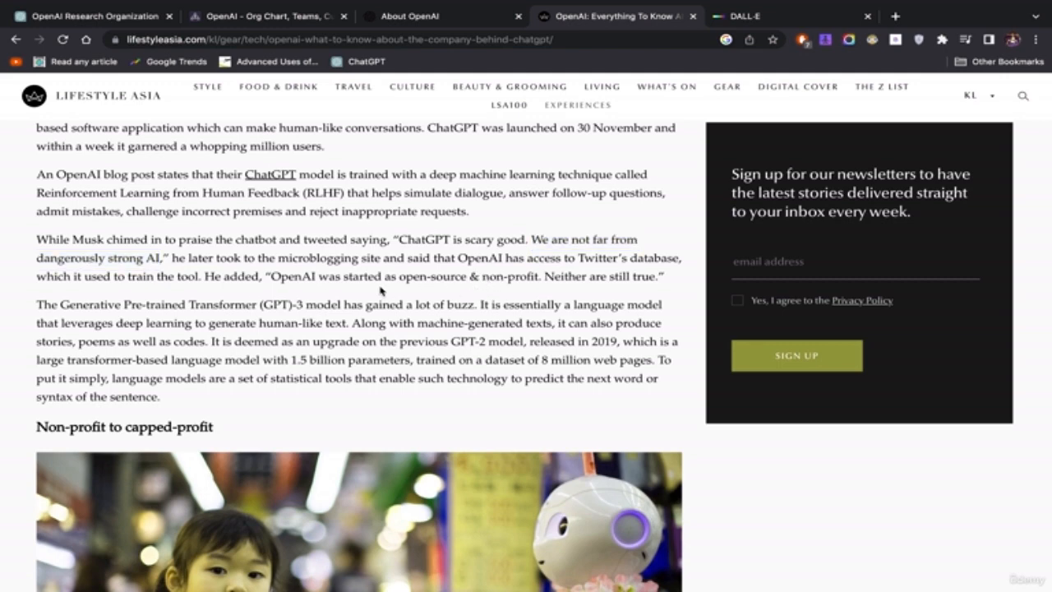
left_click_drag(272, 276, 485, 276)
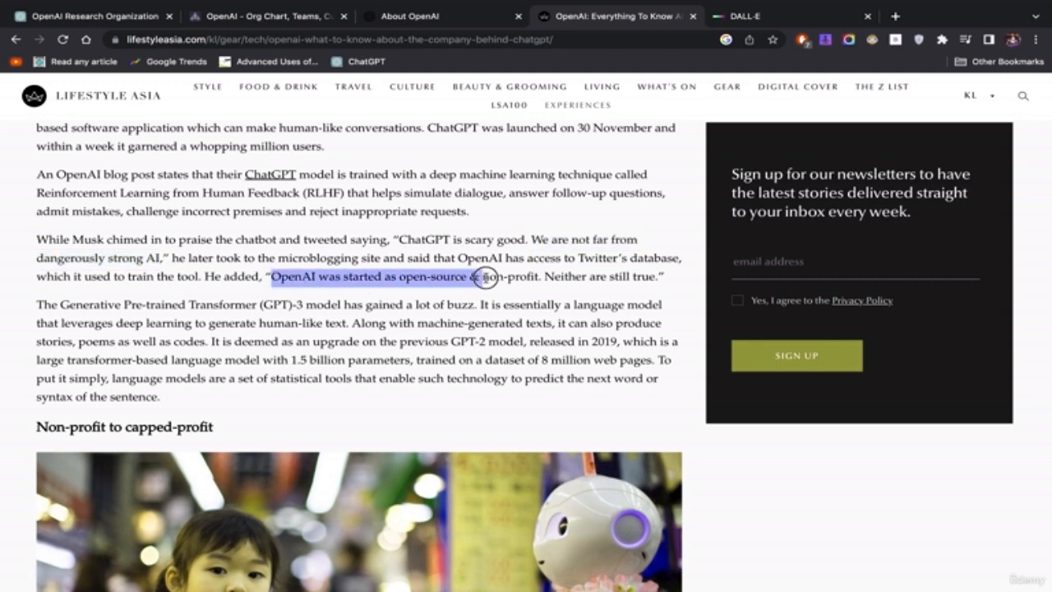
left_click_drag(485, 277, 542, 277)
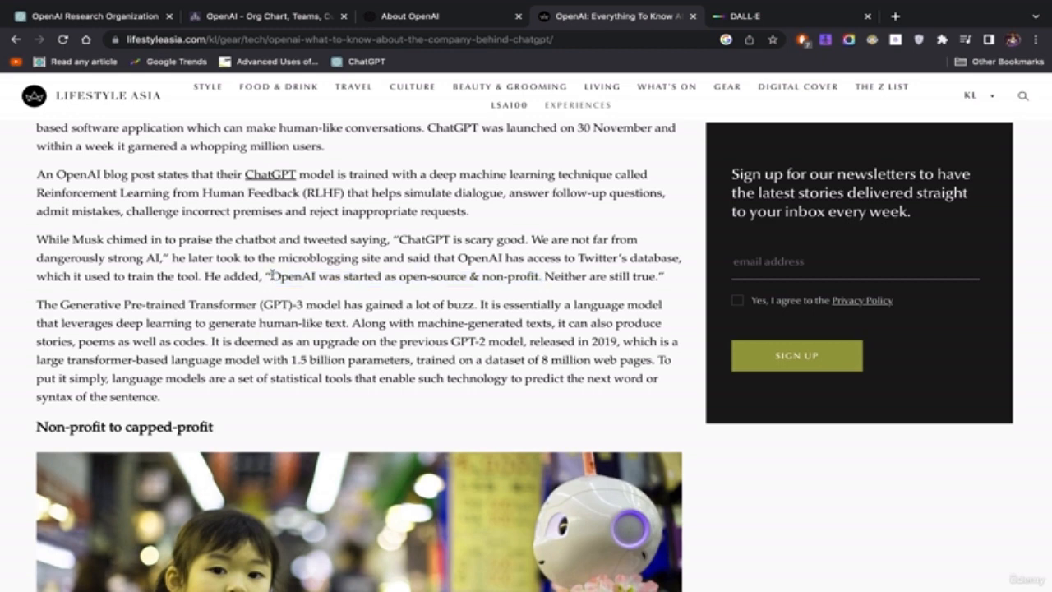
left_click_drag(271, 277, 552, 276)
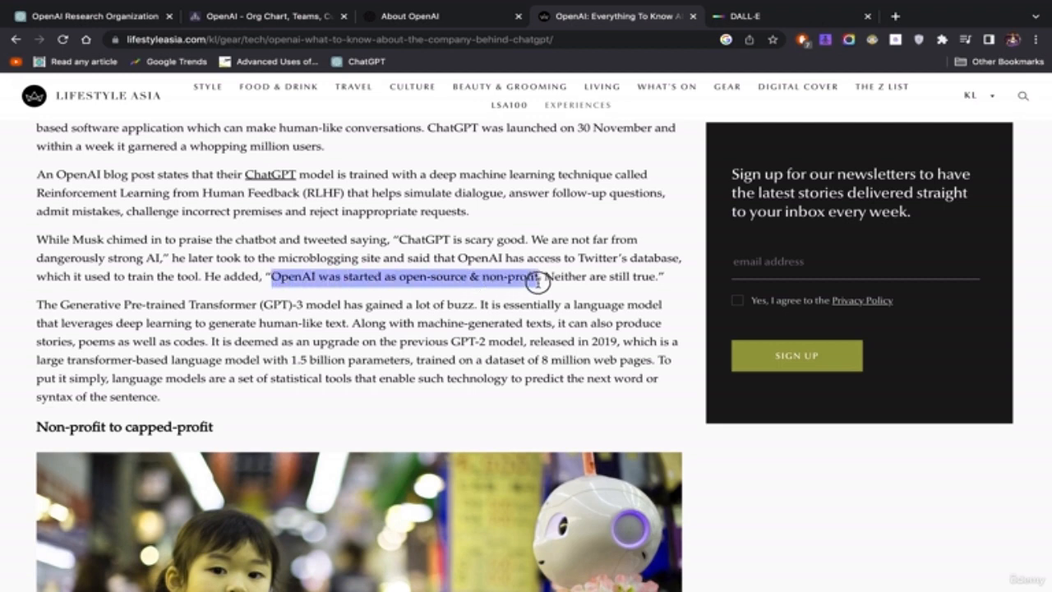
mouse_move(546, 283)
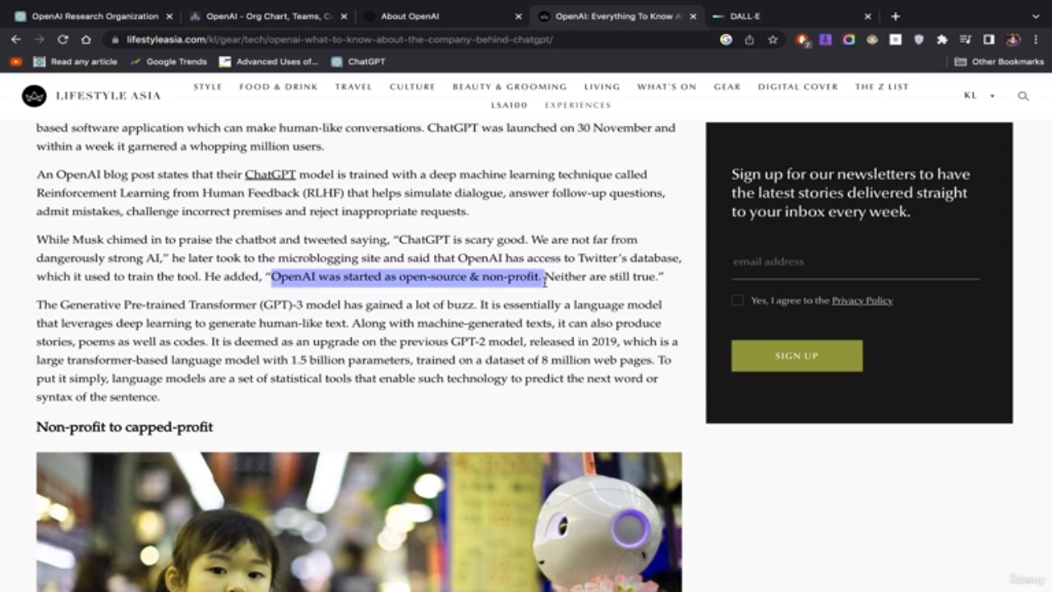
mouse_move(541, 286)
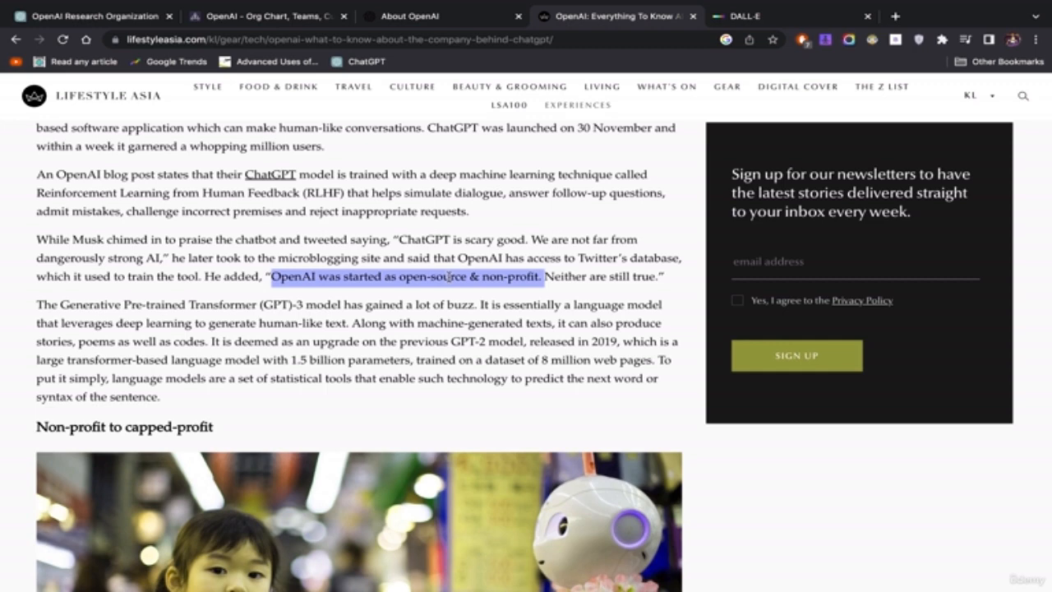
mouse_move(490, 282)
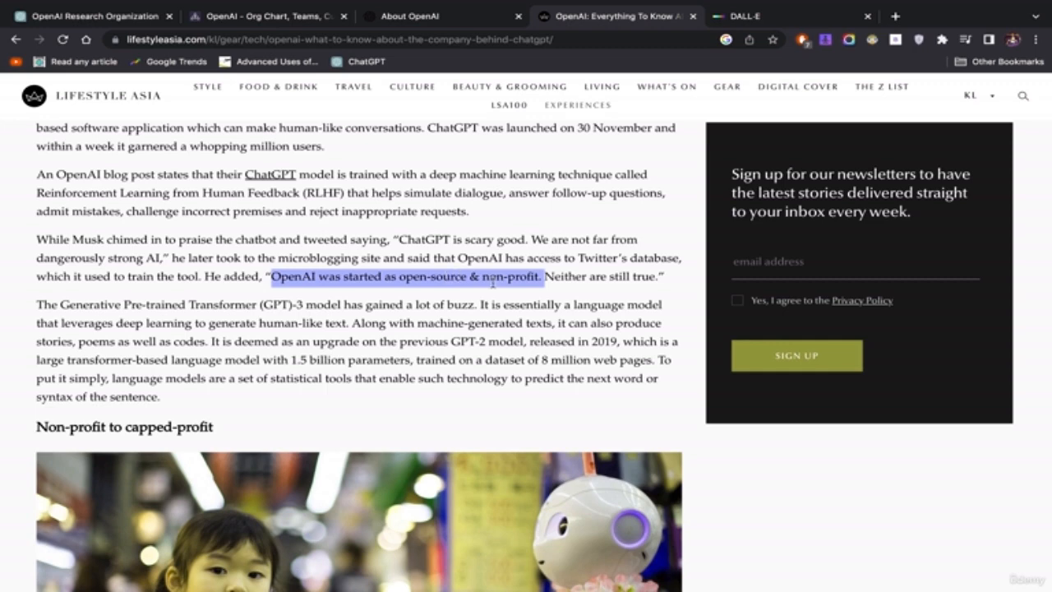
mouse_move(547, 289)
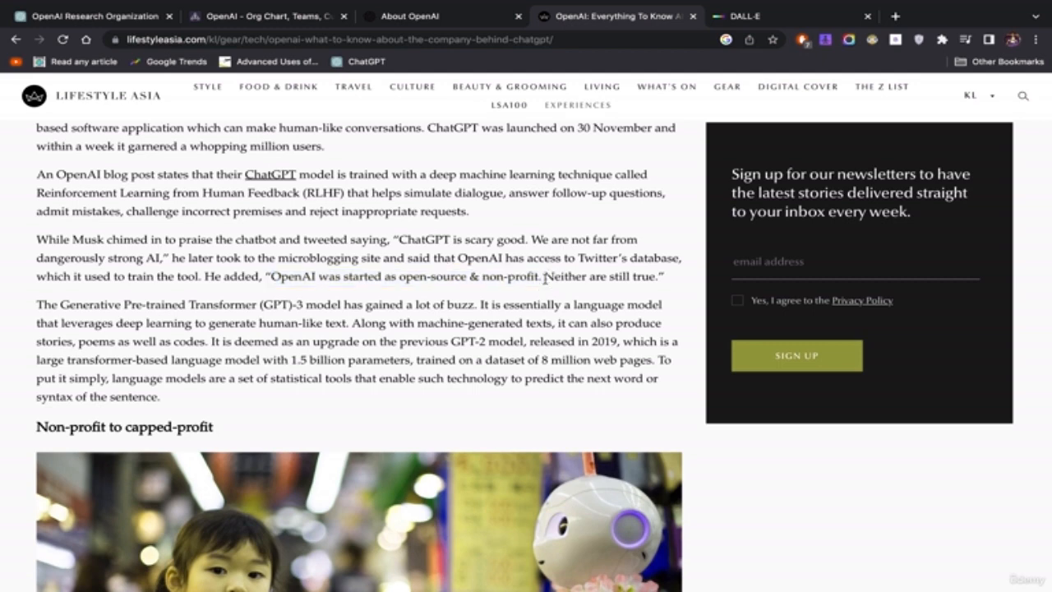
double_click(150, 257)
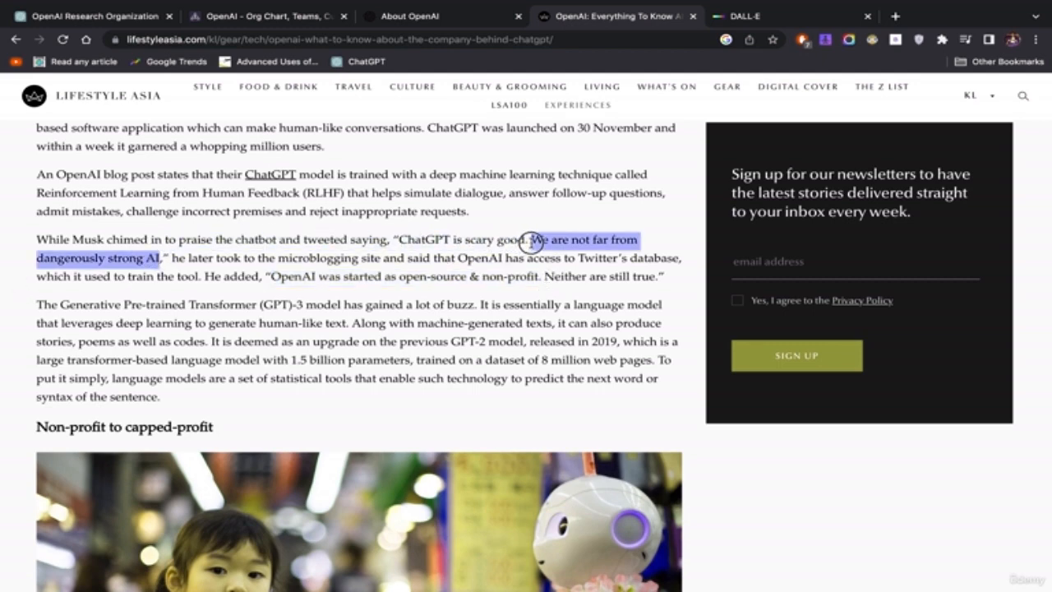
left_click_drag(527, 239, 412, 239)
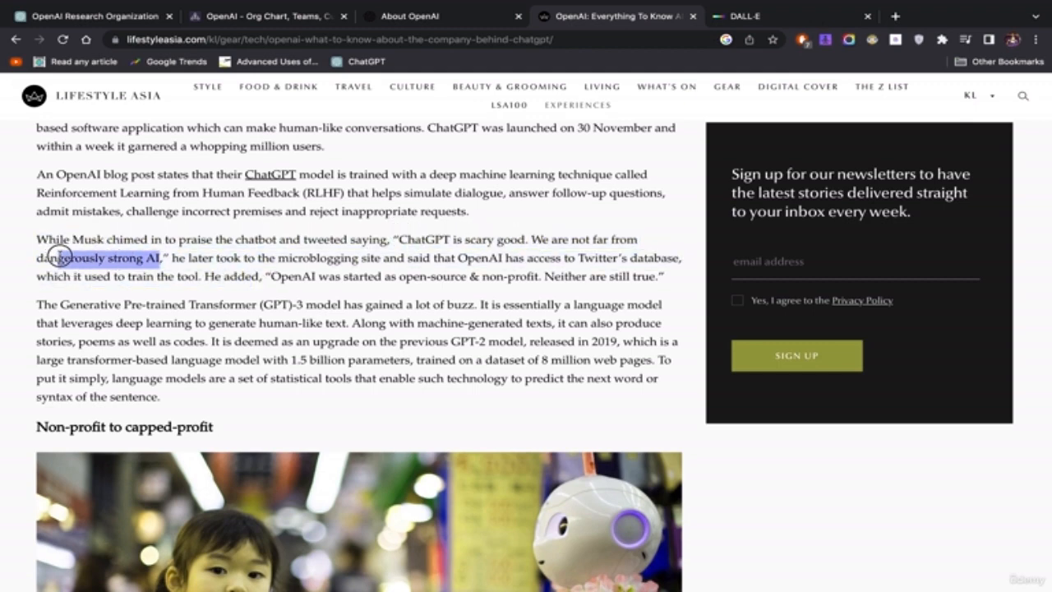
scroll("down", 3)
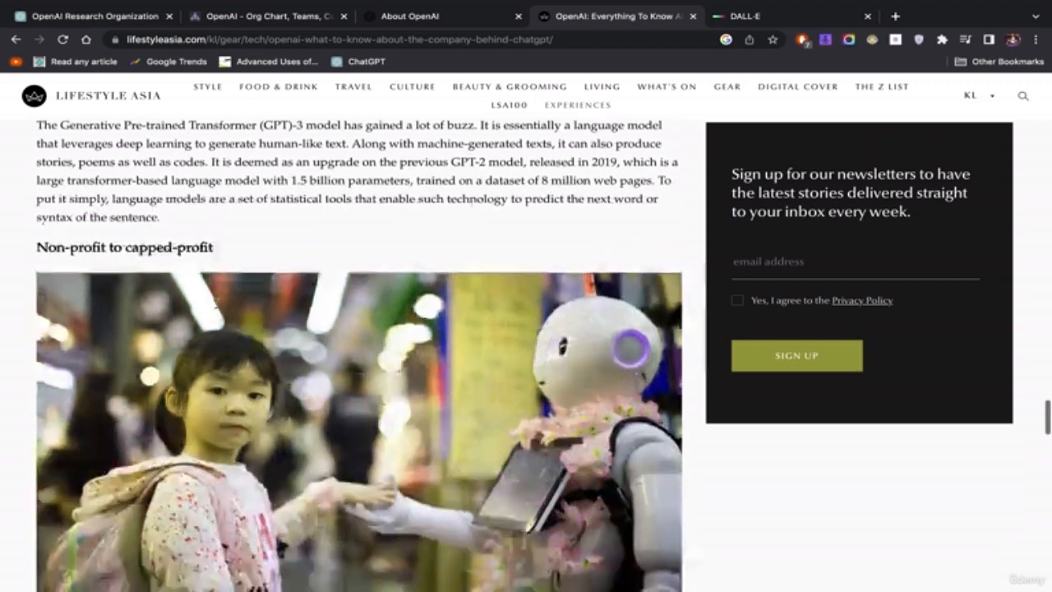
scroll("down", 3)
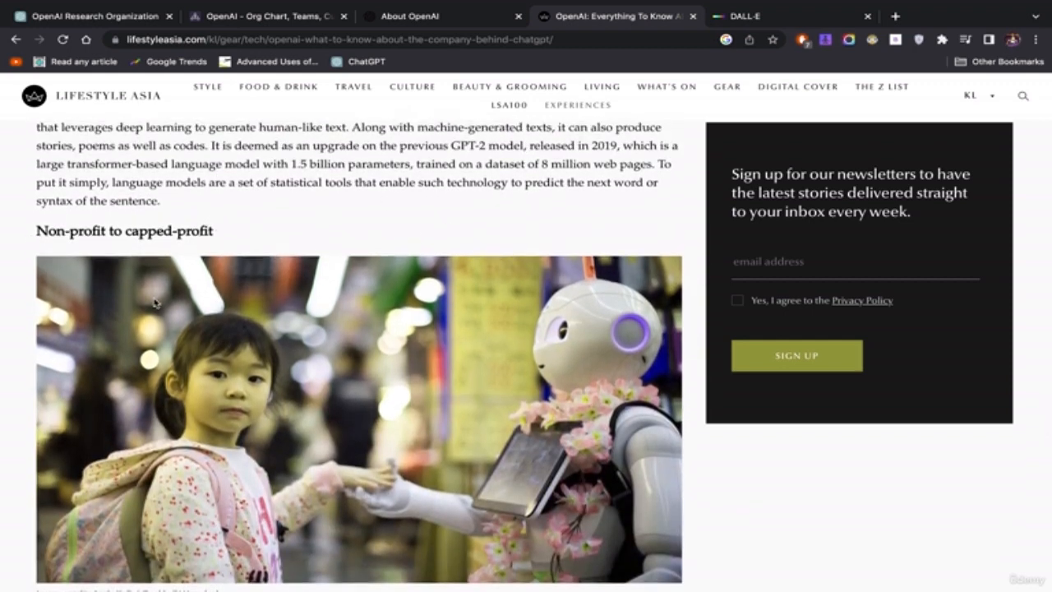
scroll("down", 3)
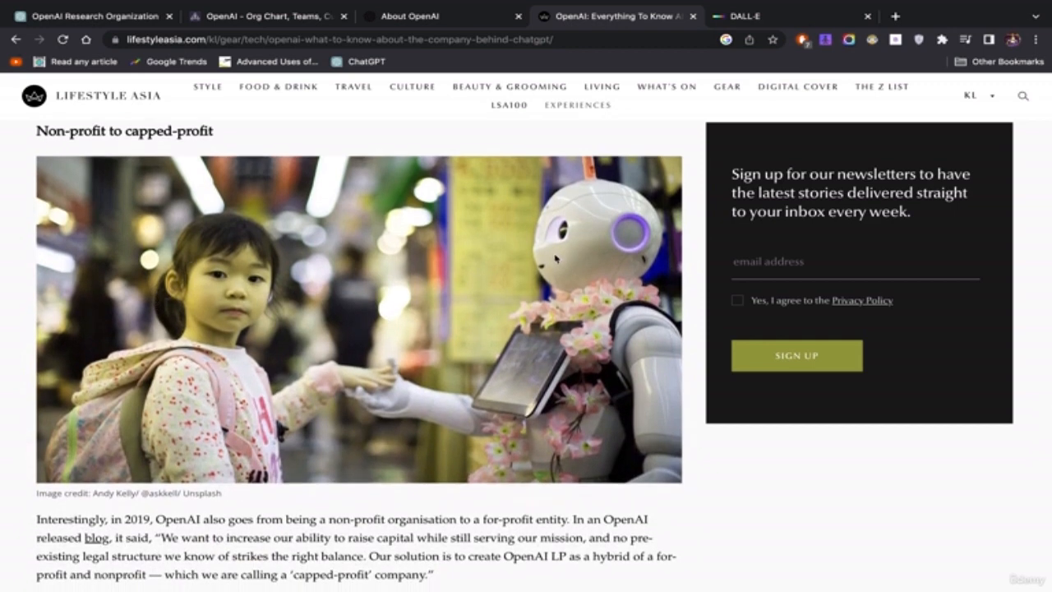
scroll("down", 3)
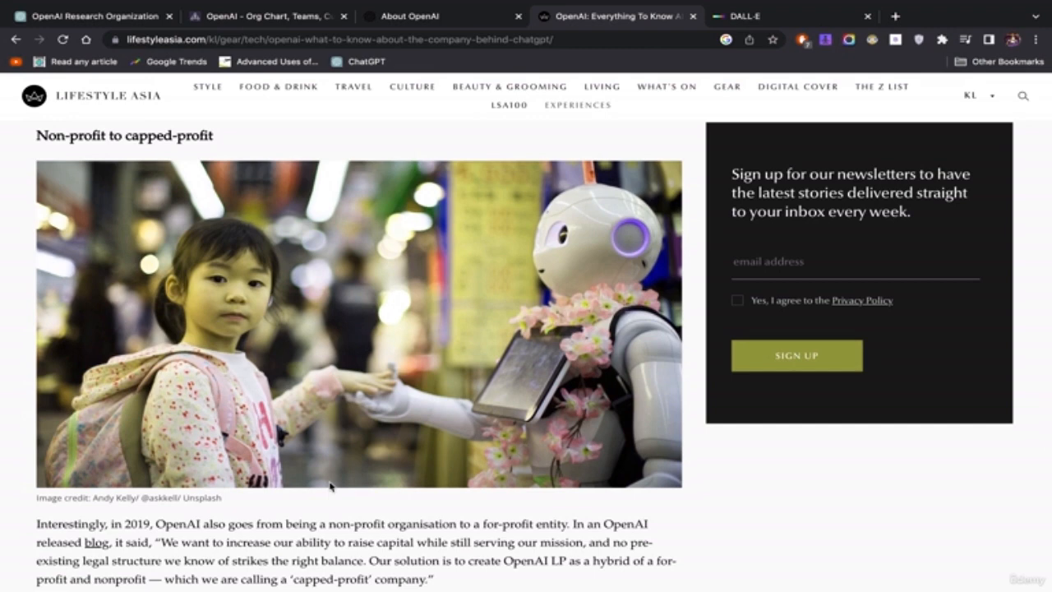
scroll("down", 3)
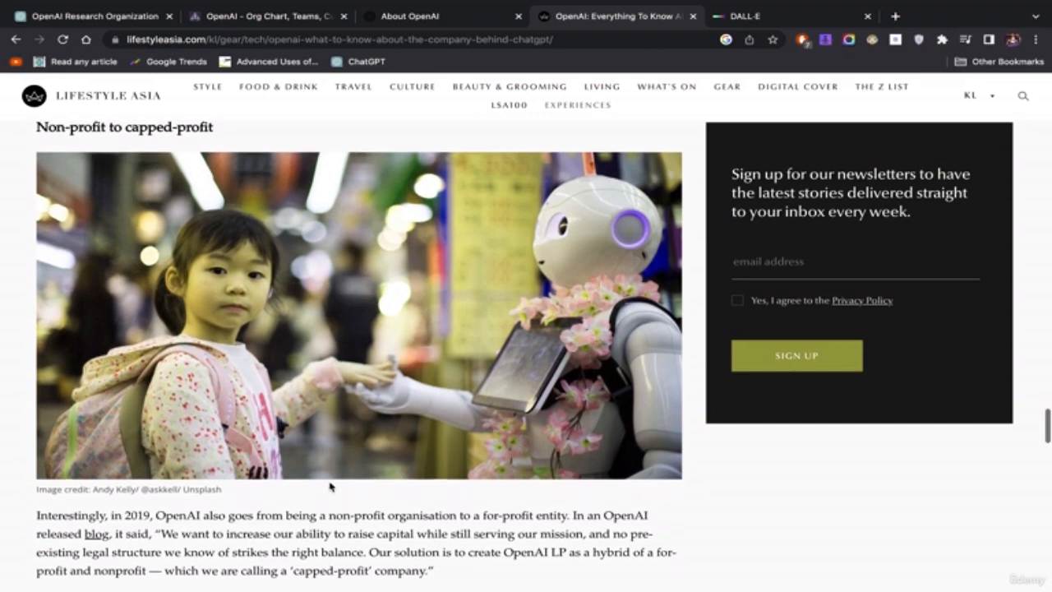
scroll("down", 3)
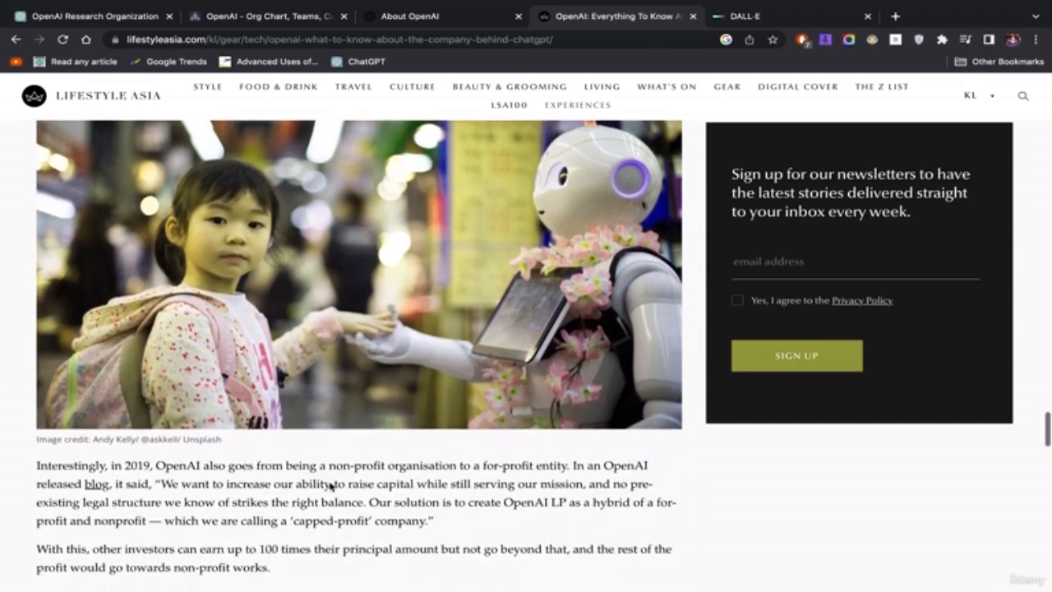
scroll("up", 3)
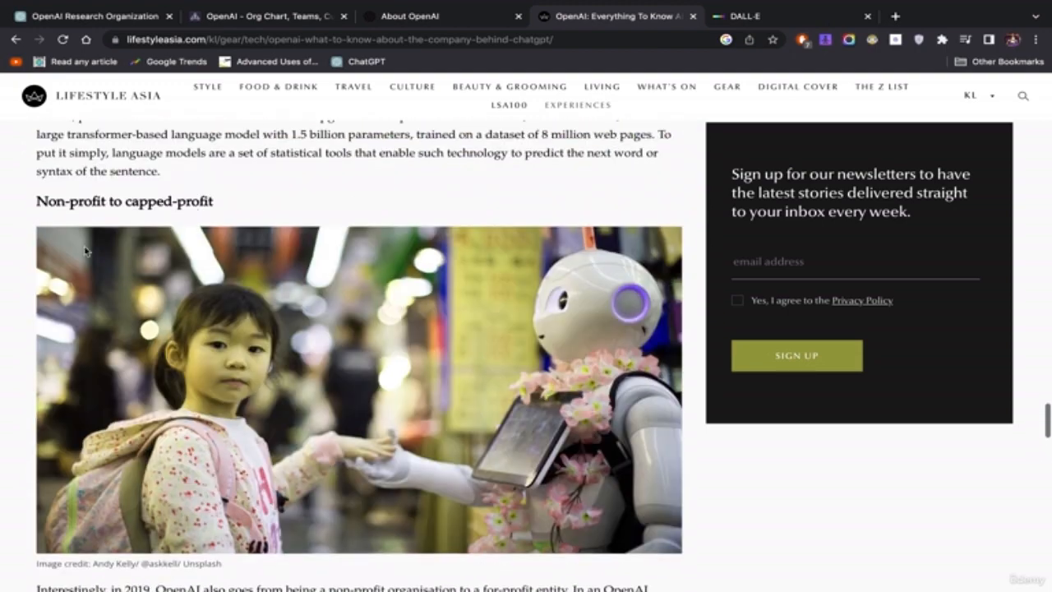
scroll("down", 3)
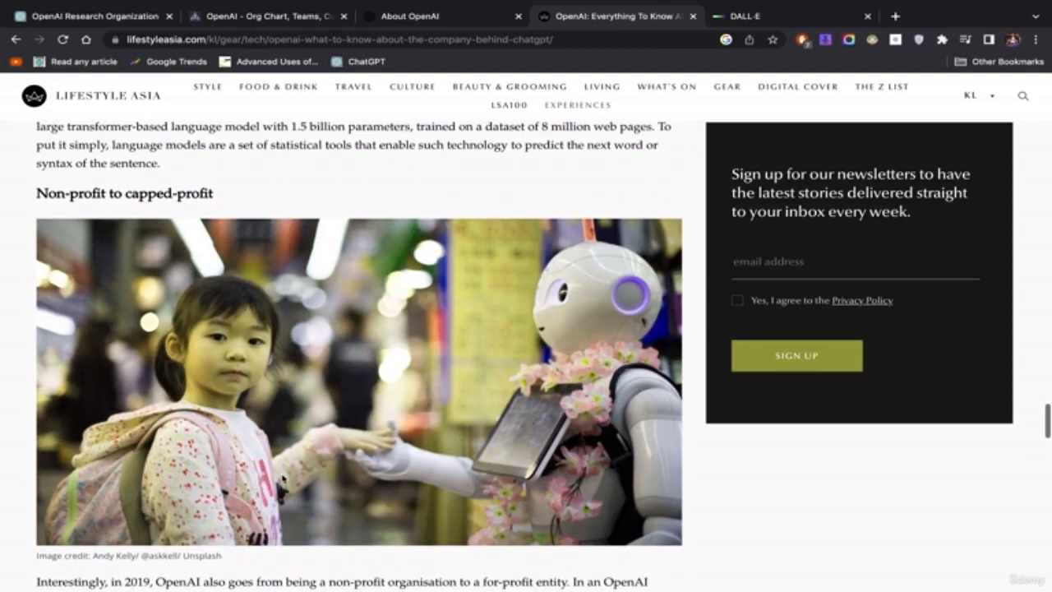
scroll("down", 3)
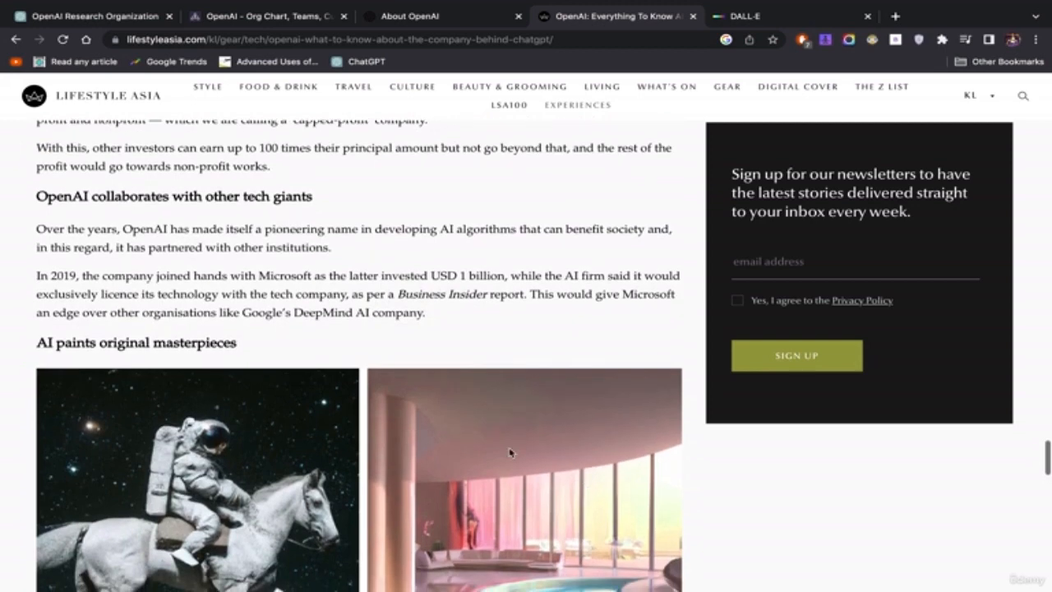
scroll("down", 3)
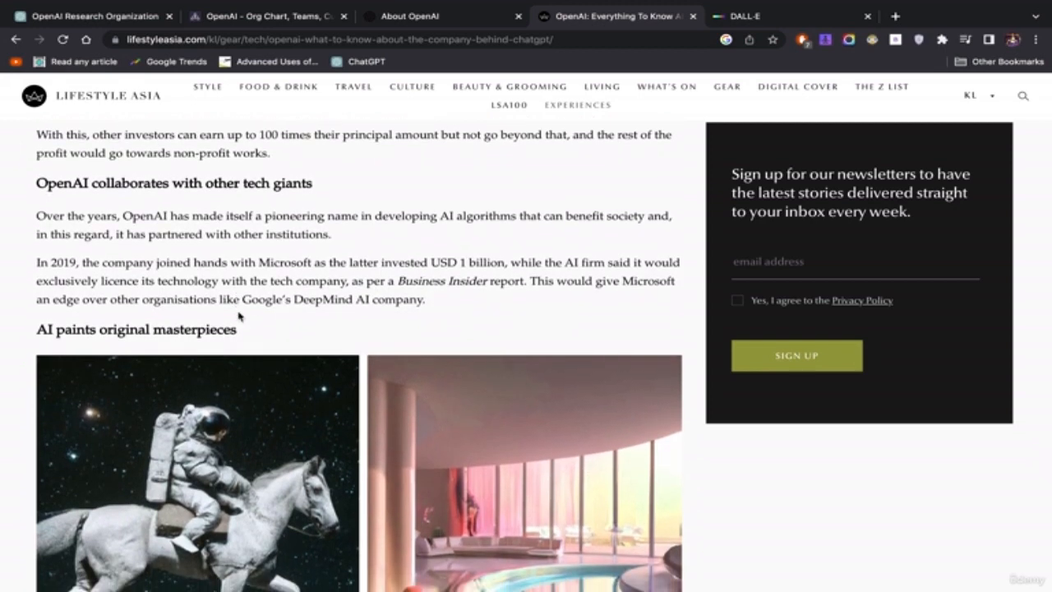
scroll("down", 3)
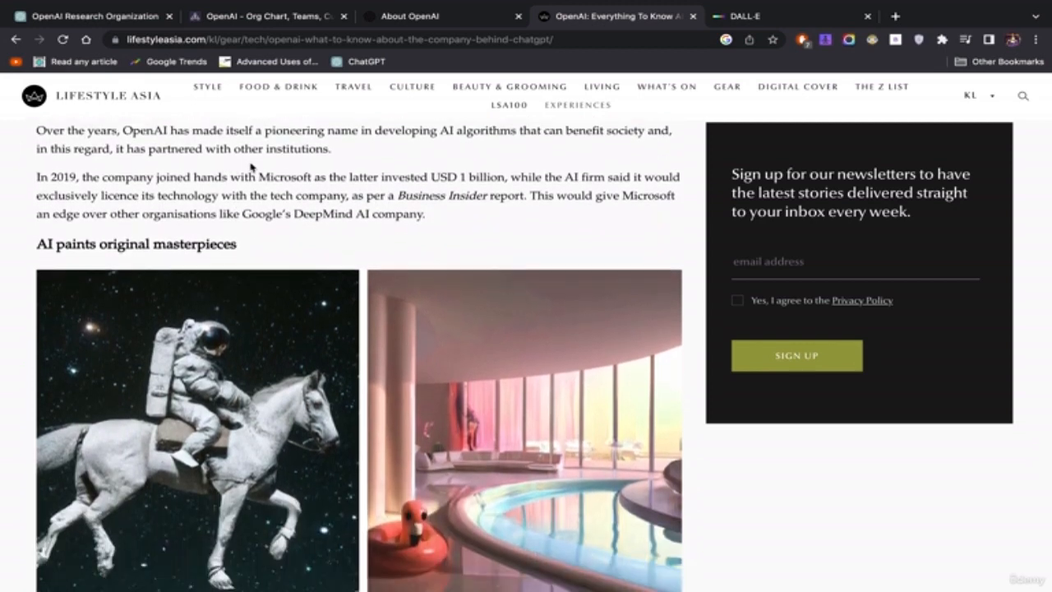
mouse_move(381, 175)
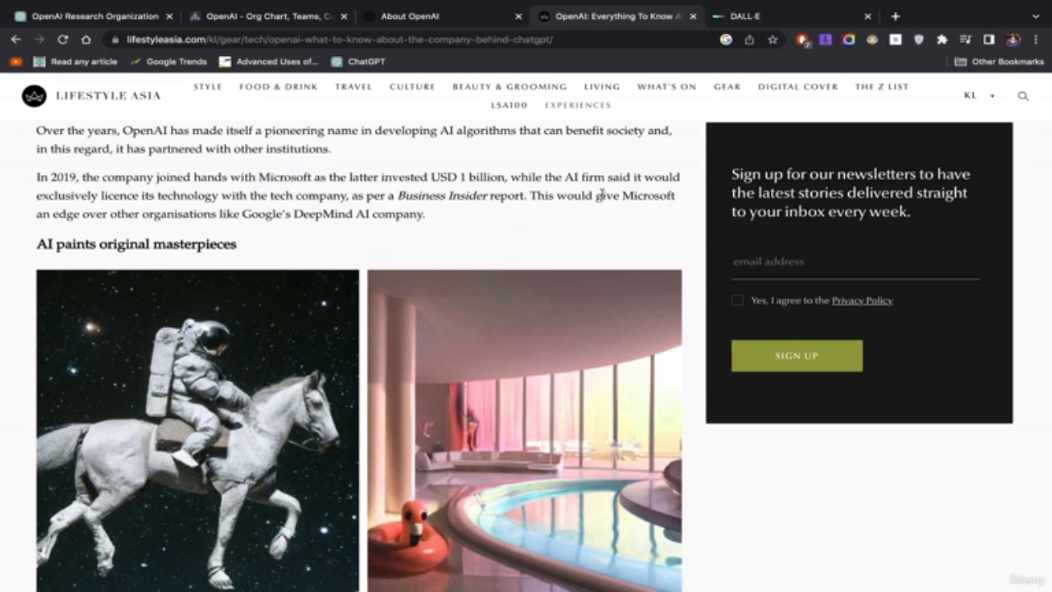
left_click_drag(576, 195, 425, 215)
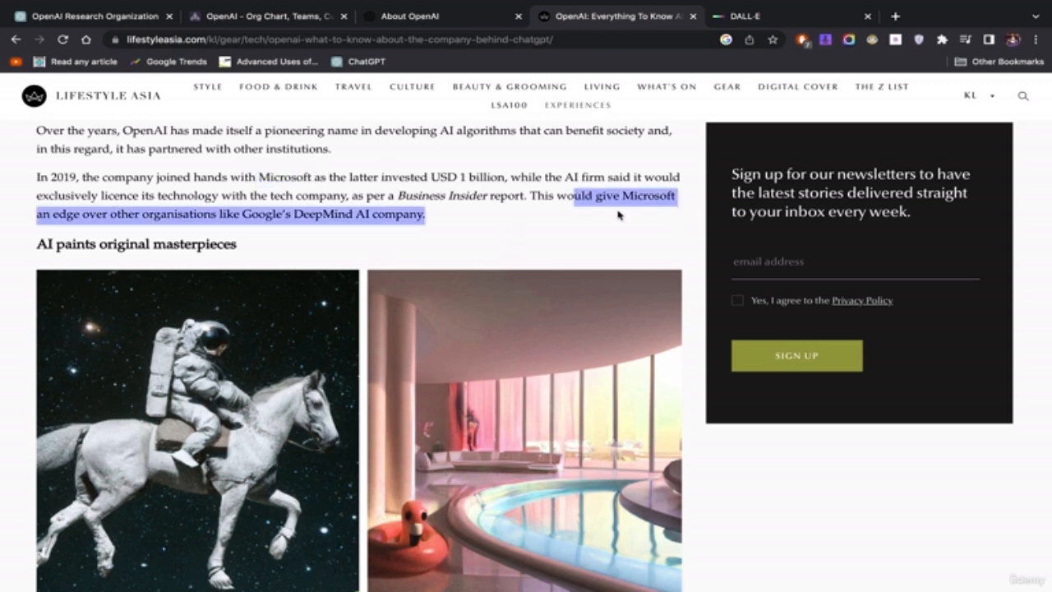
scroll("down", 3)
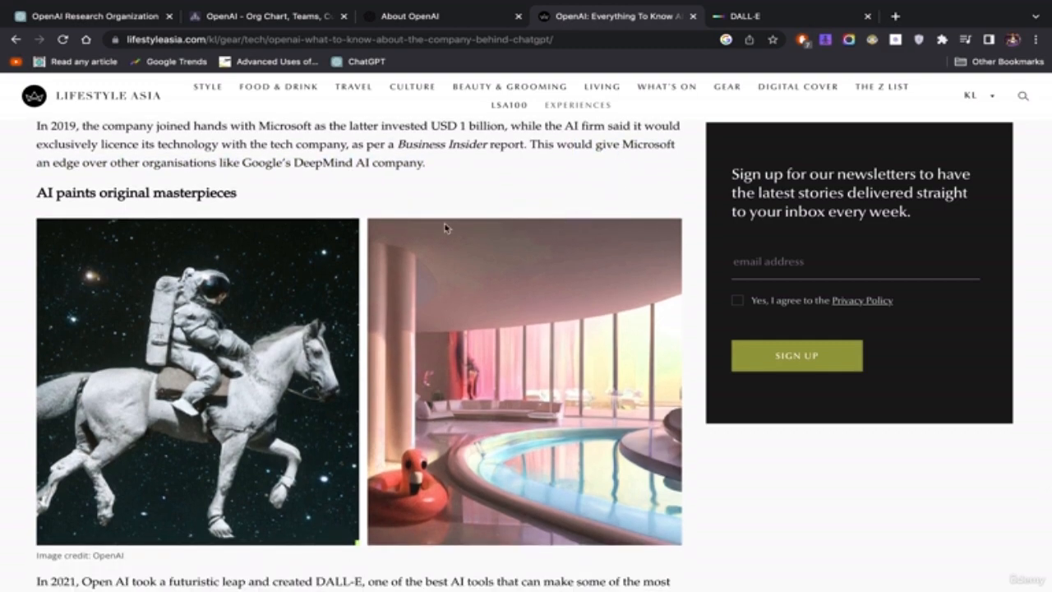
scroll("down", 3)
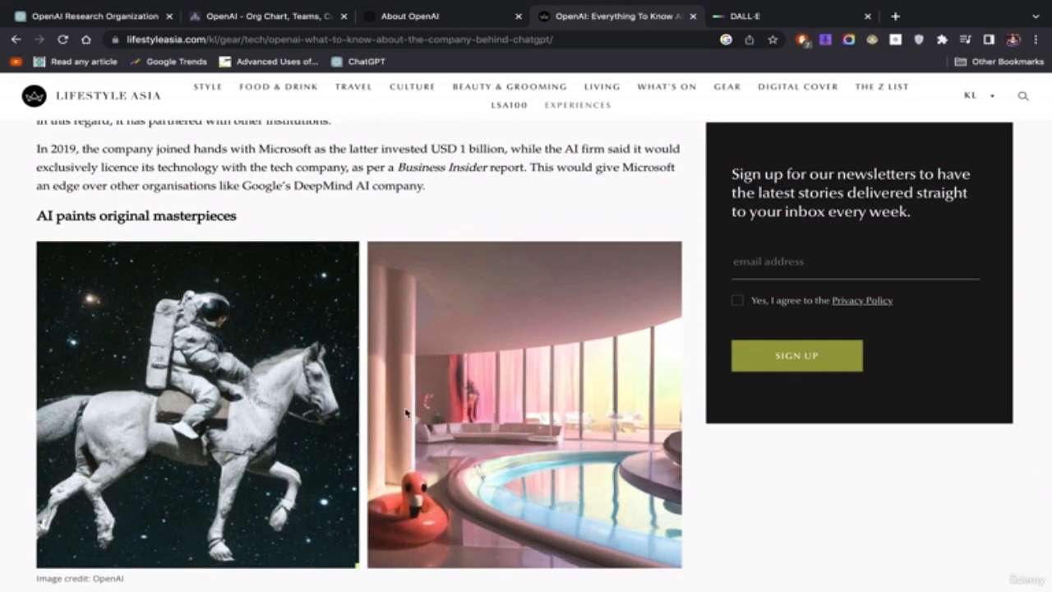
scroll("down", 3)
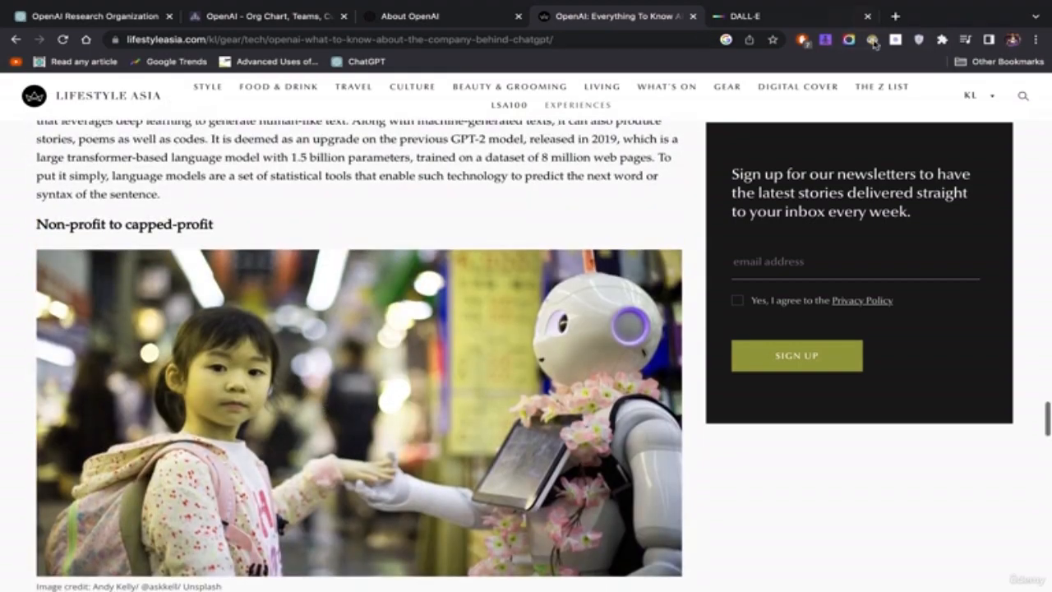
scroll("down", 3)
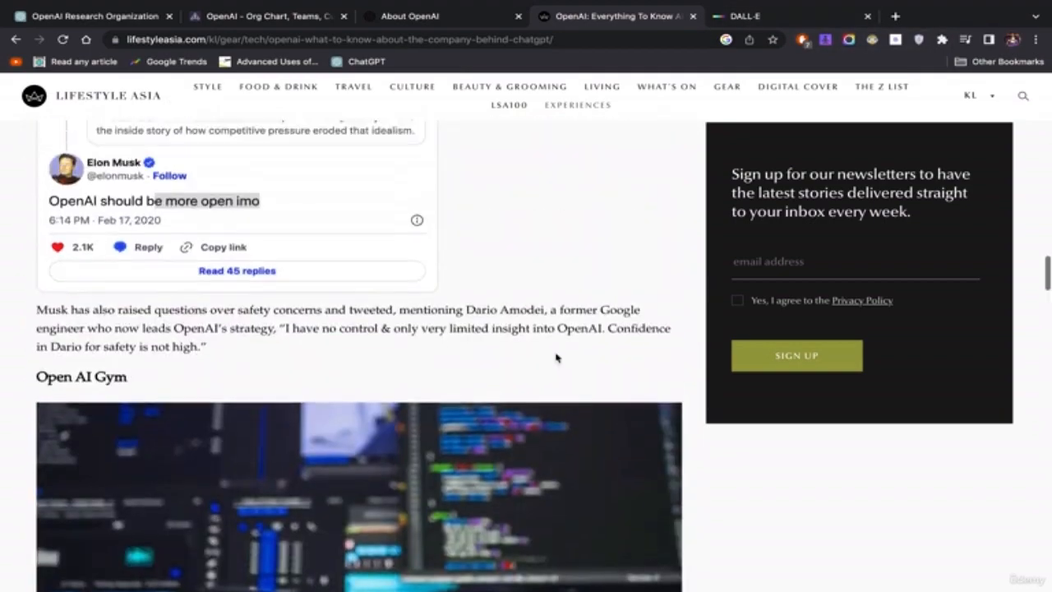
scroll("up", 3)
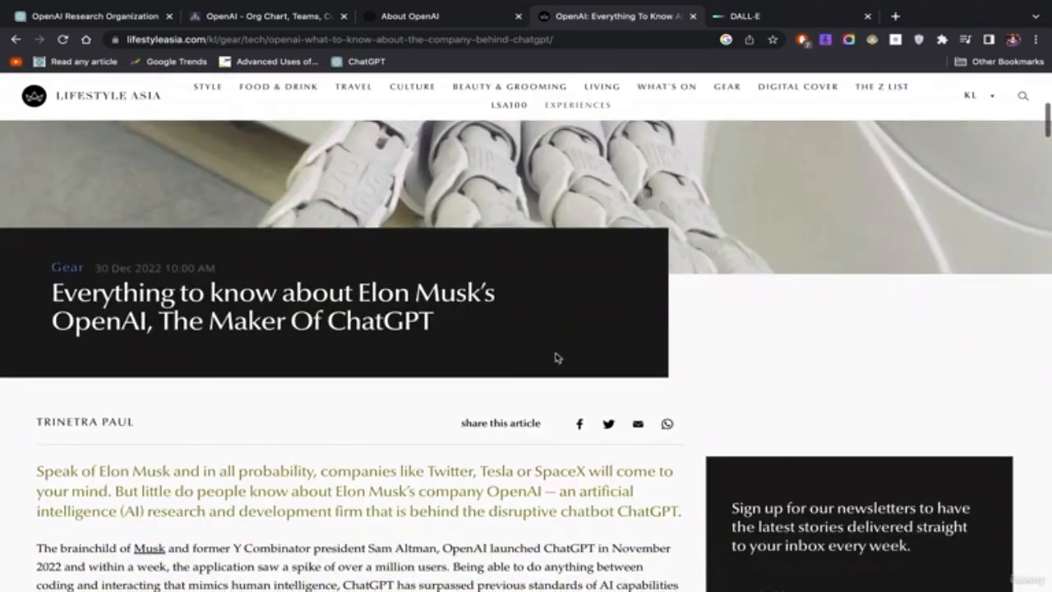
Switch to the DALL-E tab on labs.openai.com and scroll the sample image gallery
left_click(752, 15)
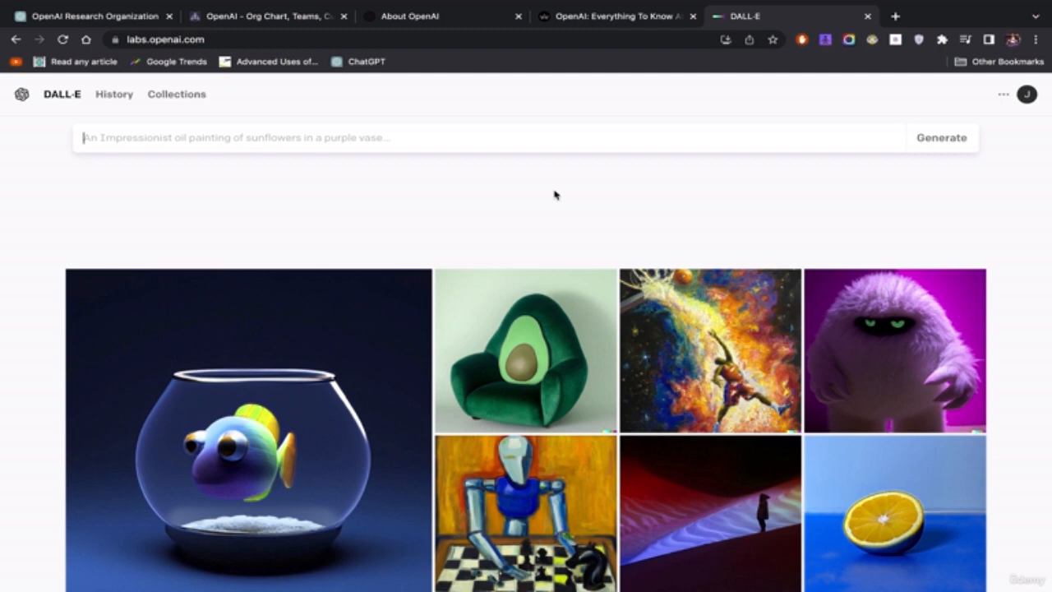
scroll("down", 3)
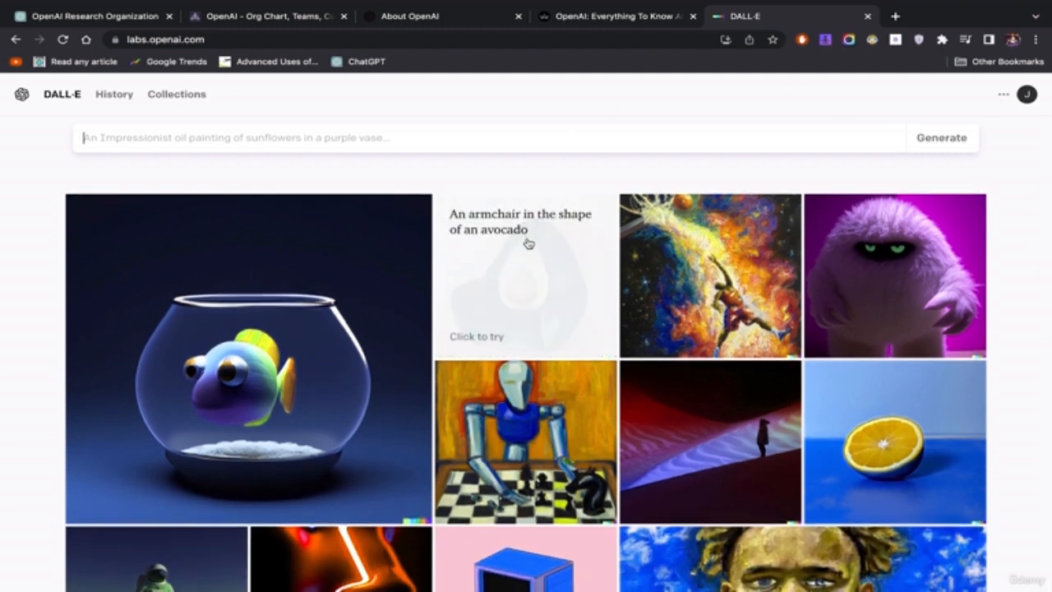
mouse_move(489, 236)
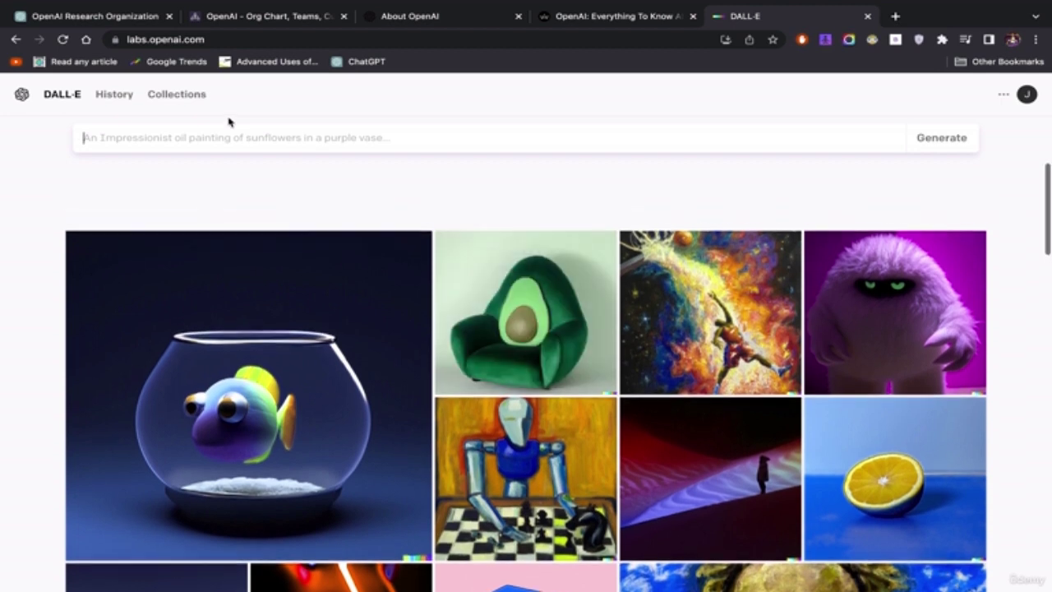
mouse_move(600, 212)
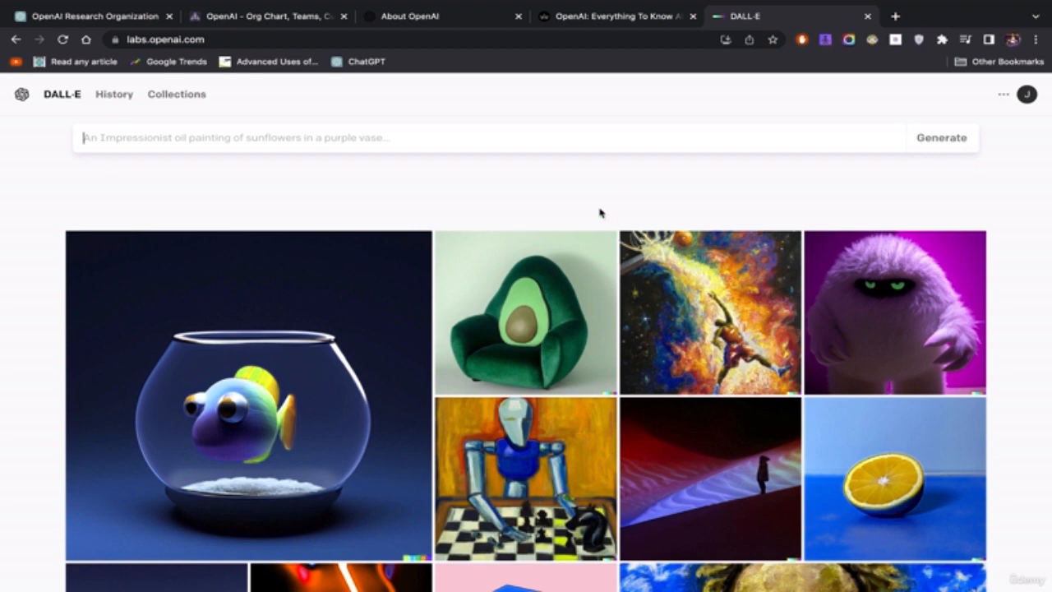
mouse_move(493, 268)
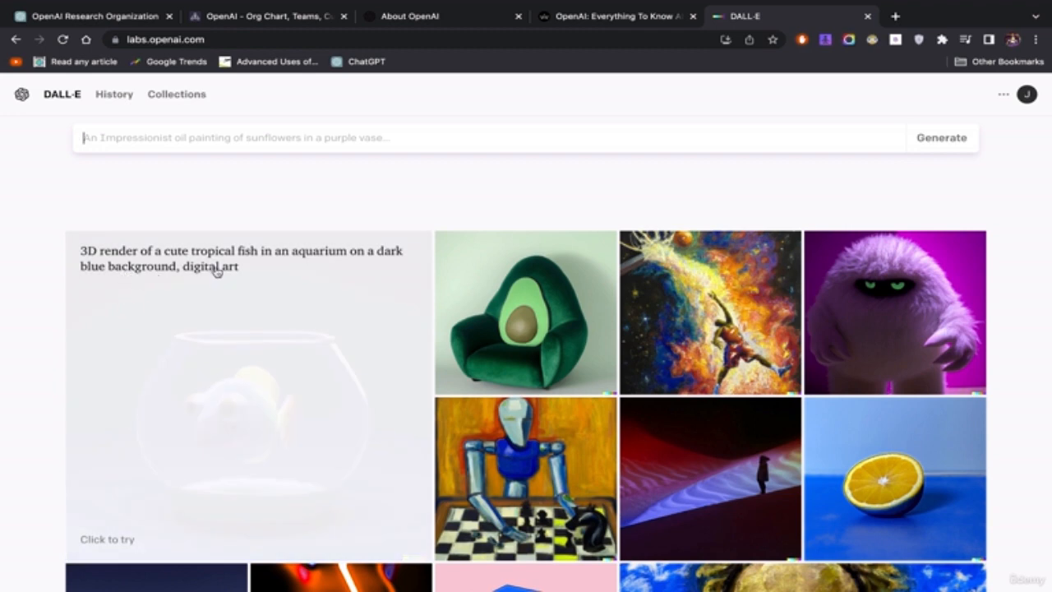
scroll("down", 3)
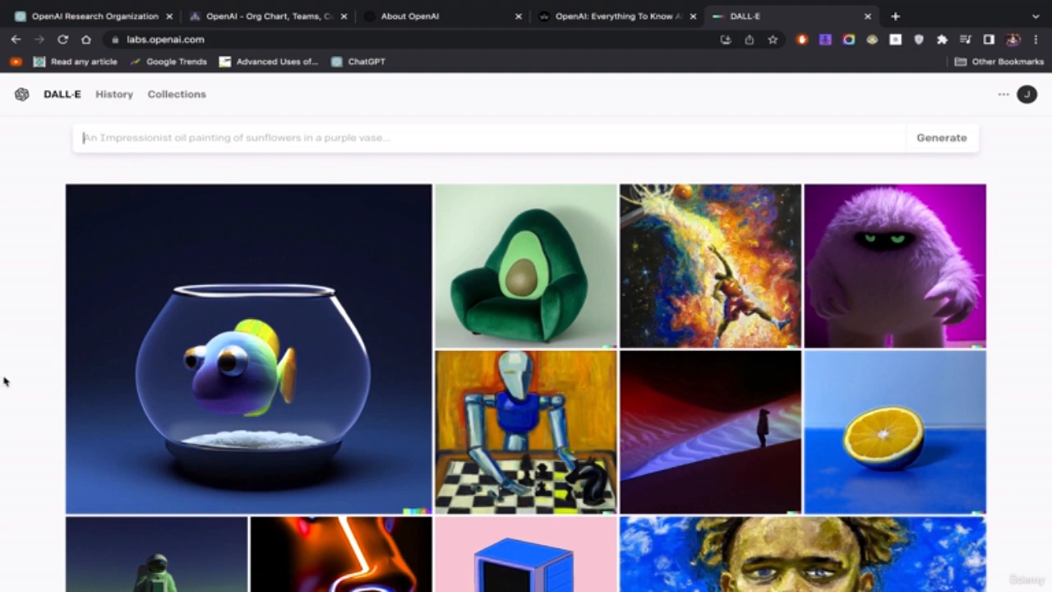
scroll("down", 3)
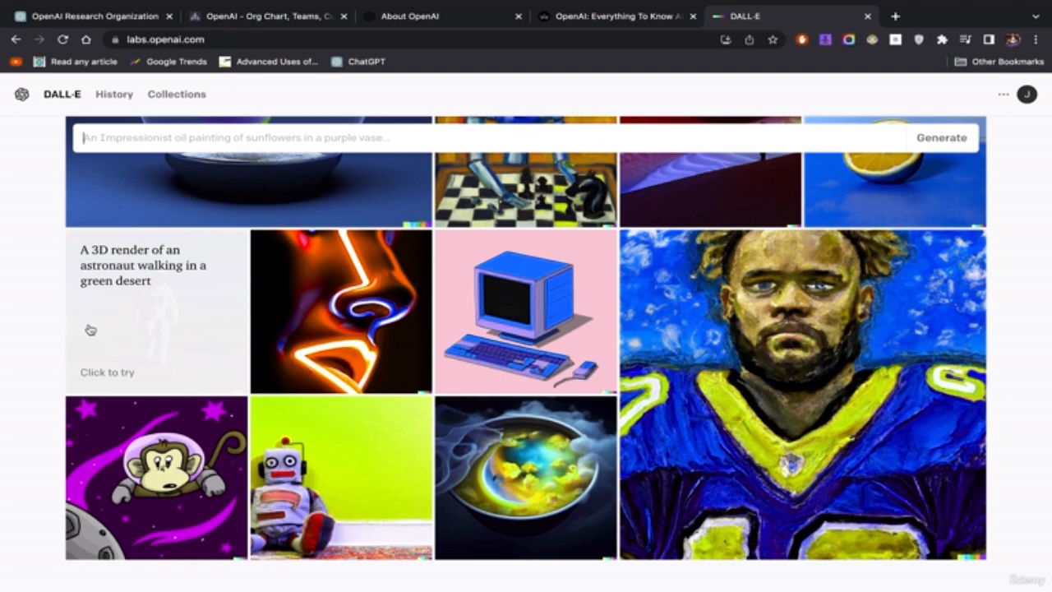
Click sample DALL-E images and scroll through the gallery reading their prompts
left_click(148, 311)
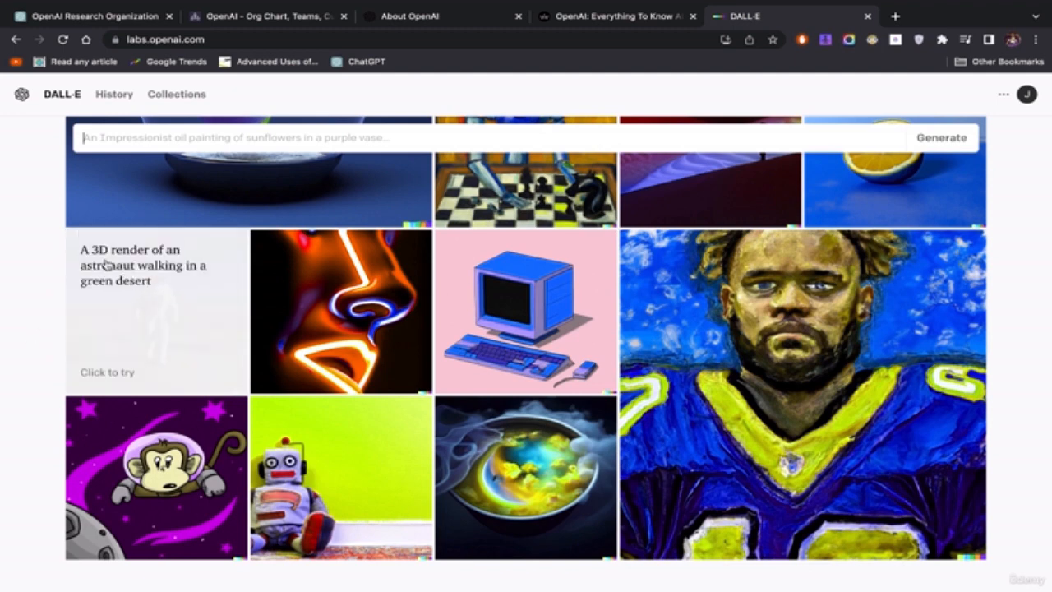
mouse_move(65, 337)
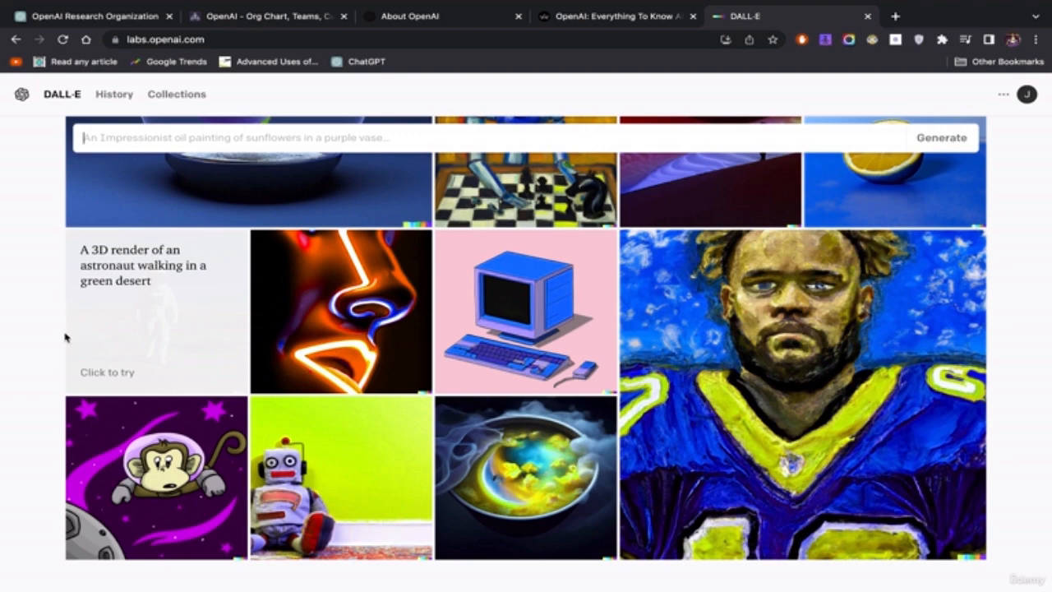
scroll("down", 3)
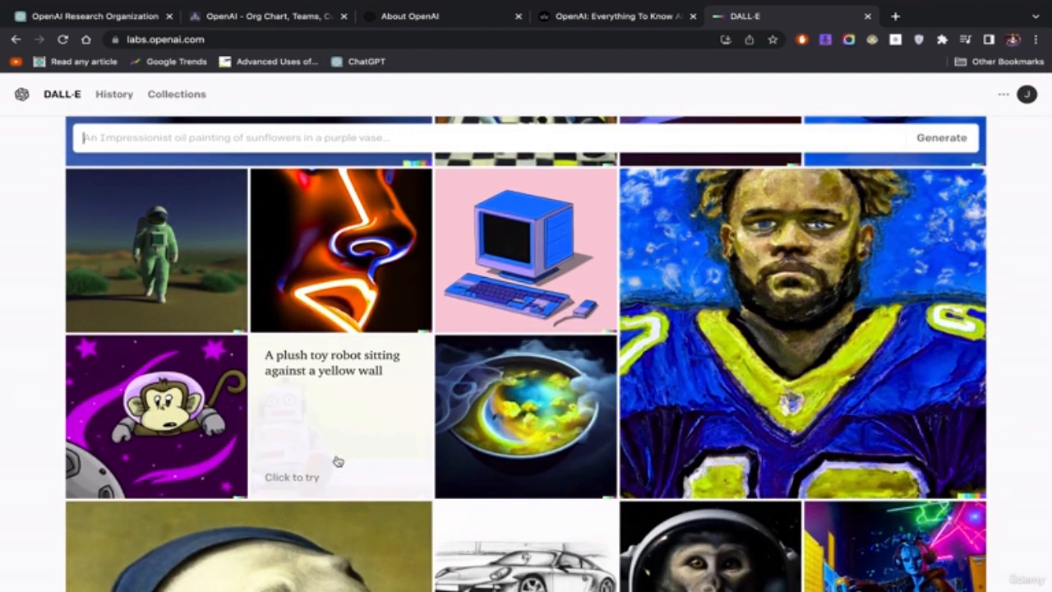
scroll("down", 3)
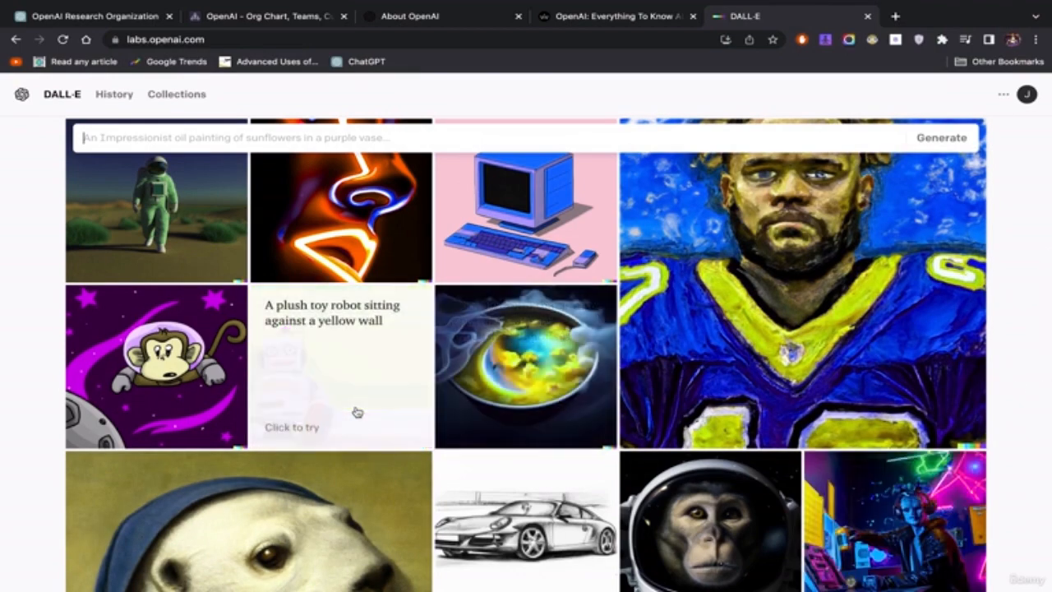
scroll("down", 3)
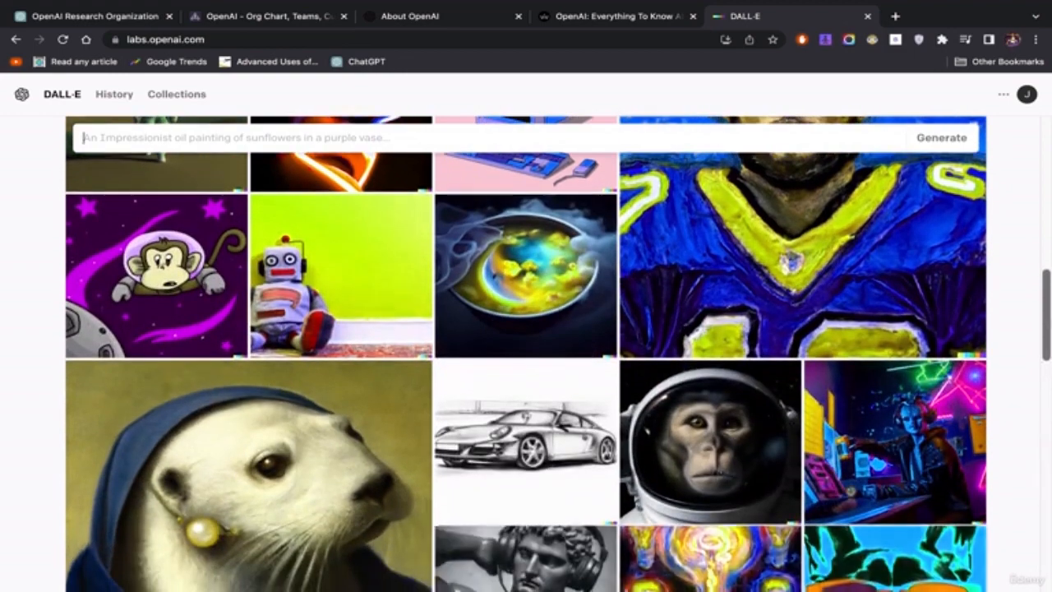
scroll("down", 3)
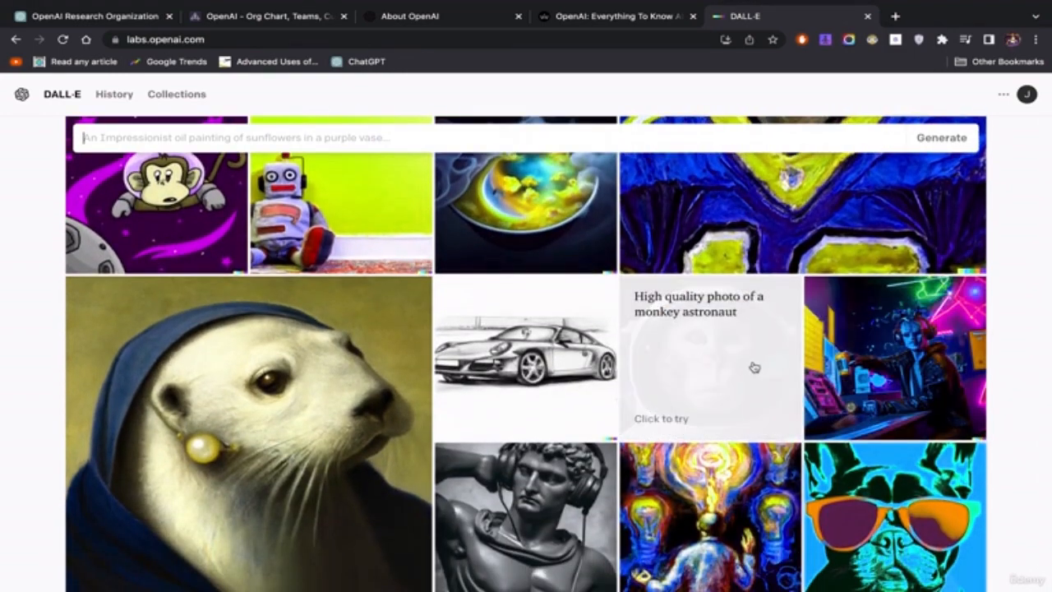
scroll("down", 3)
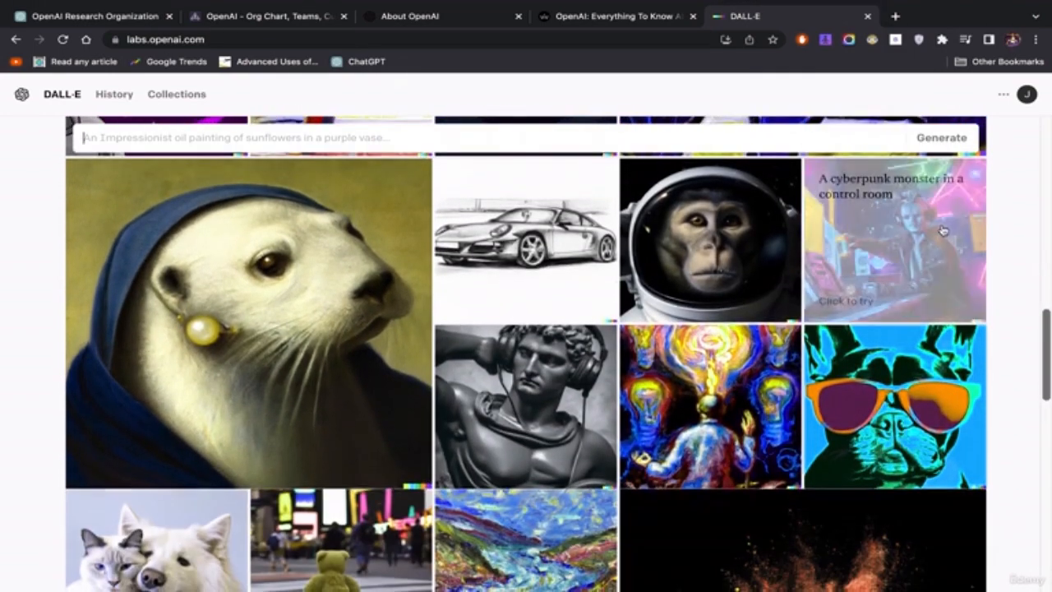
mouse_move(1023, 228)
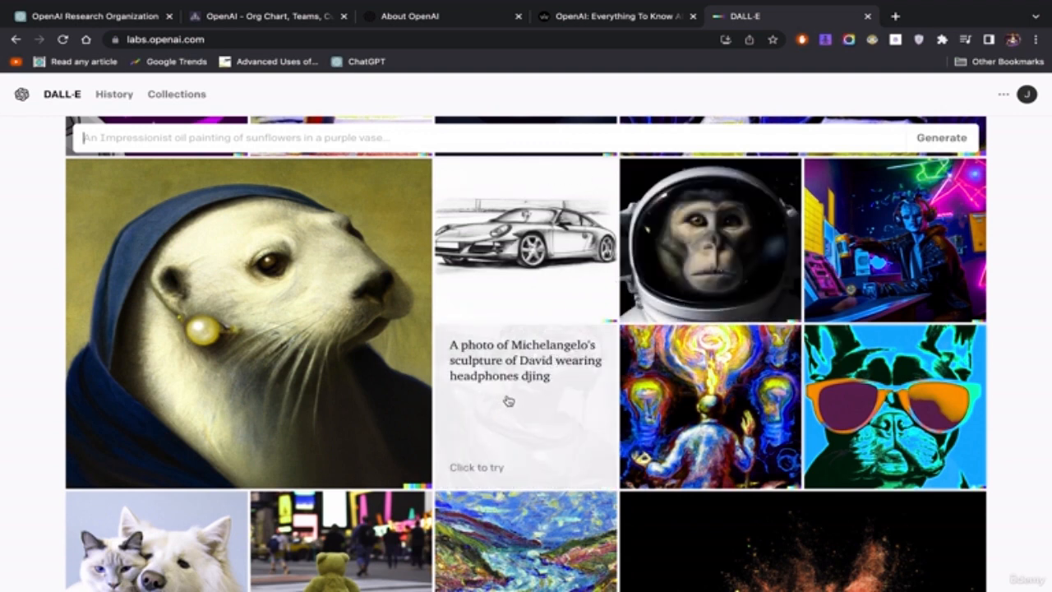
left_click(512, 407)
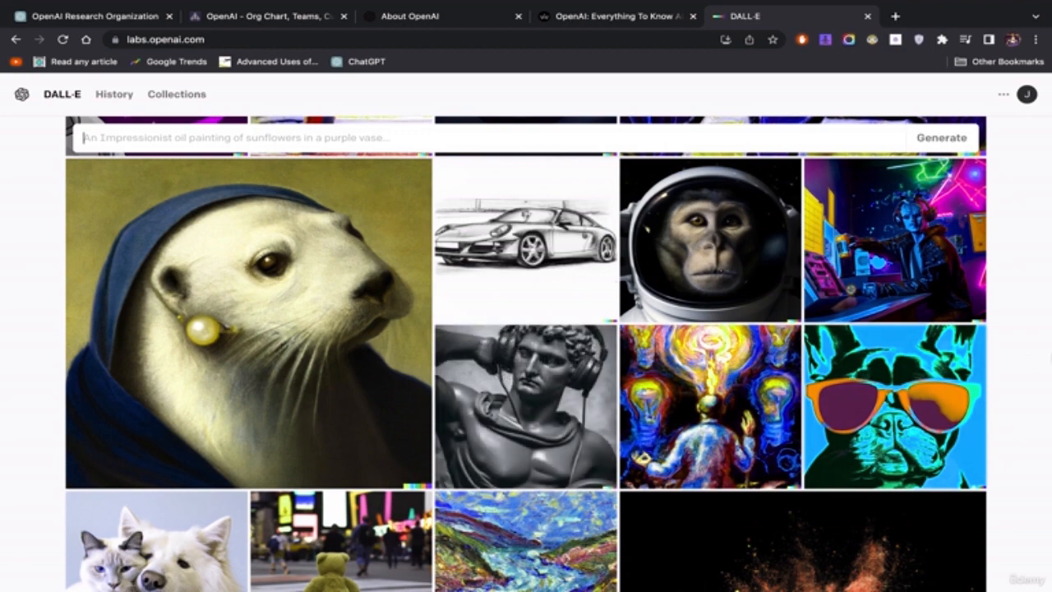
scroll("down", 3)
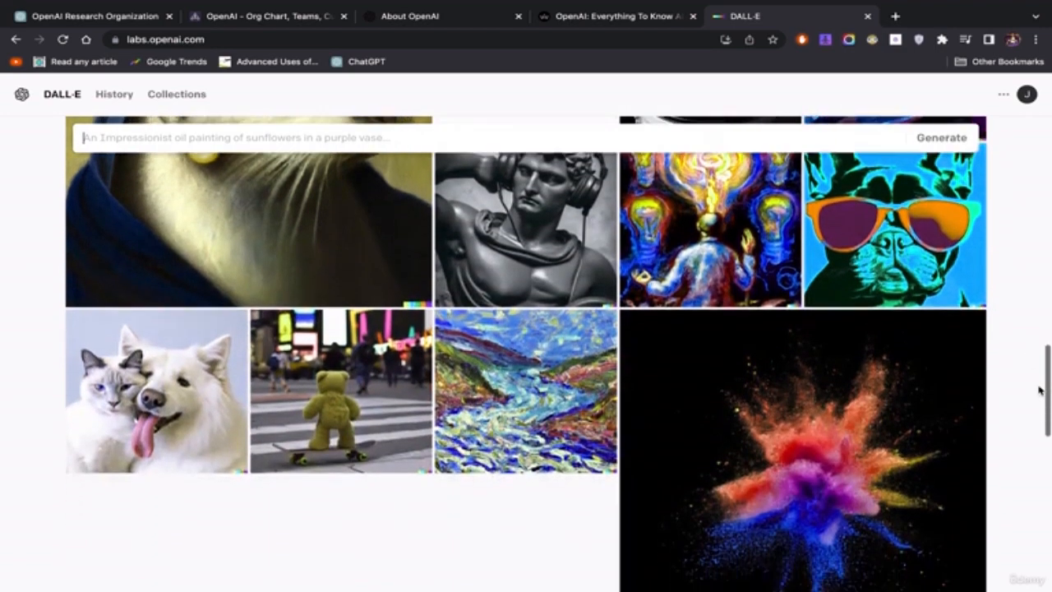
scroll("down", 3)
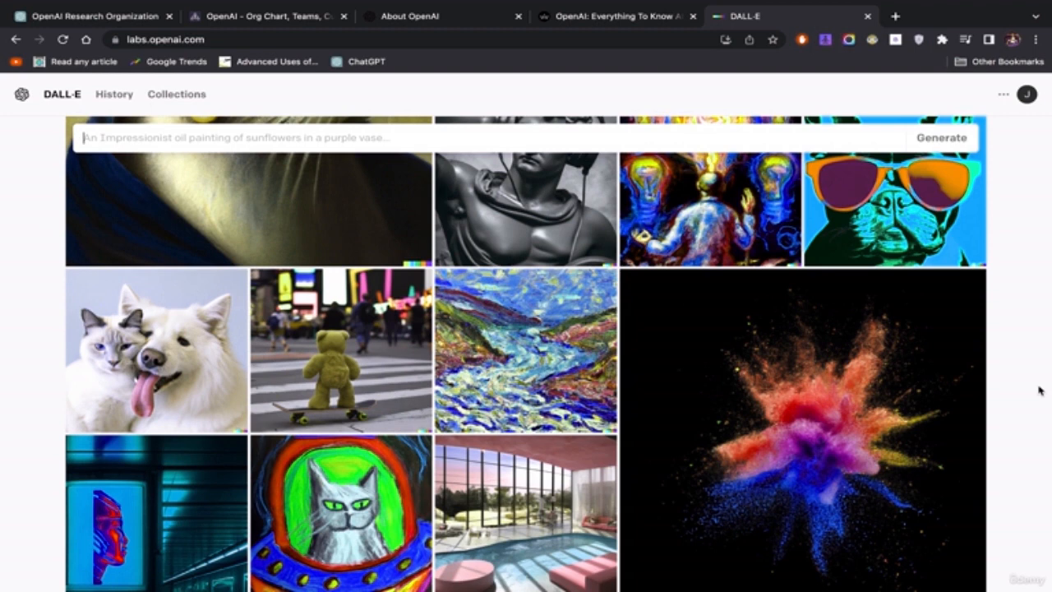
mouse_move(164, 368)
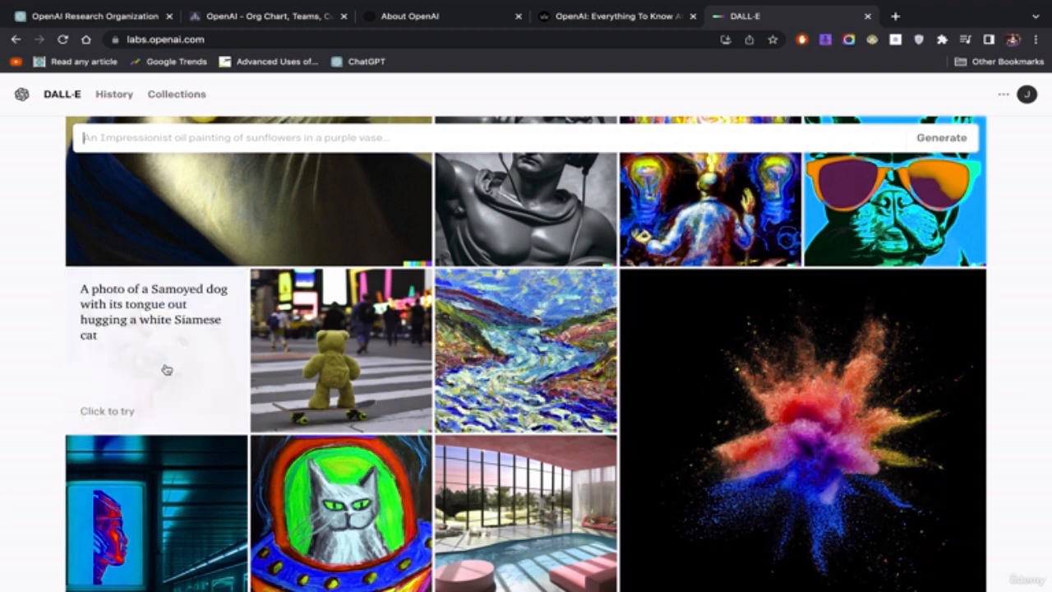
Browse more gallery images, then return to the Lifestyle Asia OpenAI article
left_click(165, 366)
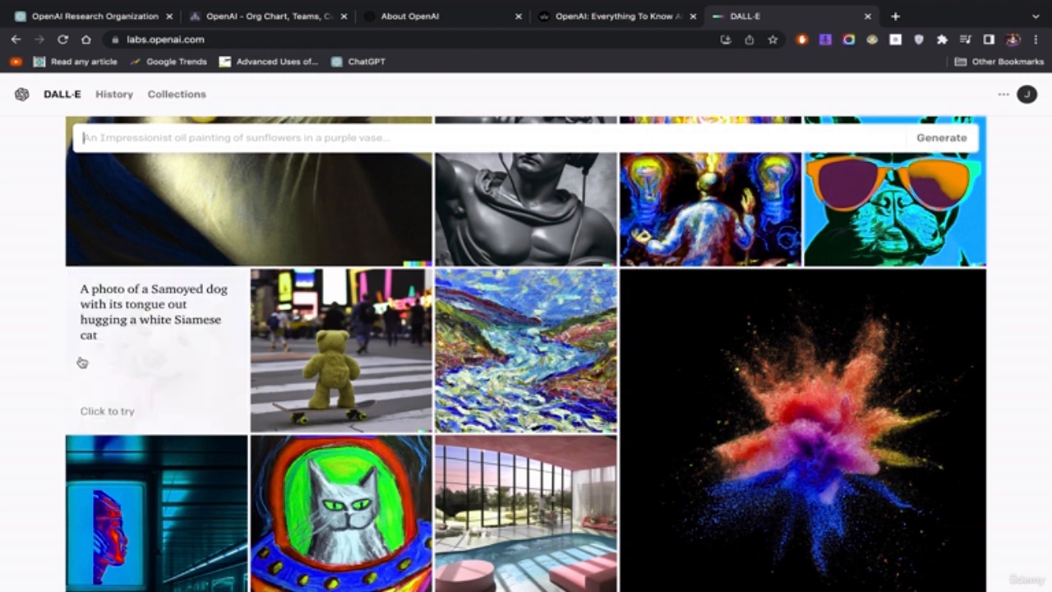
mouse_move(187, 306)
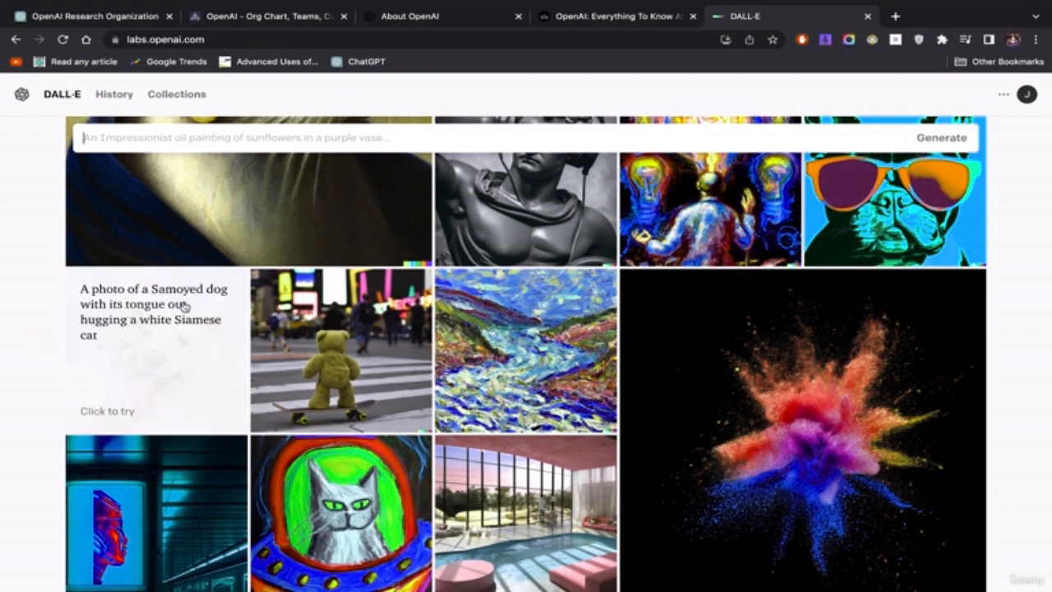
scroll("down", 3)
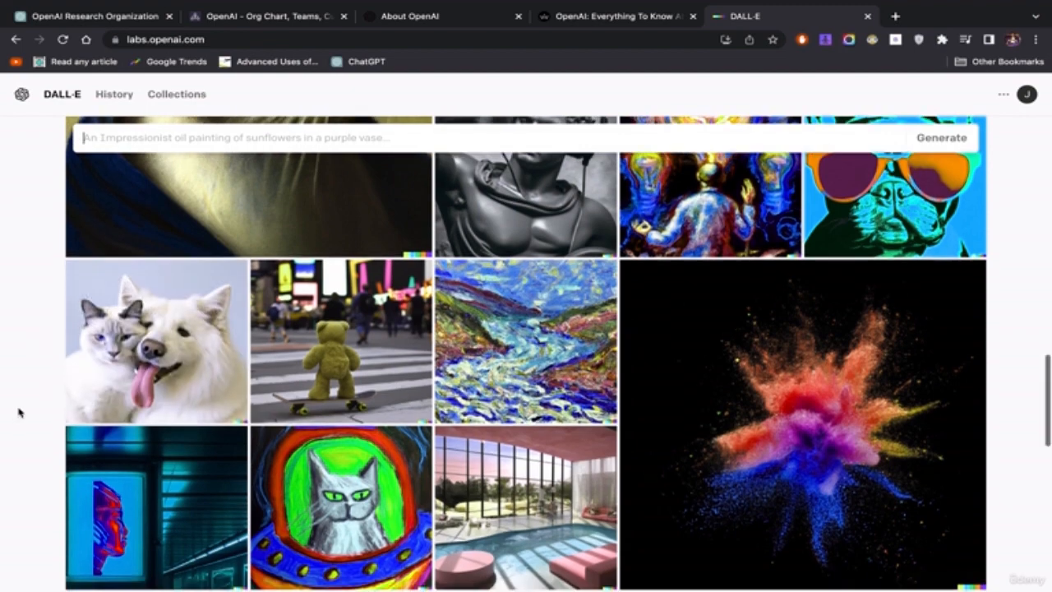
scroll("down", 3)
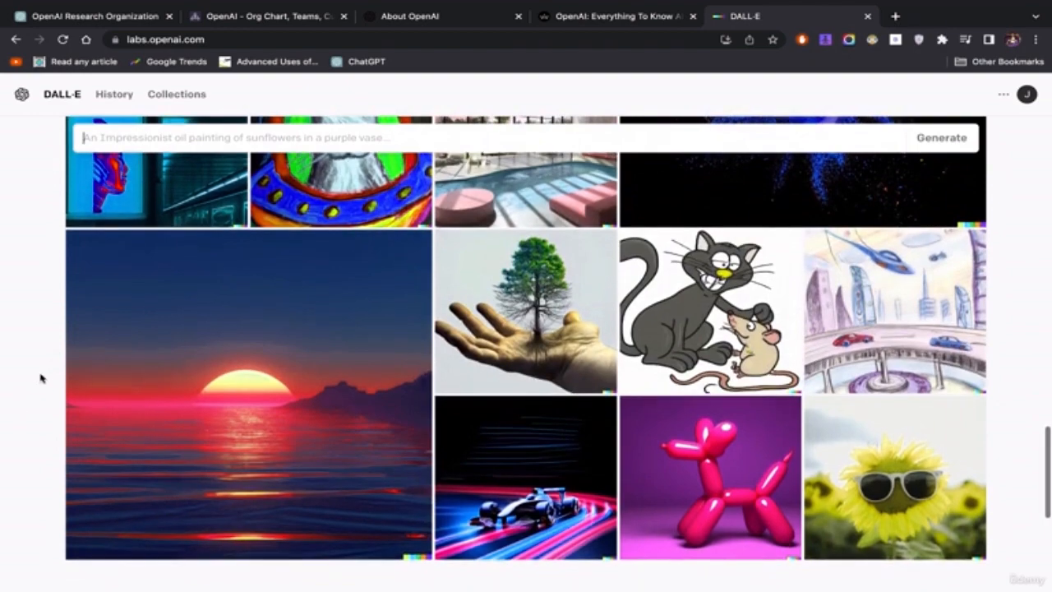
scroll("down", 3)
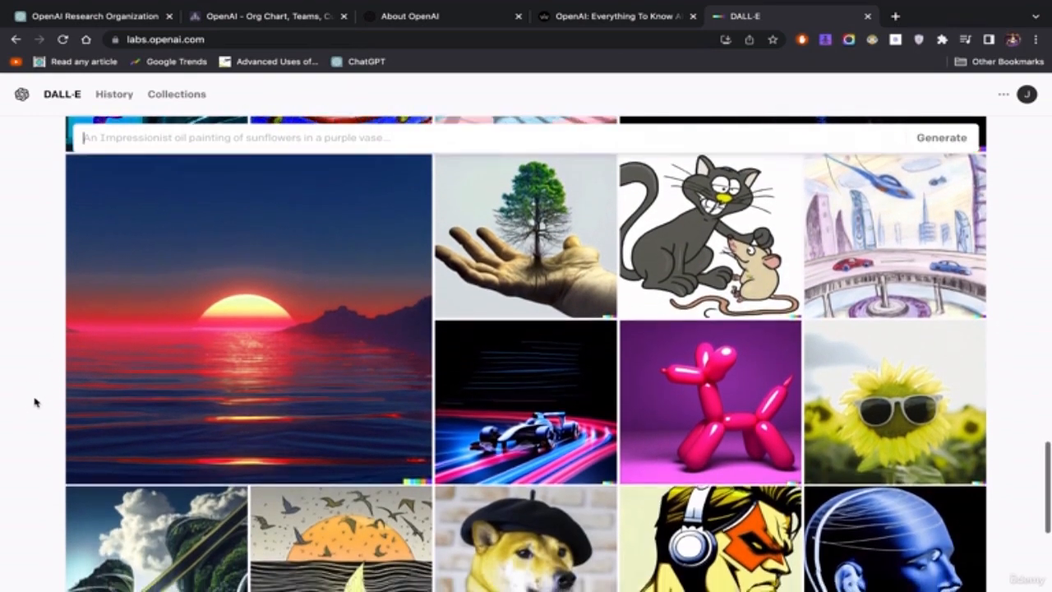
scroll("down", 3)
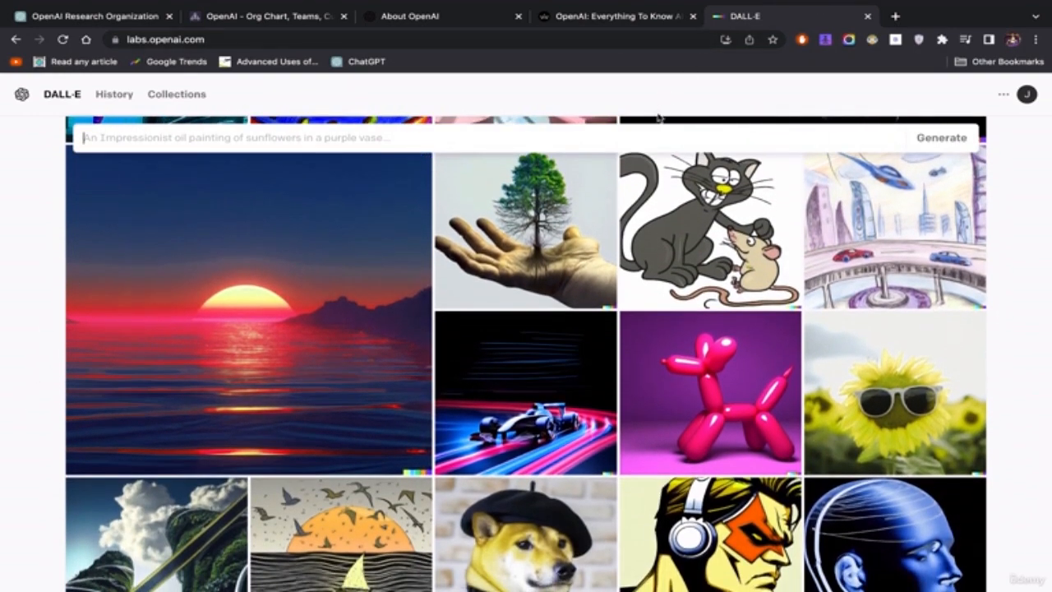
scroll("down", 3)
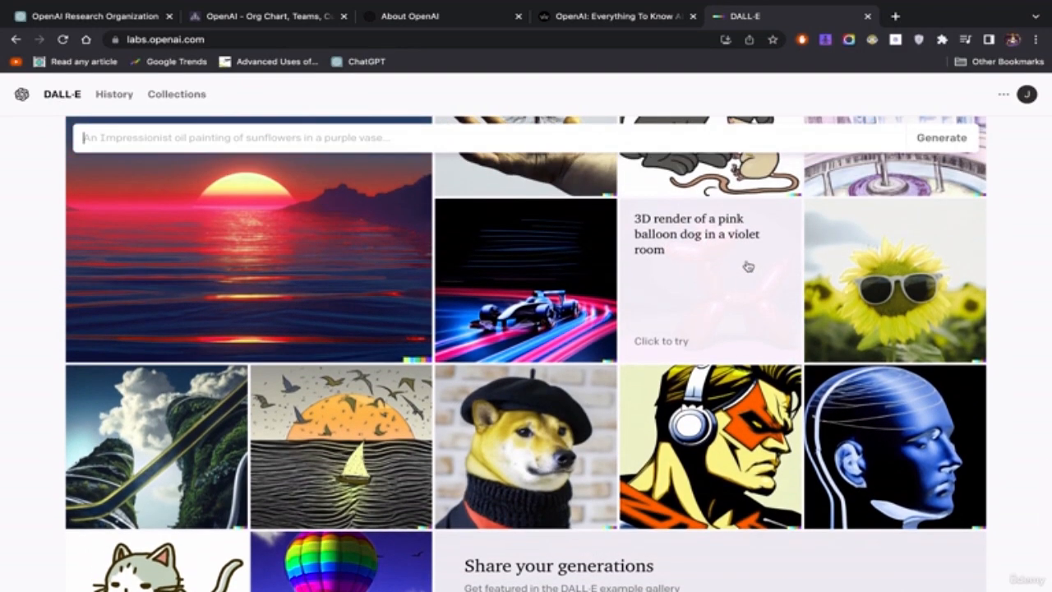
left_click(710, 279)
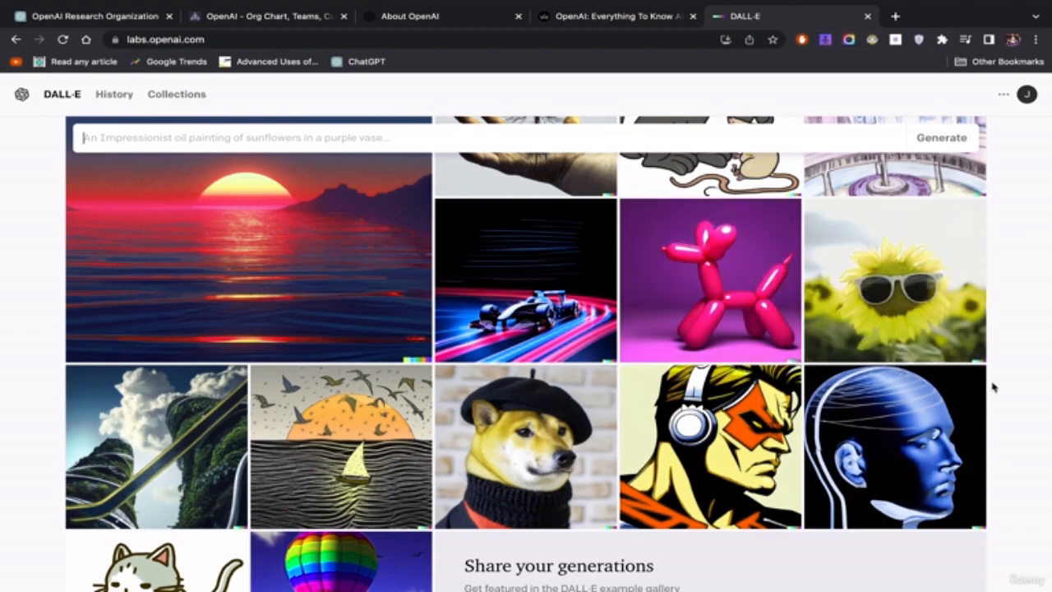
scroll("down", 3)
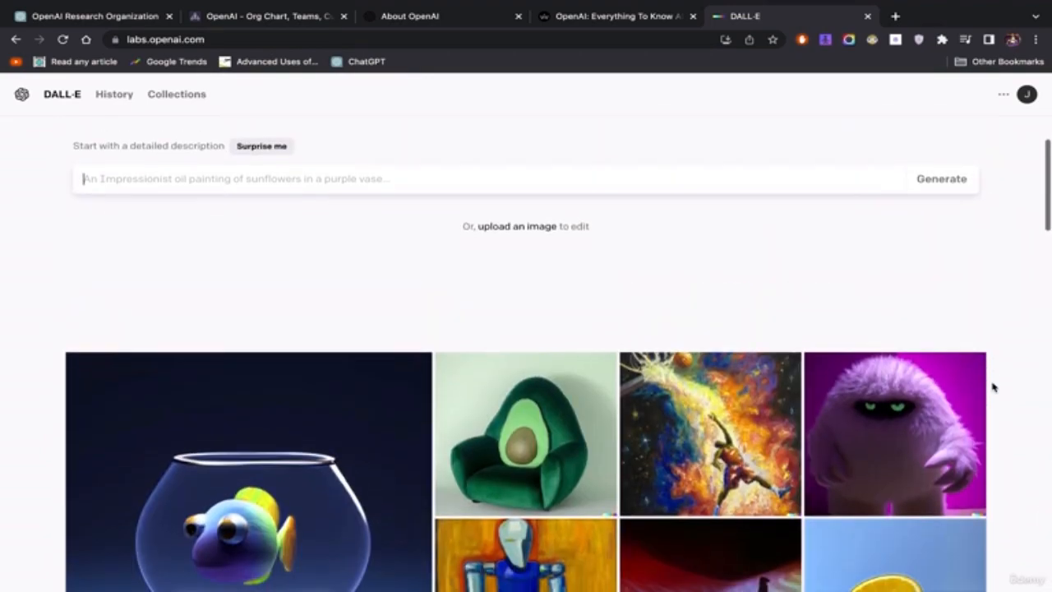
scroll("down", 3)
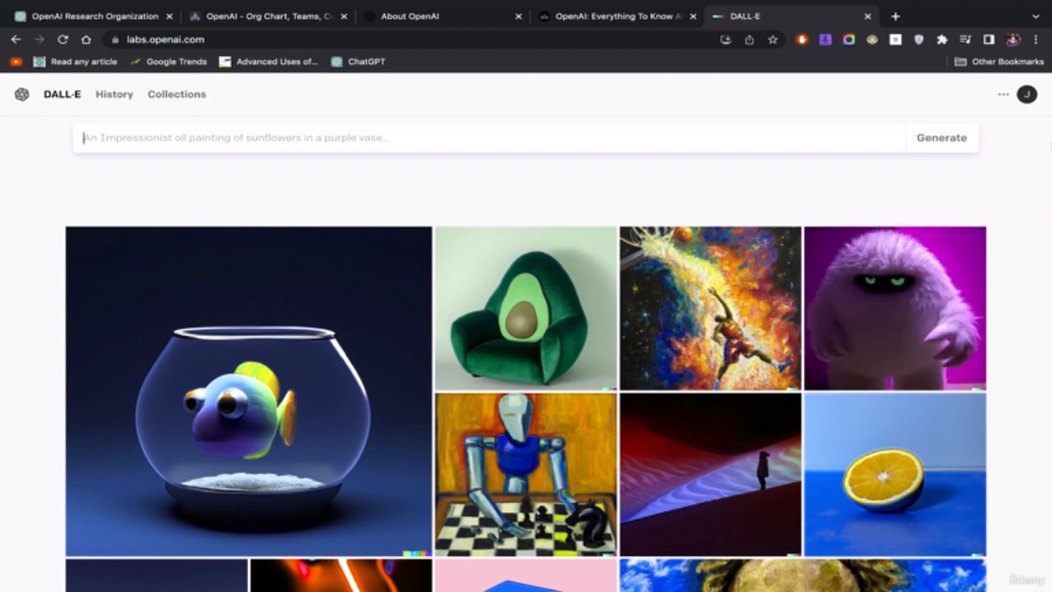
scroll("down", 3)
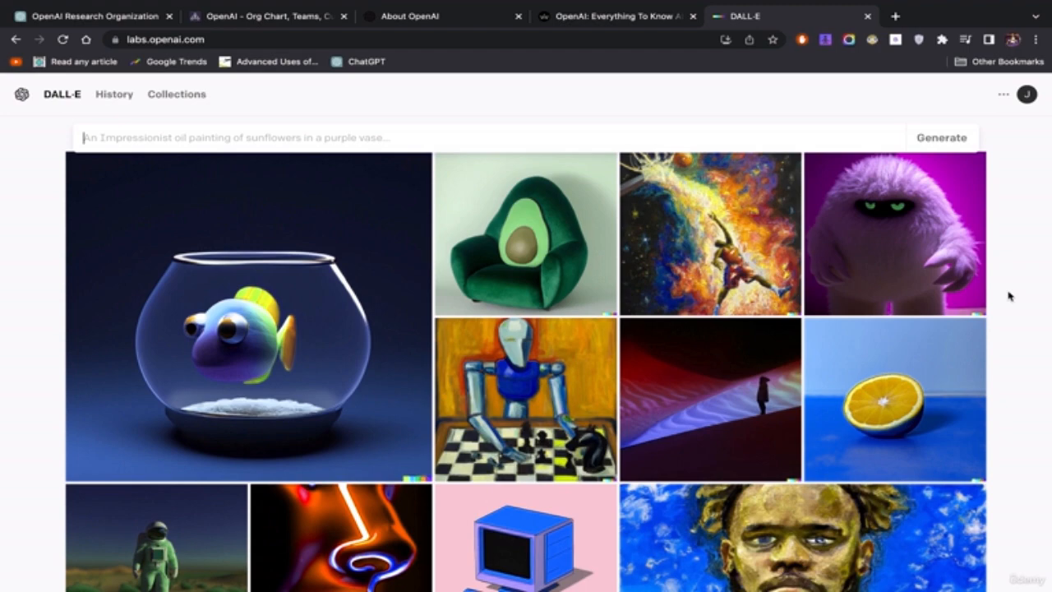
left_click(616, 16)
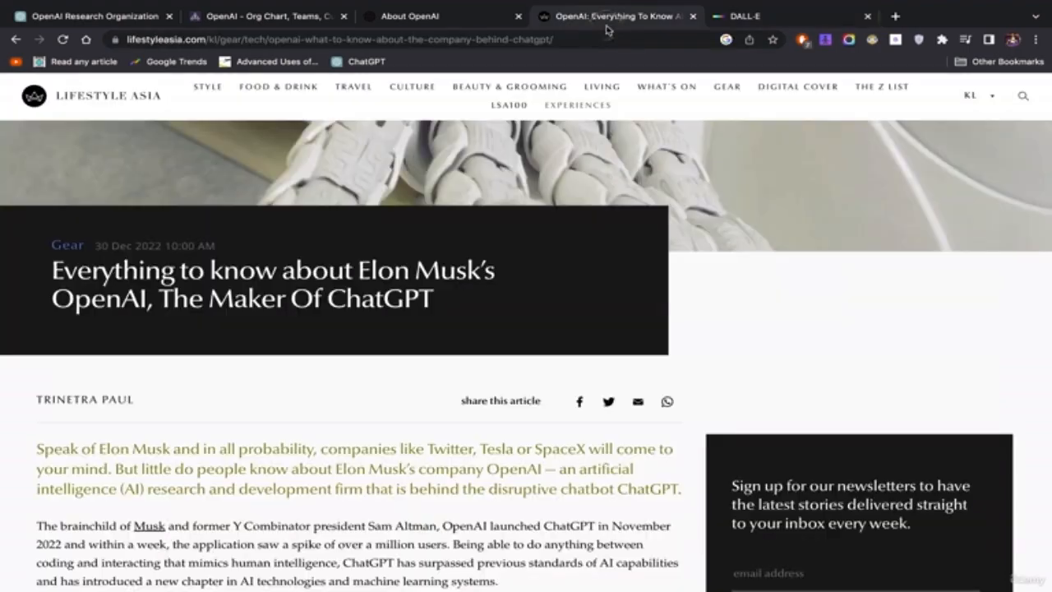
scroll("down", 3)
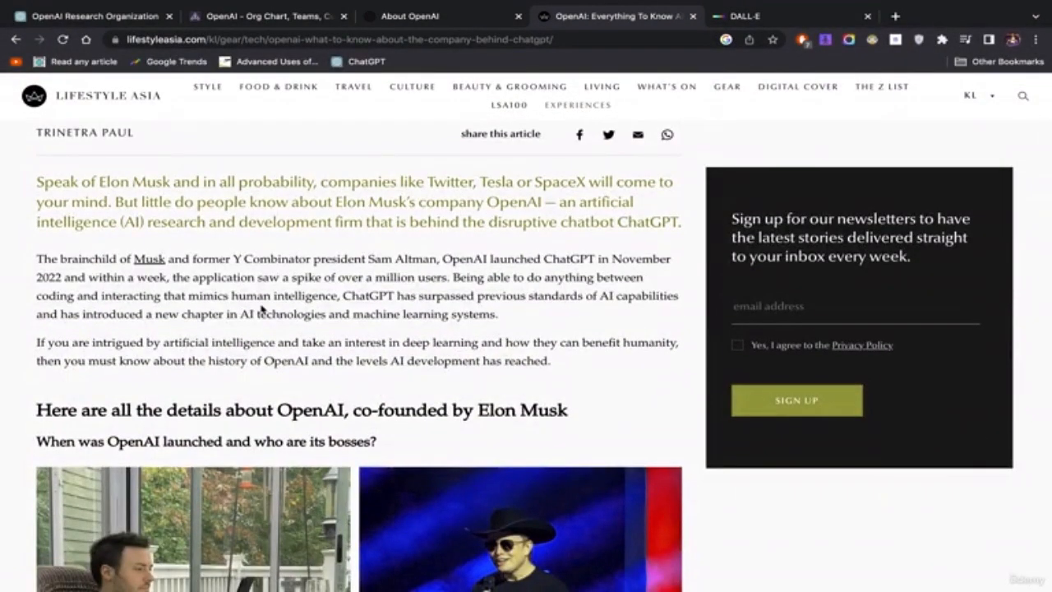
mouse_move(282, 9)
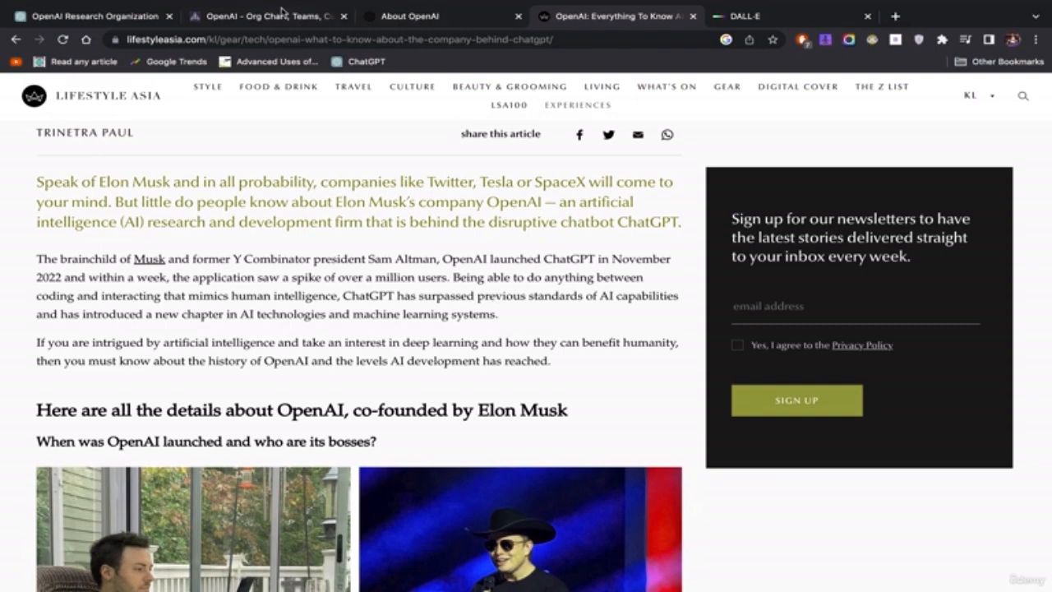
View Sam Altman's CEO profile on The Org, scrolling from About to Reports
left_click(271, 16)
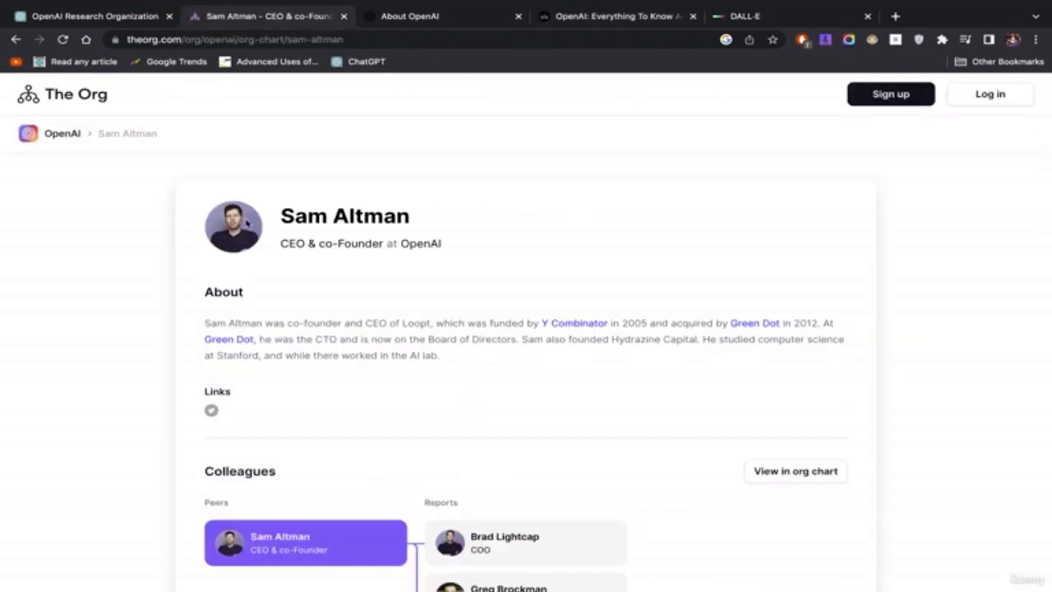
scroll("down", 3)
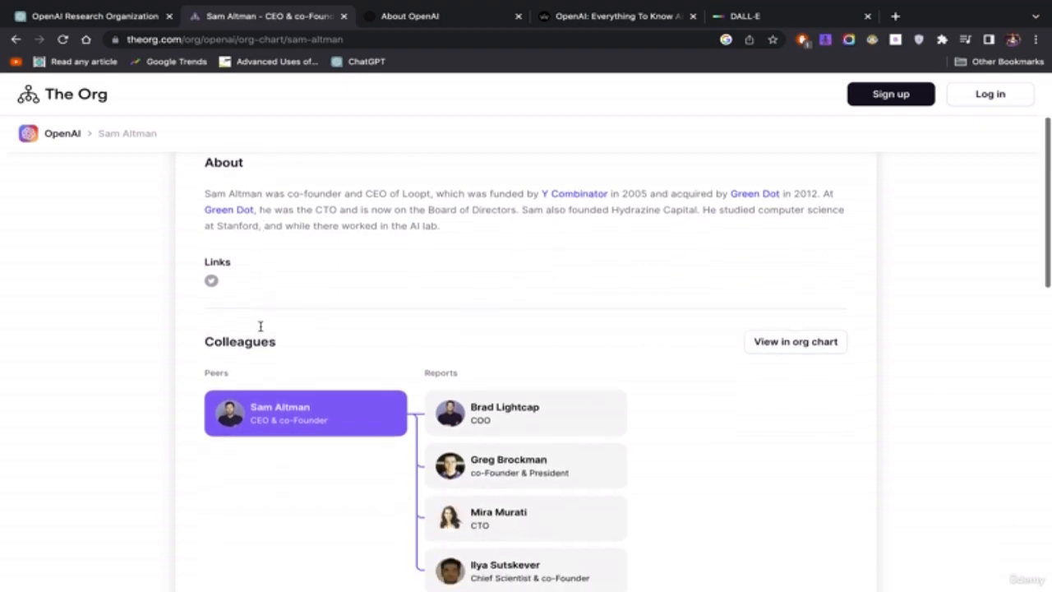
scroll("down", 3)
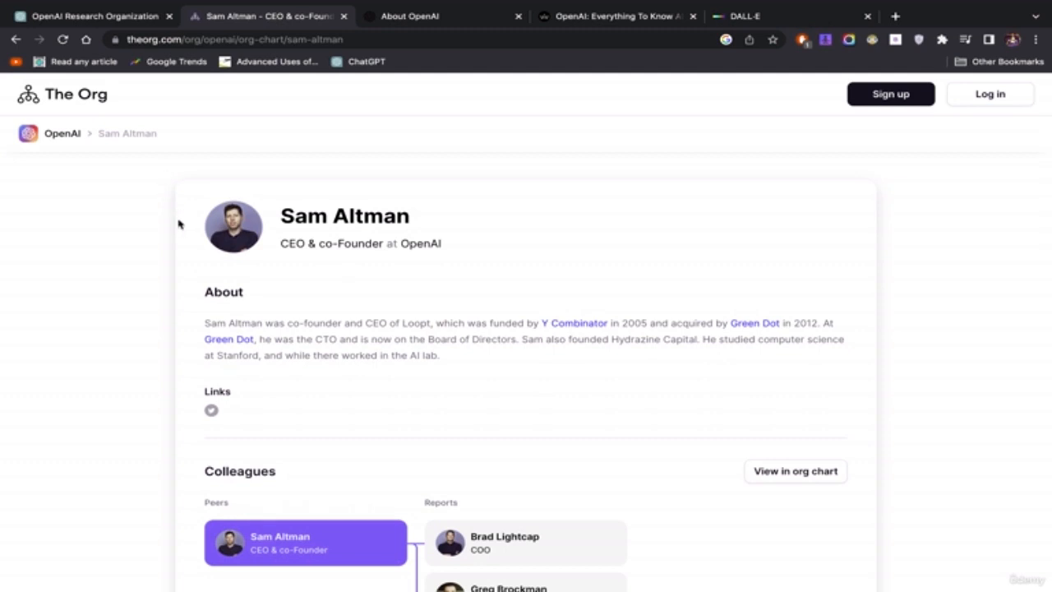
mouse_move(560, 426)
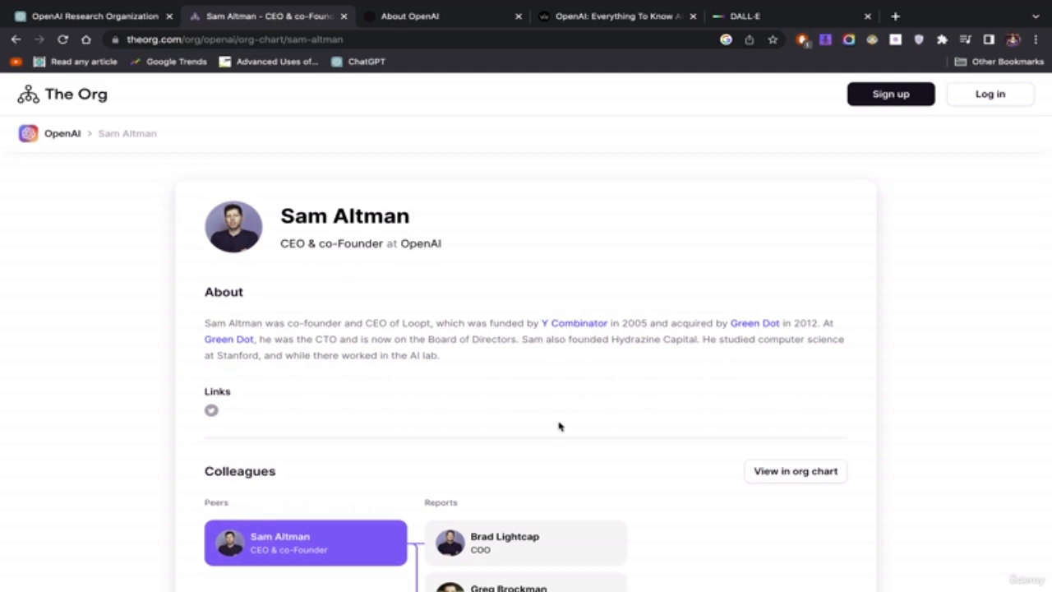
mouse_move(568, 380)
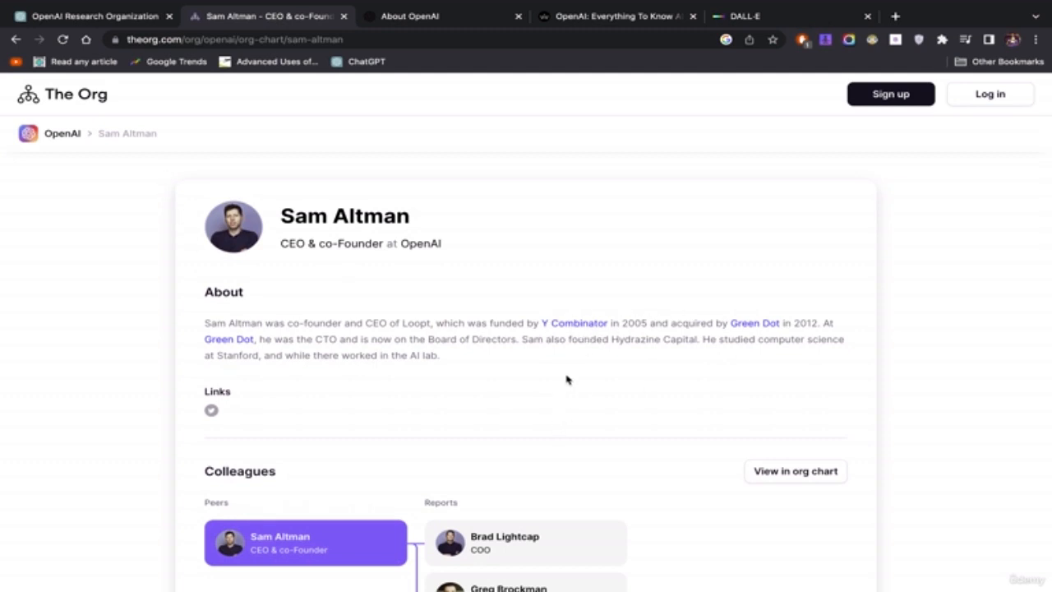
mouse_move(507, 362)
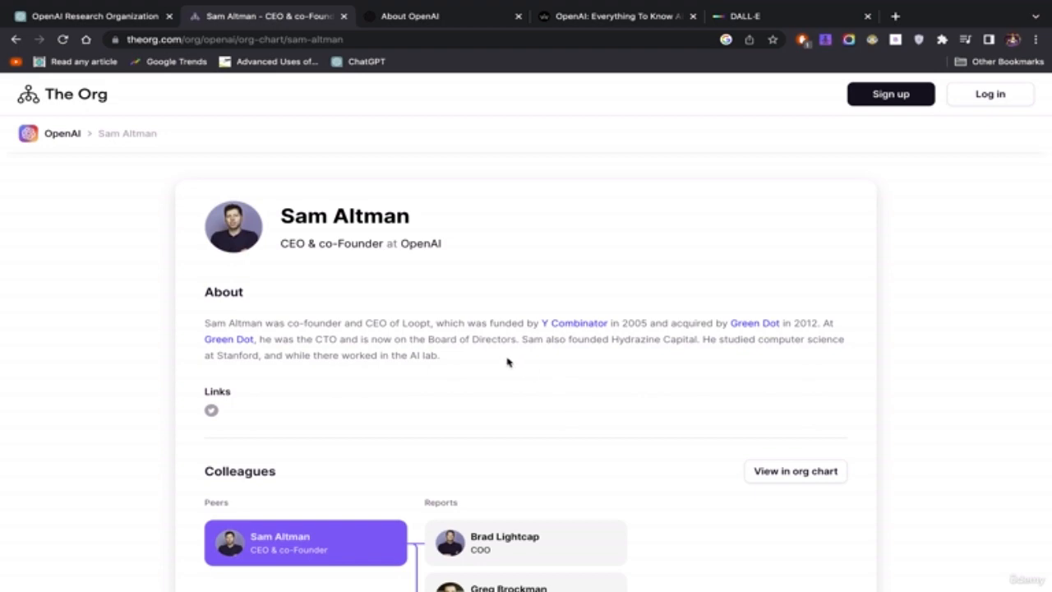
mouse_move(249, 230)
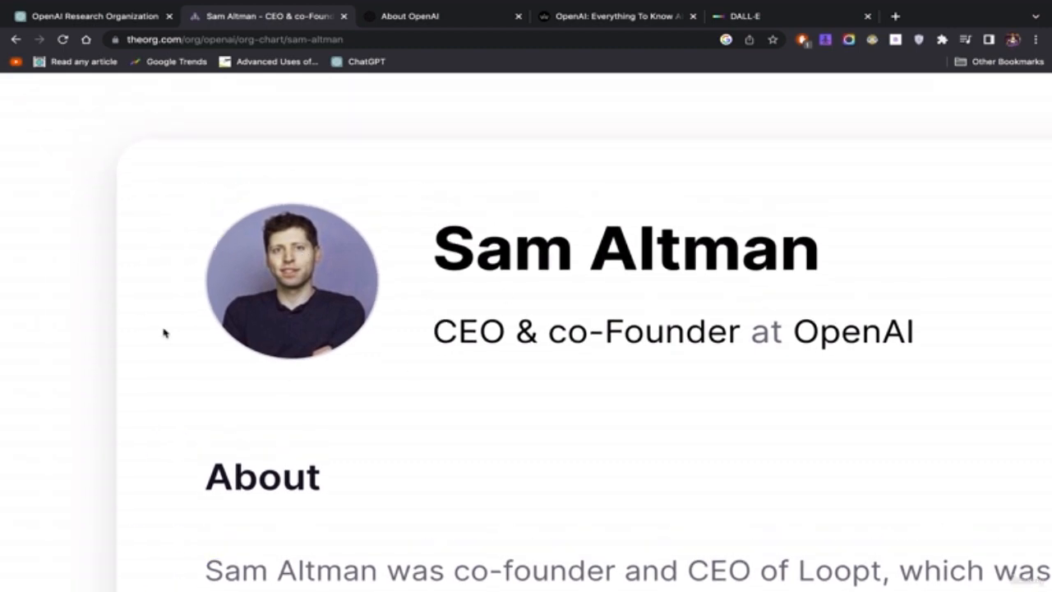
mouse_move(104, 287)
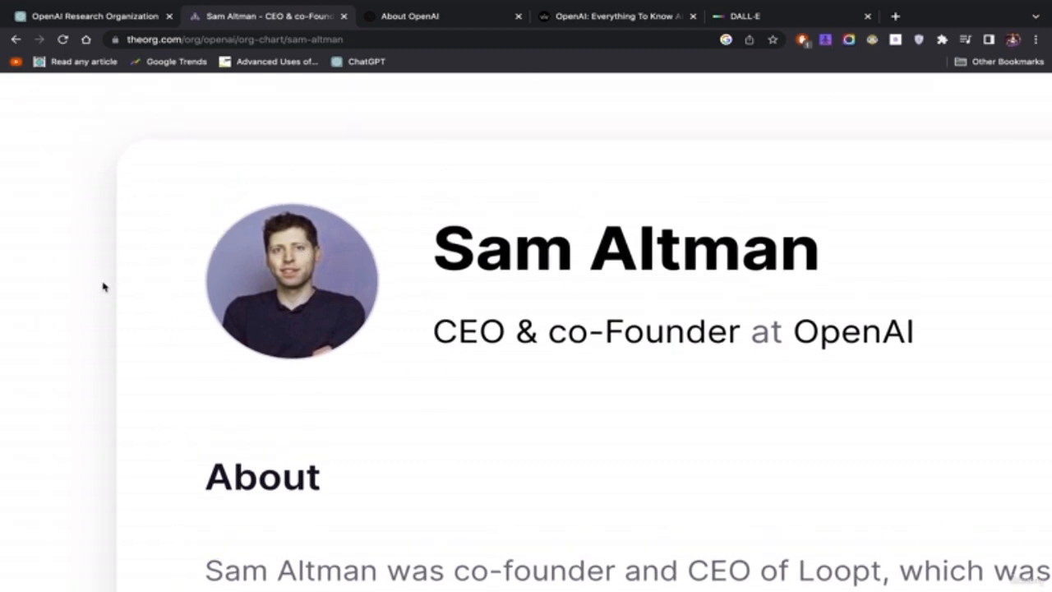
scroll("down", 3)
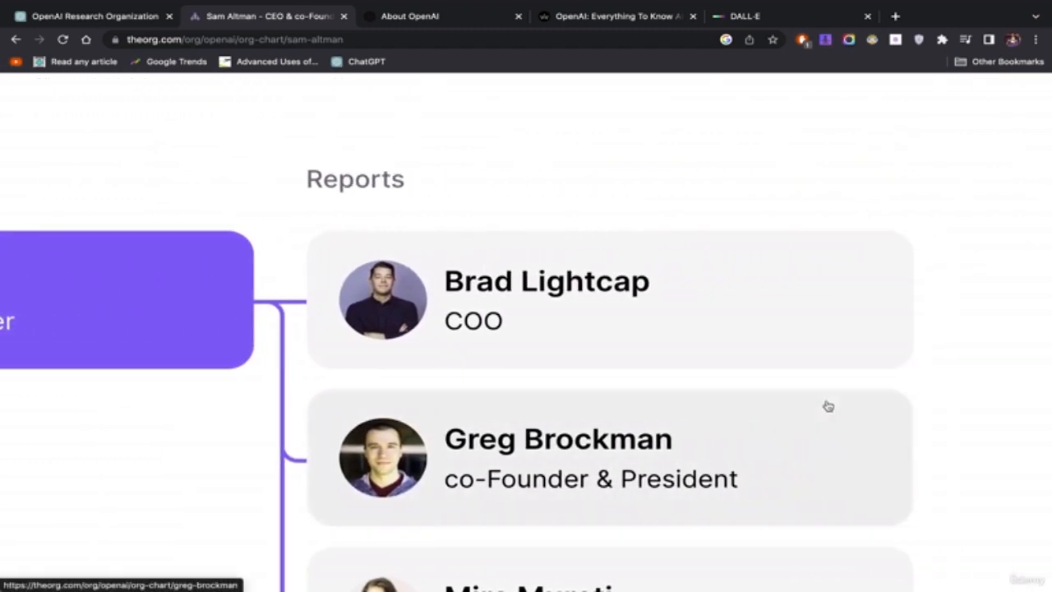
scroll("down", 3)
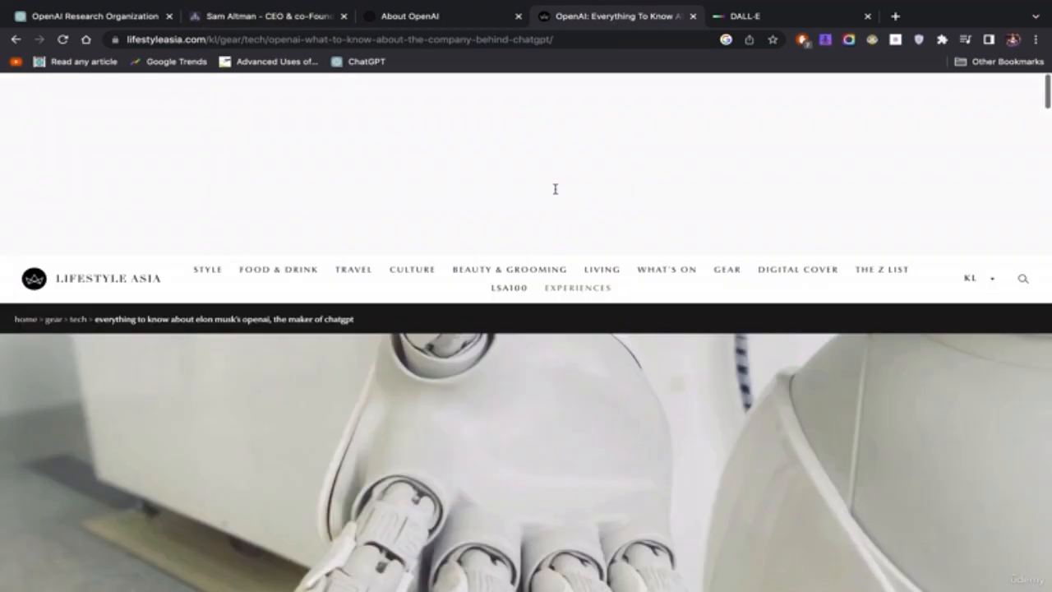
Scroll the Lifestyle Asia OpenAI article to its section on the launch and company bosses
scroll("down", 3)
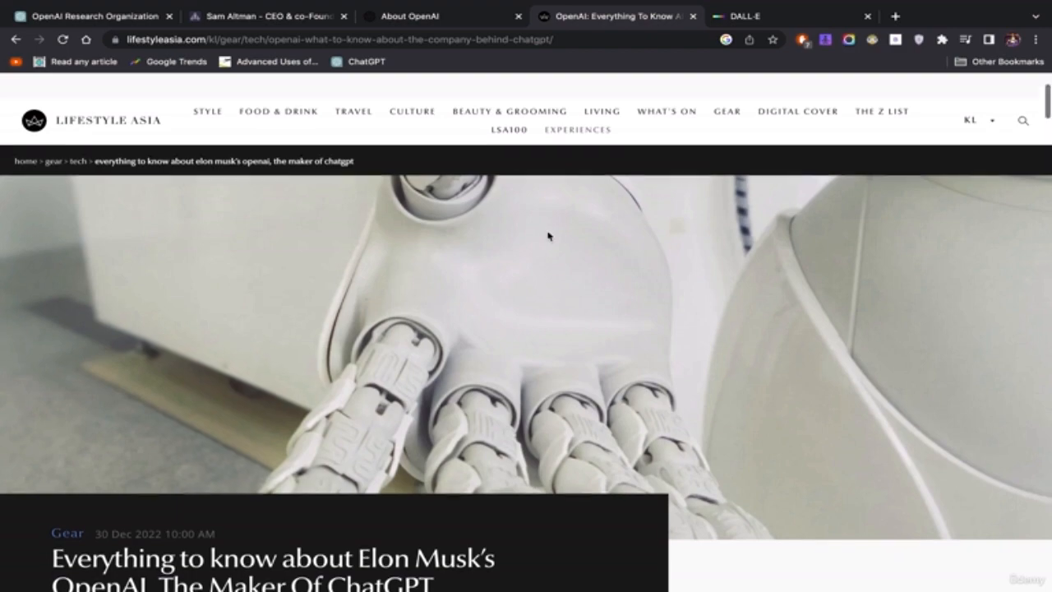
scroll("down", 3)
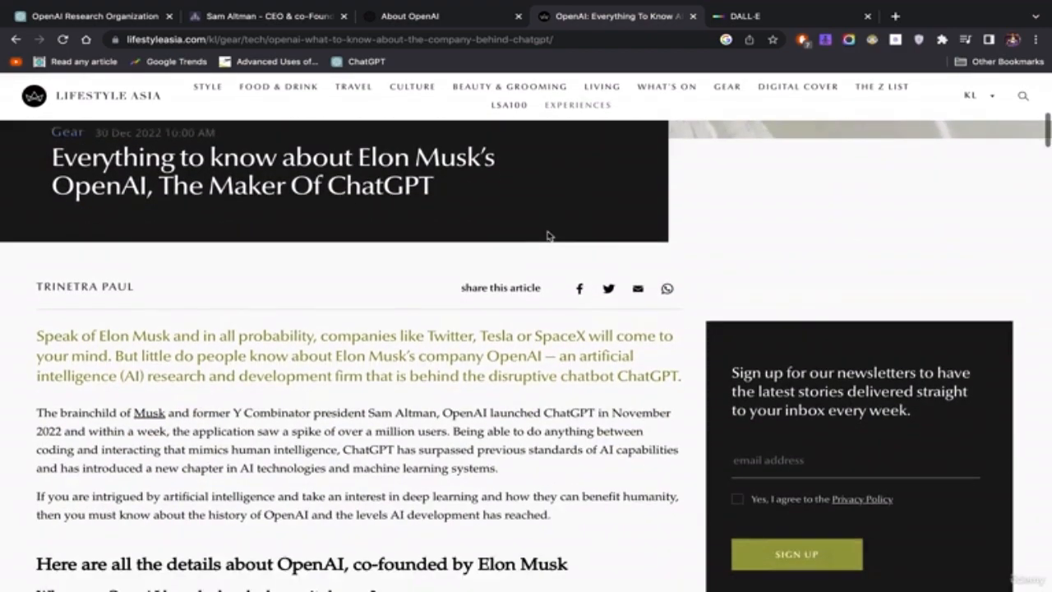
scroll("down", 3)
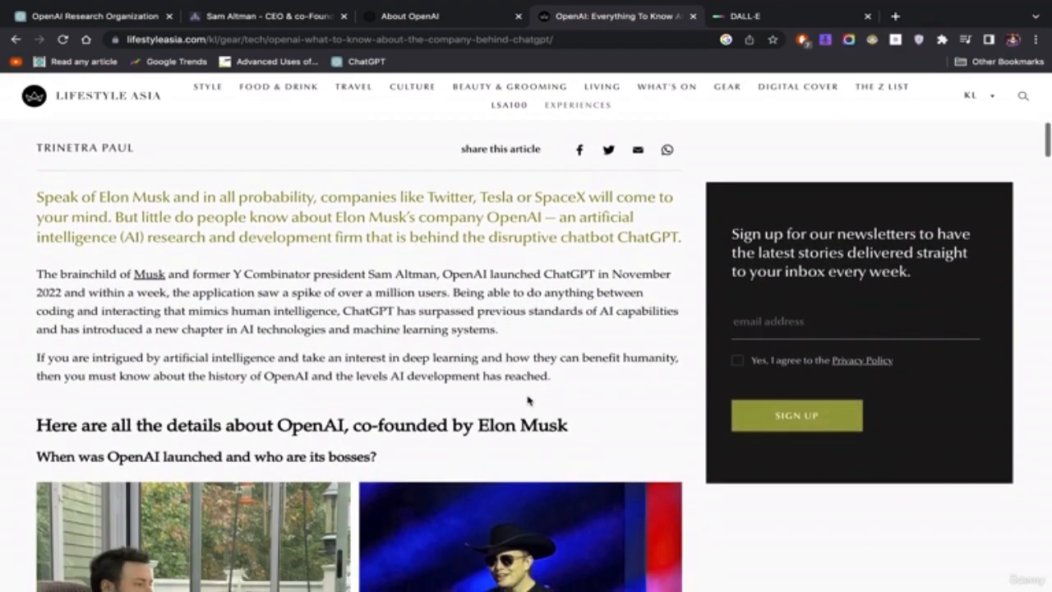
scroll("down", 3)
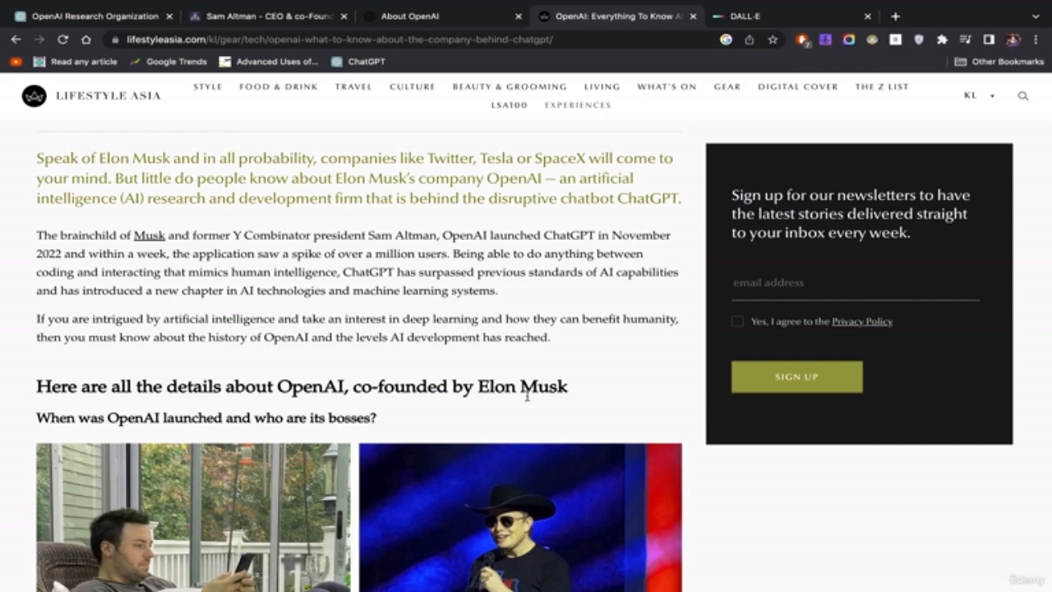
scroll("down", 3)
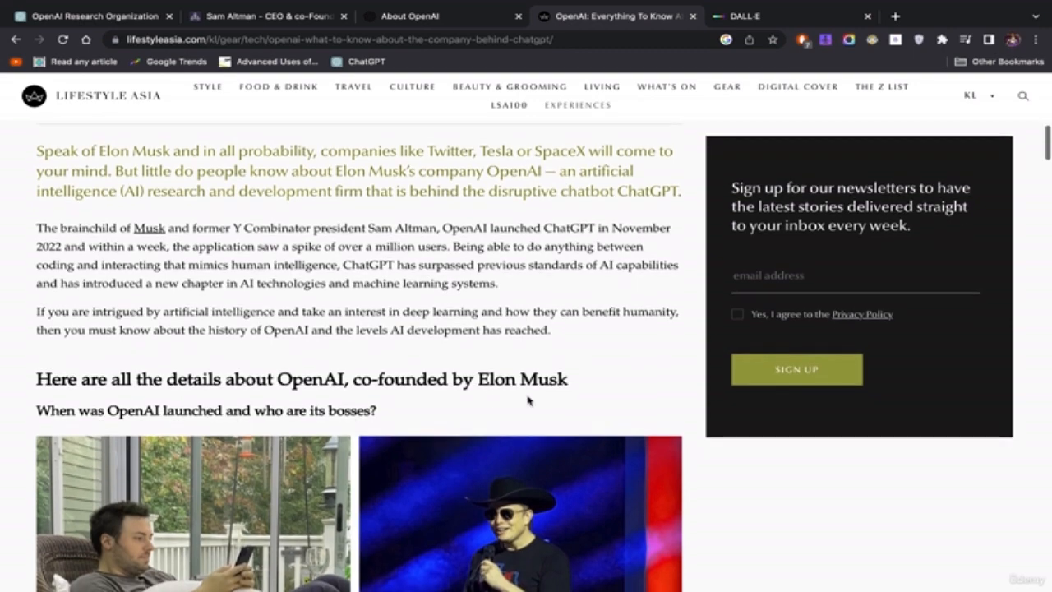
scroll("up", 3)
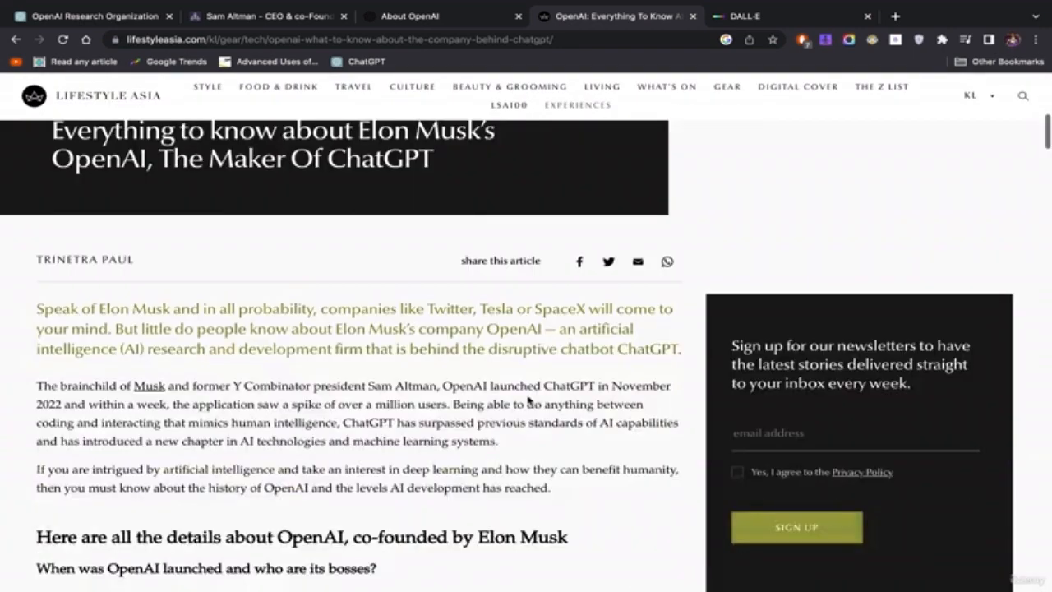
scroll("down", 3)
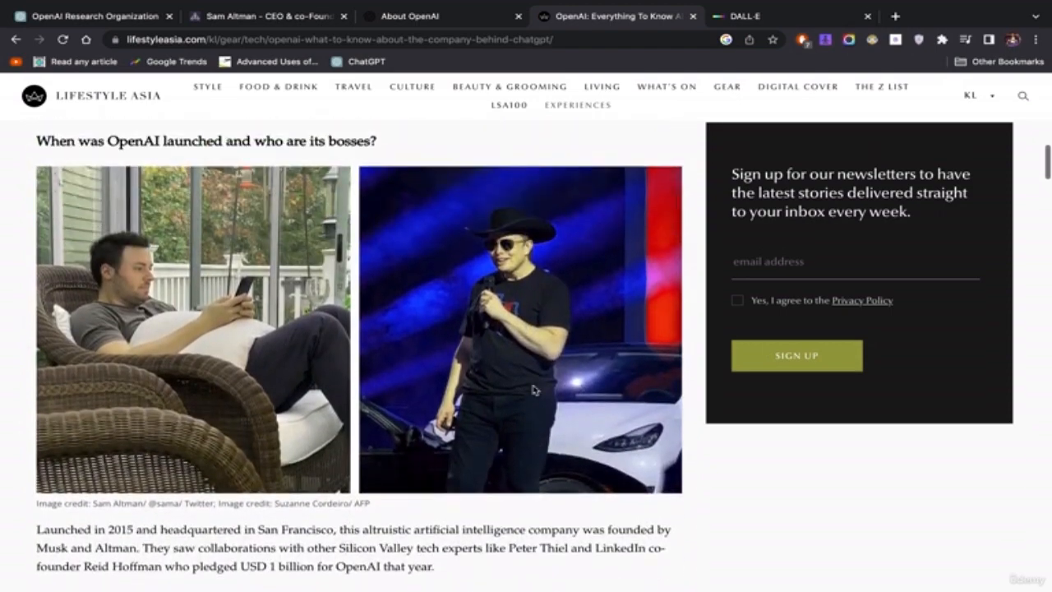
scroll("up", 3)
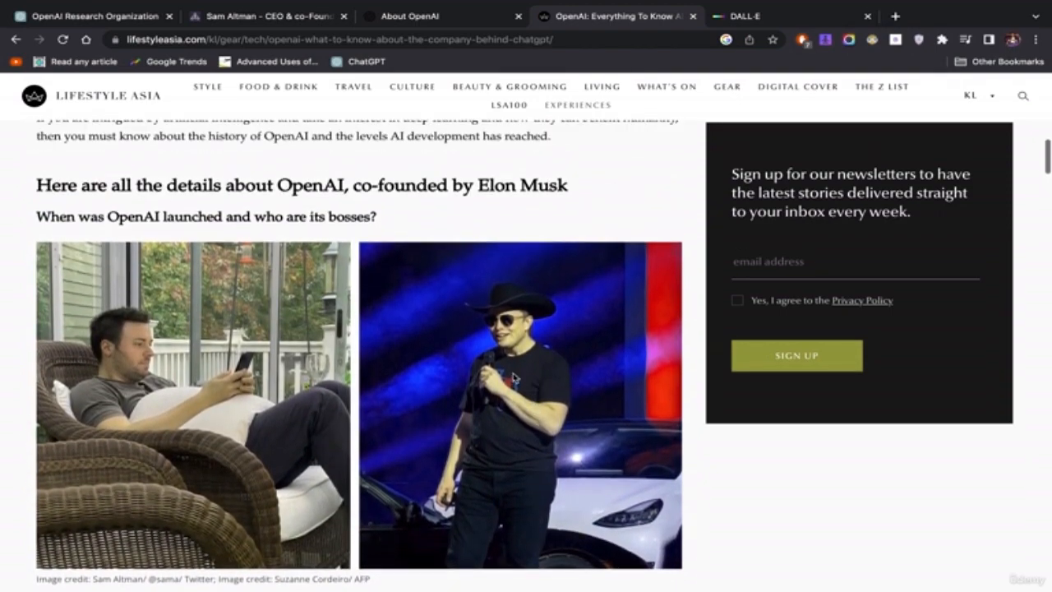
mouse_move(546, 193)
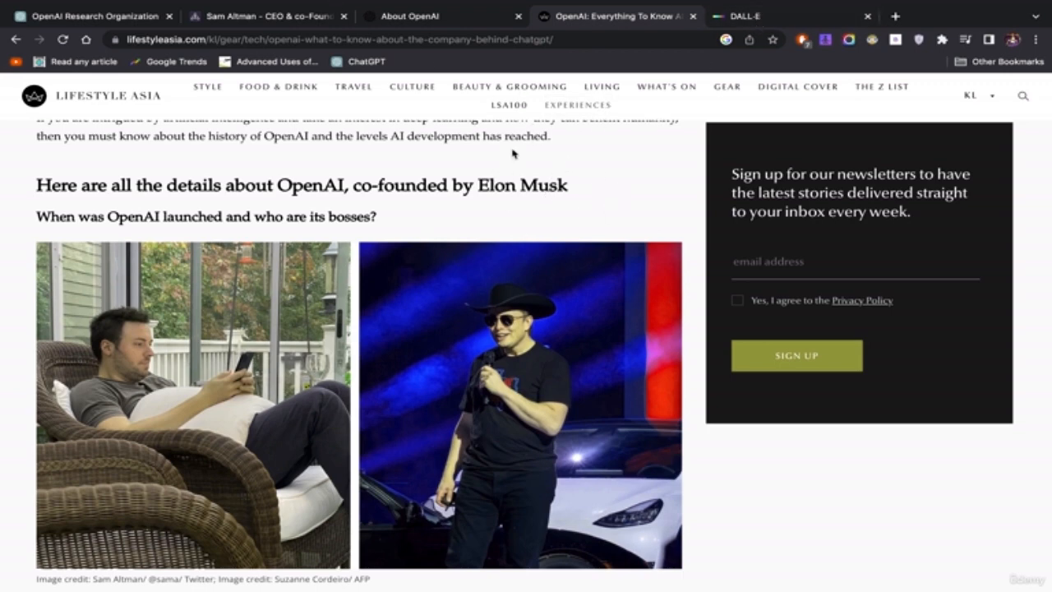
mouse_move(535, 253)
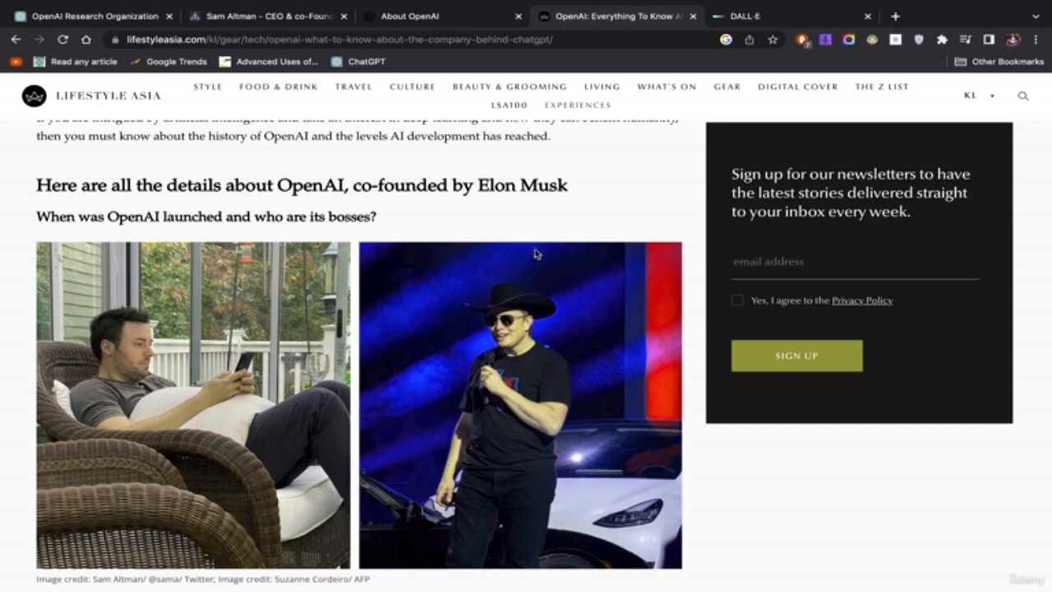
mouse_move(872, 10)
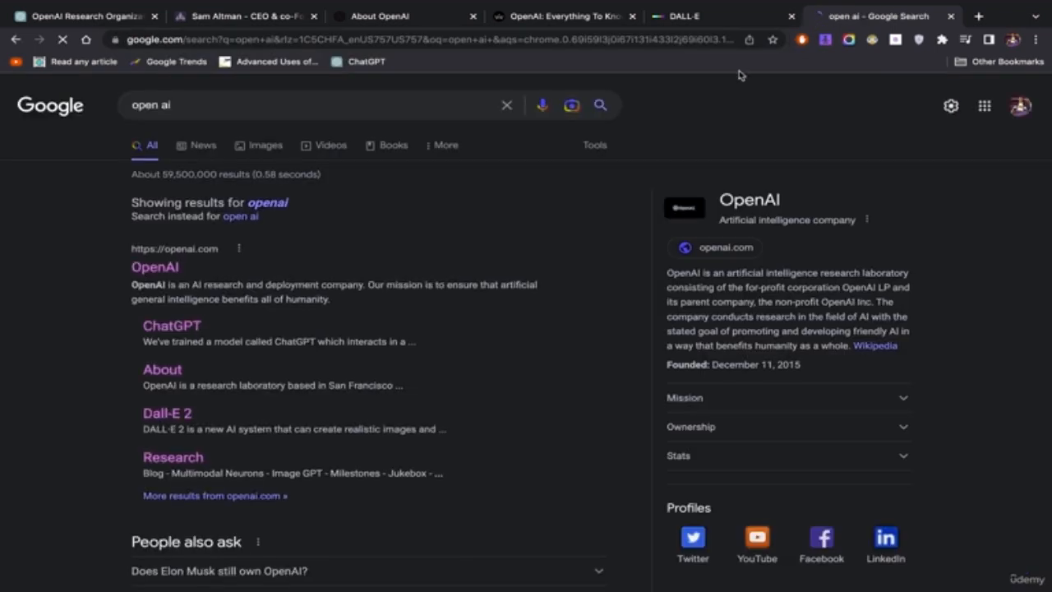
Scroll through the 'open ai' Google results, knowledge panel and Top stories
scroll("down", 3)
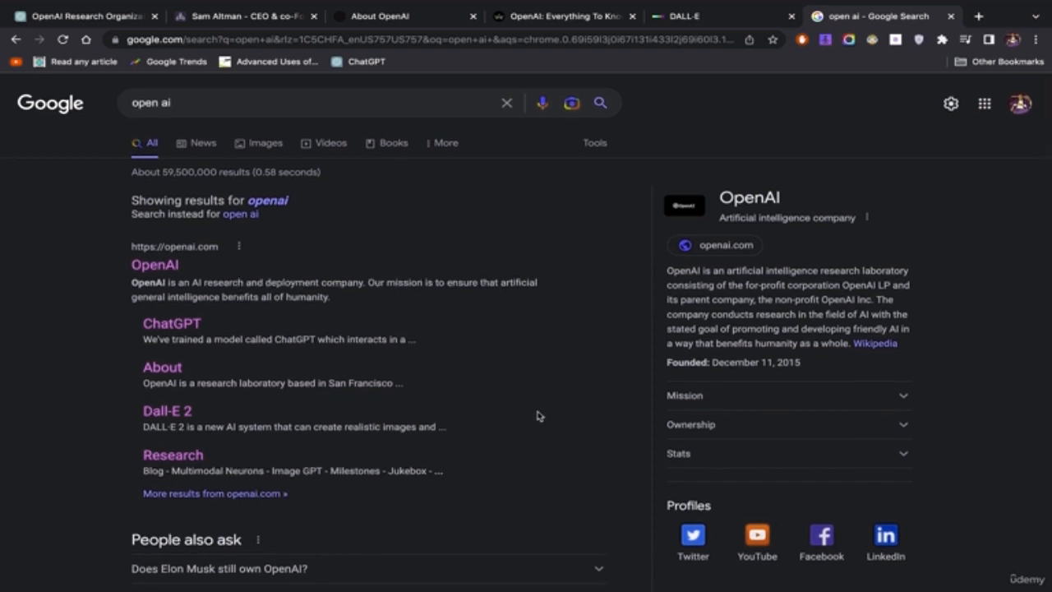
mouse_move(501, 403)
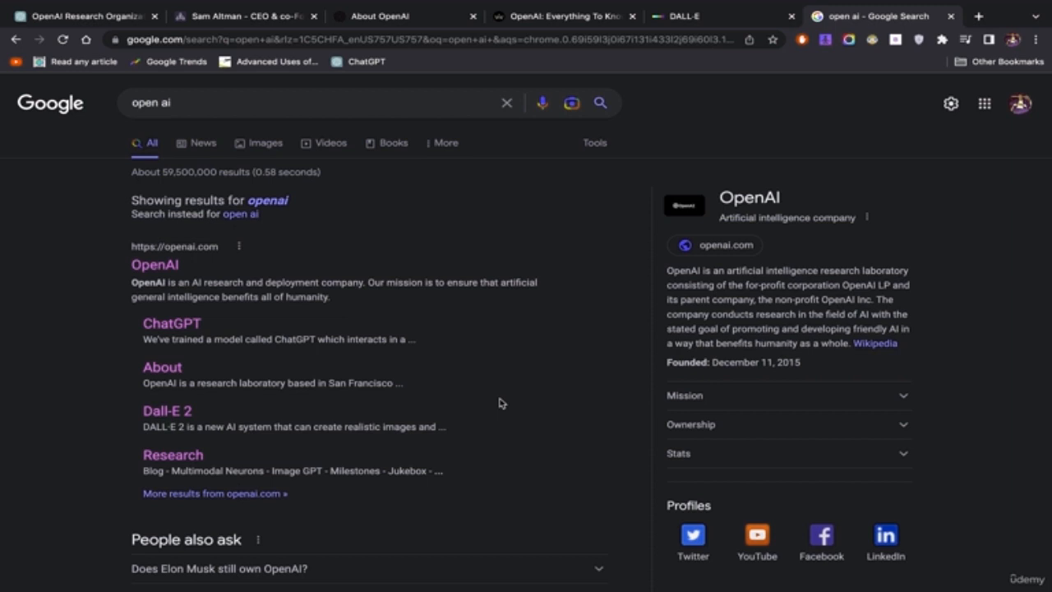
scroll("down", 3)
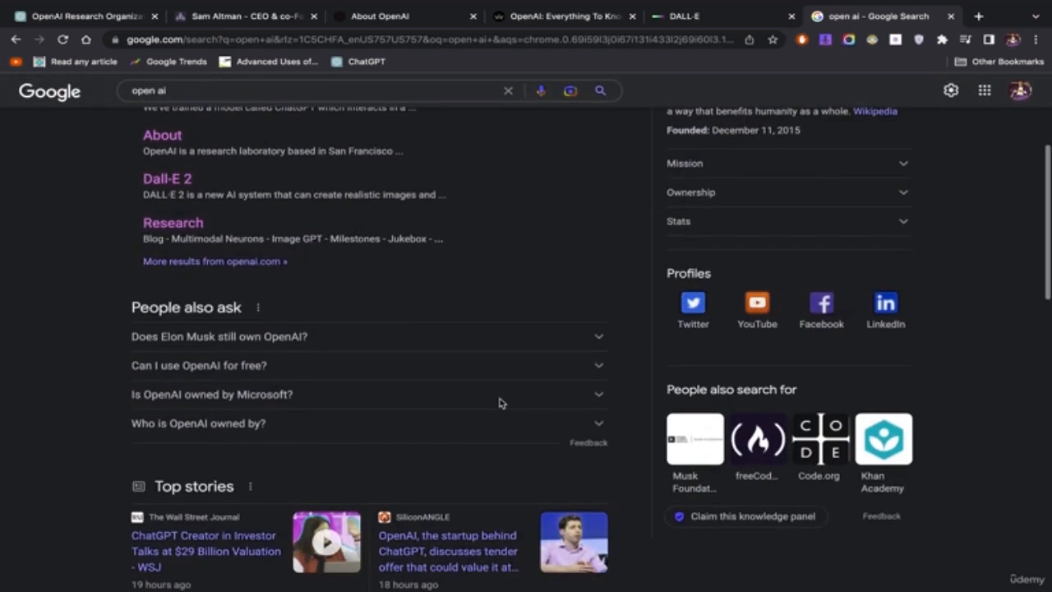
scroll("down", 3)
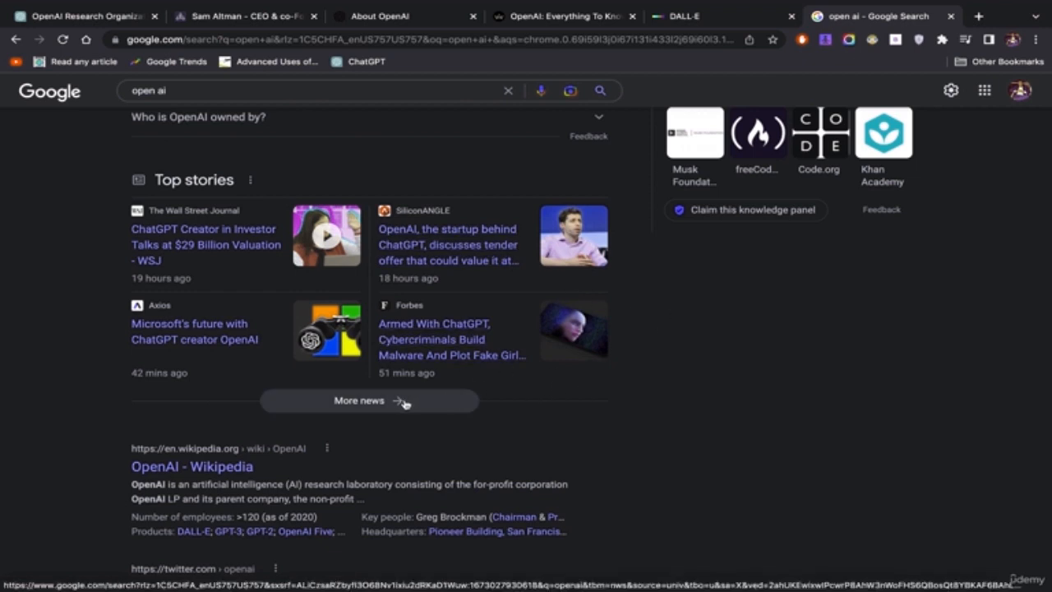
mouse_move(704, 366)
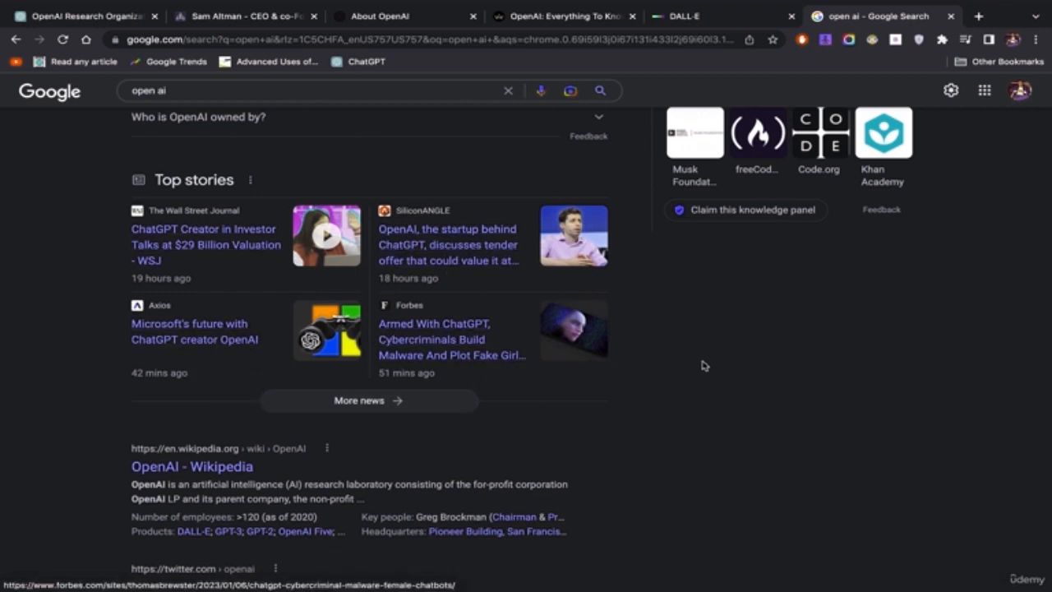
scroll("down", 3)
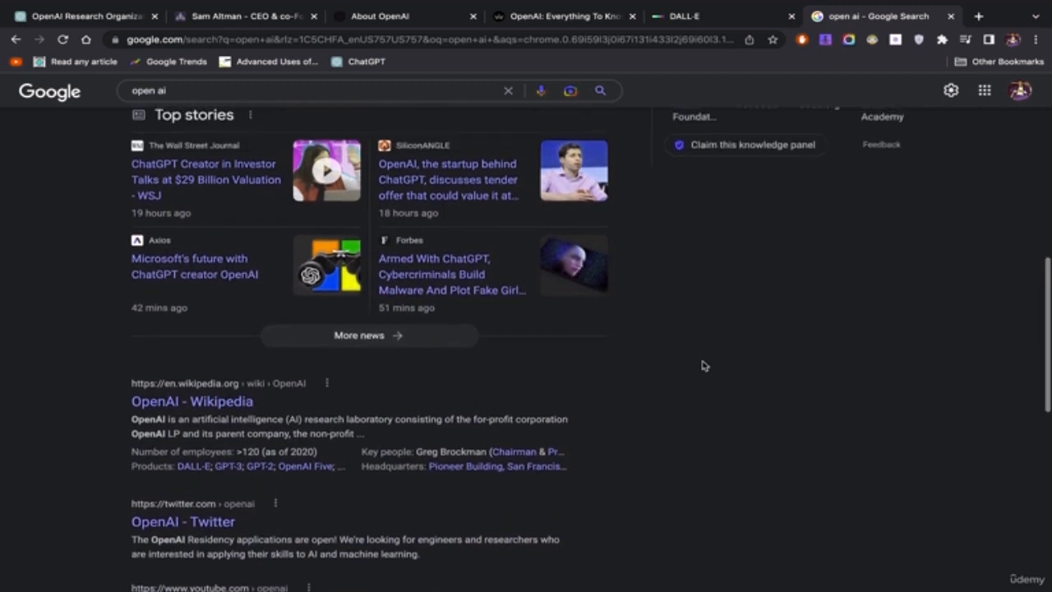
mouse_move(426, 156)
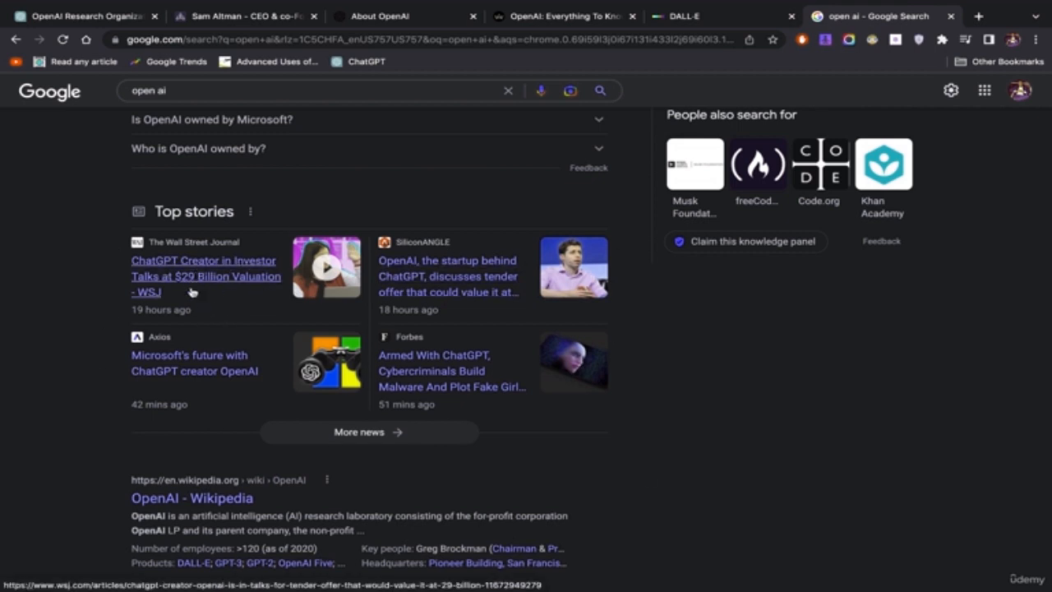
mouse_move(476, 192)
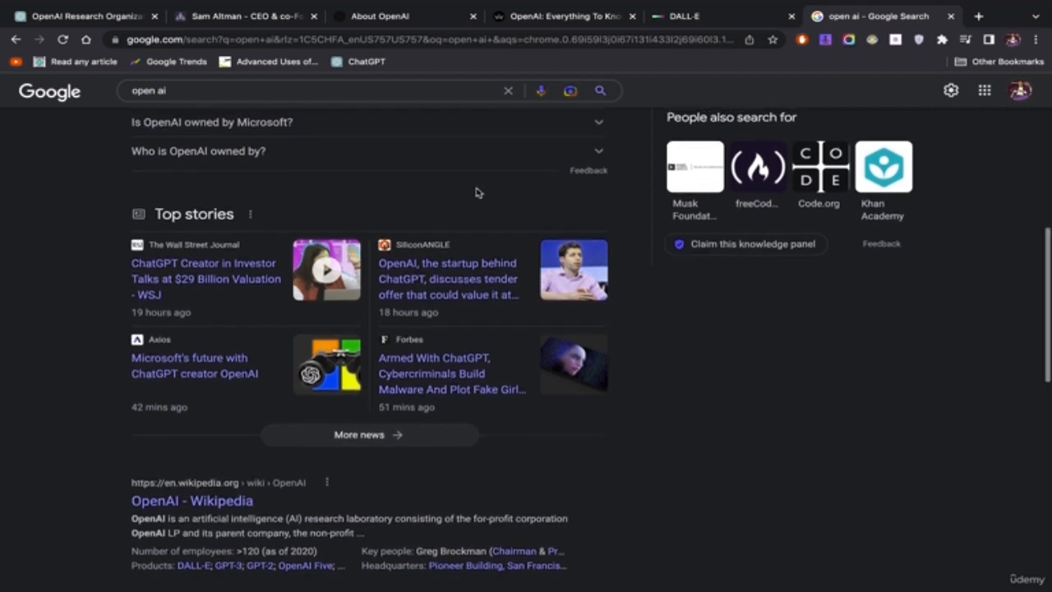
scroll("up", 3)
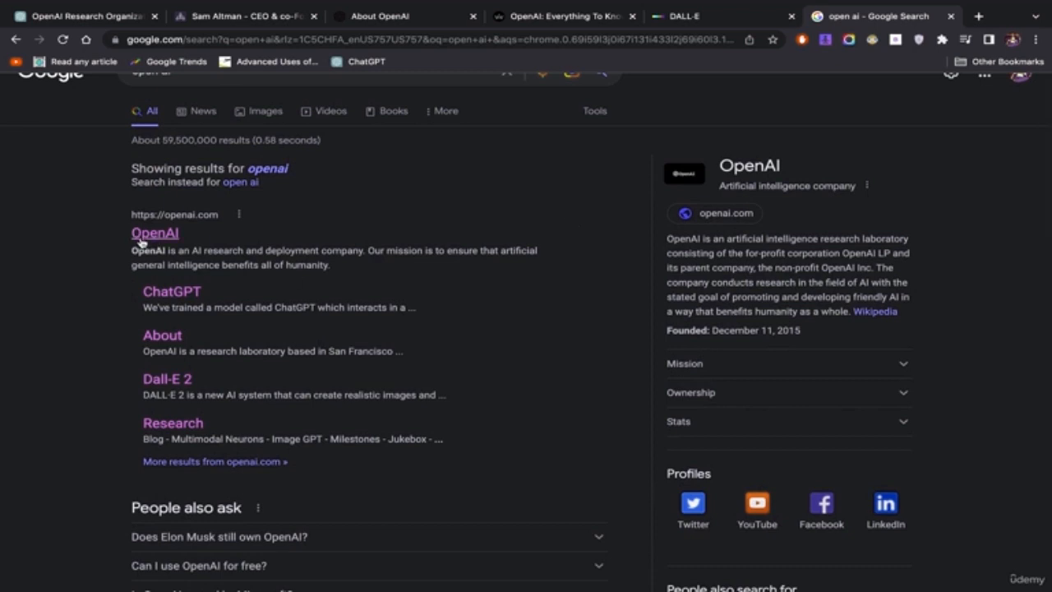
scroll("down", 3)
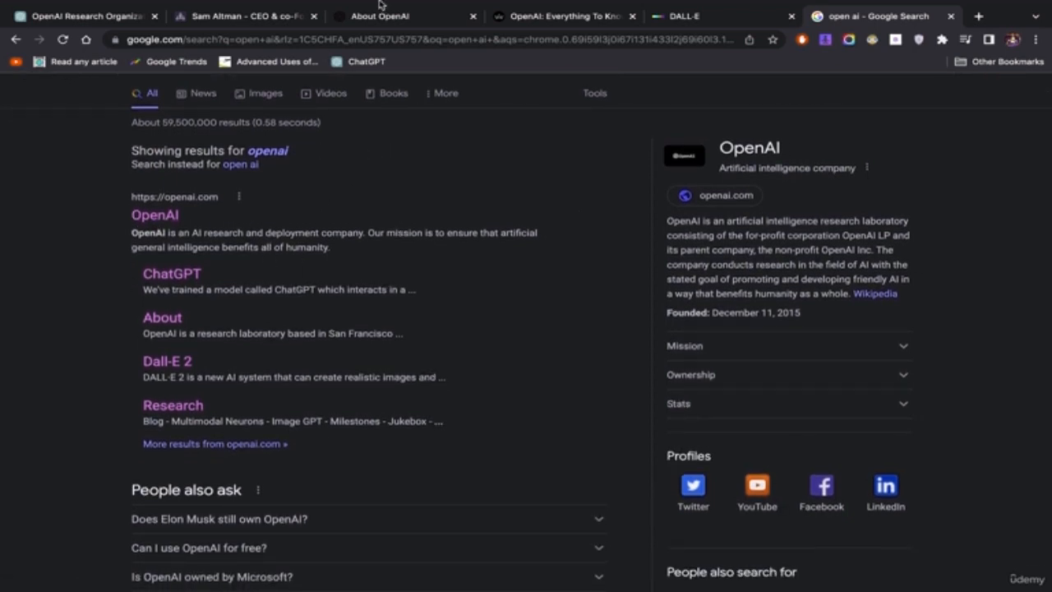
left_click(389, 16)
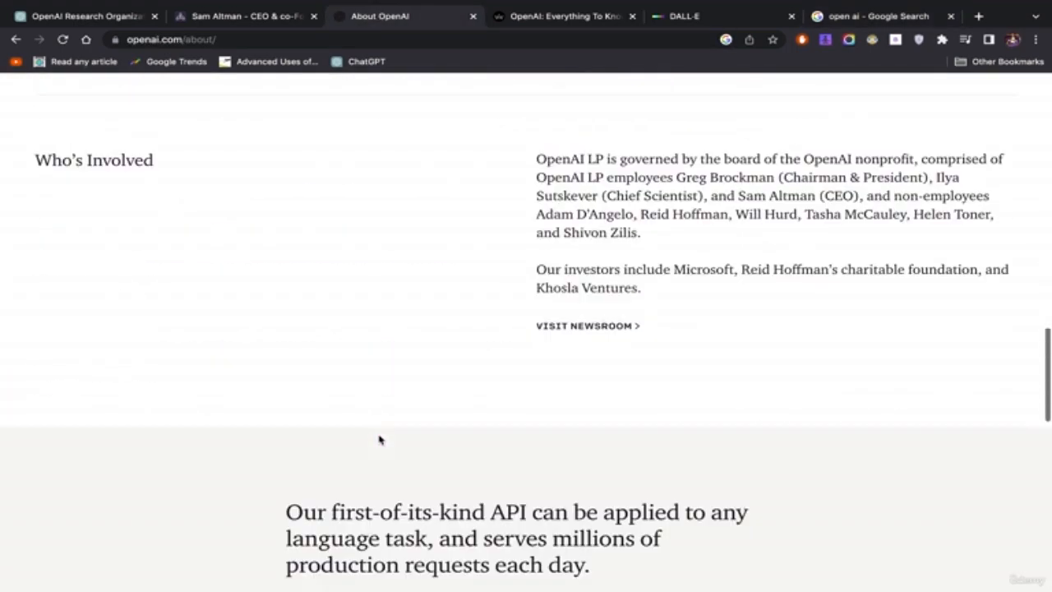
scroll("down", 3)
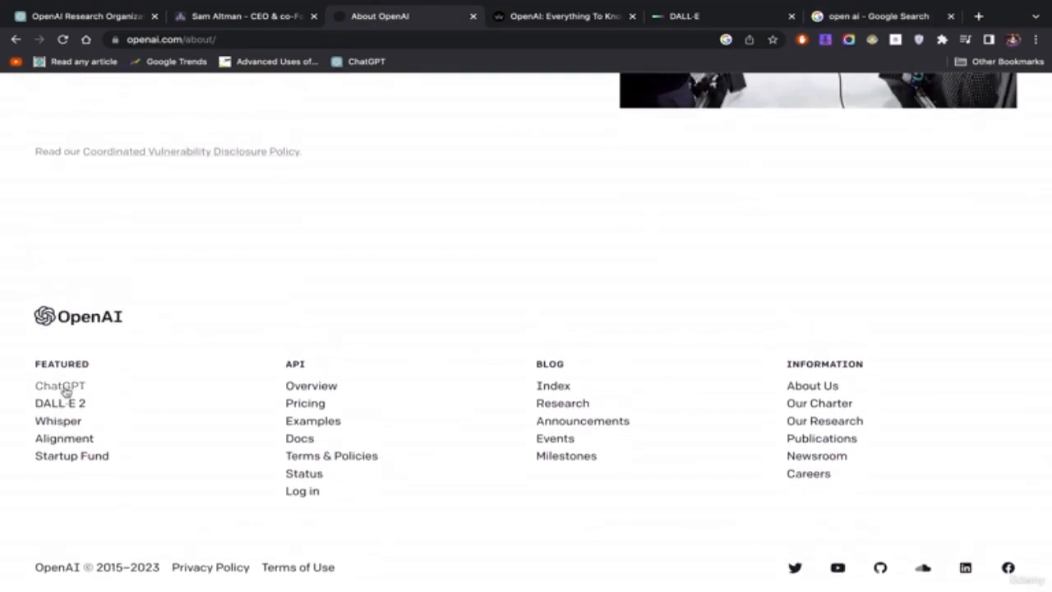
left_click(57, 420)
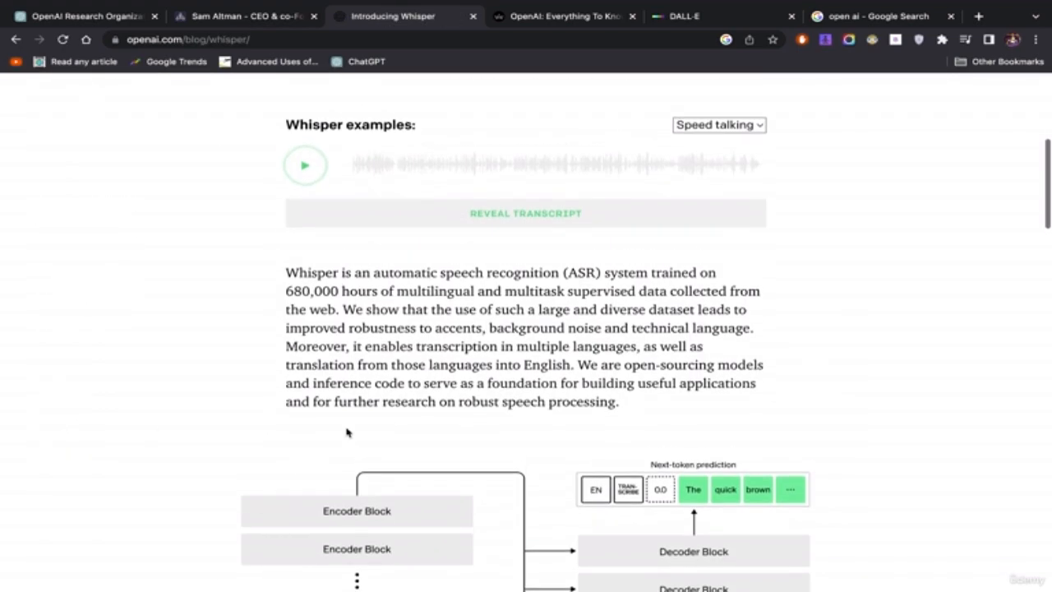
mouse_move(566, 382)
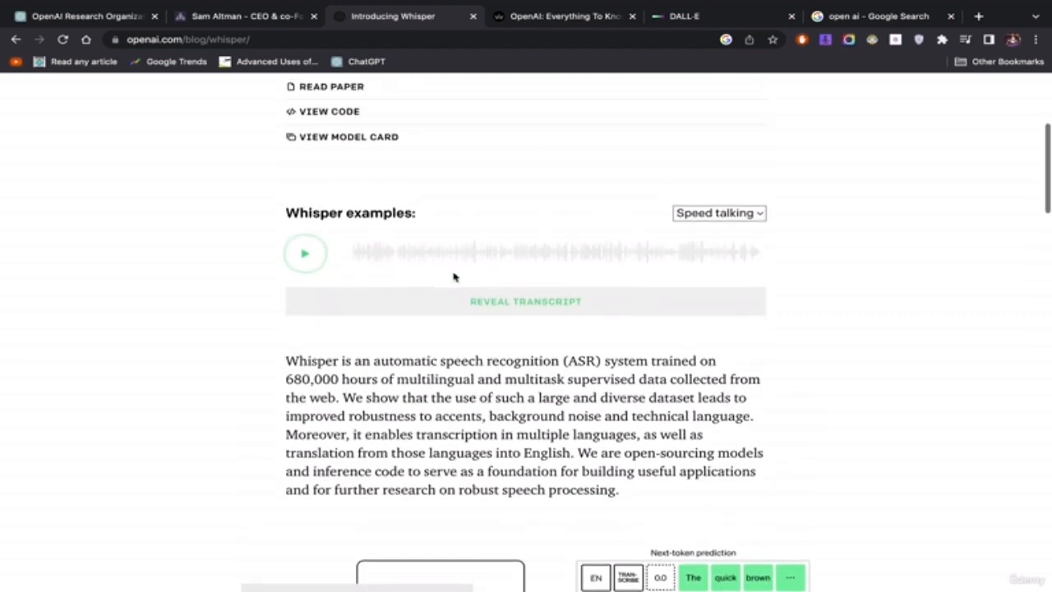
mouse_move(425, 360)
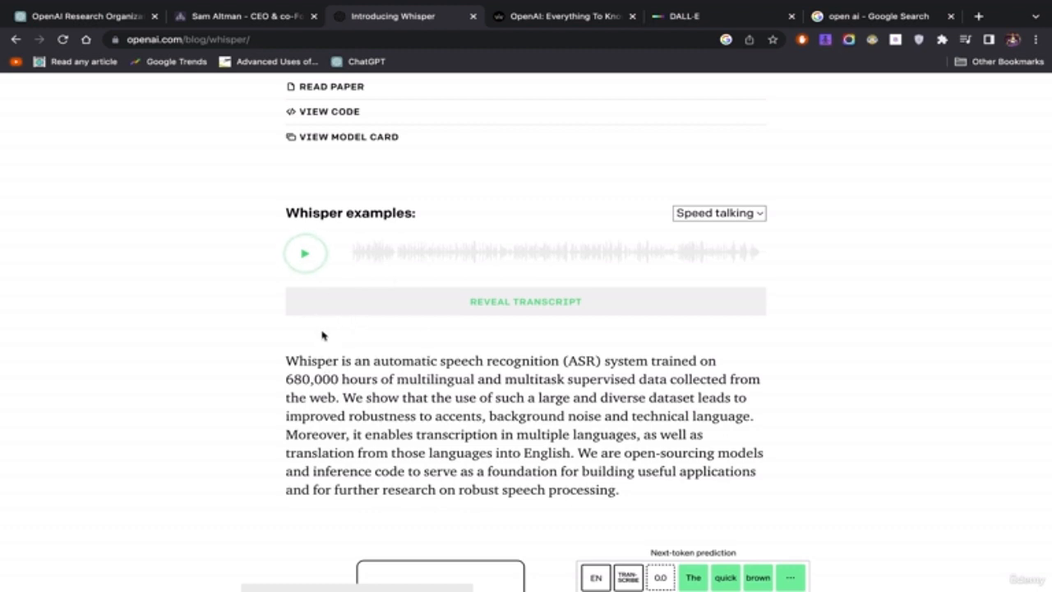
Play the speed-talking example, reveal its Micro Machines transcript and select the opening lines
left_click(305, 253)
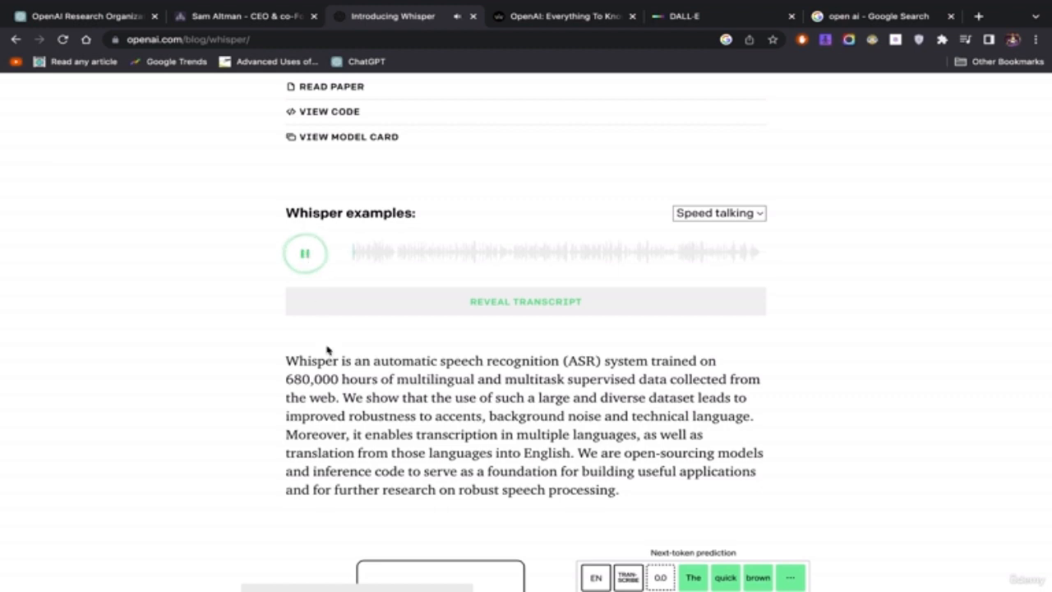
left_click(526, 301)
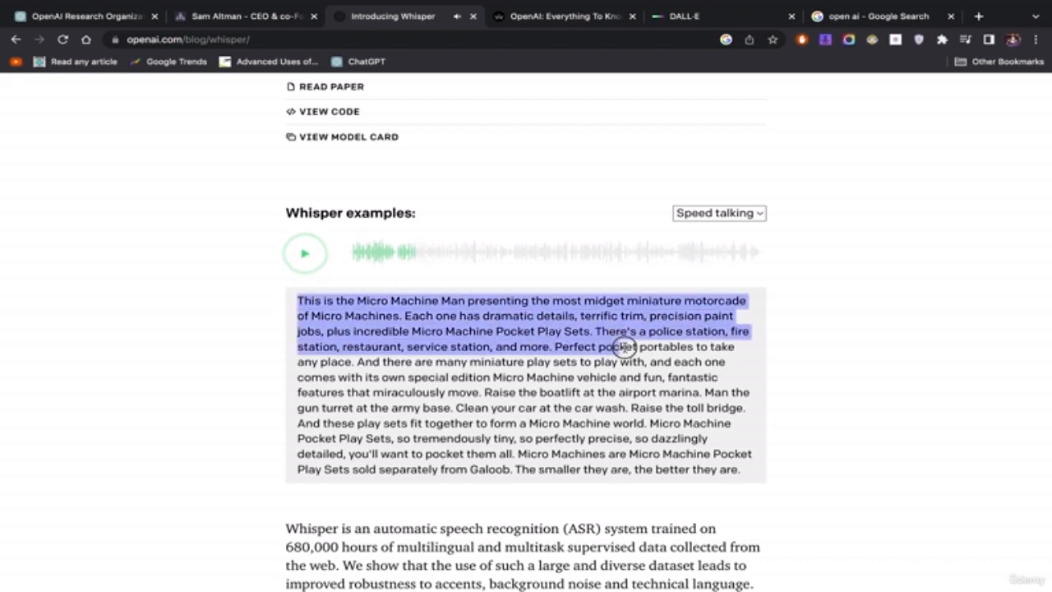
left_click_drag(625, 346, 682, 438)
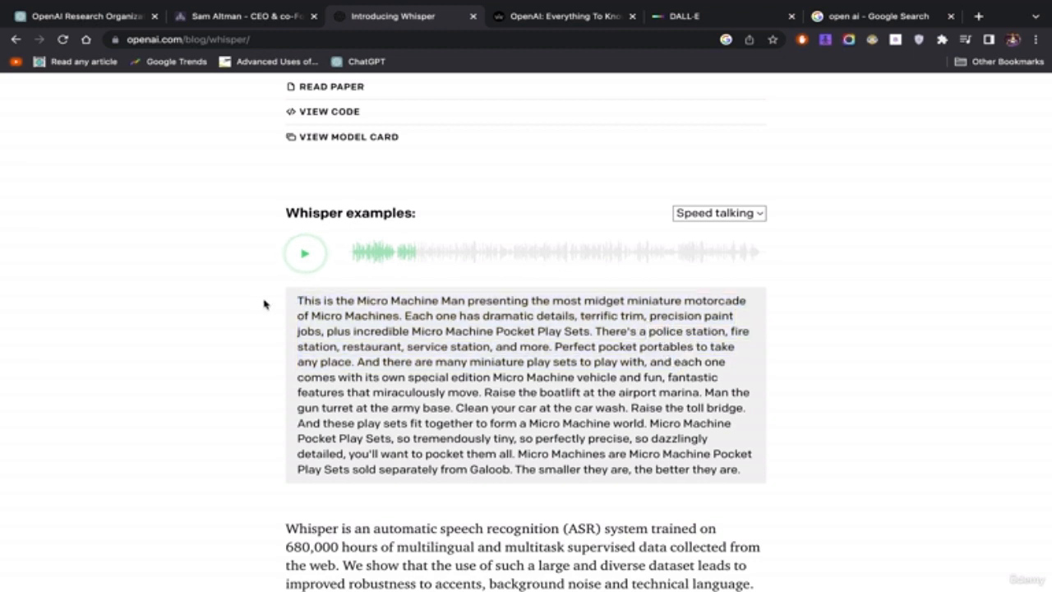
scroll("down", 3)
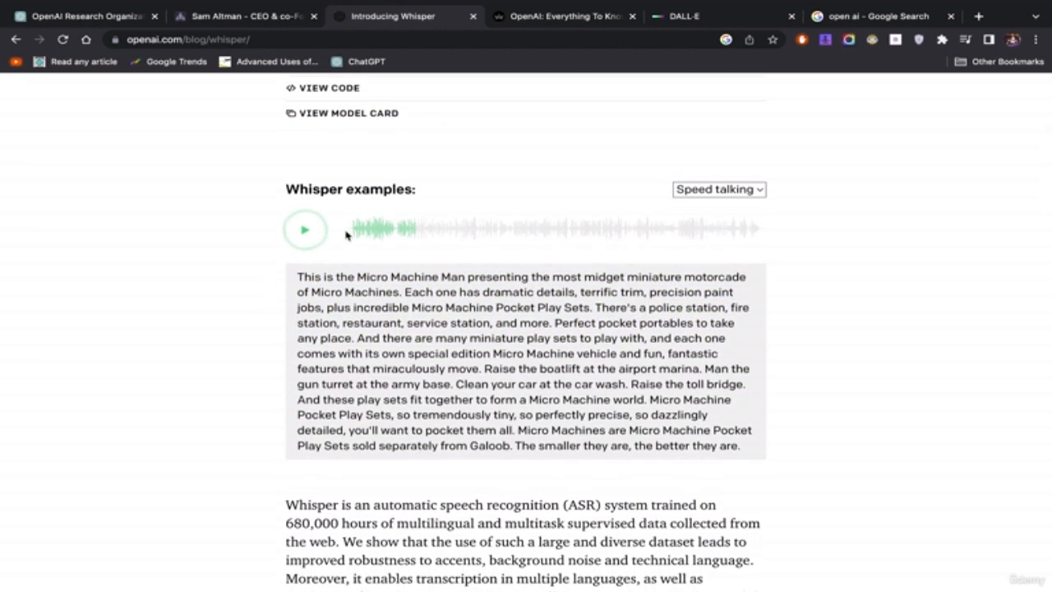
mouse_move(211, 289)
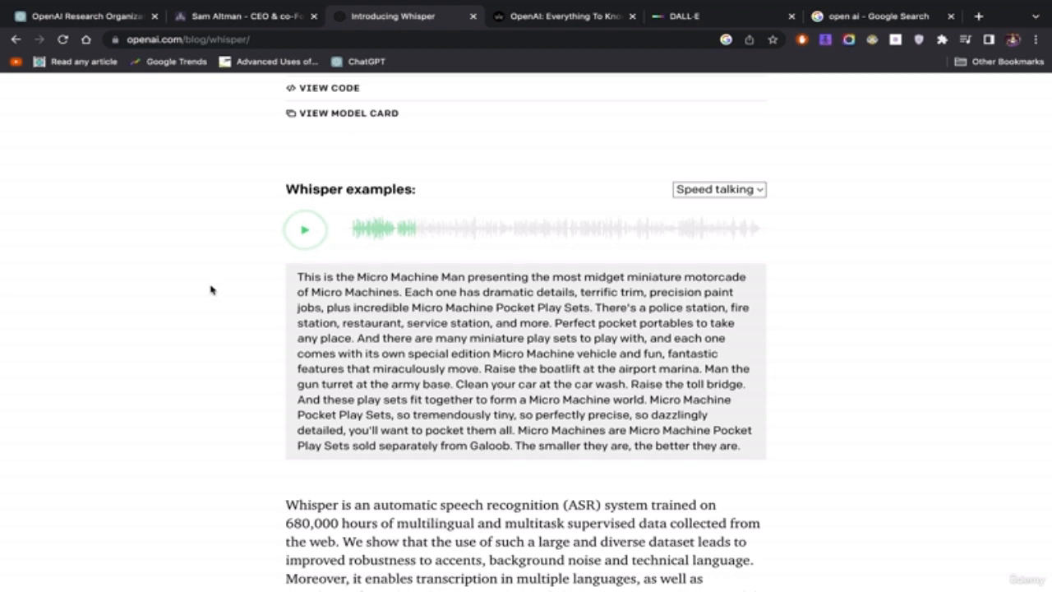
mouse_move(372, 232)
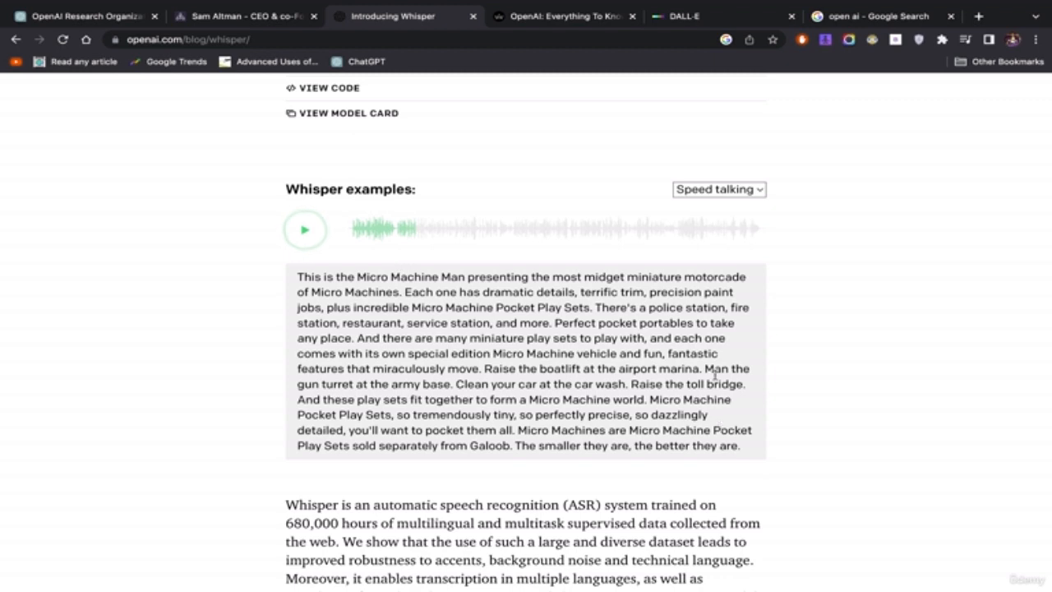
Replay and pause the speed-talking audio, then highlight '680,000' in the paragraph below
left_click(305, 230)
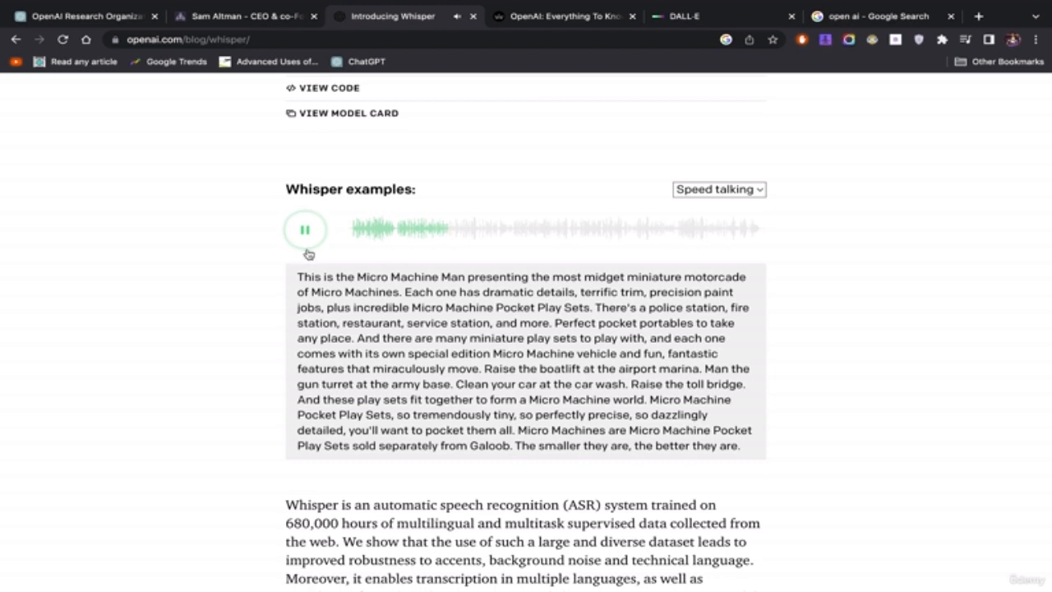
left_click(306, 229)
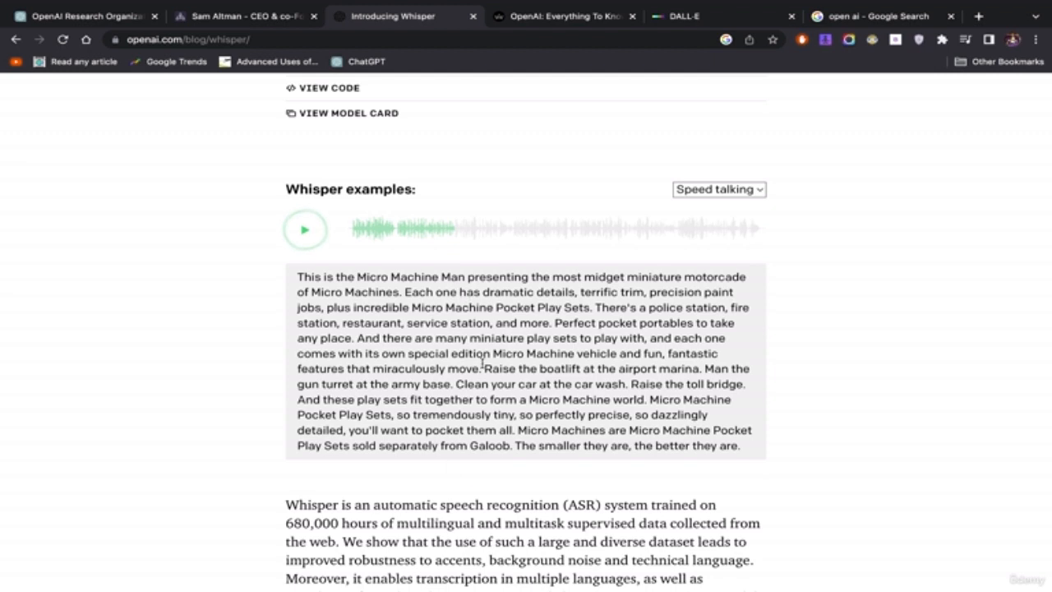
left_click(304, 229)
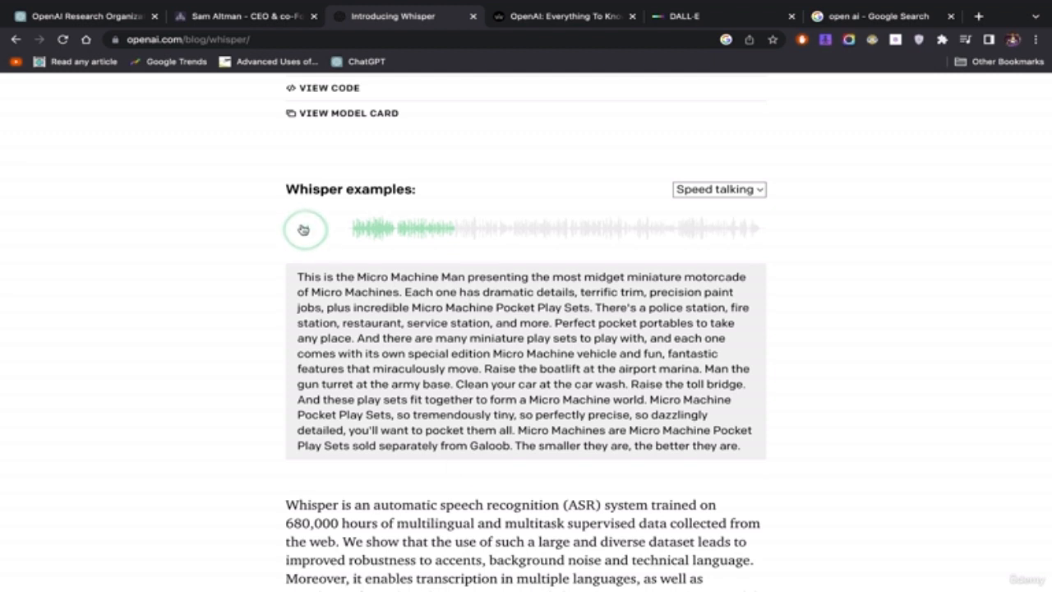
left_click(304, 230)
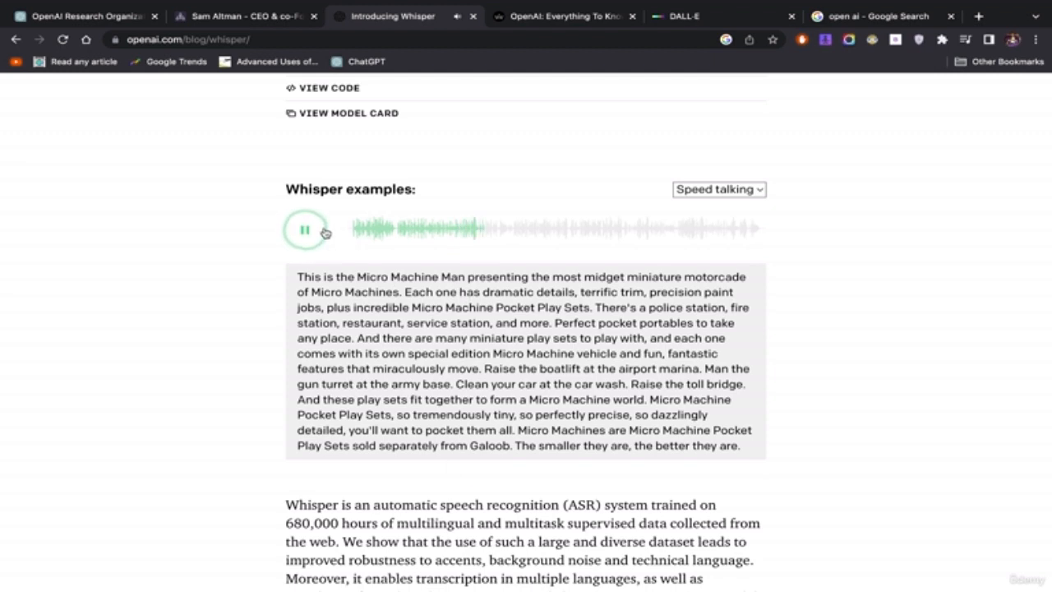
left_click(305, 228)
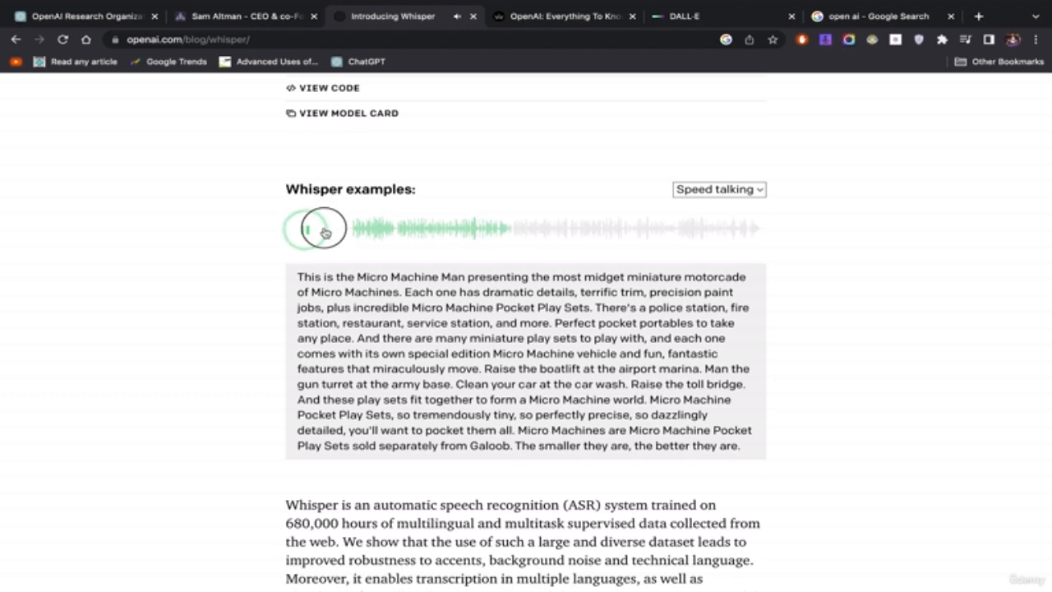
scroll("down", 3)
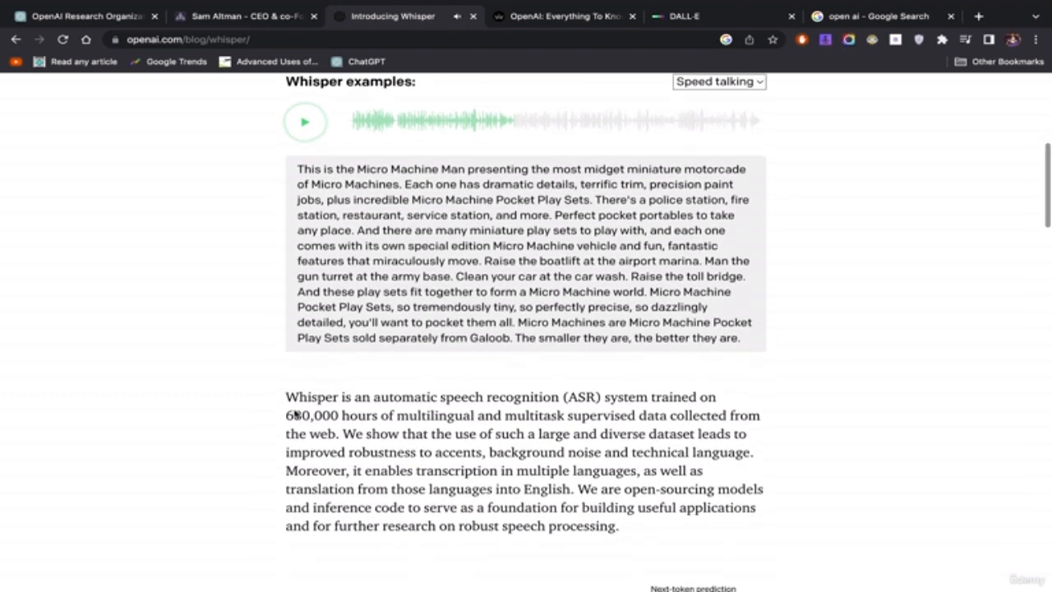
double_click(333, 415)
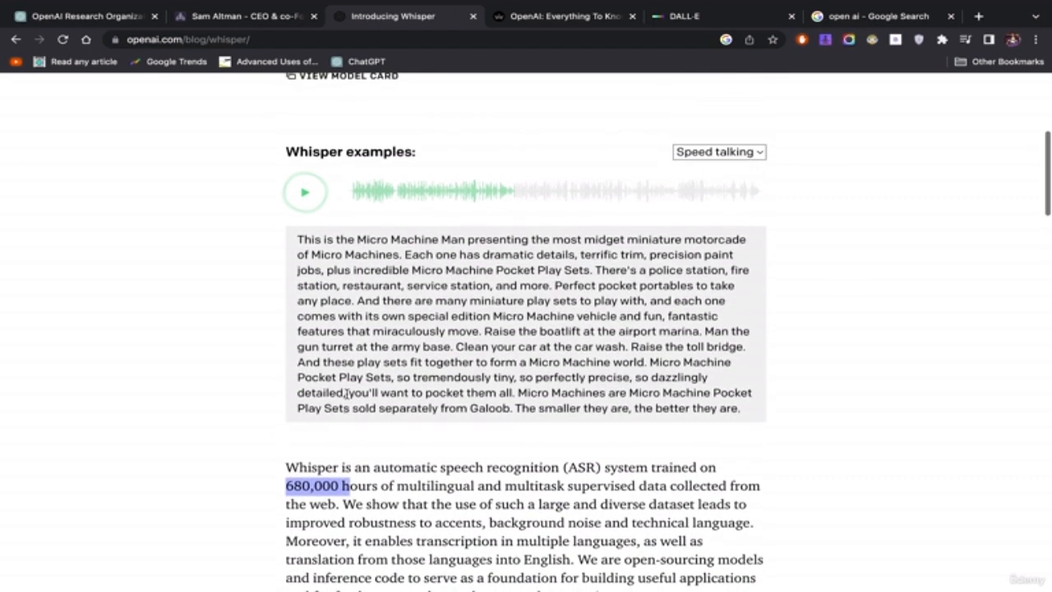
Switch to the K-Pop example, play it, reveal its transcript, and pause
left_click(720, 151)
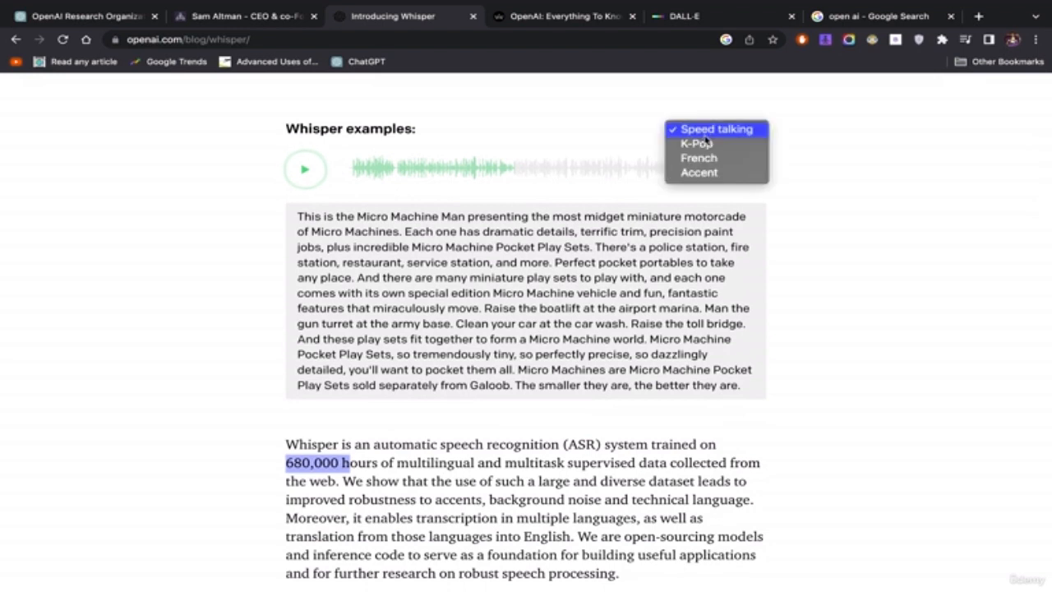
left_click(693, 143)
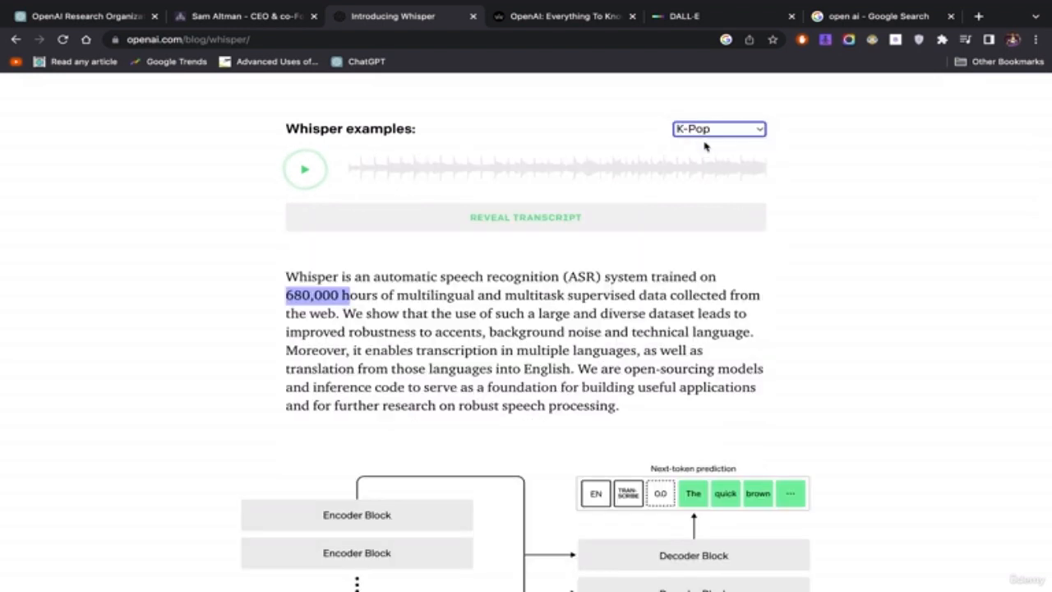
left_click(305, 168)
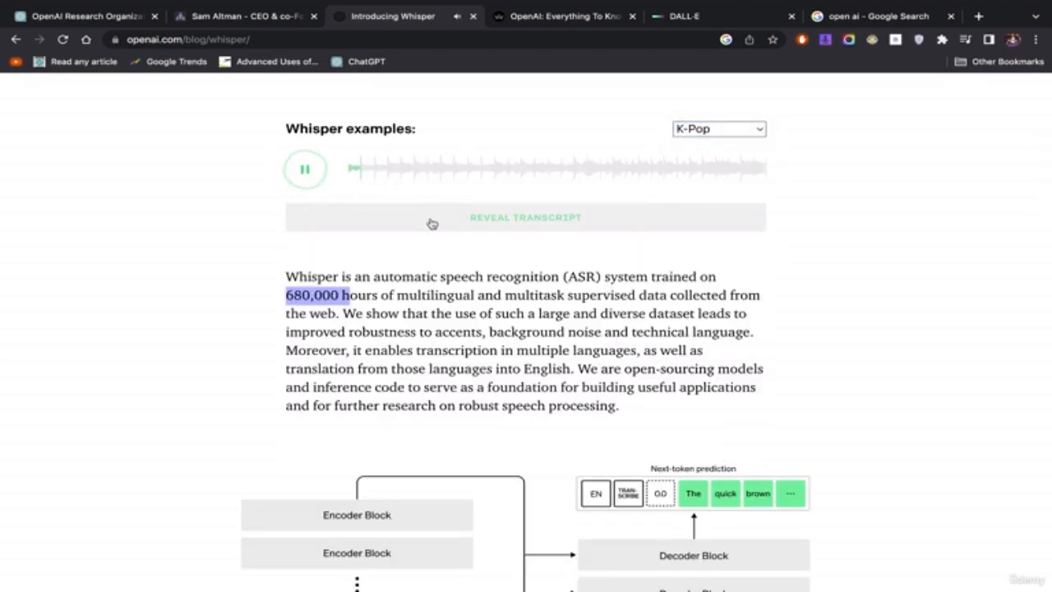
left_click(525, 217)
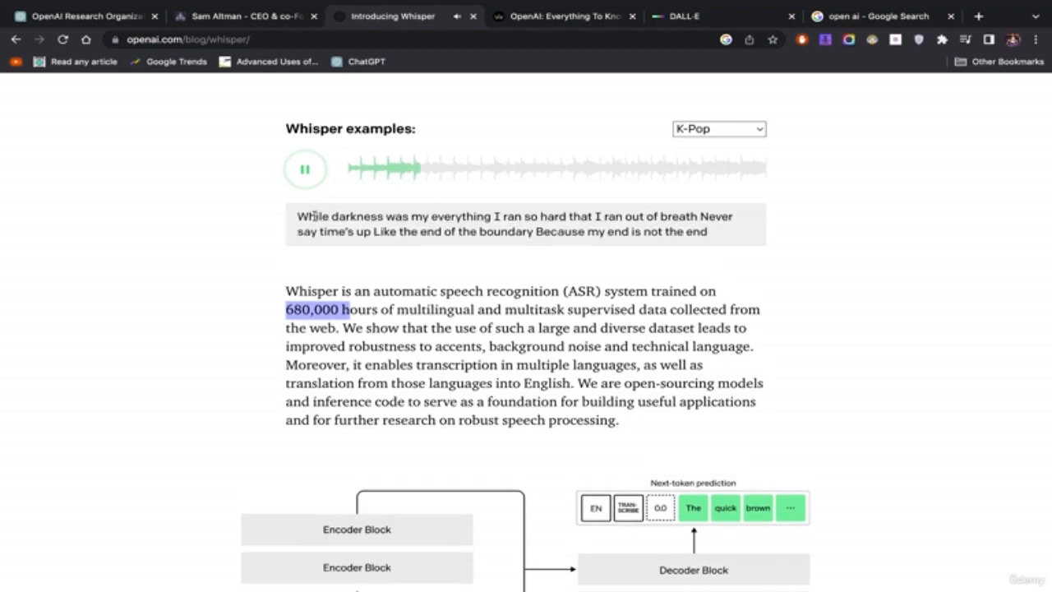
left_click(305, 169)
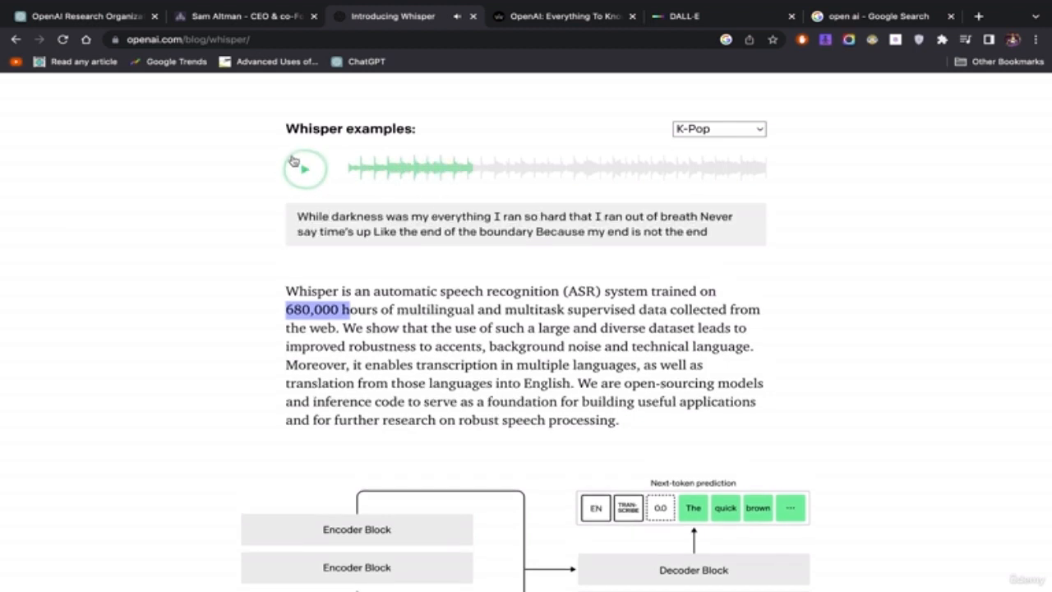
Switch to the French example, play it, reveal its English transcript, and pause
left_click(719, 129)
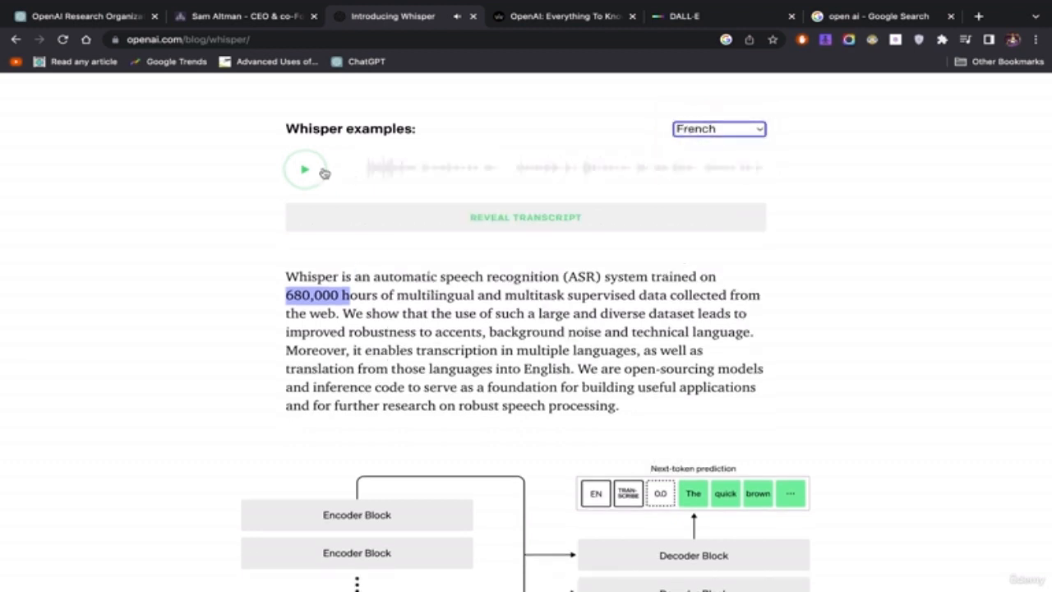
left_click(306, 168)
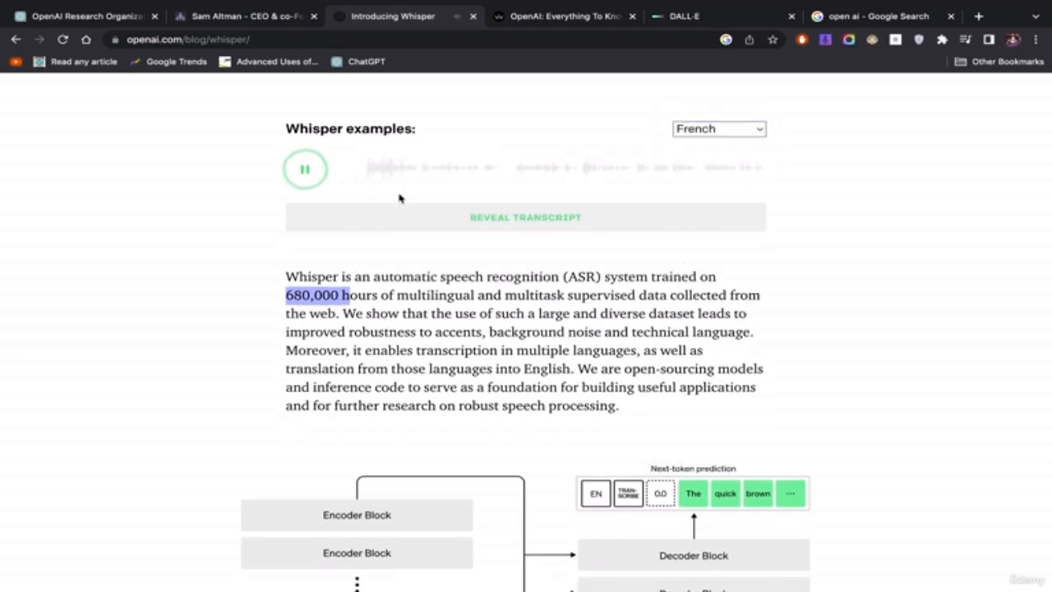
left_click(525, 217)
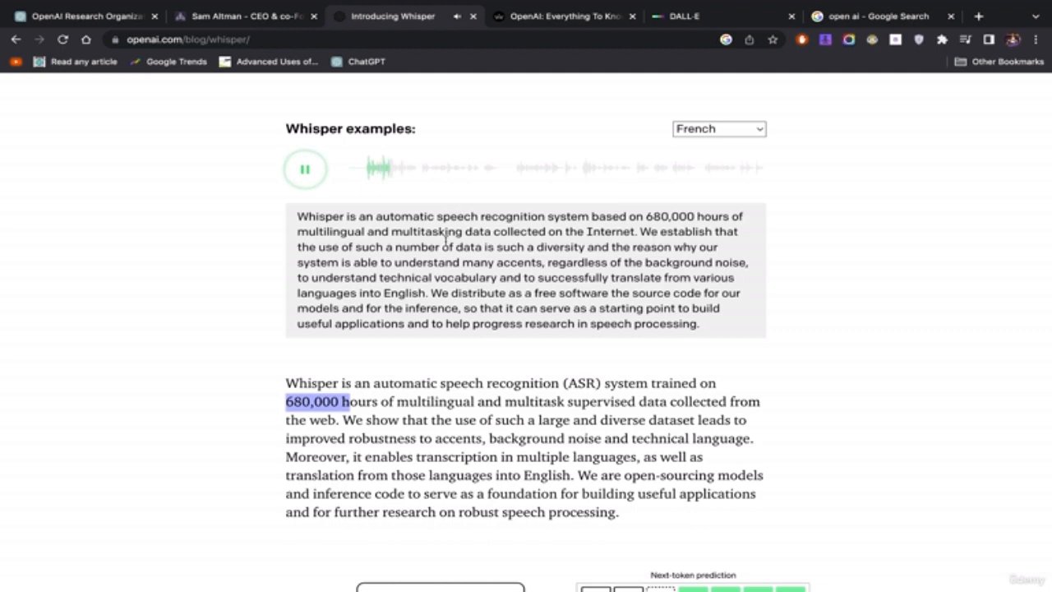
left_click(305, 169)
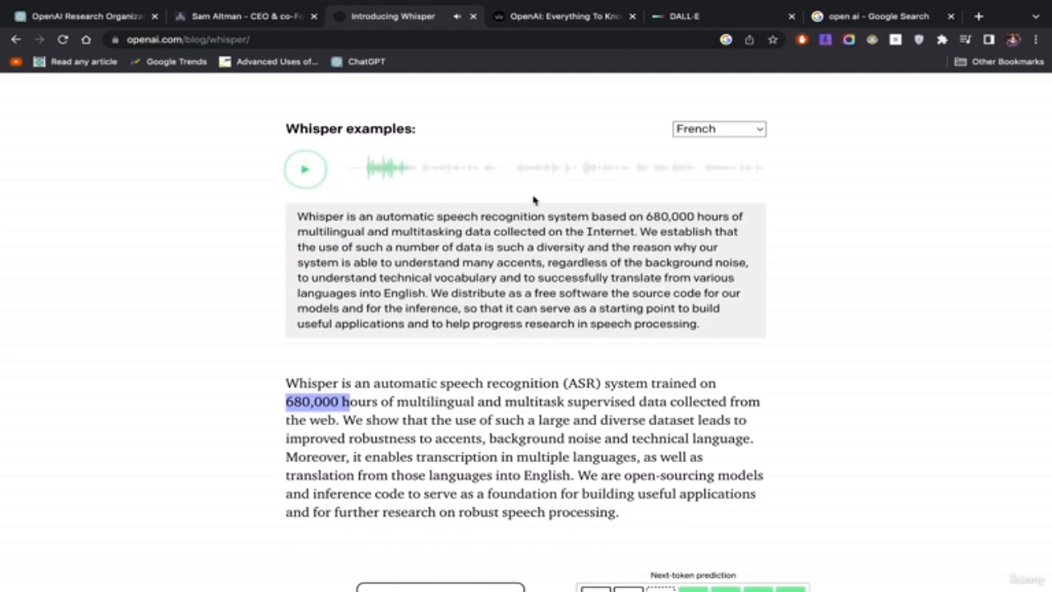
mouse_move(442, 238)
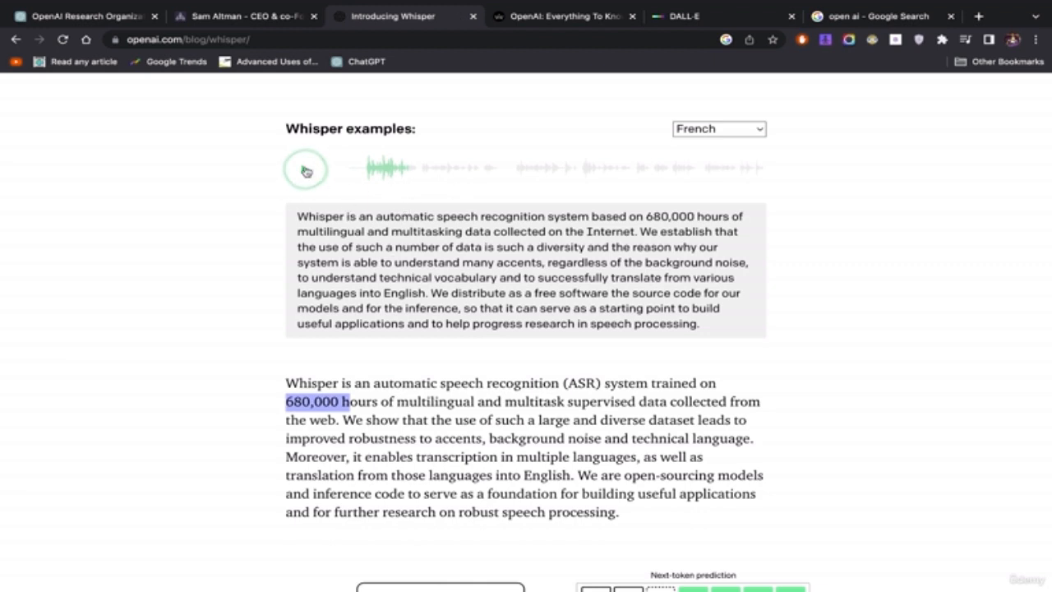
Play the Accent example, reveal its Scottish Borders transcript, and scroll toward the architecture section
left_click(718, 128)
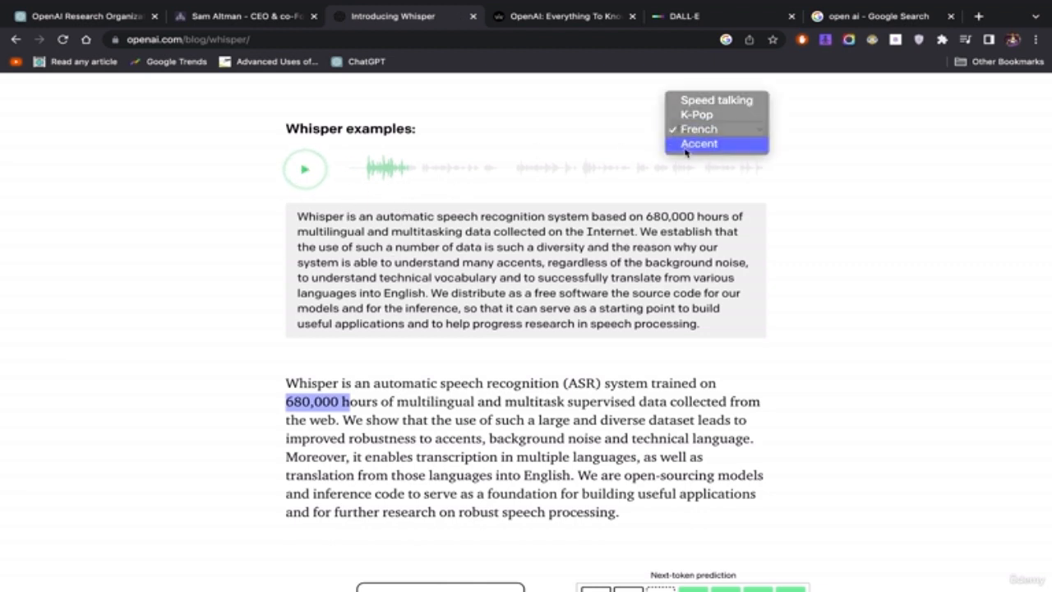
left_click(699, 143)
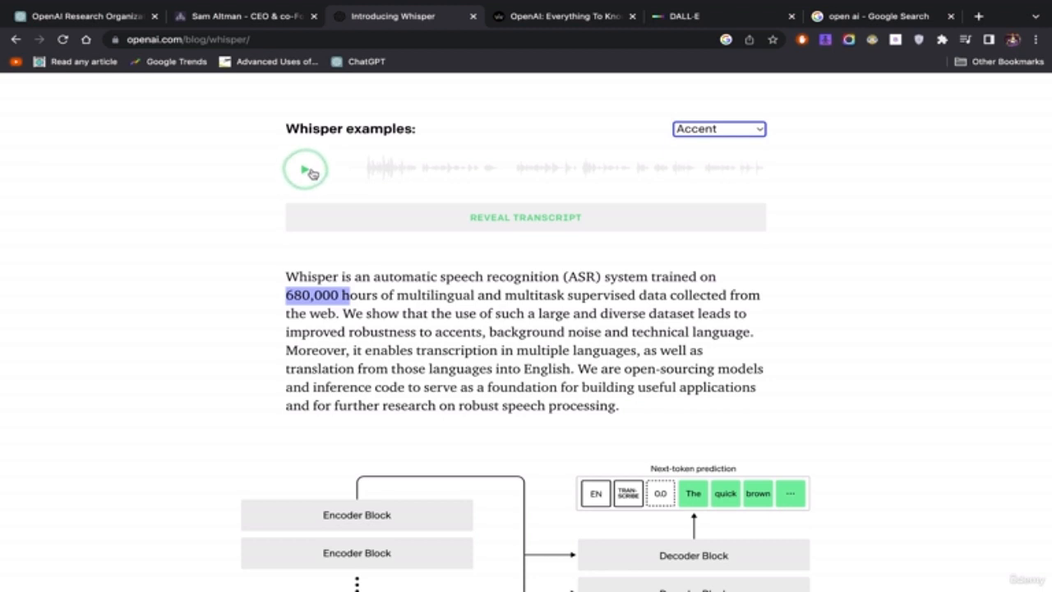
left_click(306, 169)
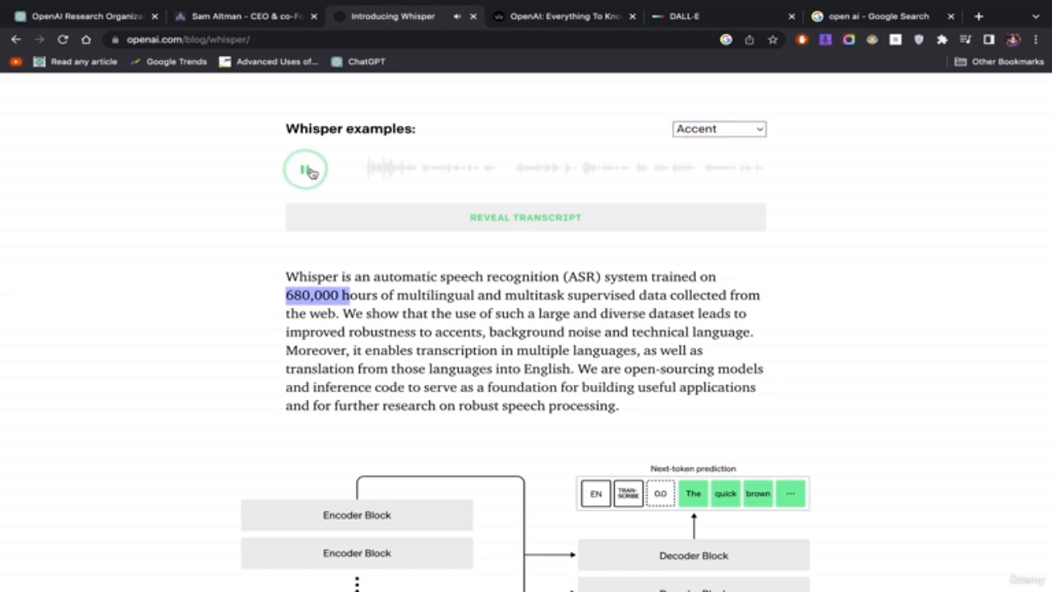
left_click(306, 168)
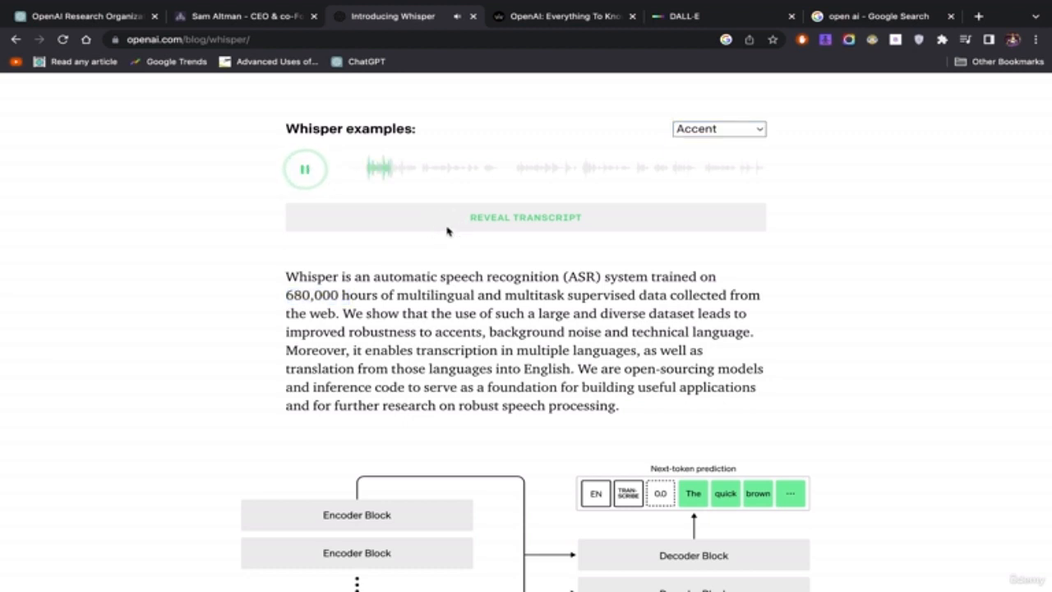
left_click(525, 217)
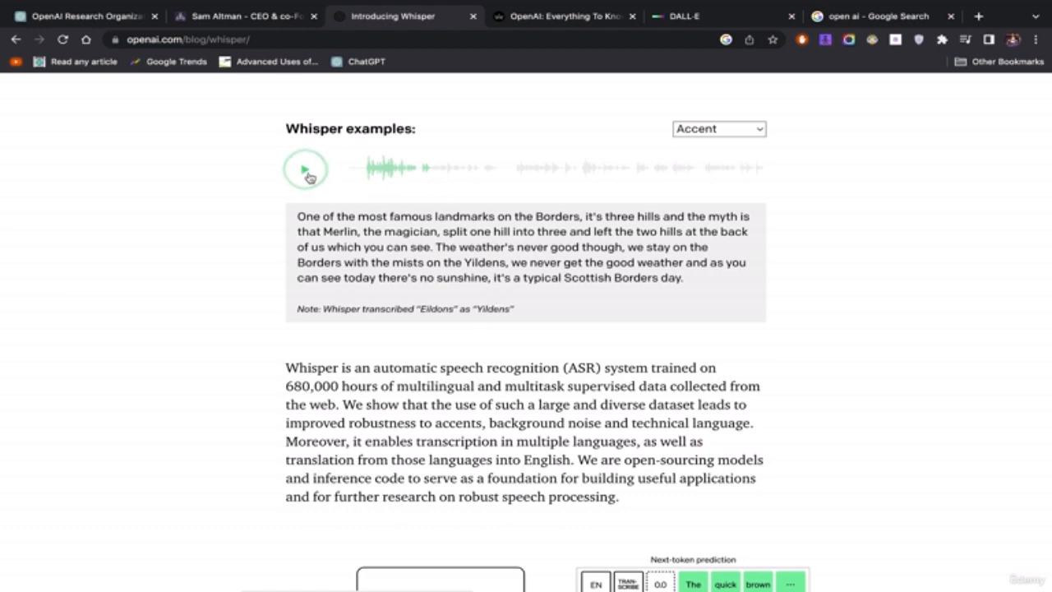
scroll("down", 3)
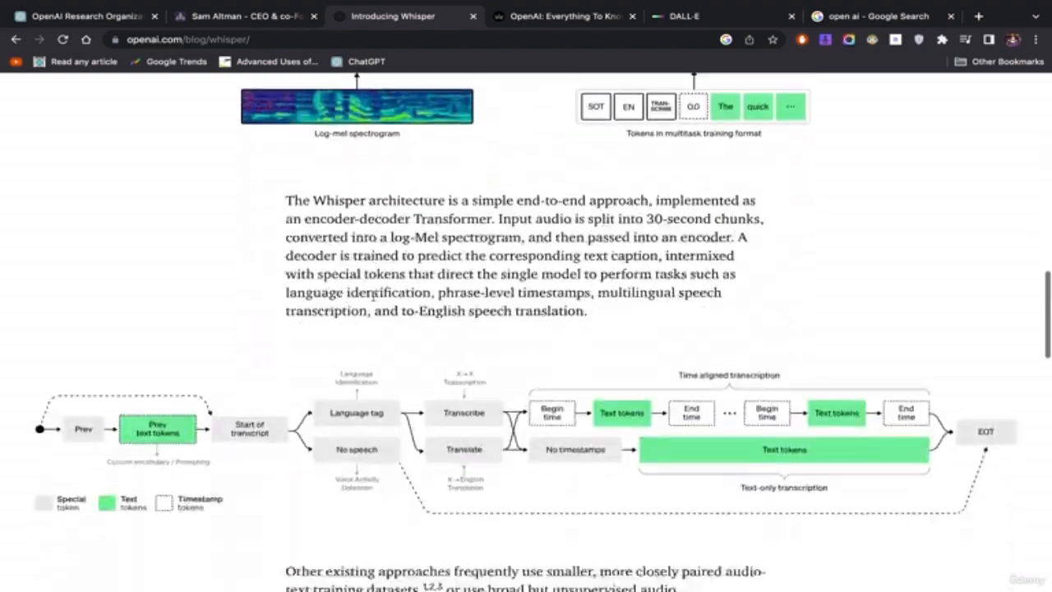